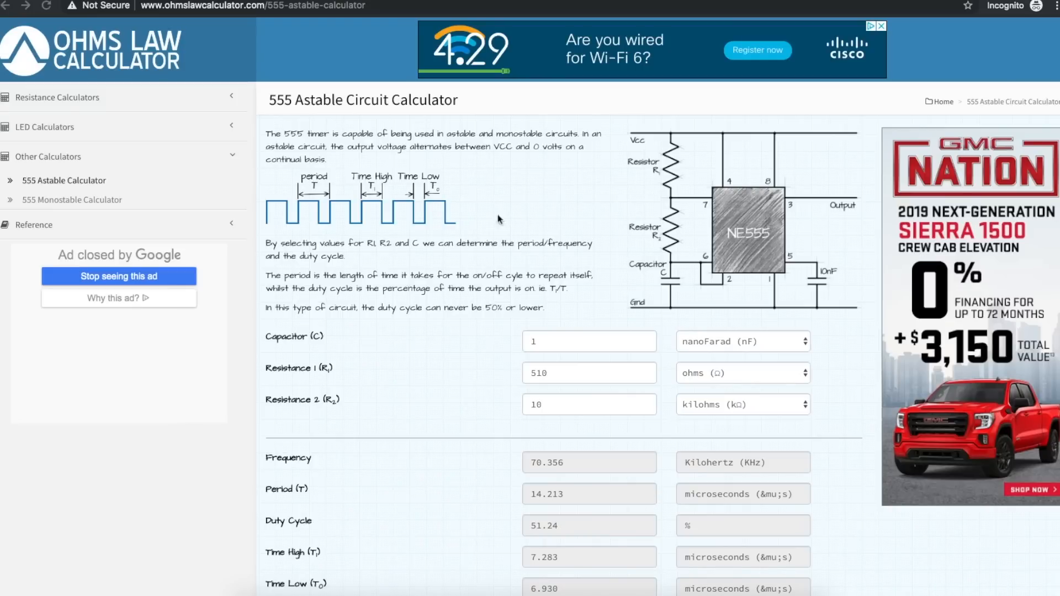
mouse_move(773, 247)
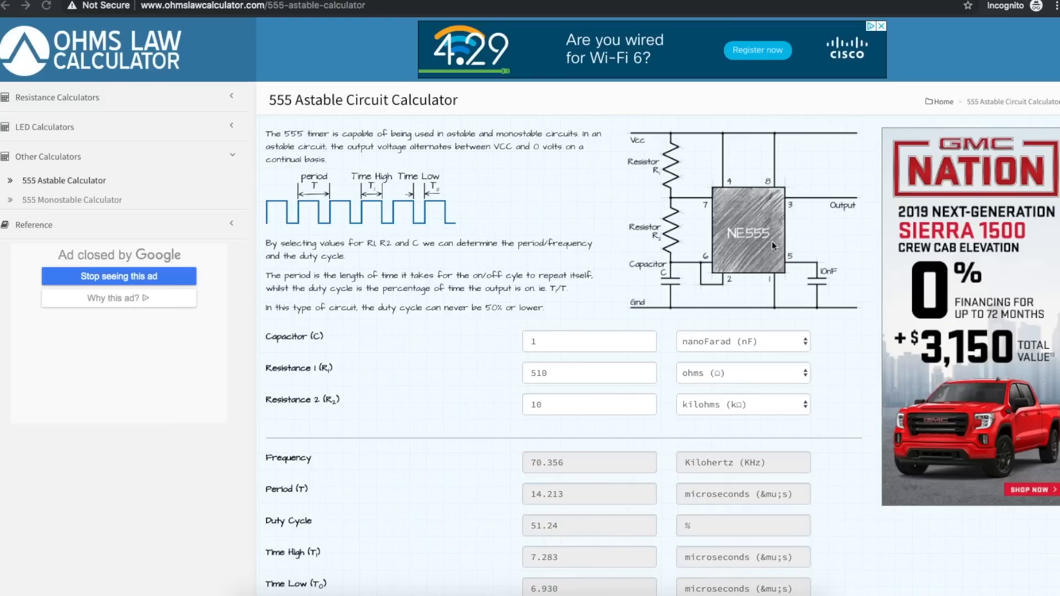
mouse_move(712, 235)
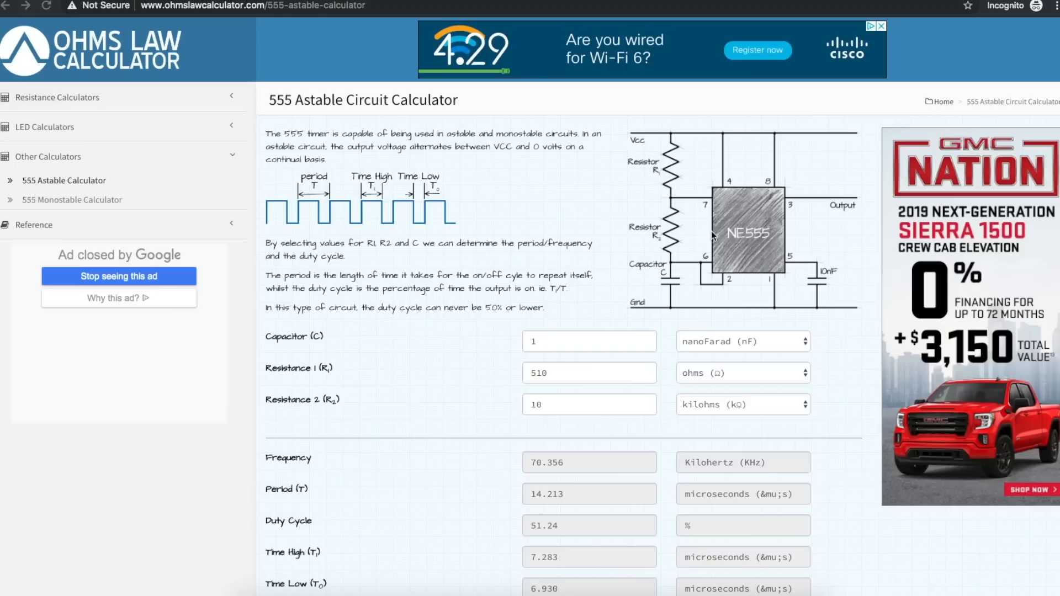
mouse_move(796, 235)
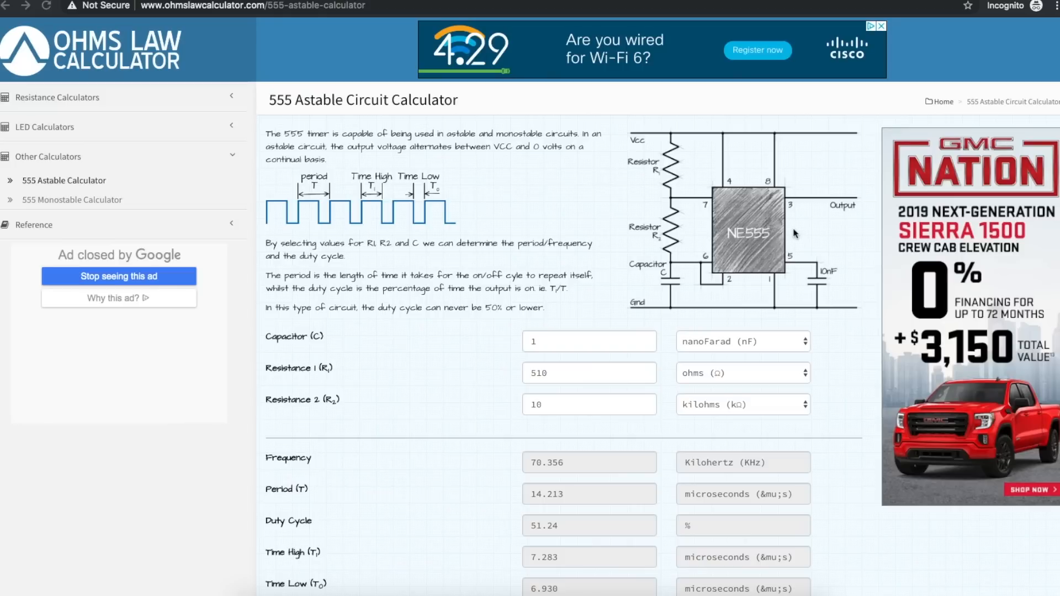
mouse_move(506, 222)
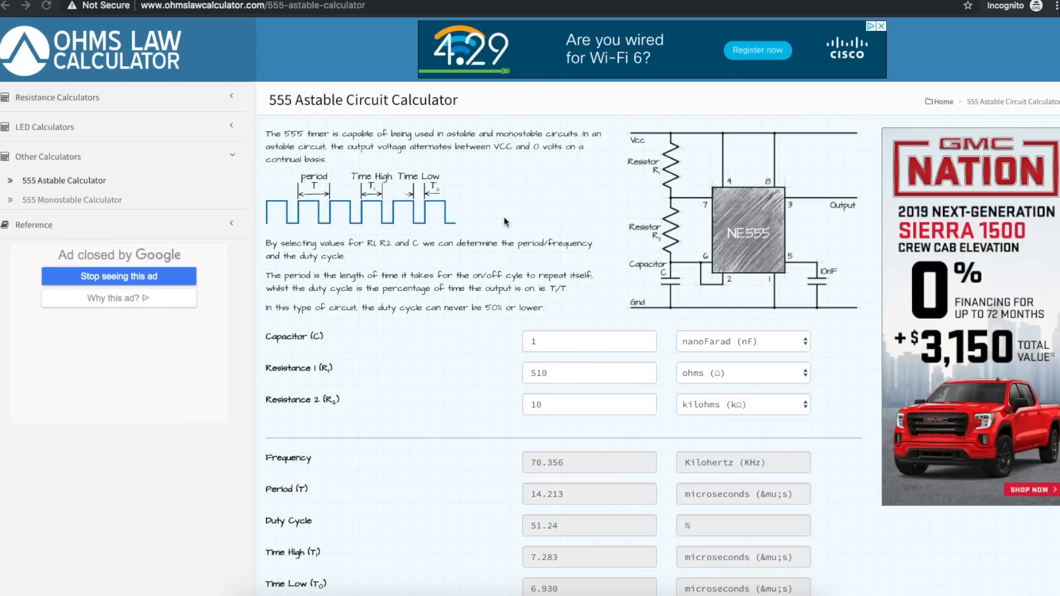
mouse_move(465, 206)
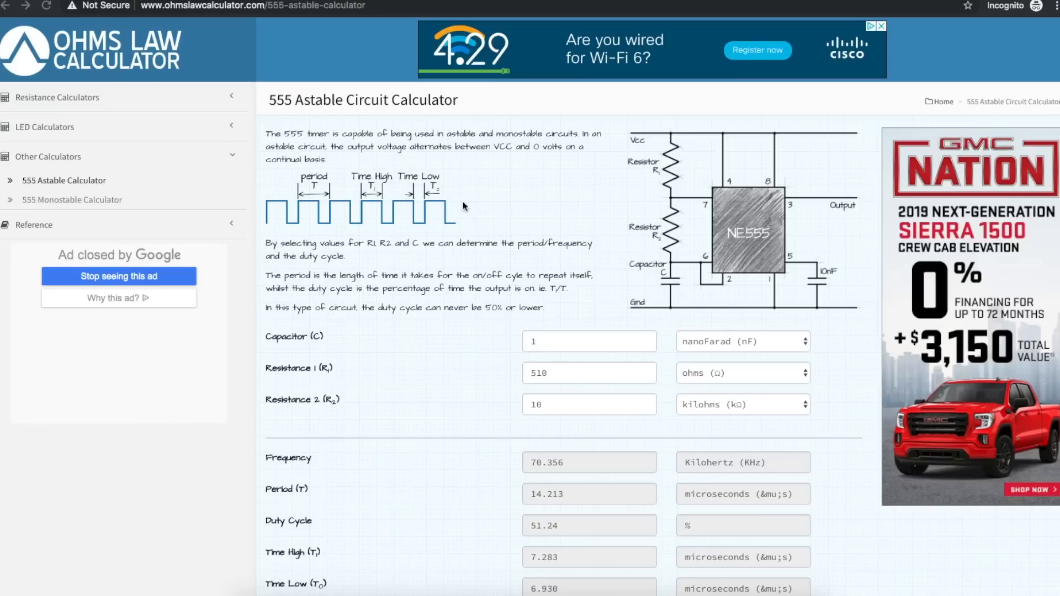
mouse_move(493, 215)
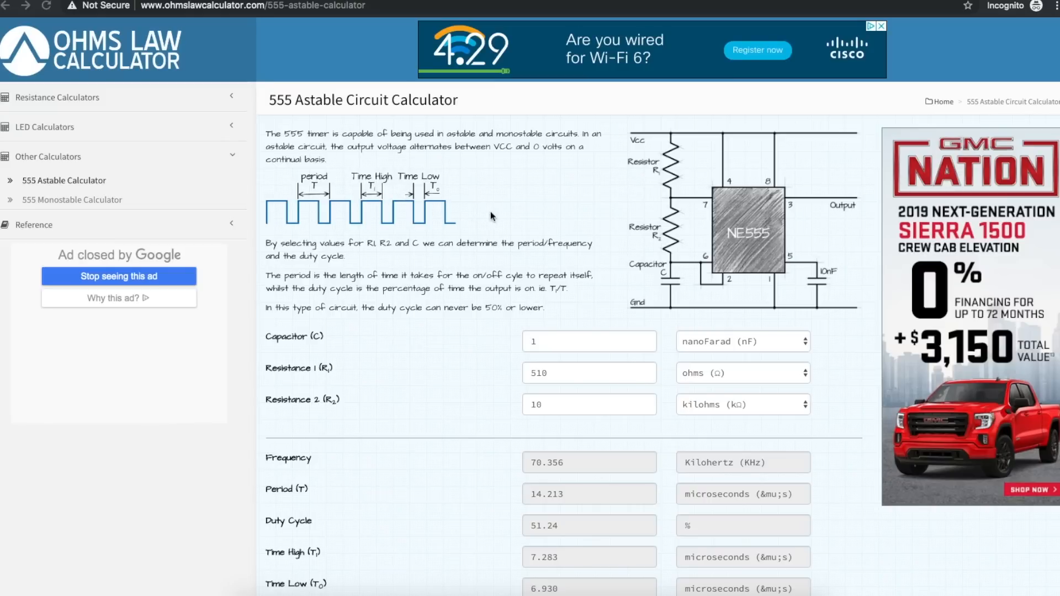
mouse_move(479, 210)
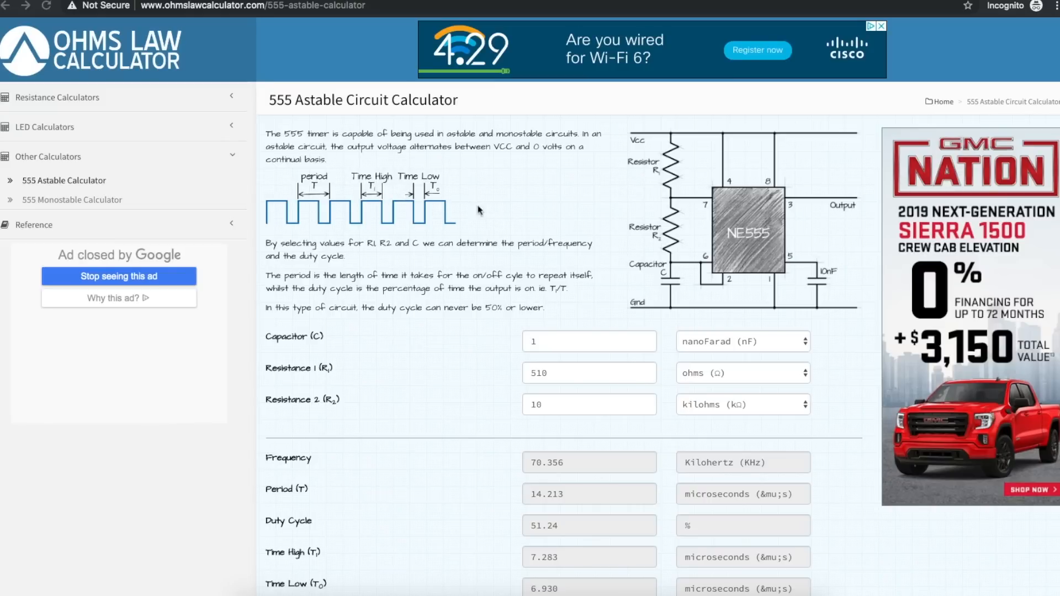
mouse_move(465, 213)
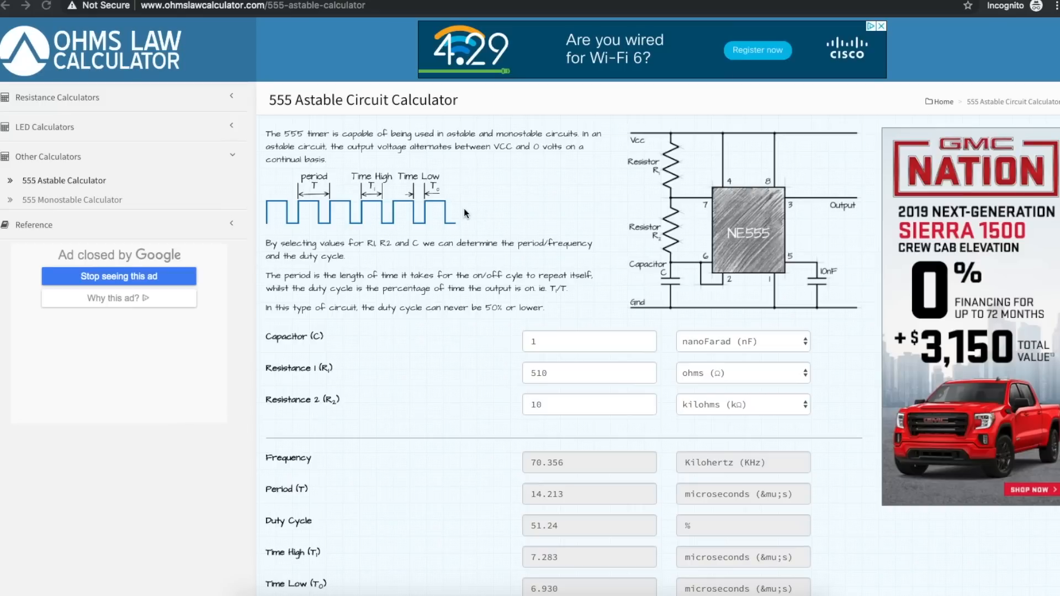
mouse_move(471, 217)
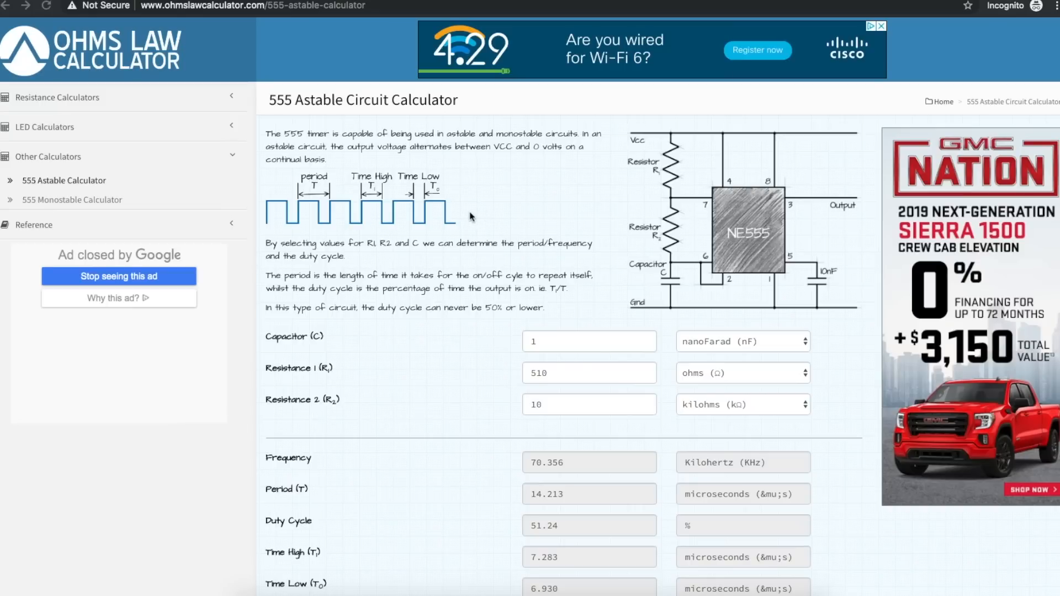
mouse_move(477, 208)
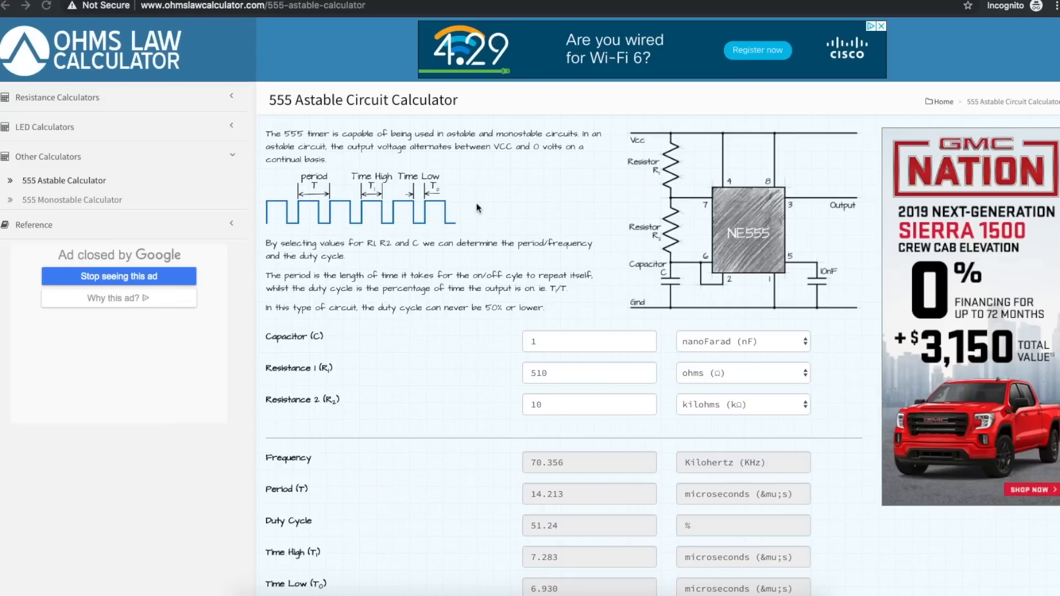
mouse_move(570, 200)
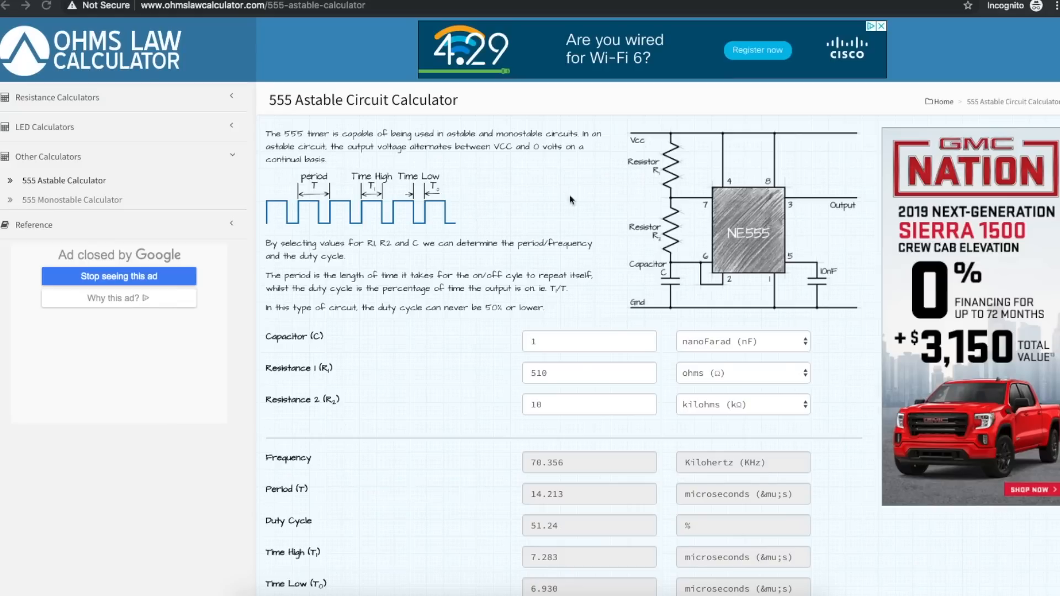
mouse_move(495, 216)
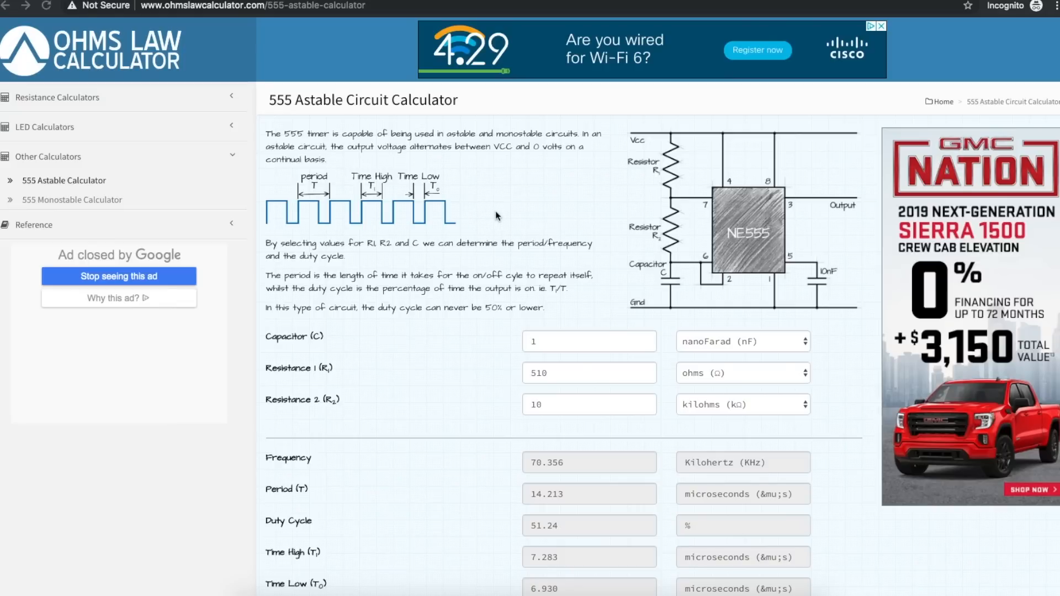
mouse_move(472, 218)
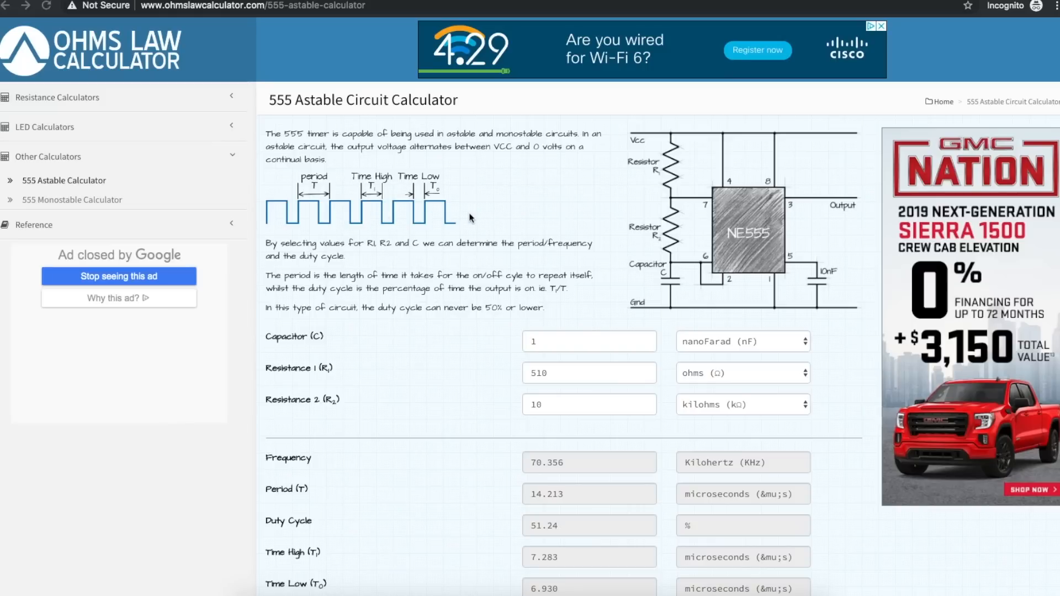
mouse_move(465, 220)
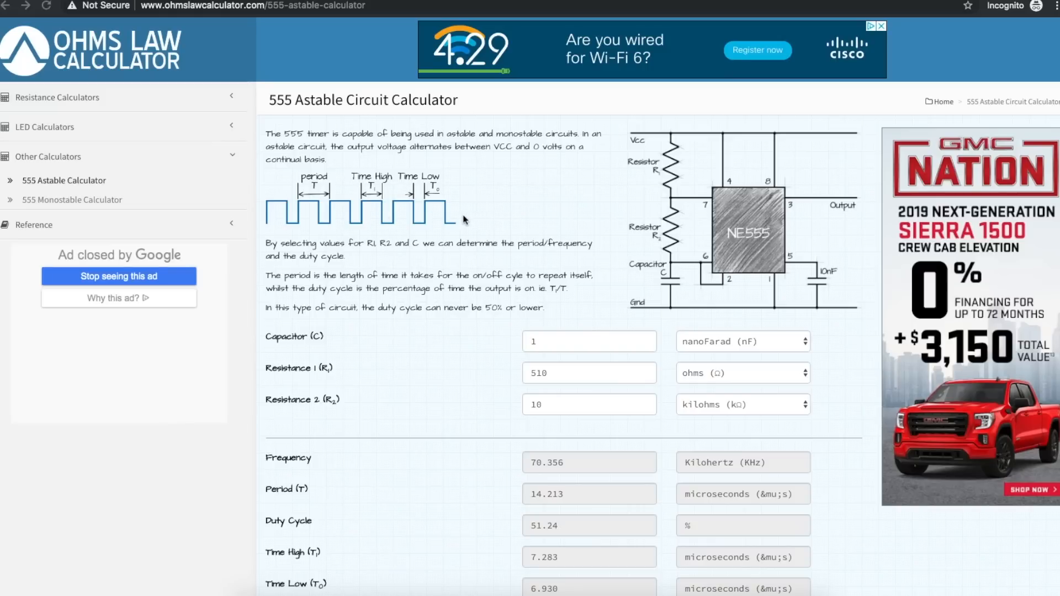
mouse_move(526, 198)
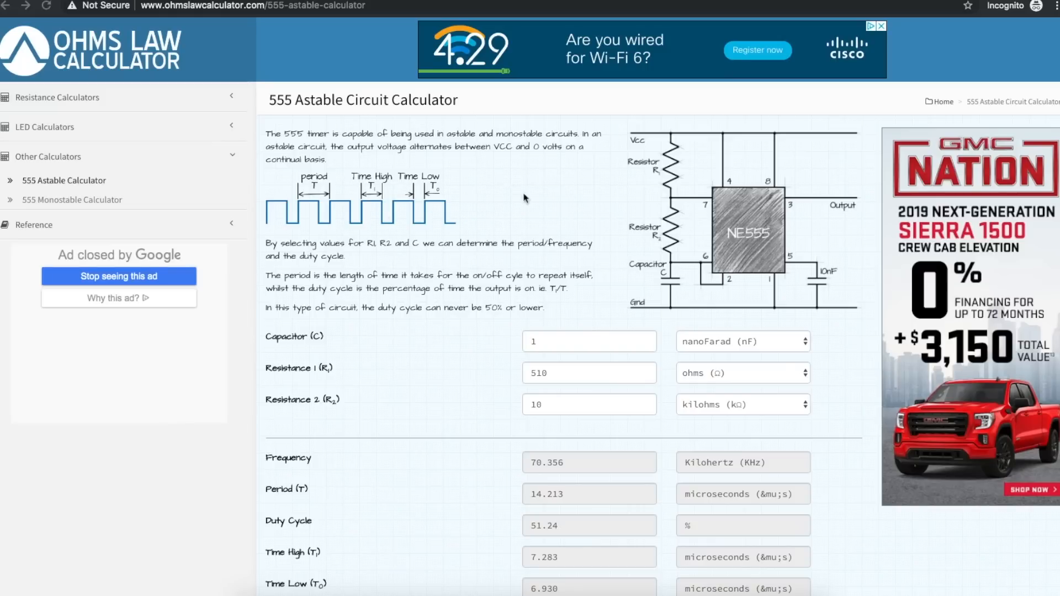
mouse_move(563, 182)
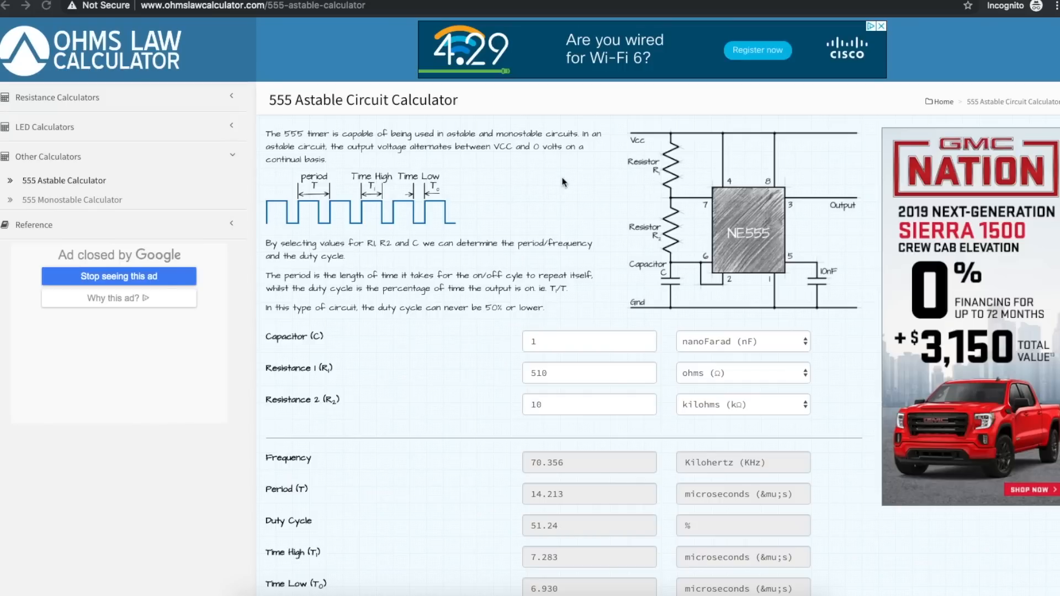
mouse_move(496, 217)
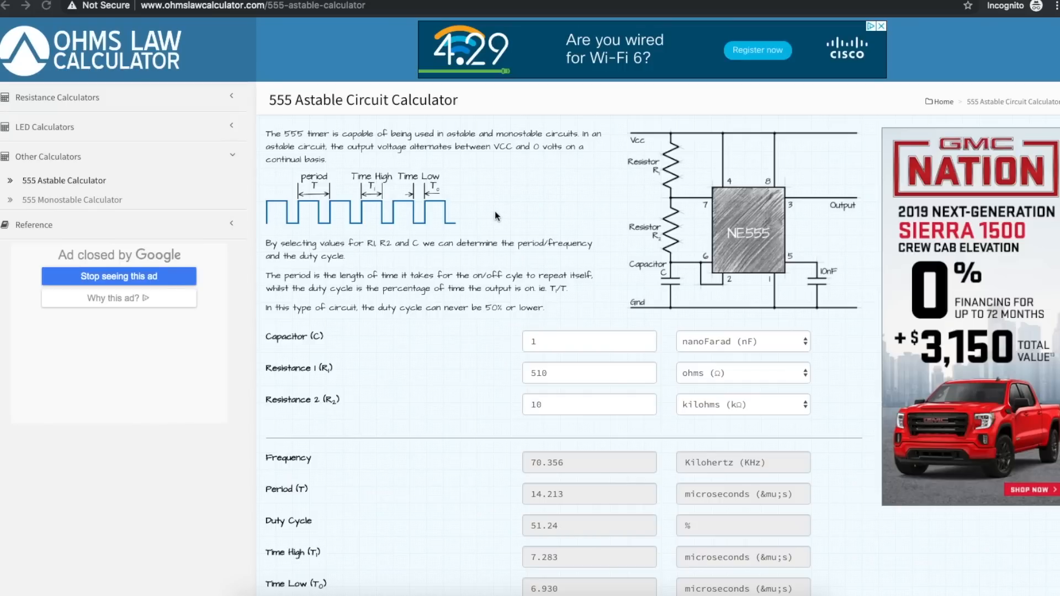
mouse_move(516, 235)
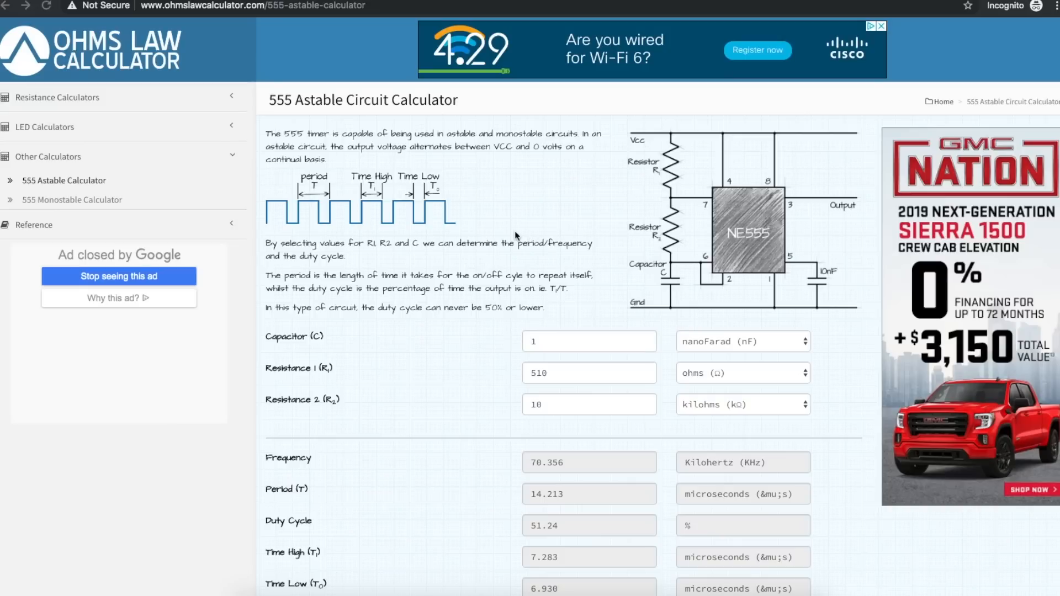
mouse_move(504, 212)
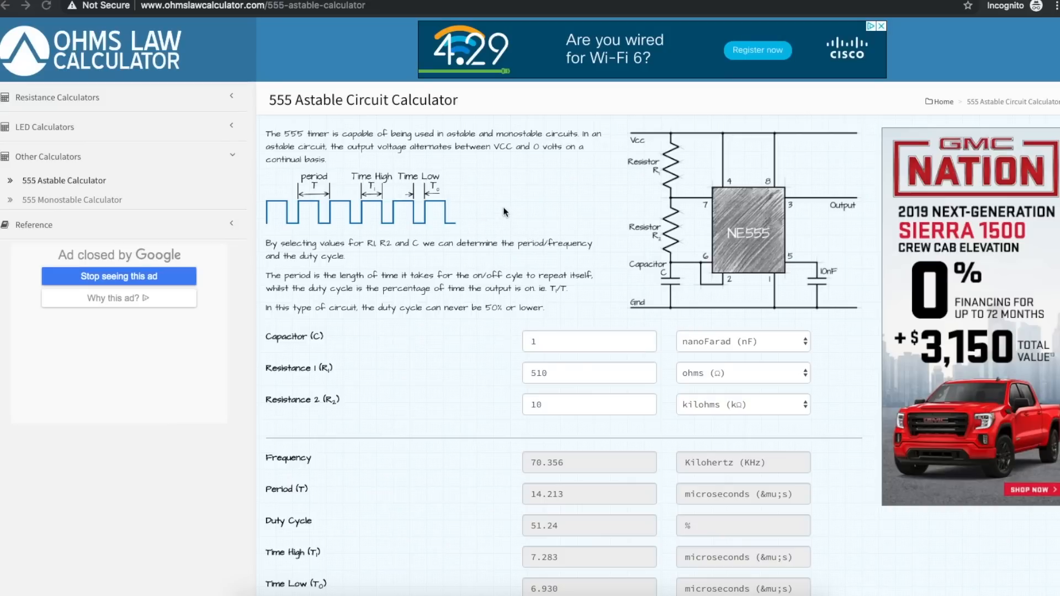
mouse_move(487, 214)
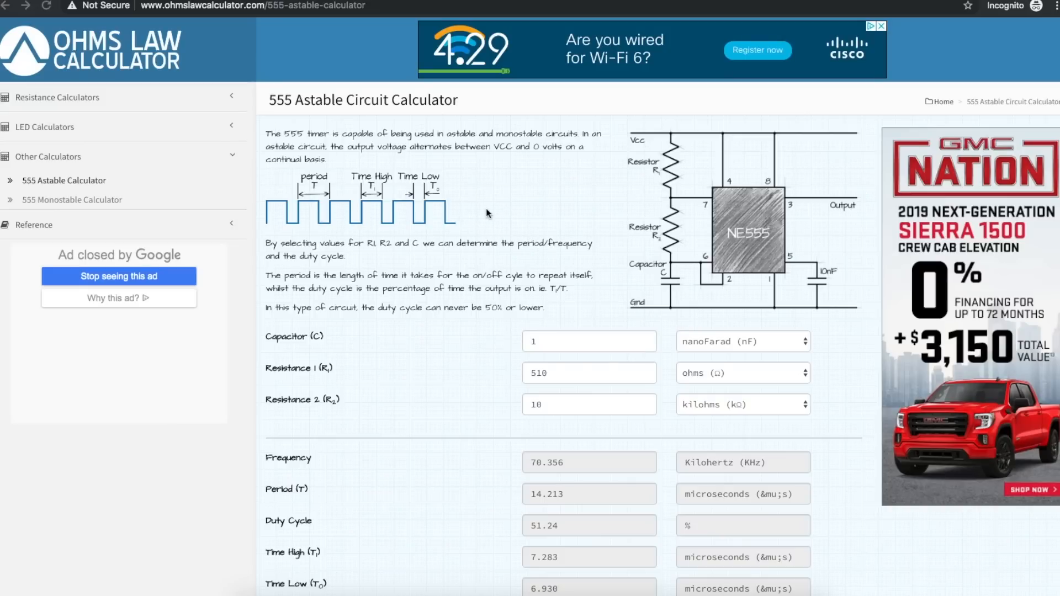
mouse_move(492, 215)
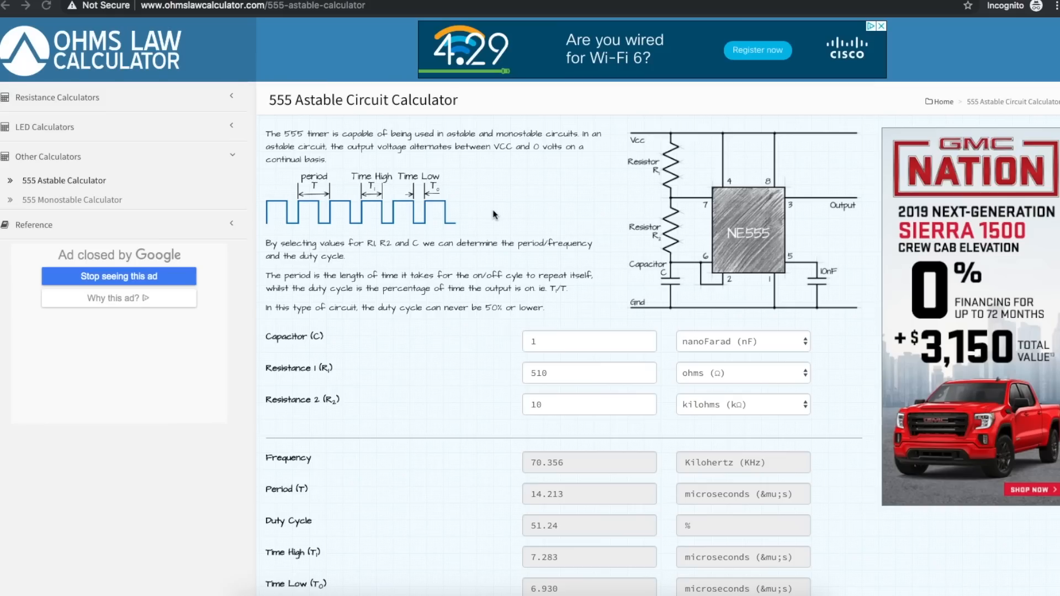
mouse_move(807, 234)
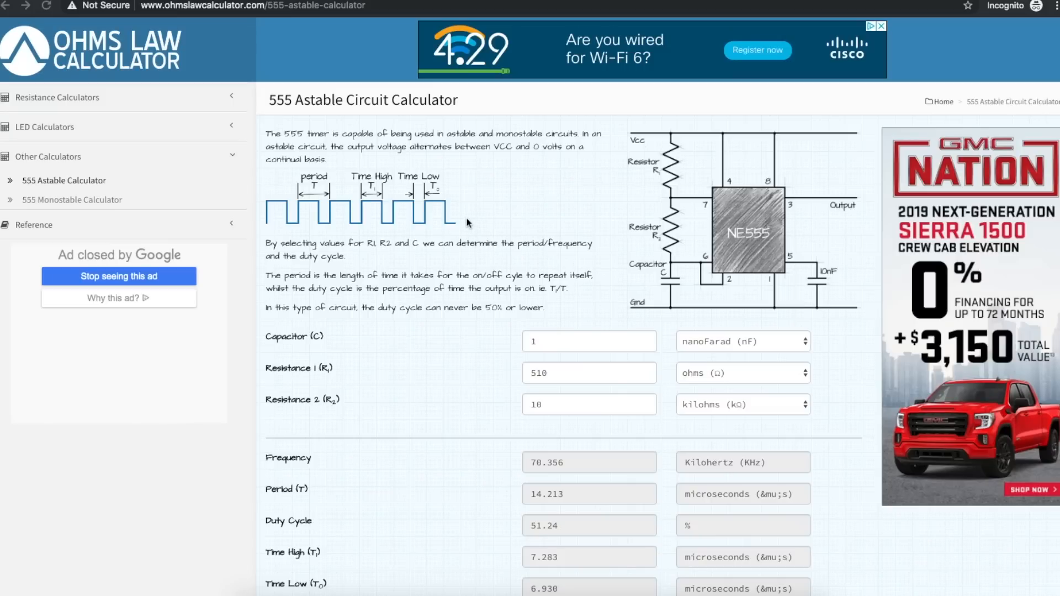
mouse_move(510, 226)
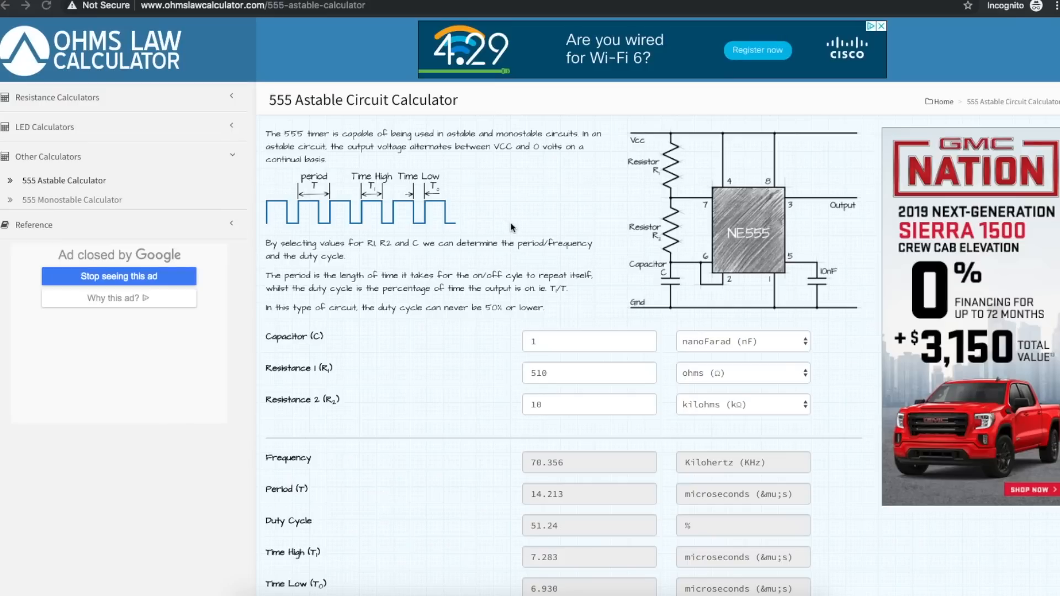
mouse_move(439, 223)
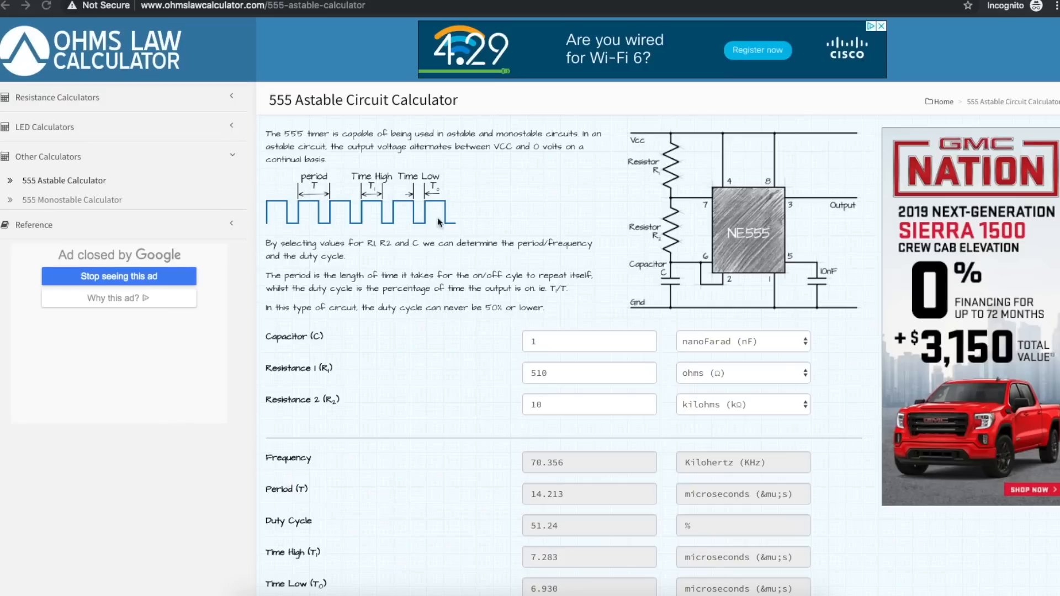
mouse_move(464, 217)
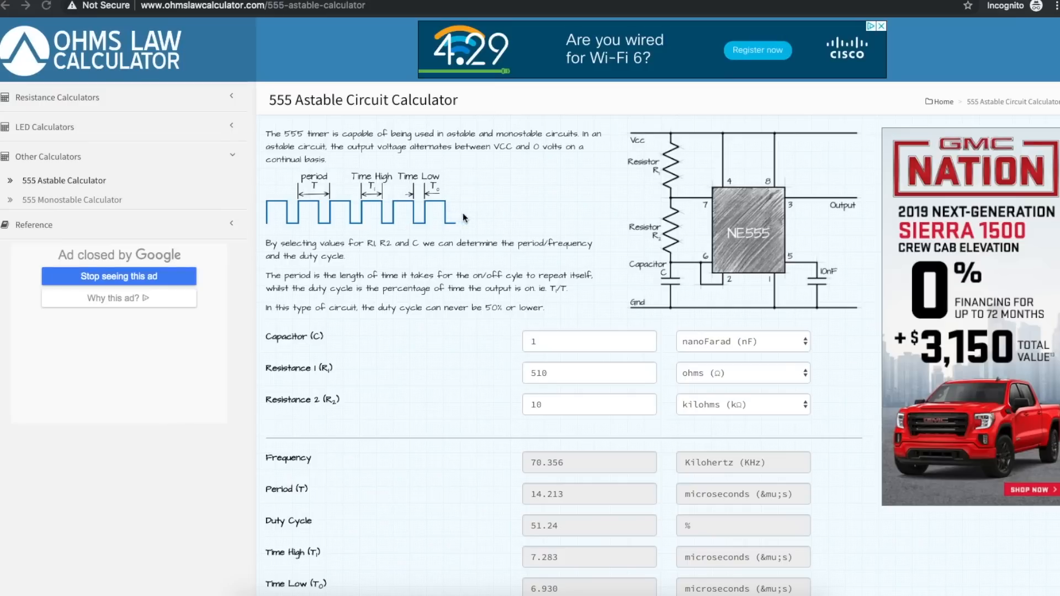
mouse_move(504, 224)
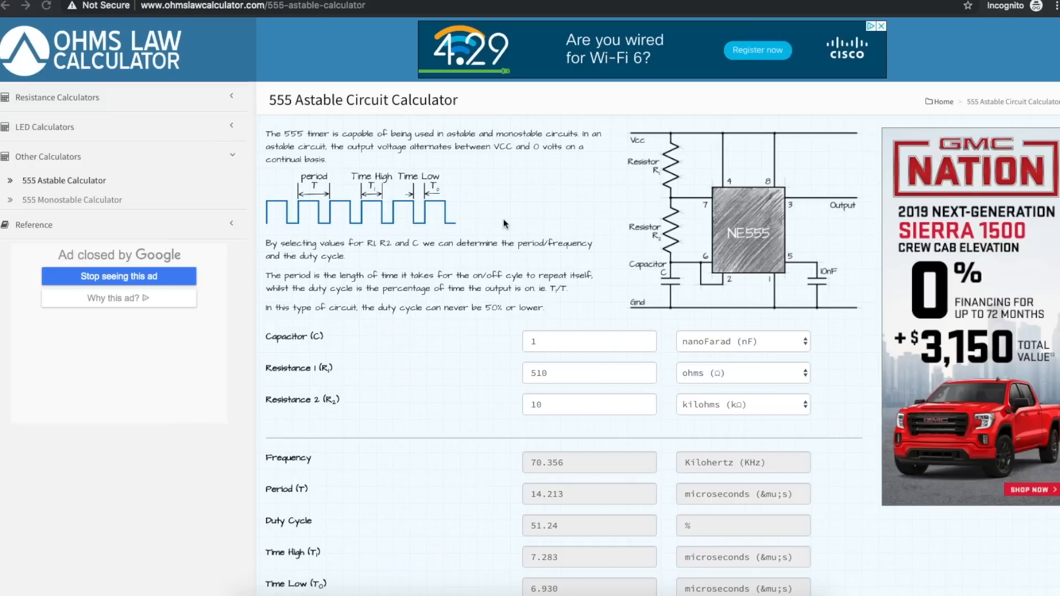
mouse_move(624, 207)
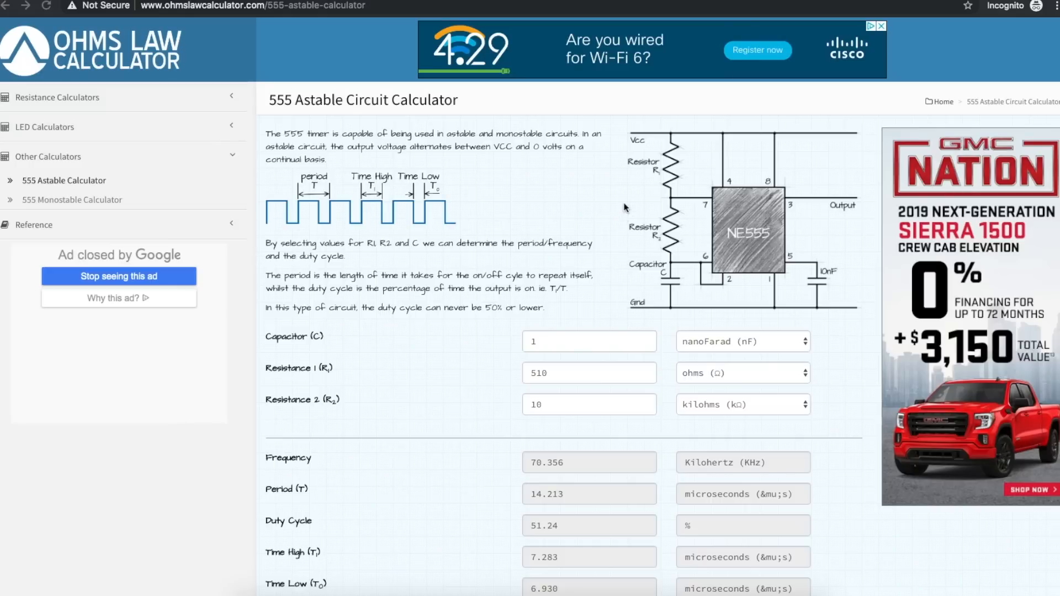
mouse_move(589, 211)
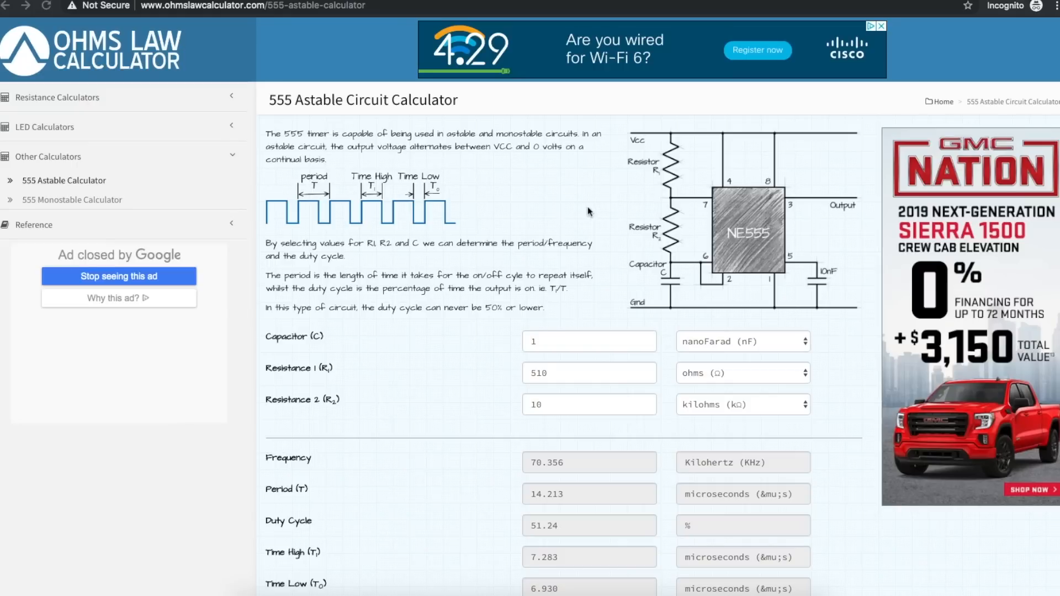
mouse_move(788, 297)
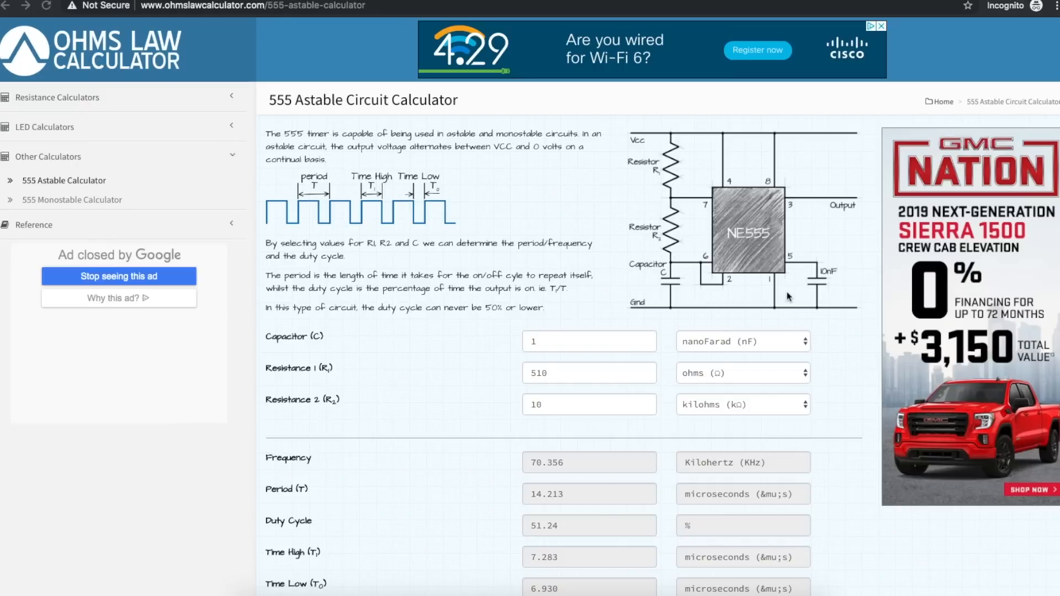
mouse_move(691, 276)
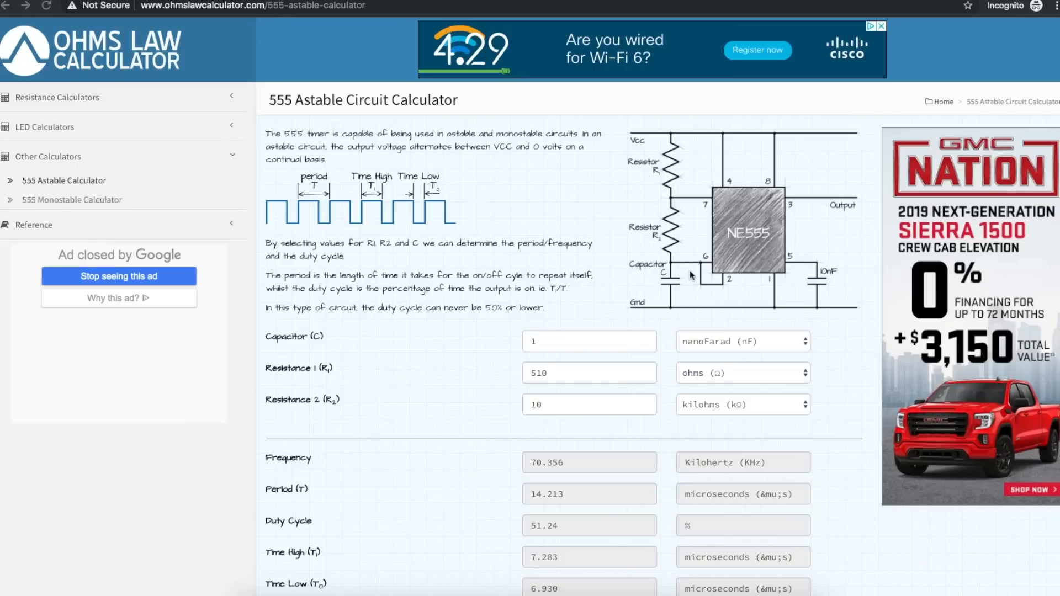
mouse_move(639, 345)
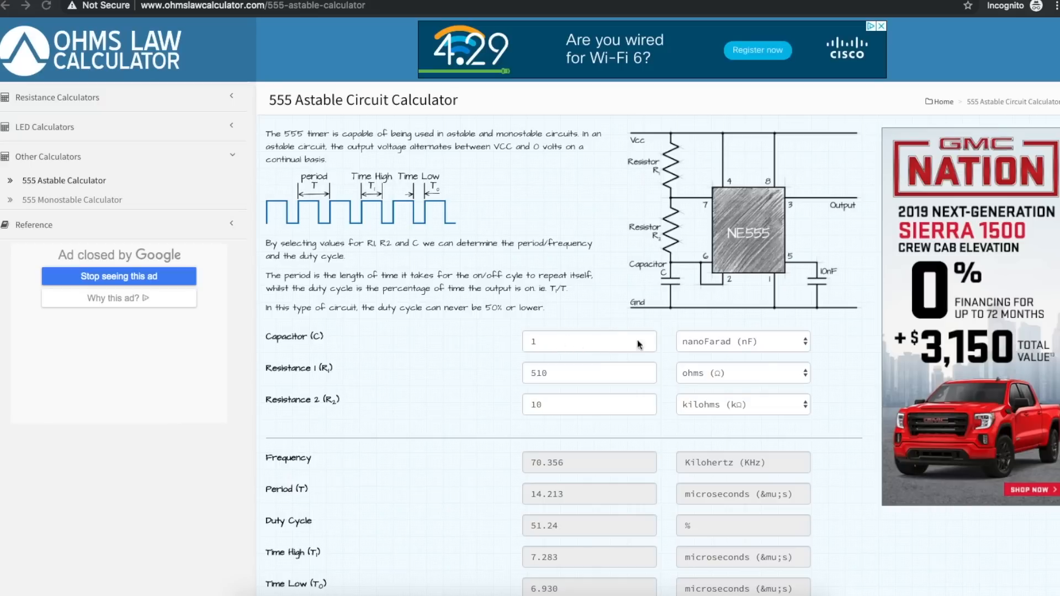
mouse_move(680, 145)
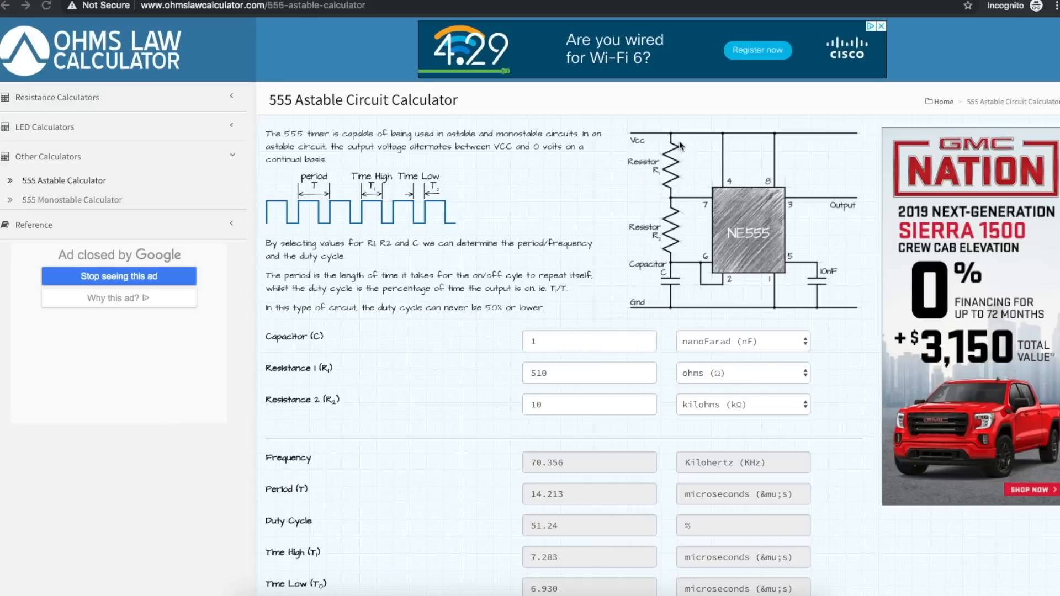
mouse_move(463, 399)
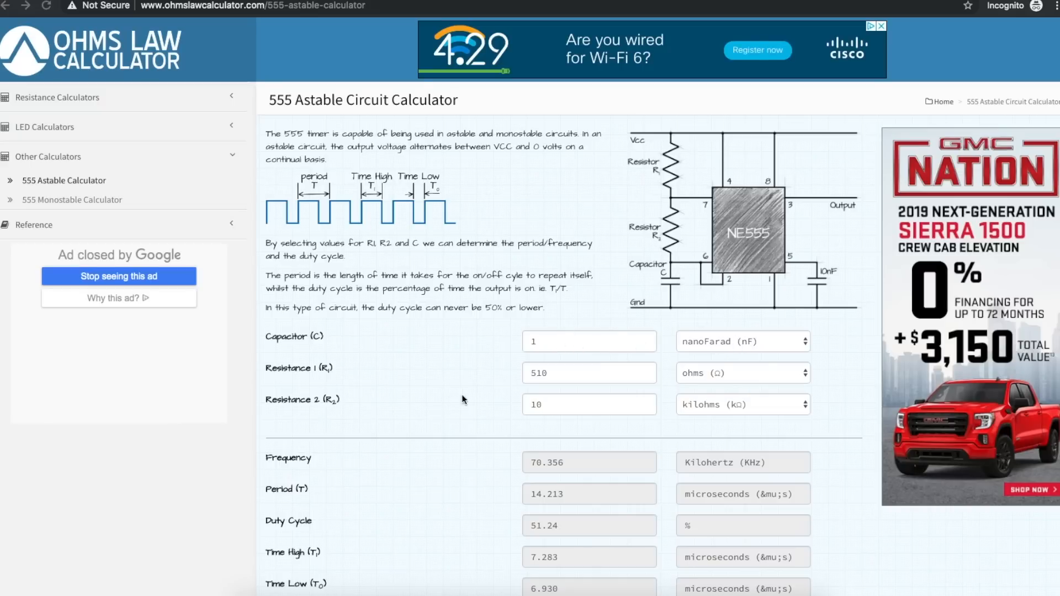
mouse_move(685, 218)
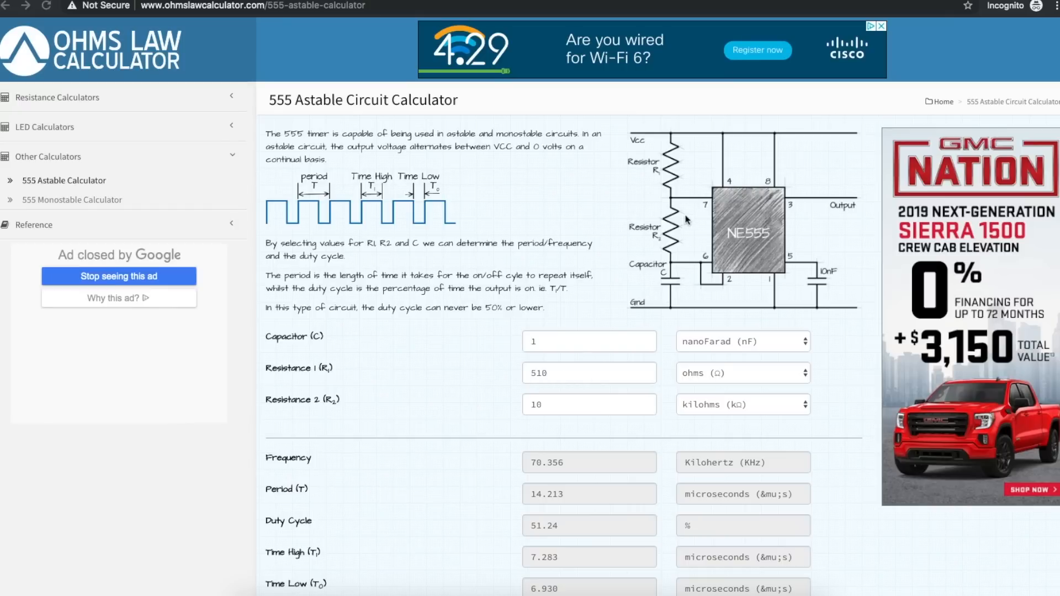
mouse_move(510, 386)
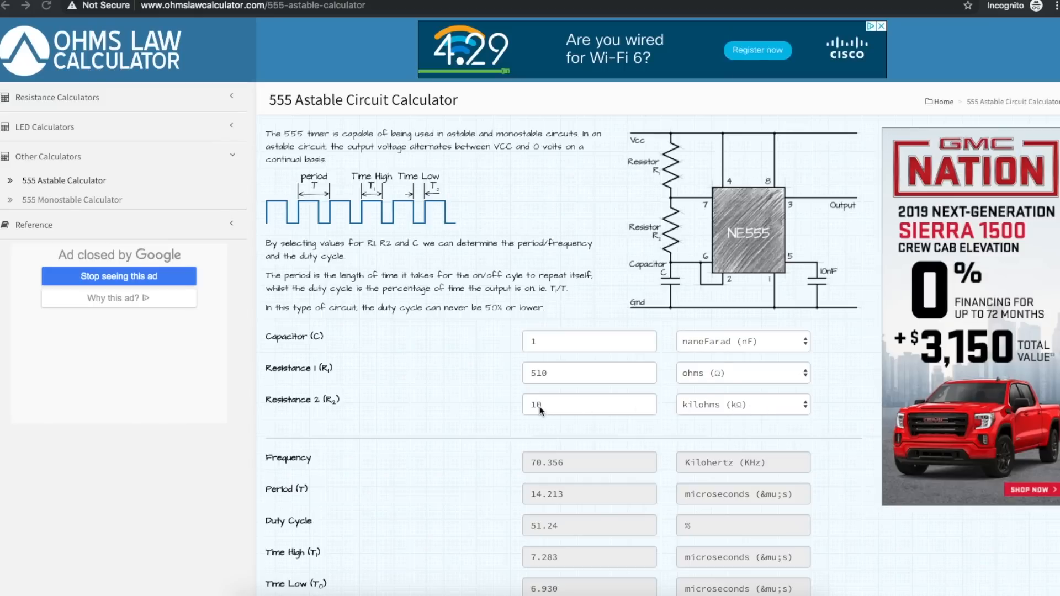
mouse_move(843, 281)
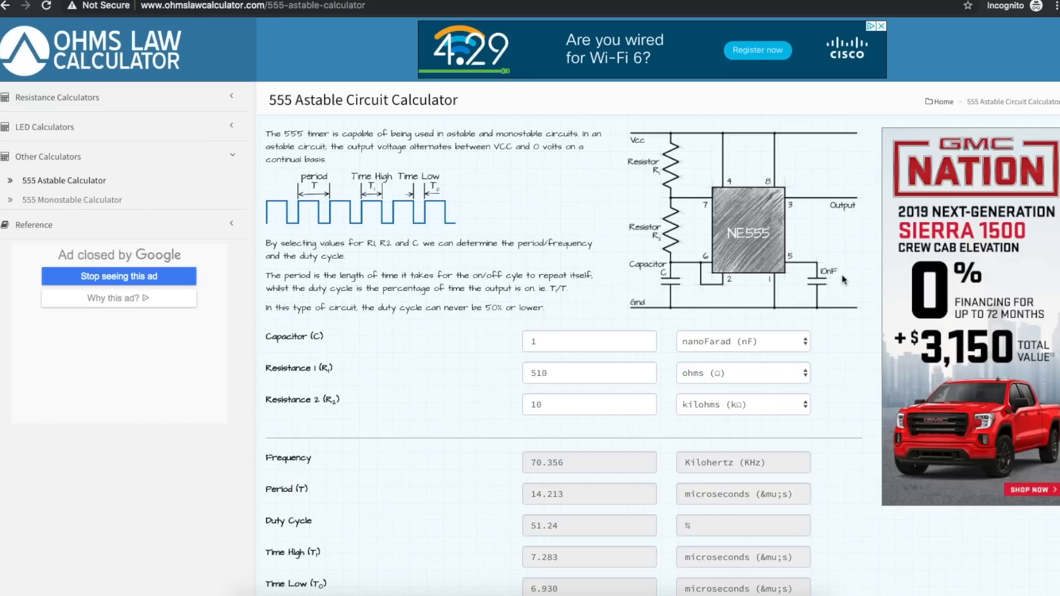
mouse_move(832, 284)
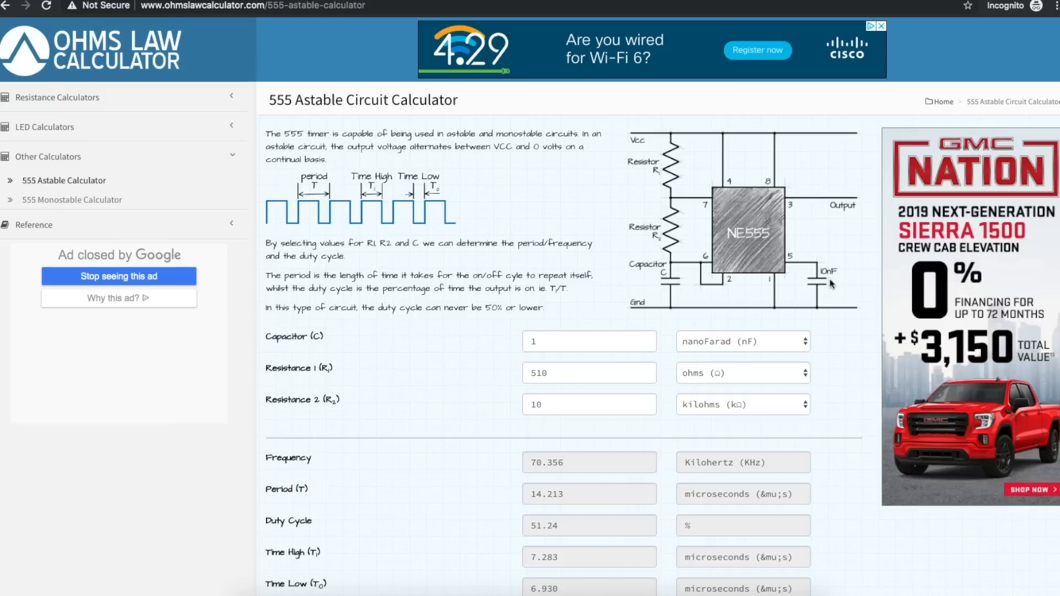
mouse_move(836, 283)
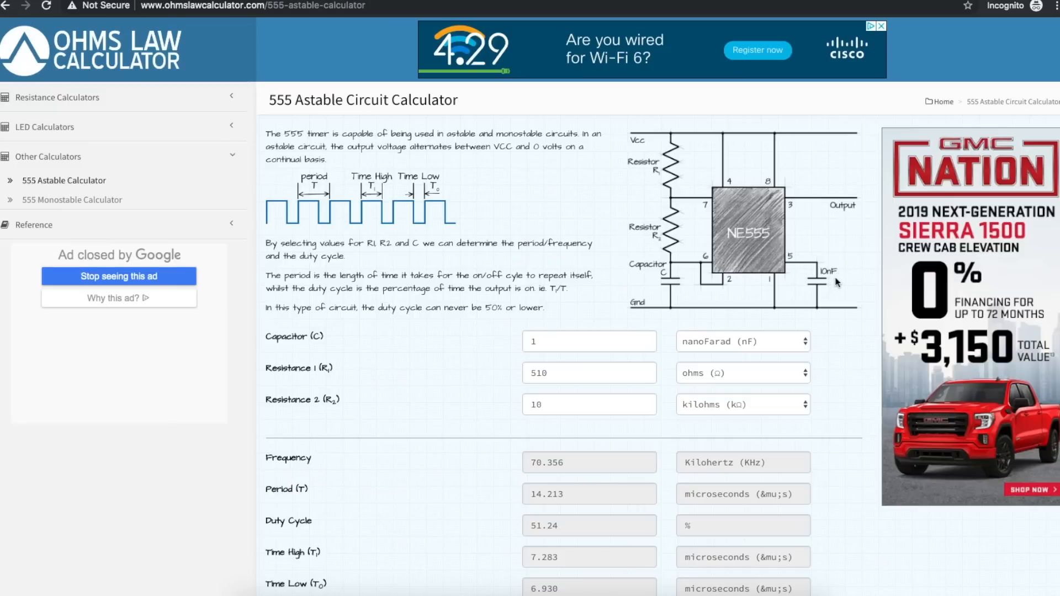
mouse_move(848, 281)
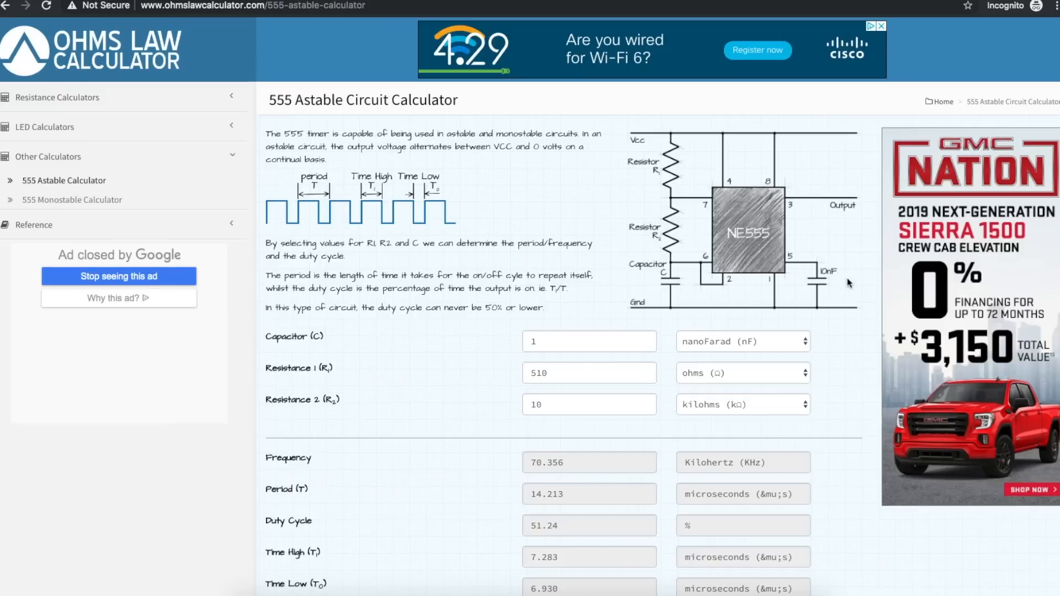
mouse_move(838, 279)
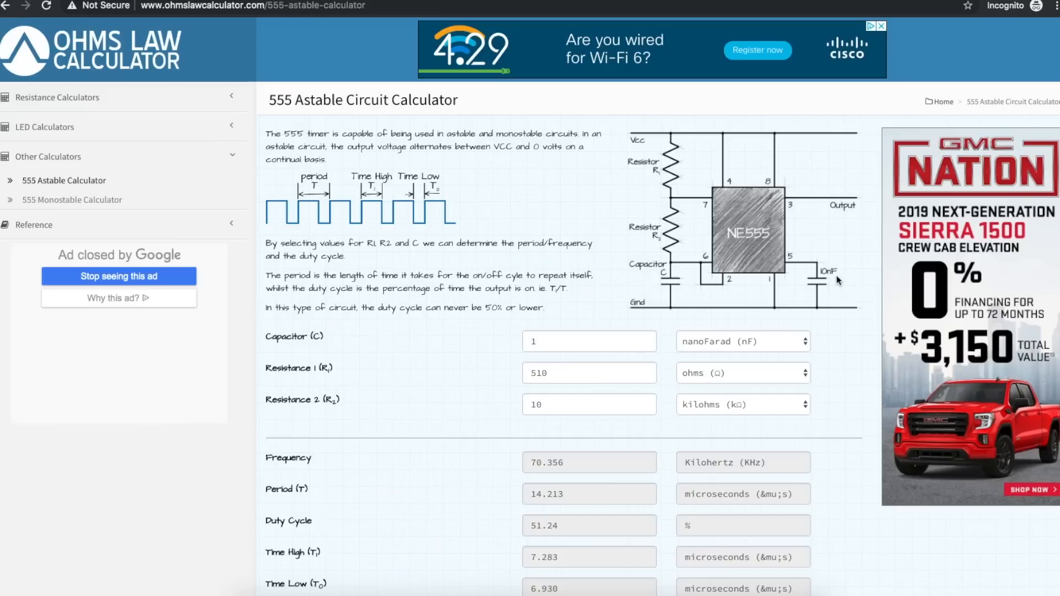
mouse_move(603, 136)
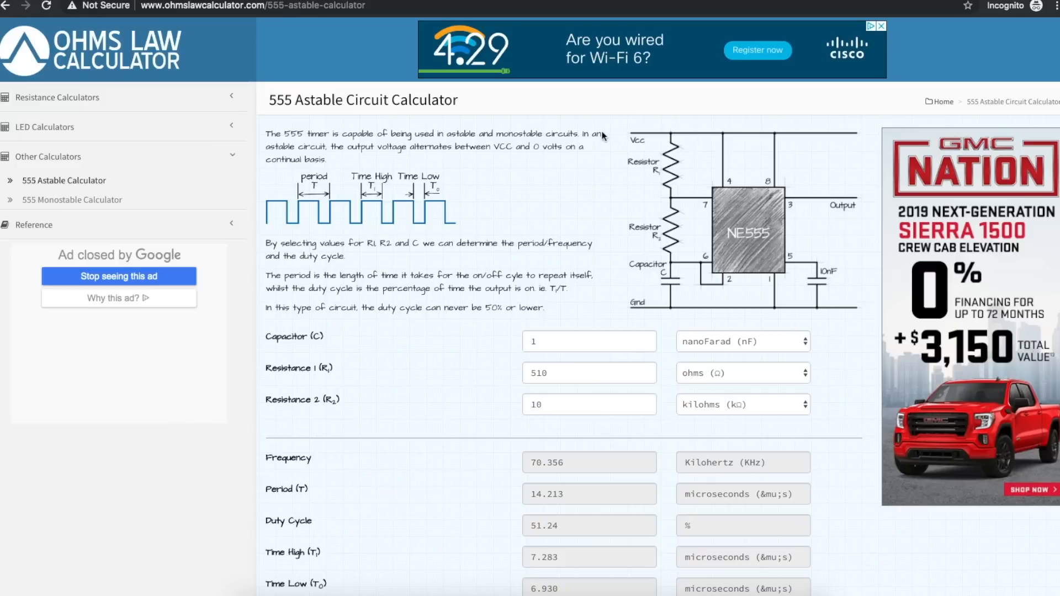
mouse_move(652, 134)
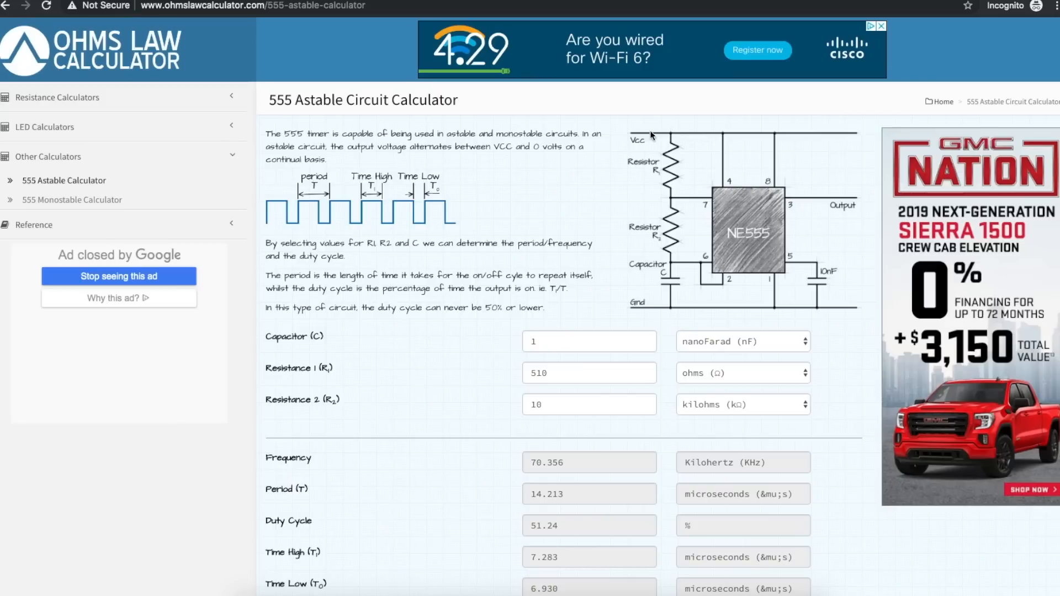
mouse_move(705, 137)
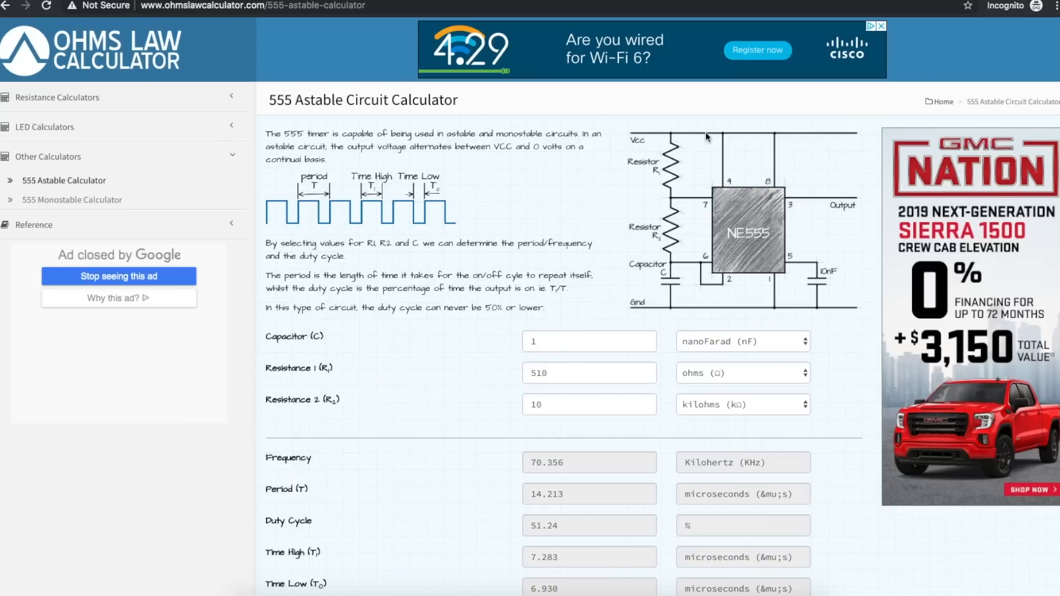
mouse_move(276, 212)
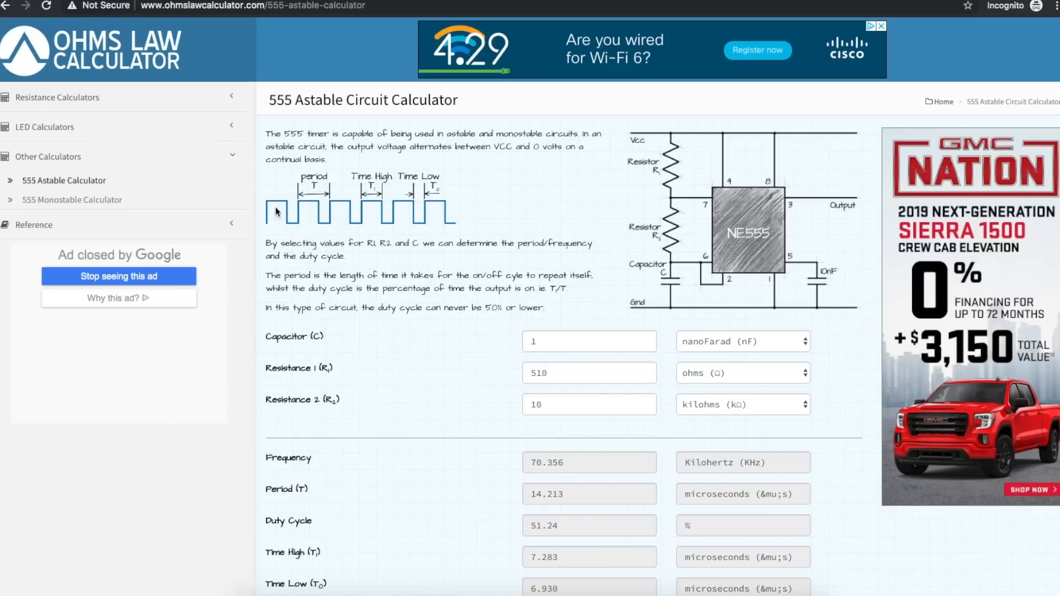
mouse_move(357, 217)
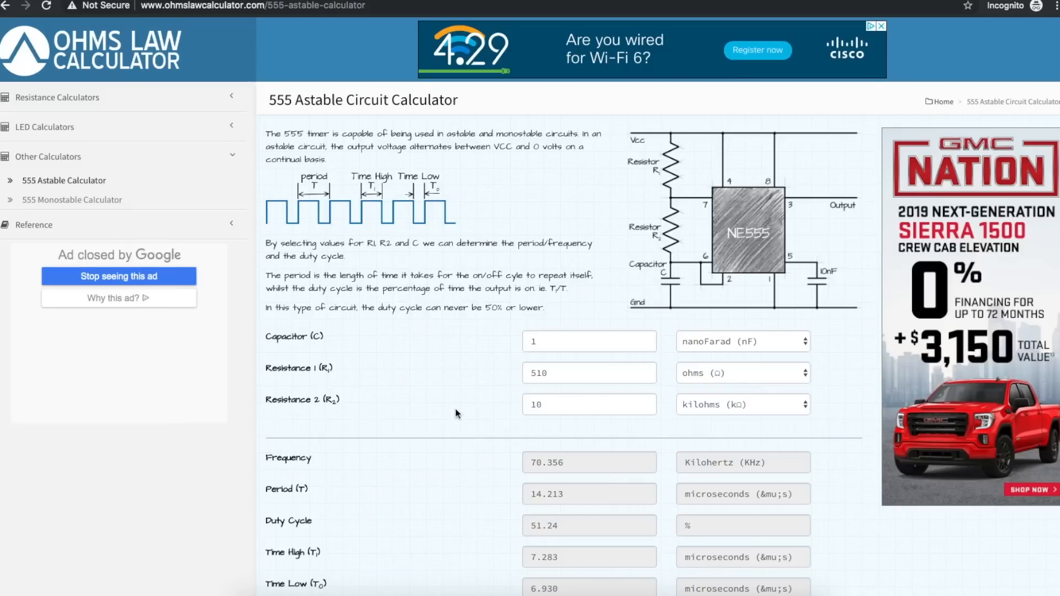
mouse_move(283, 522)
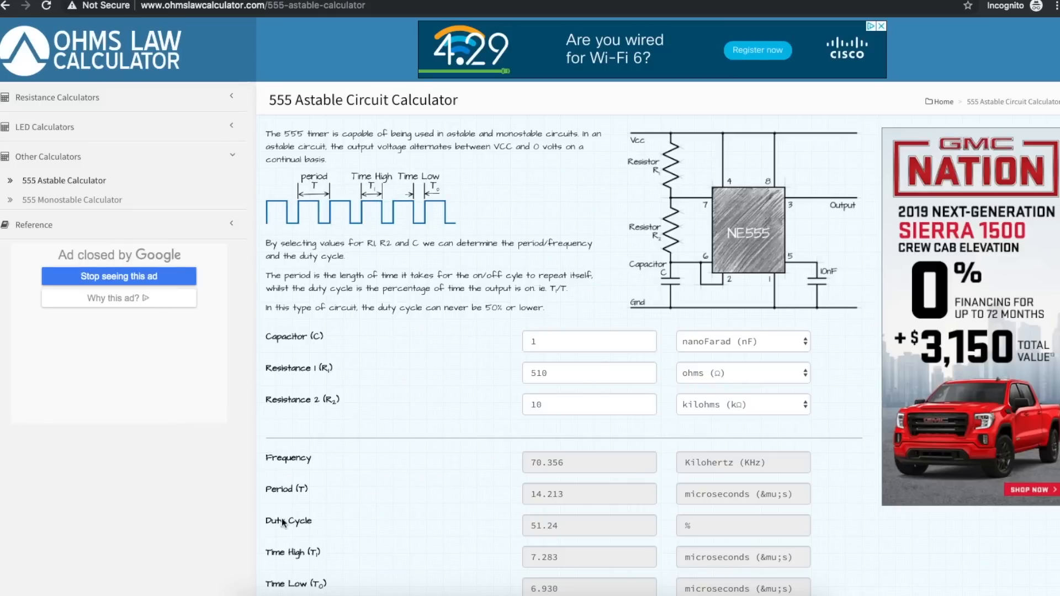
mouse_move(541, 526)
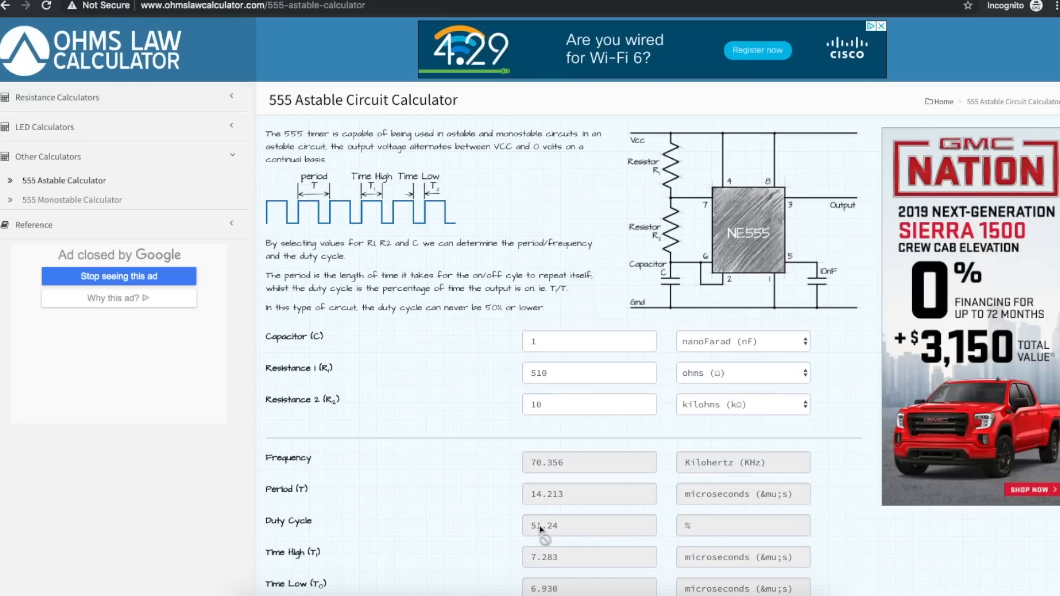
Step: Change Resistance 2 to 2.5 kΩ, giving 261.888 kHz and 54.63% duty cycle
click(588, 404)
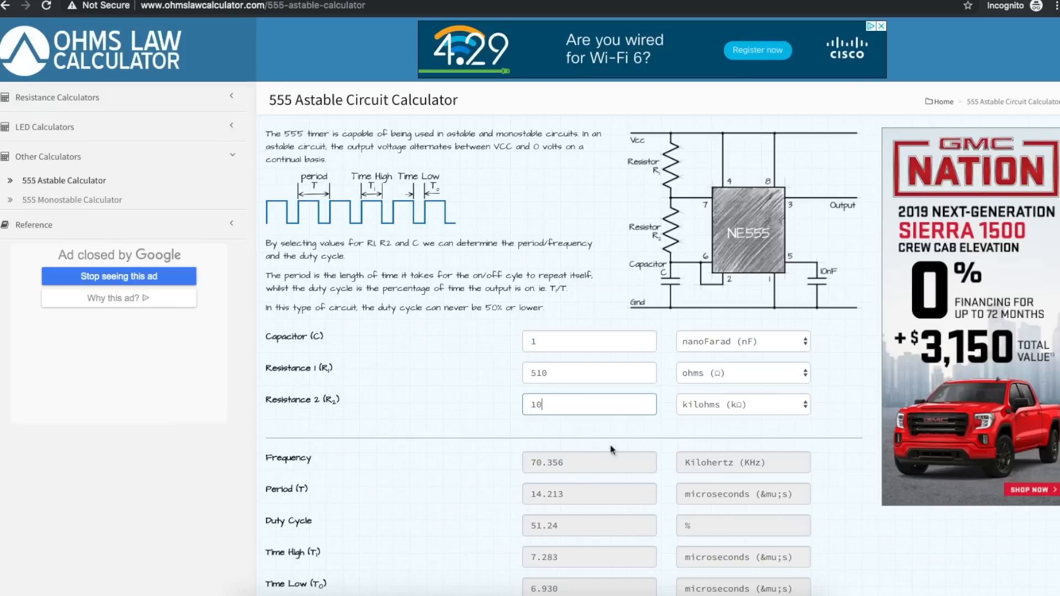
mouse_move(786, 186)
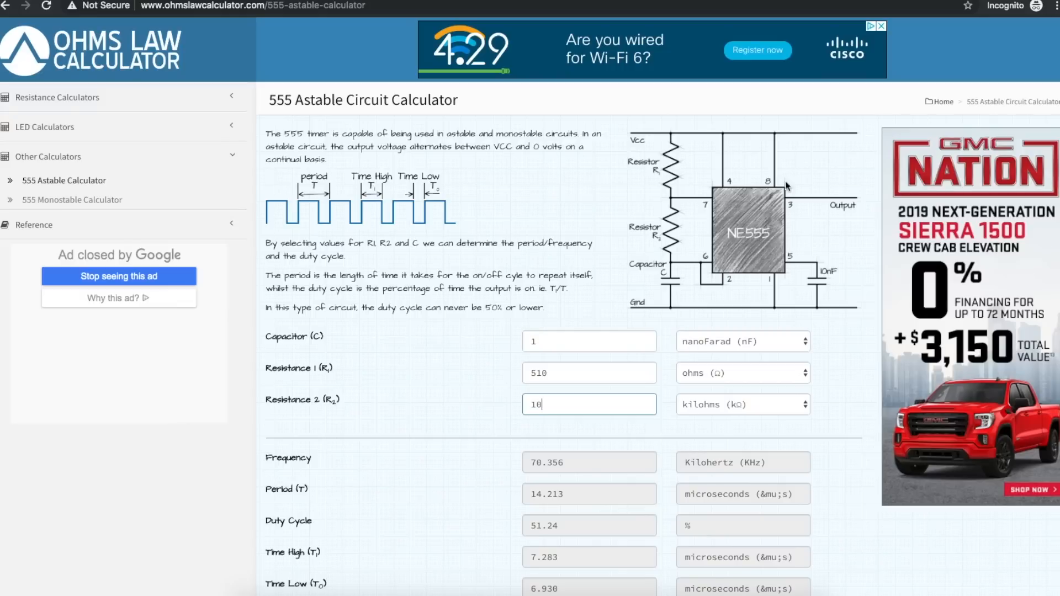
mouse_move(641, 254)
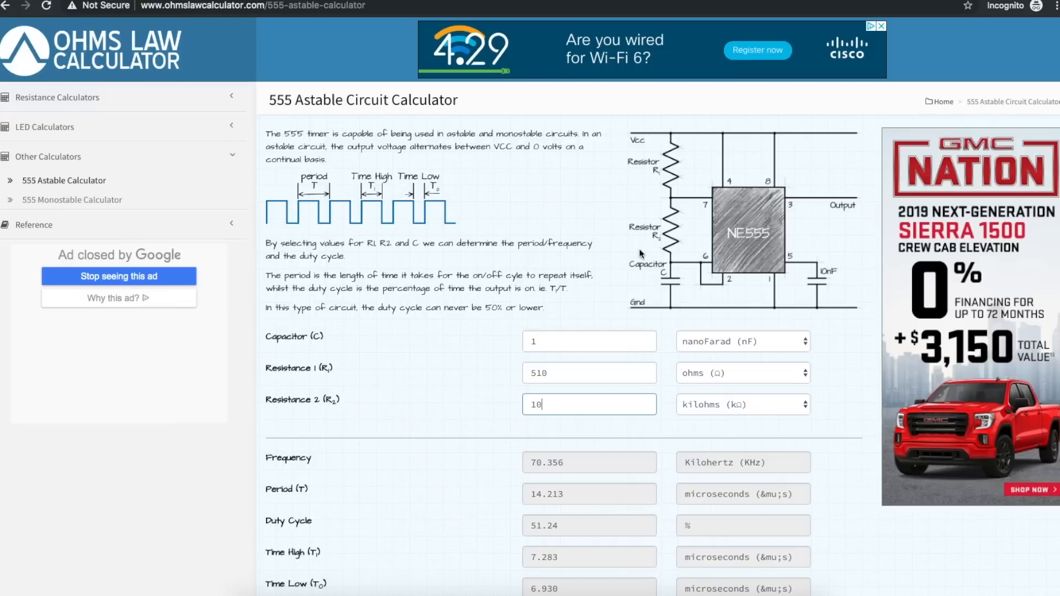
mouse_move(607, 480)
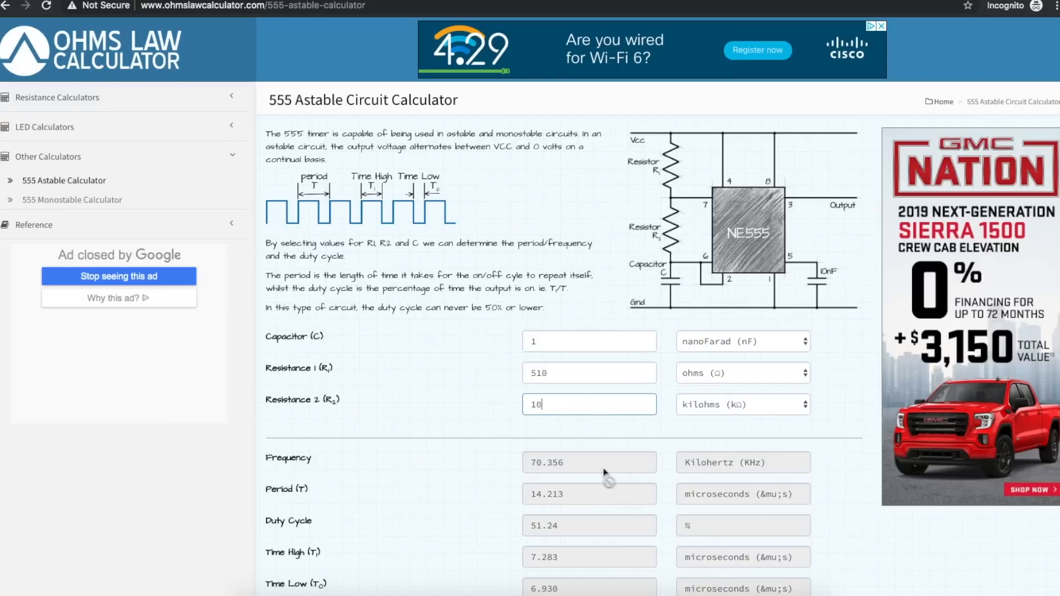
mouse_move(591, 471)
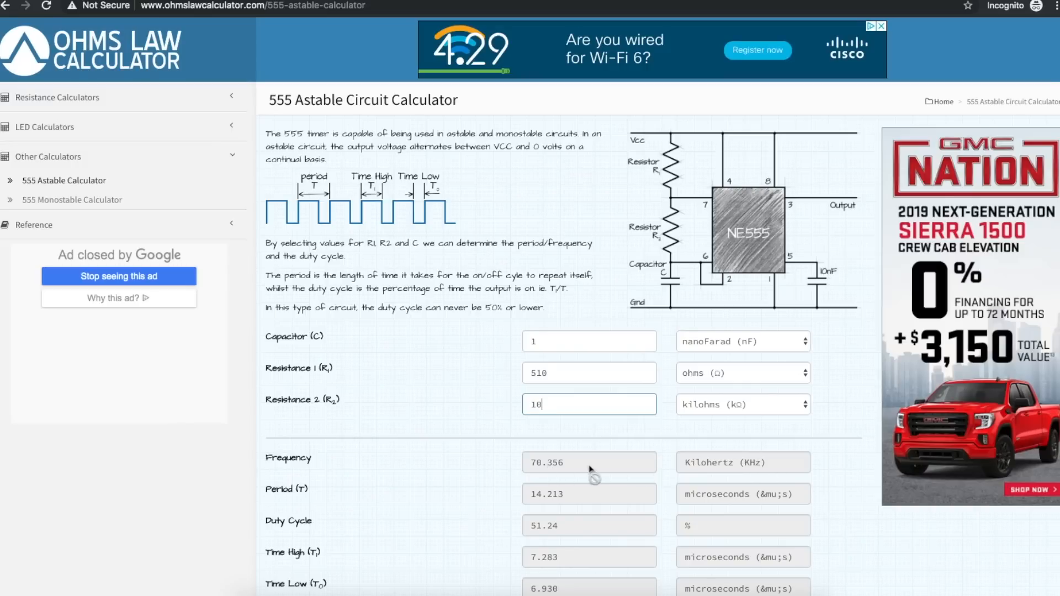
mouse_move(583, 470)
text(5)
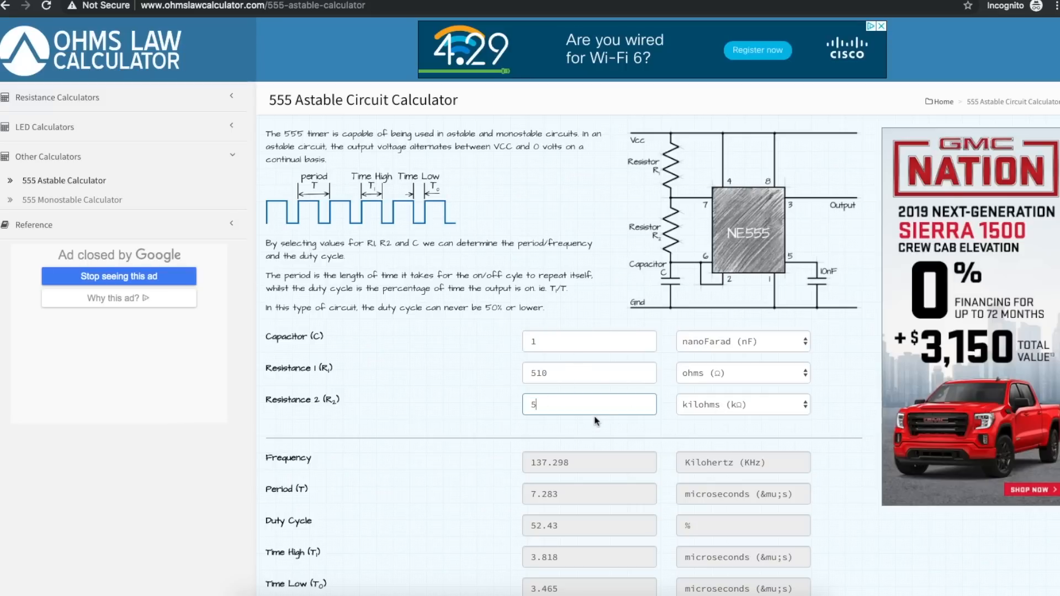
mouse_move(544, 535)
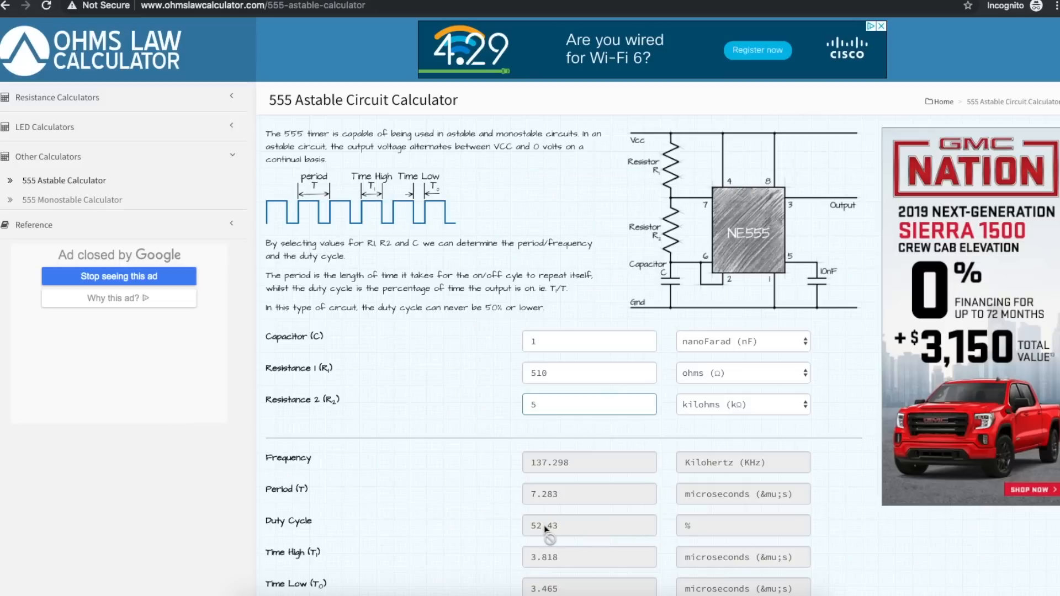
mouse_move(567, 530)
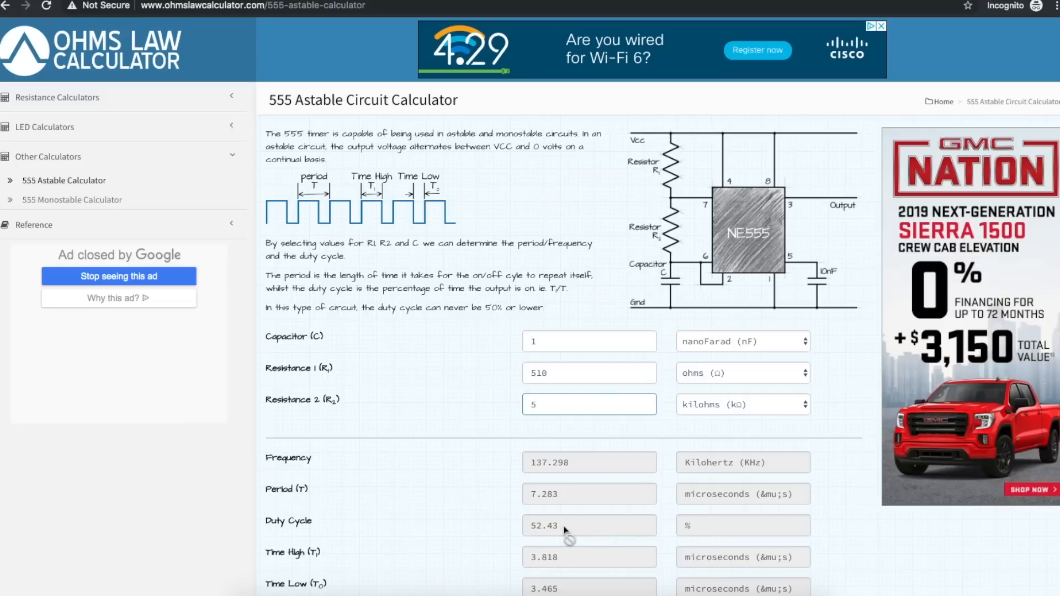
mouse_move(776, 469)
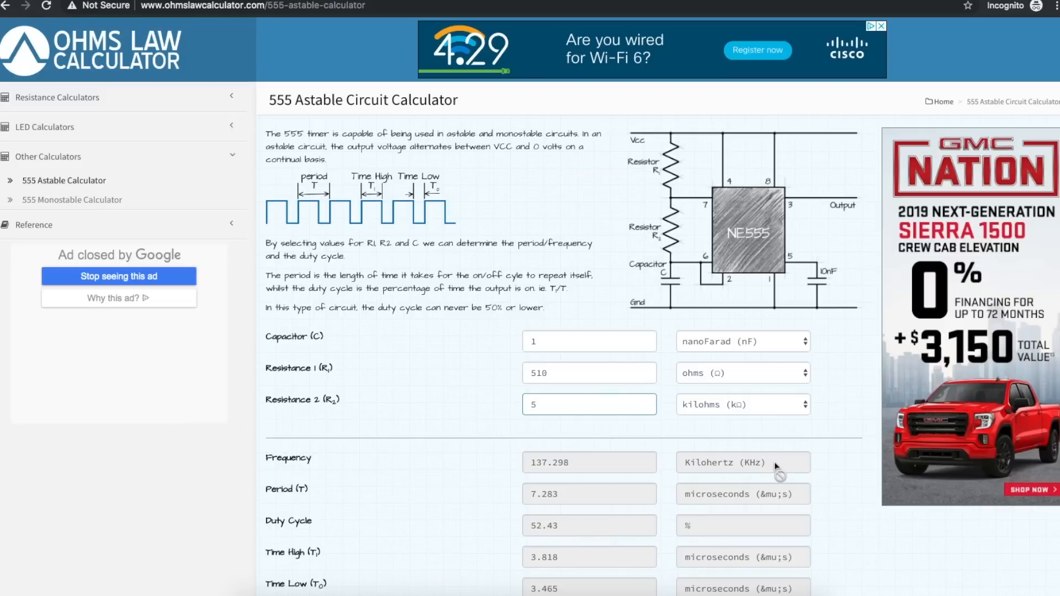
mouse_move(787, 471)
text(2)
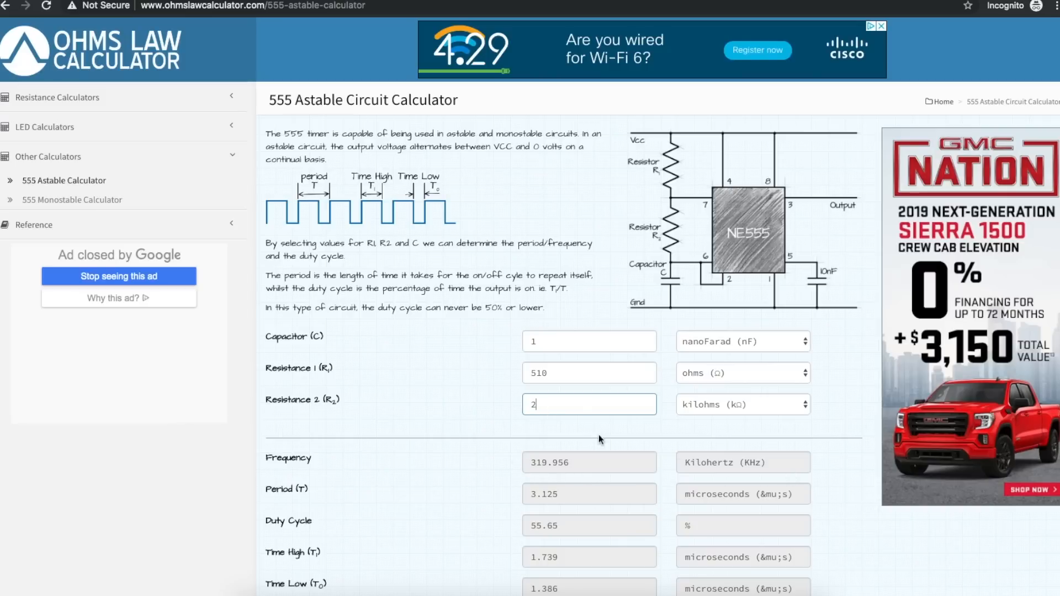
mouse_move(777, 473)
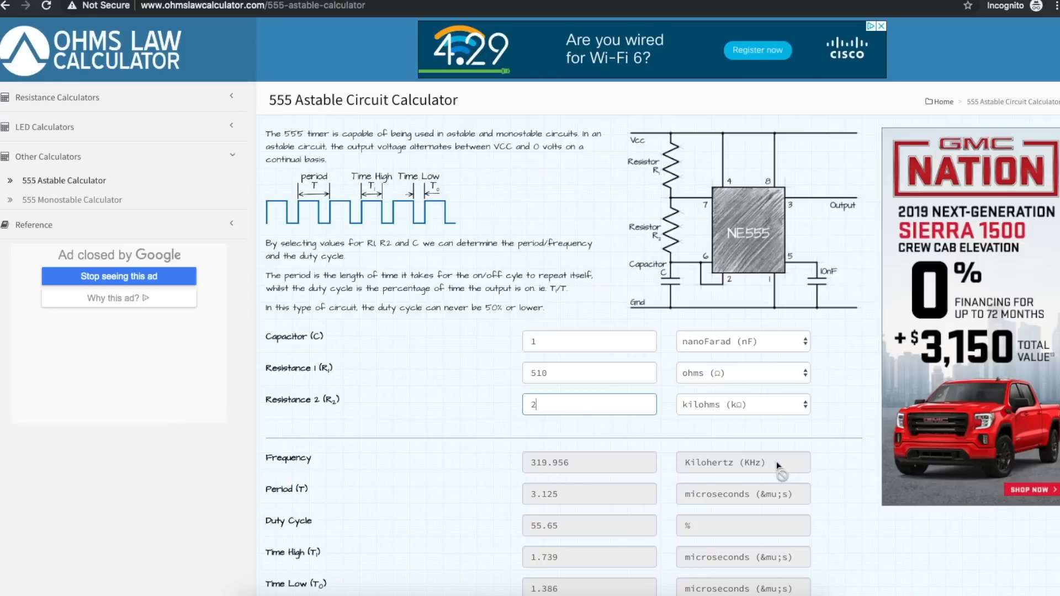
mouse_move(538, 529)
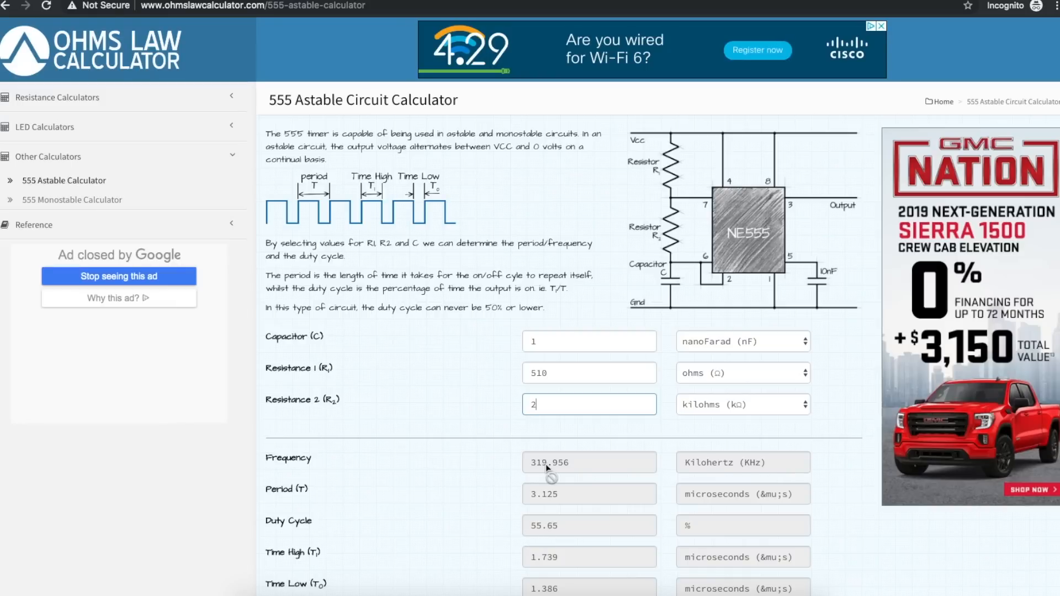
mouse_move(577, 477)
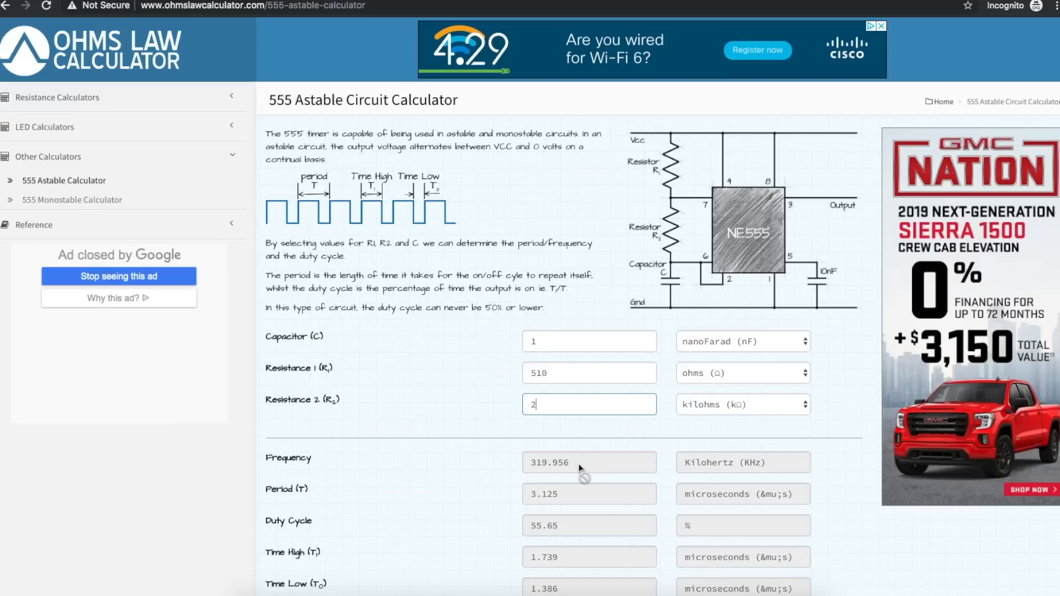
text(.5)
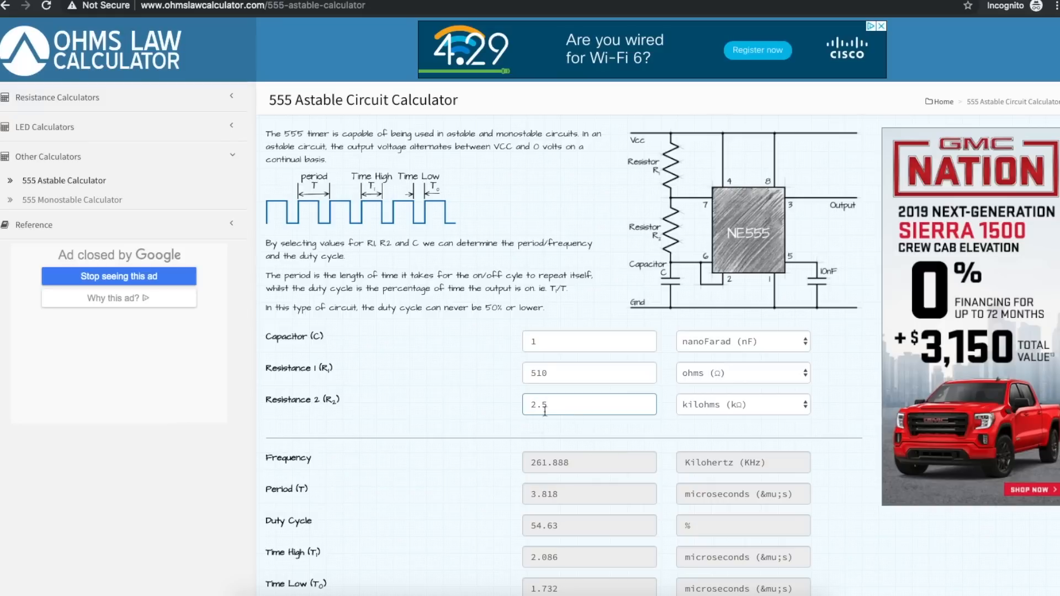
mouse_move(733, 409)
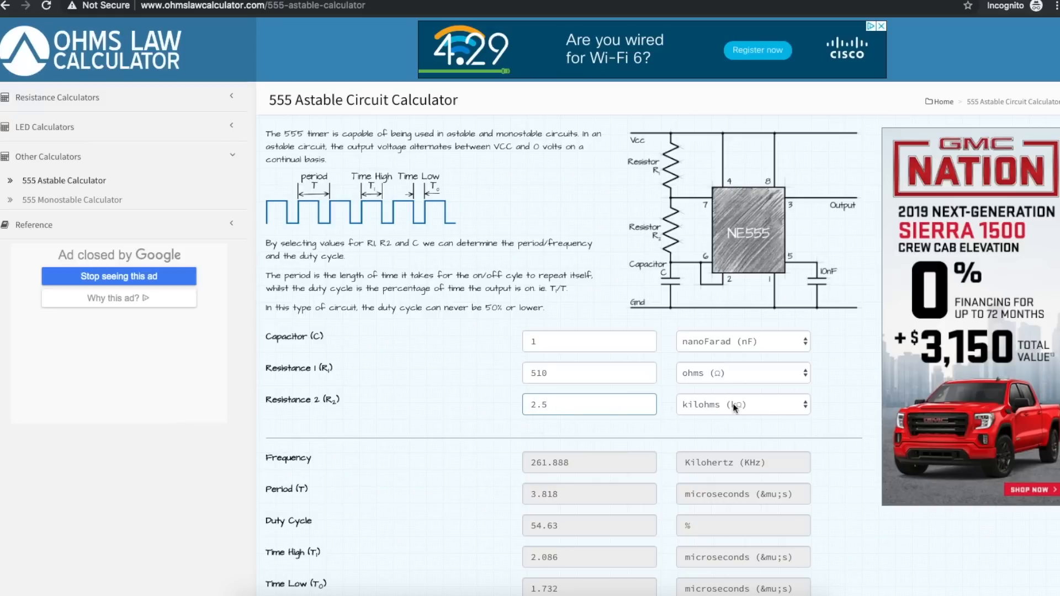
click(589, 404)
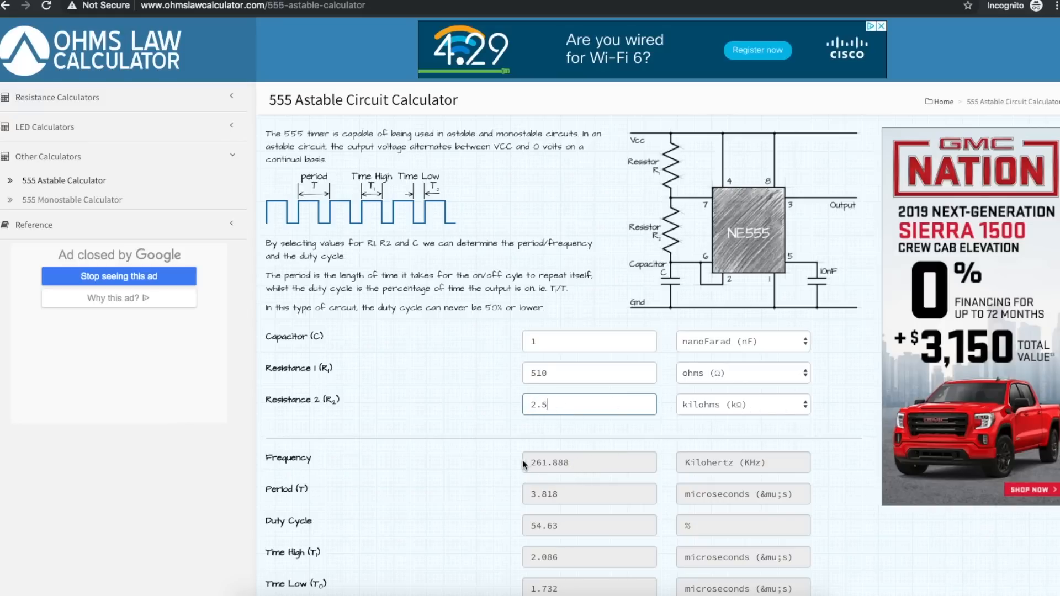
mouse_move(583, 466)
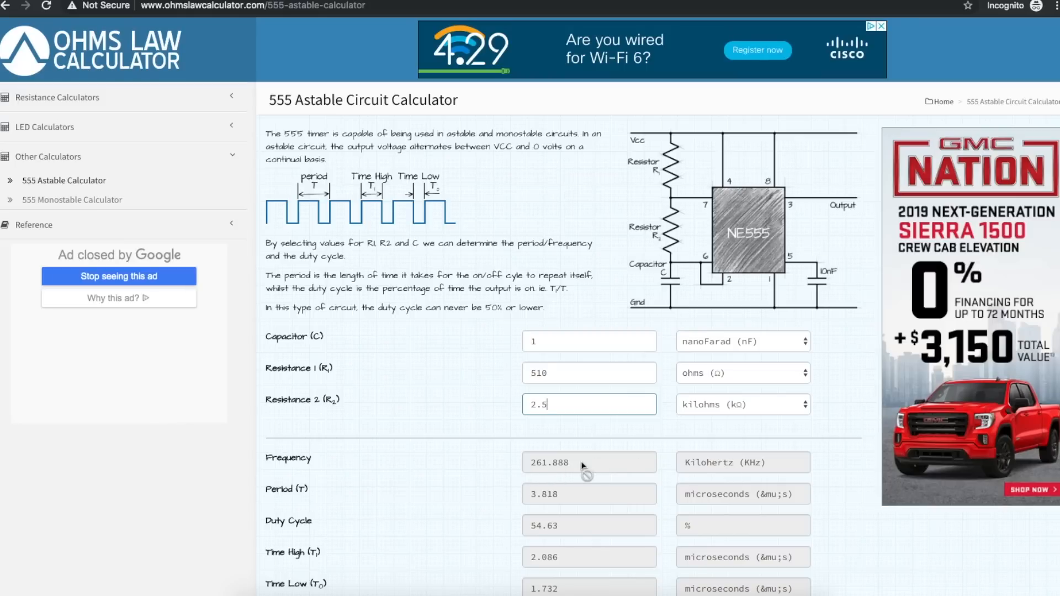
mouse_move(597, 466)
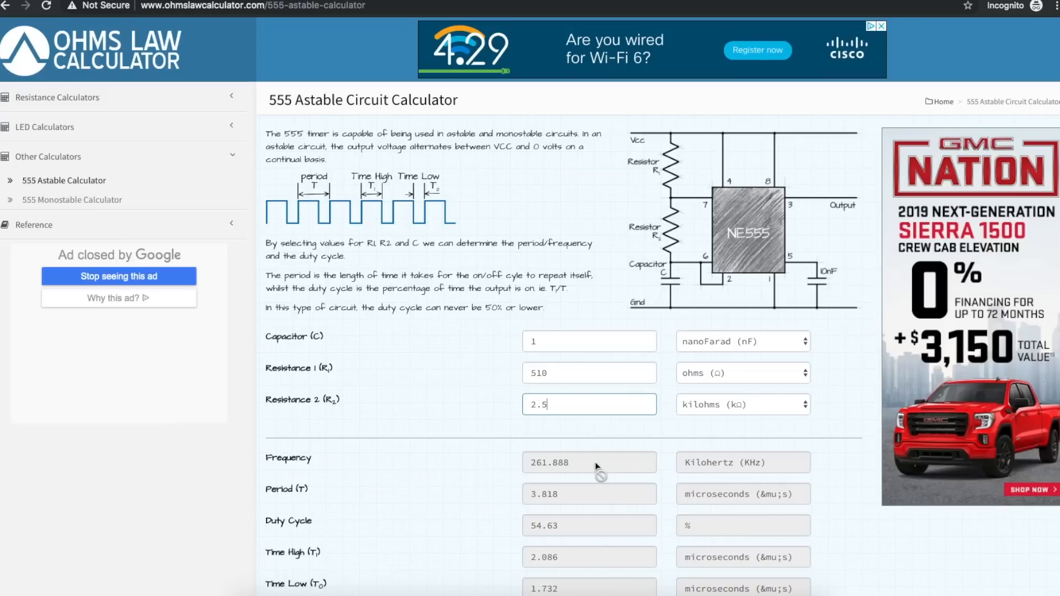
mouse_move(538, 471)
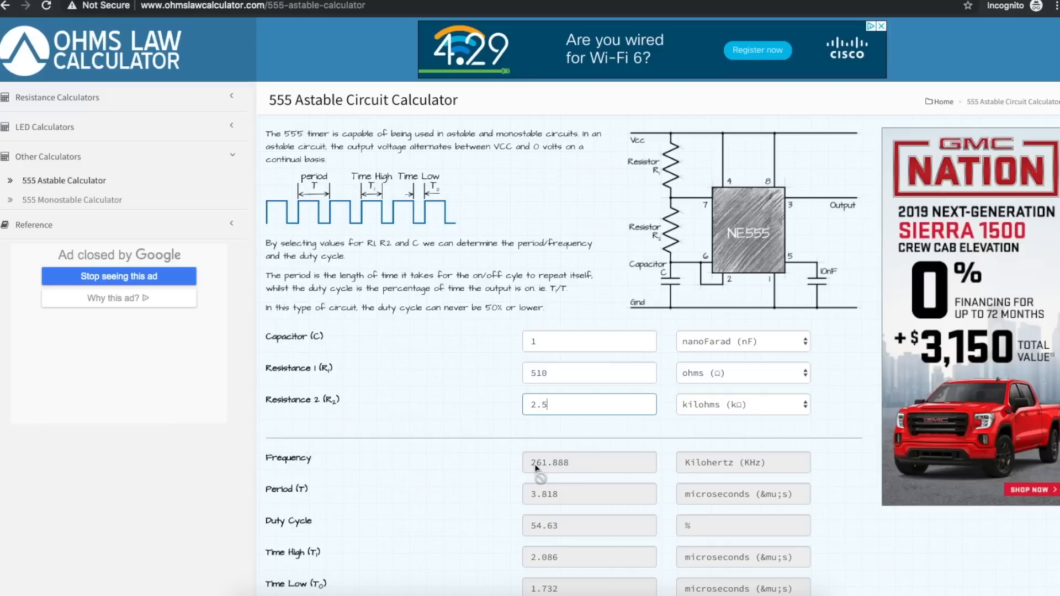
mouse_move(720, 466)
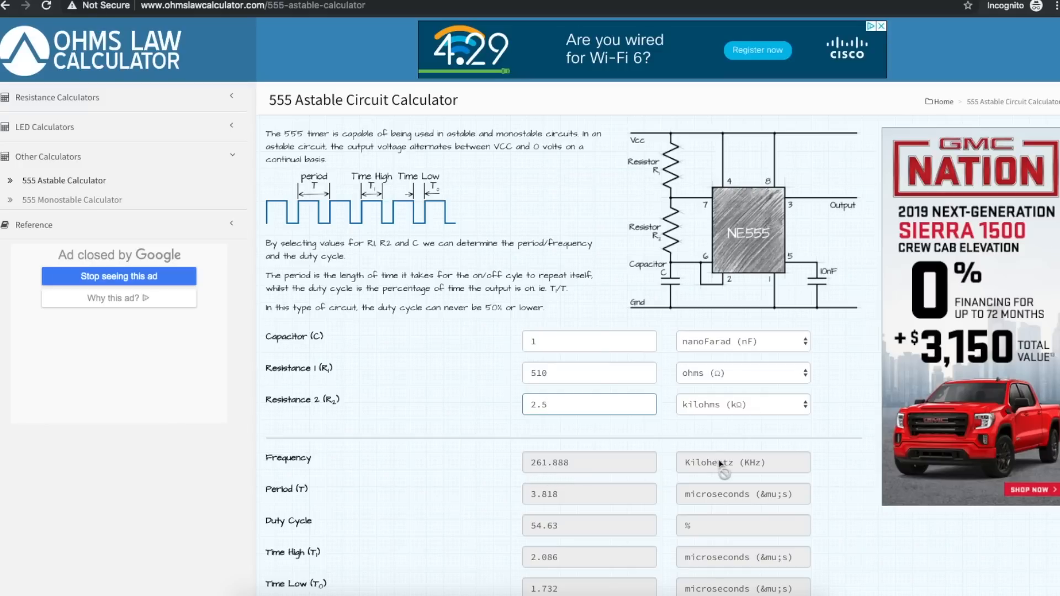
click(589, 404)
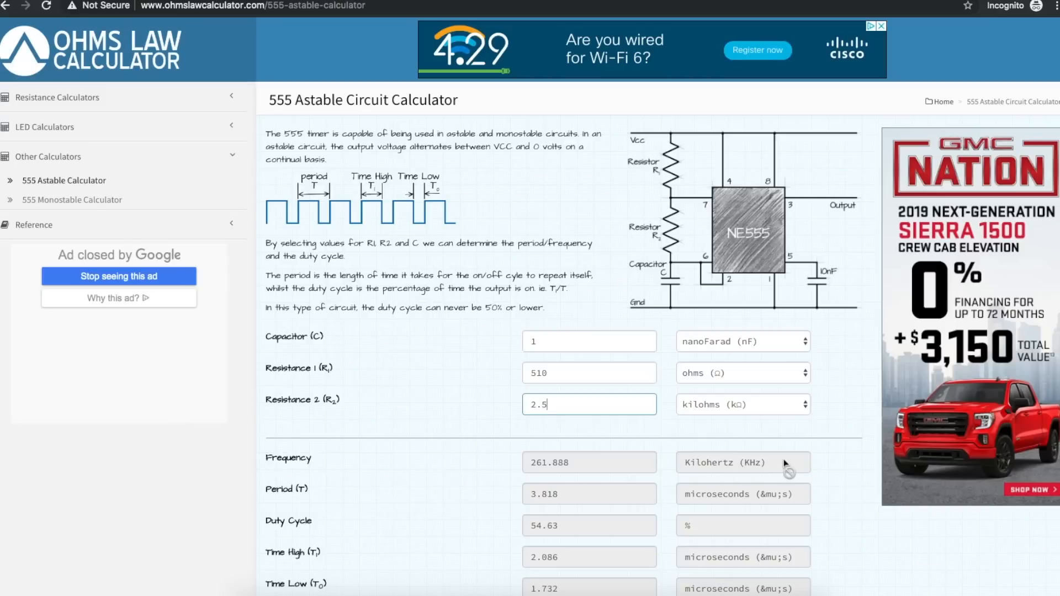
mouse_move(428, 213)
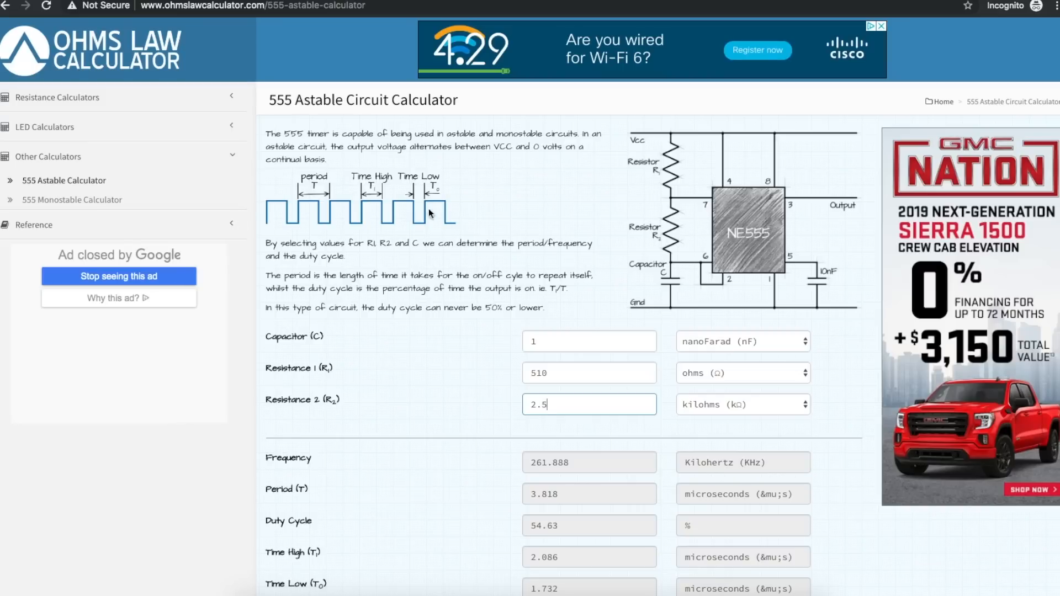
mouse_move(451, 216)
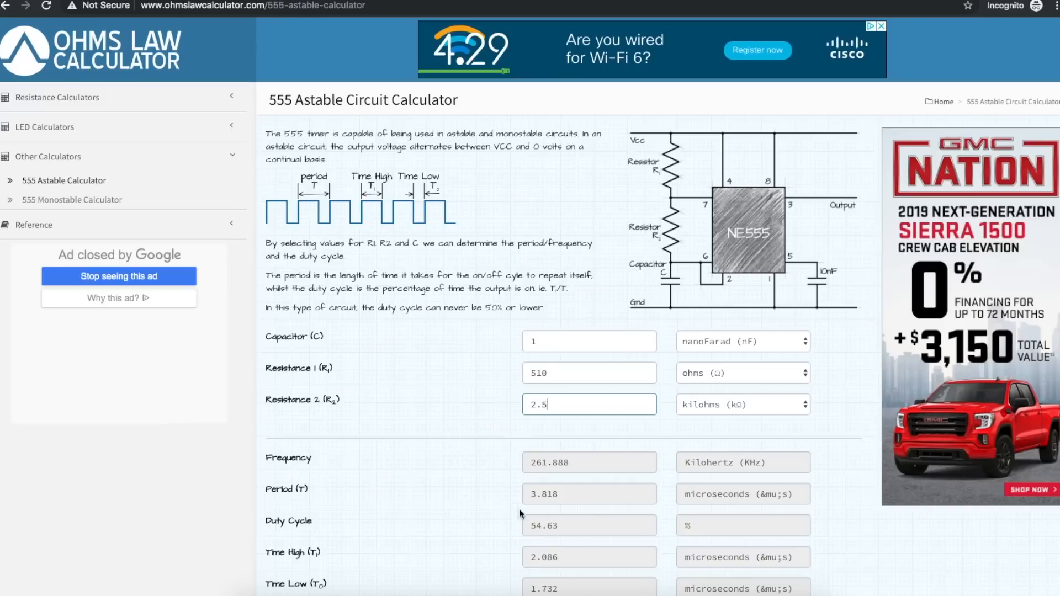
mouse_move(268, 227)
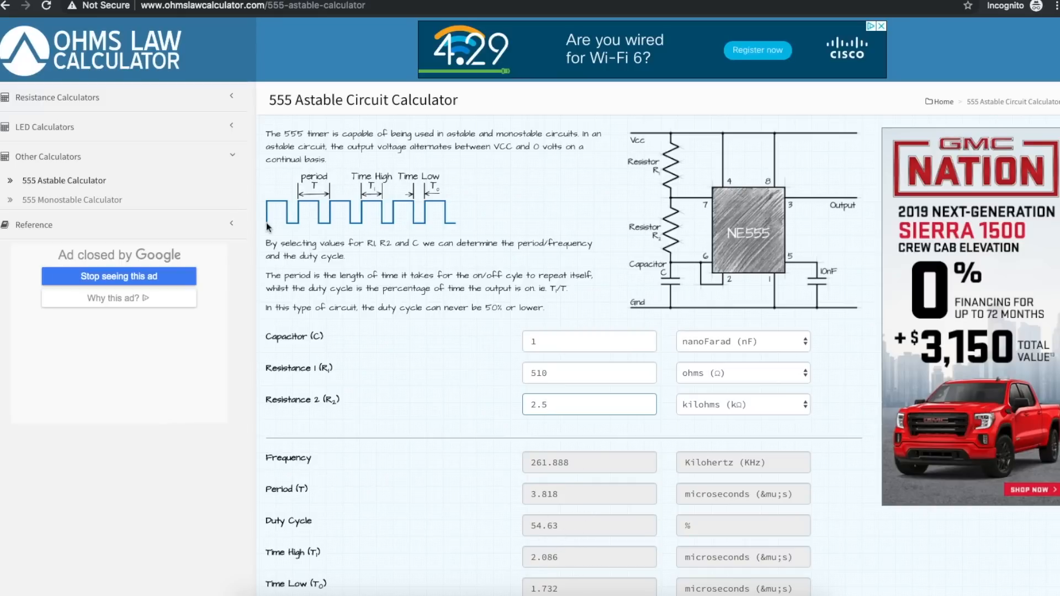
mouse_move(288, 225)
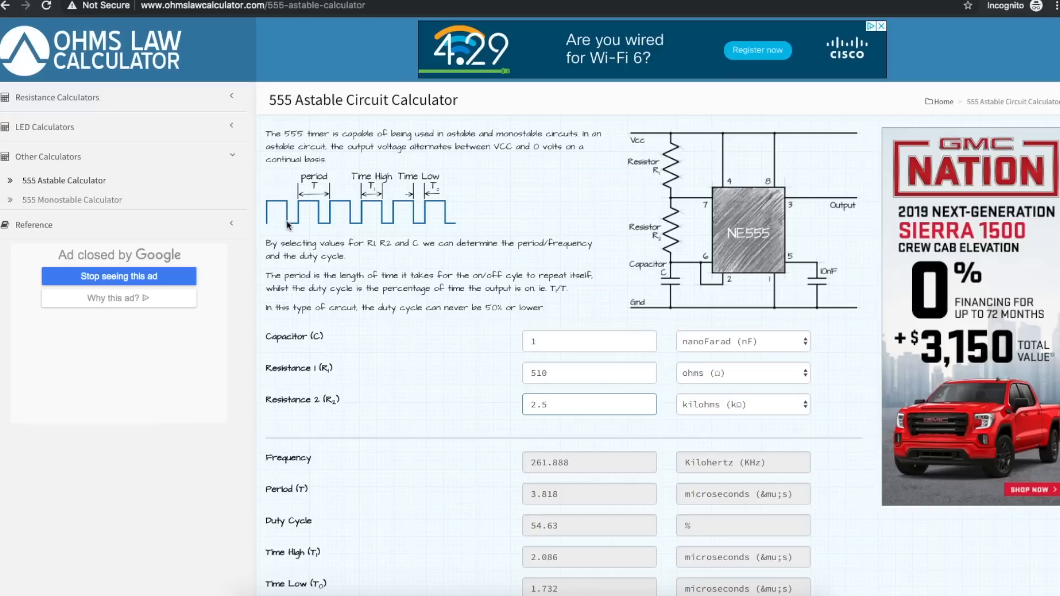
mouse_move(274, 203)
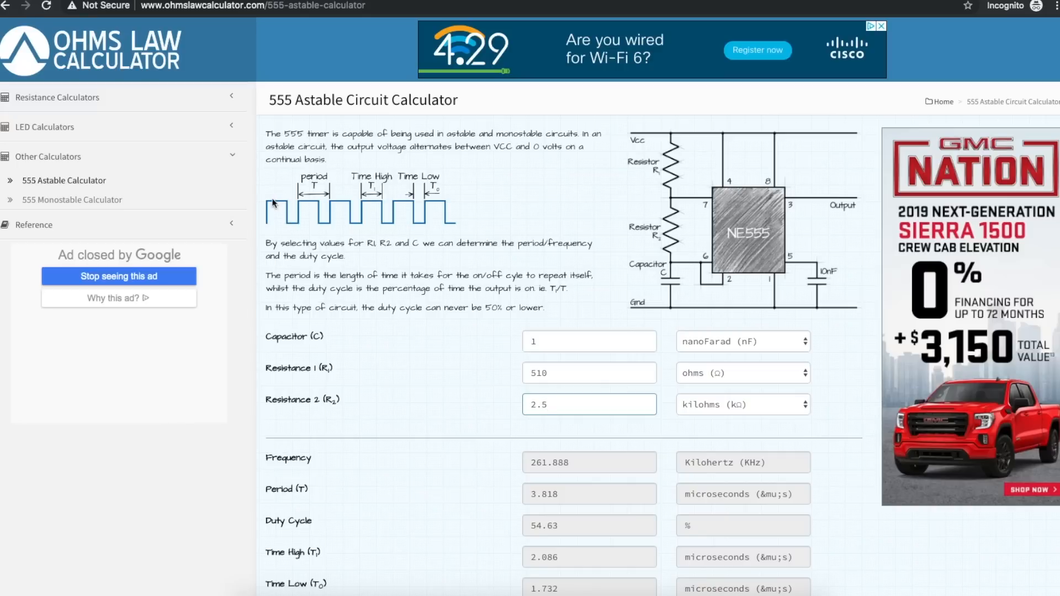
mouse_move(297, 227)
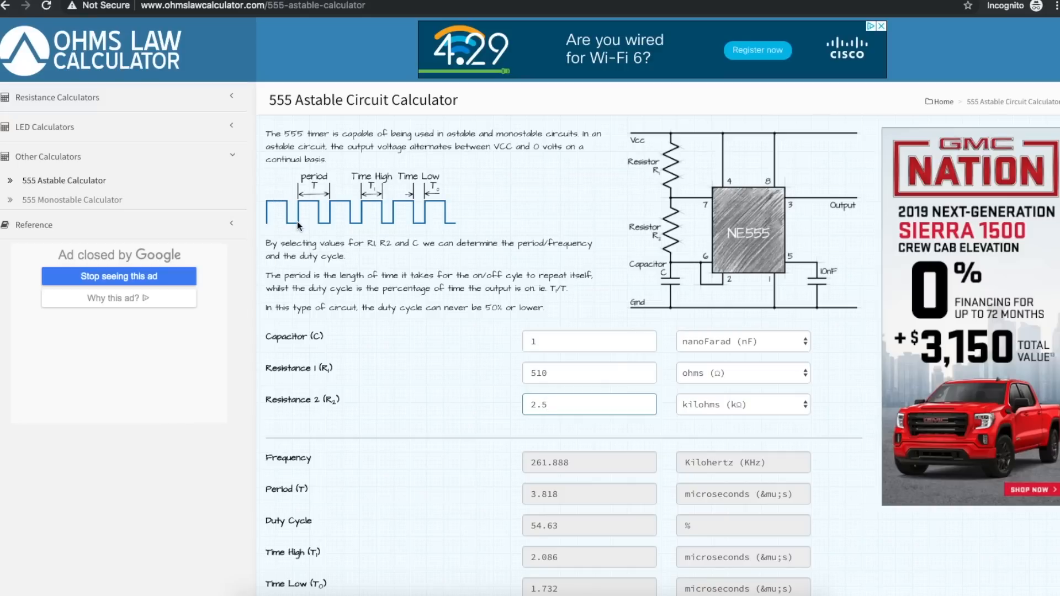
mouse_move(319, 219)
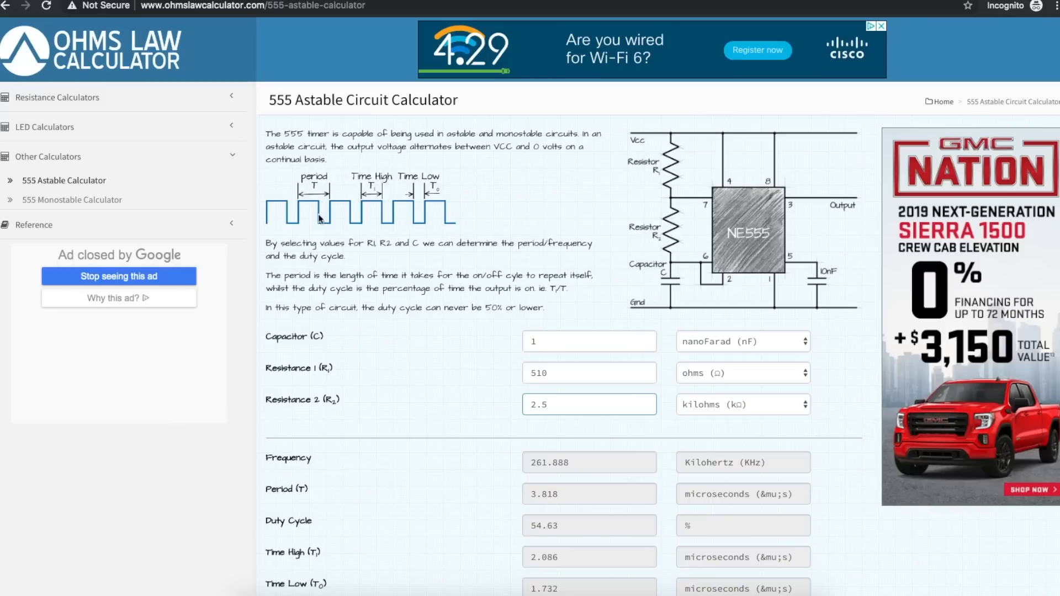
mouse_move(269, 229)
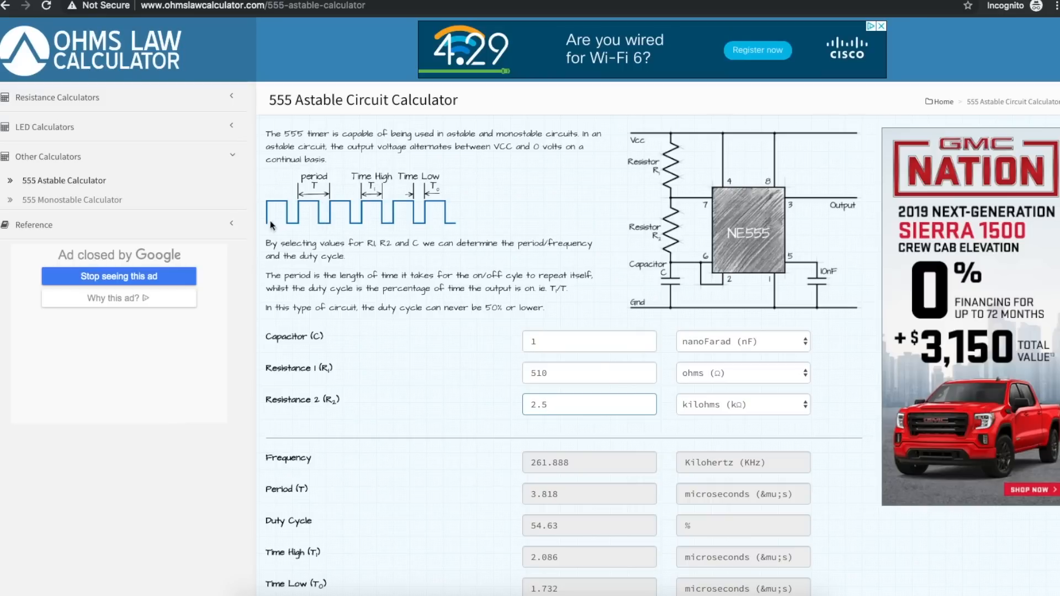
mouse_move(270, 207)
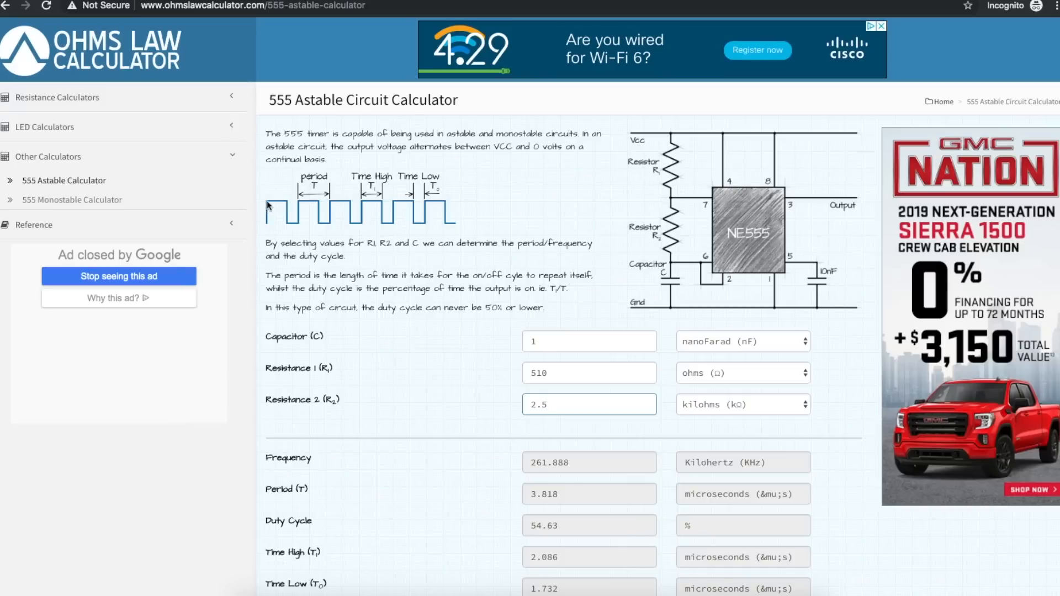
click(589, 404)
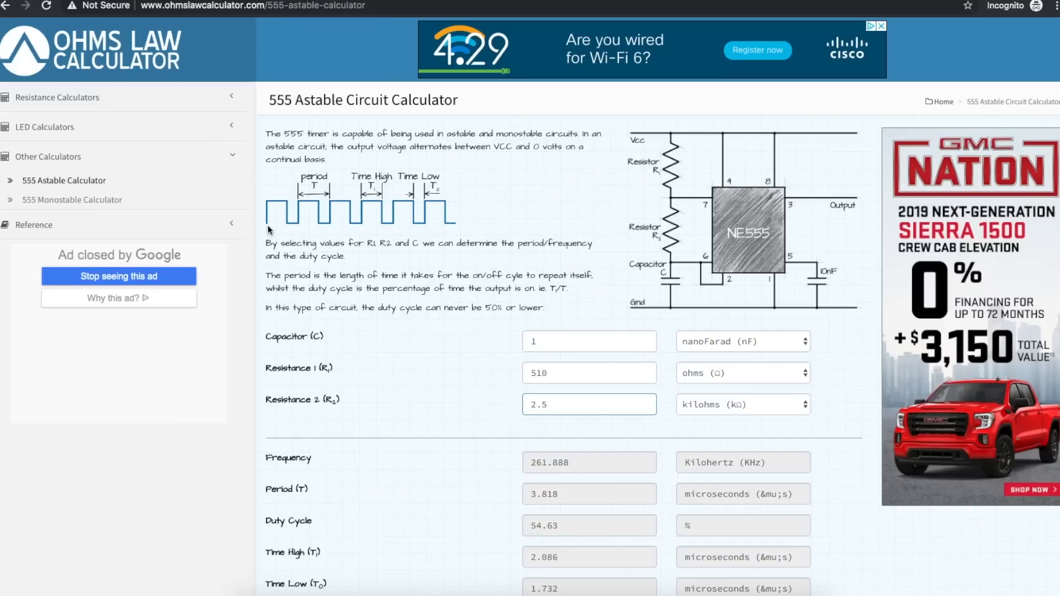
click(589, 404)
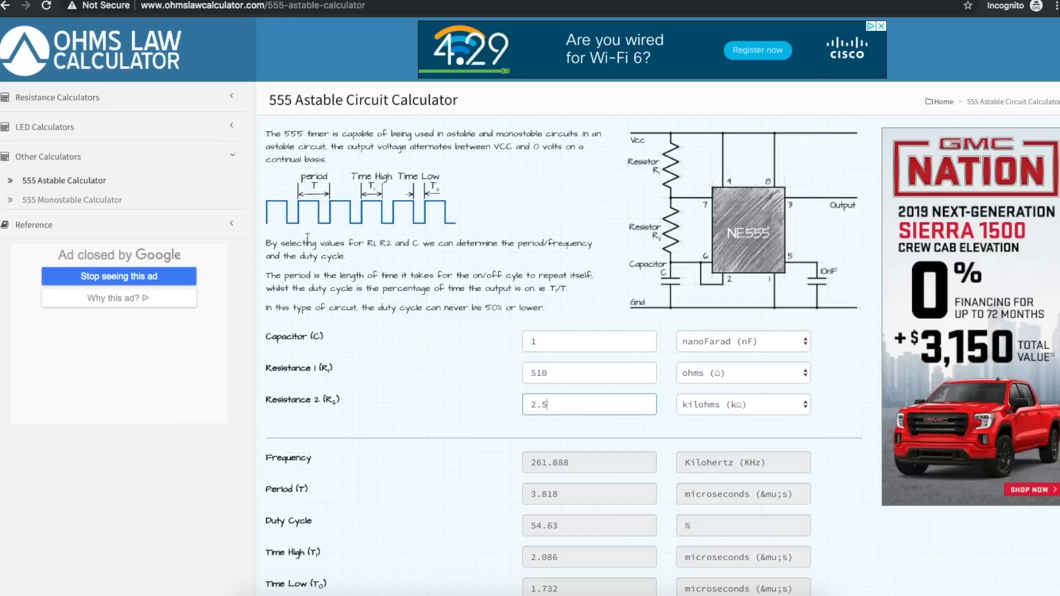
mouse_move(354, 228)
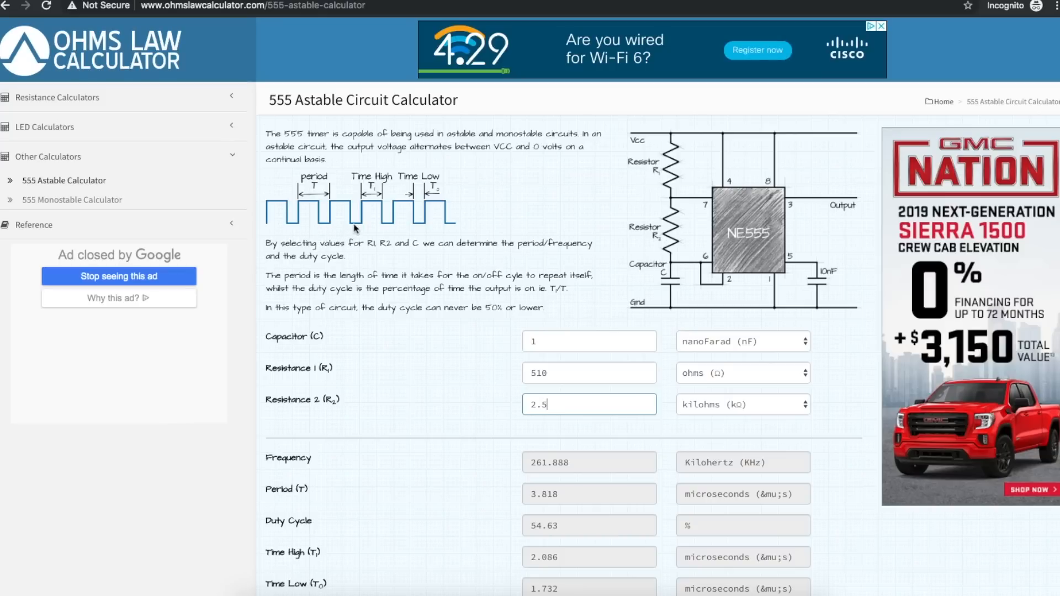
mouse_move(408, 236)
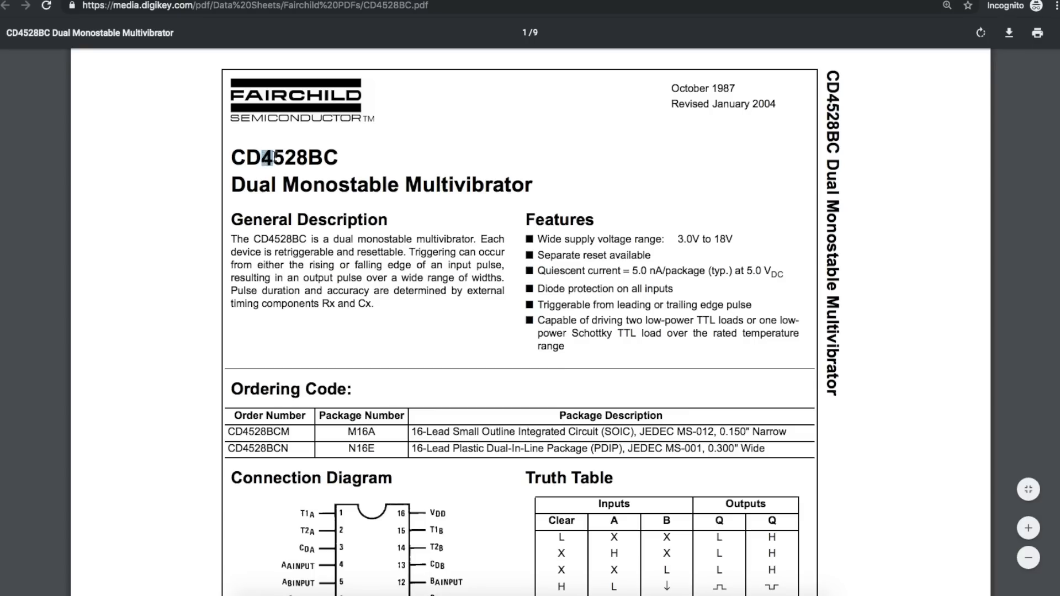
Step: Highlight the 4528 part number and scroll through page 1 toward the block and logic diagrams
double_click(283, 157)
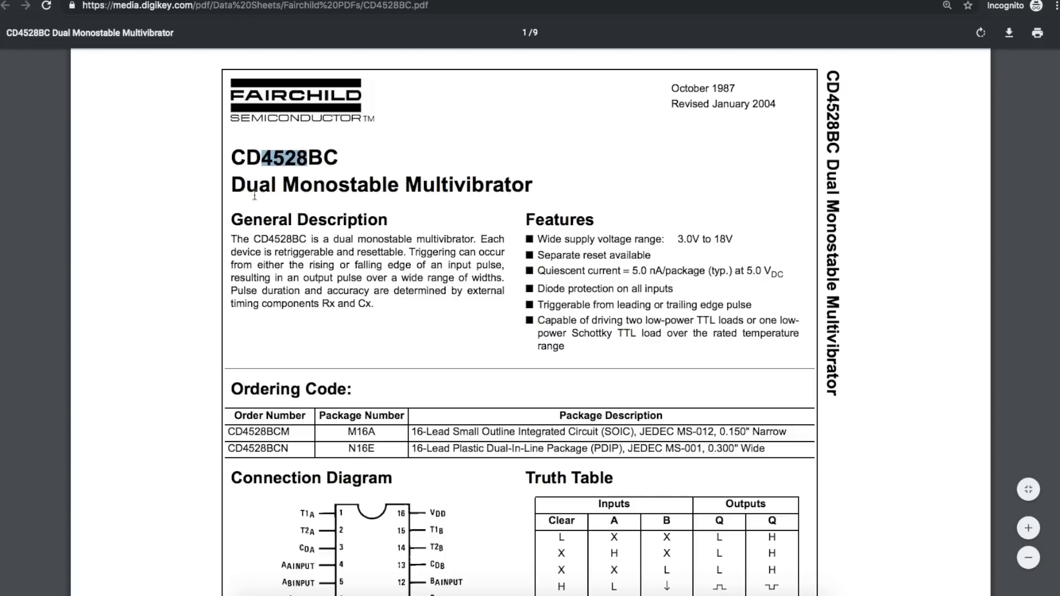
mouse_move(531, 187)
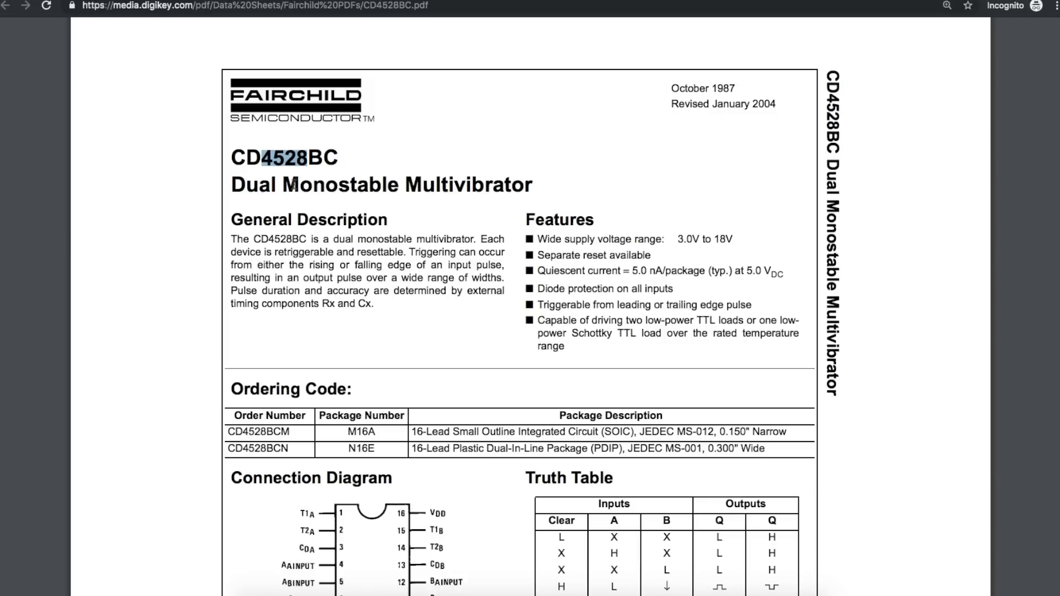
mouse_move(537, 184)
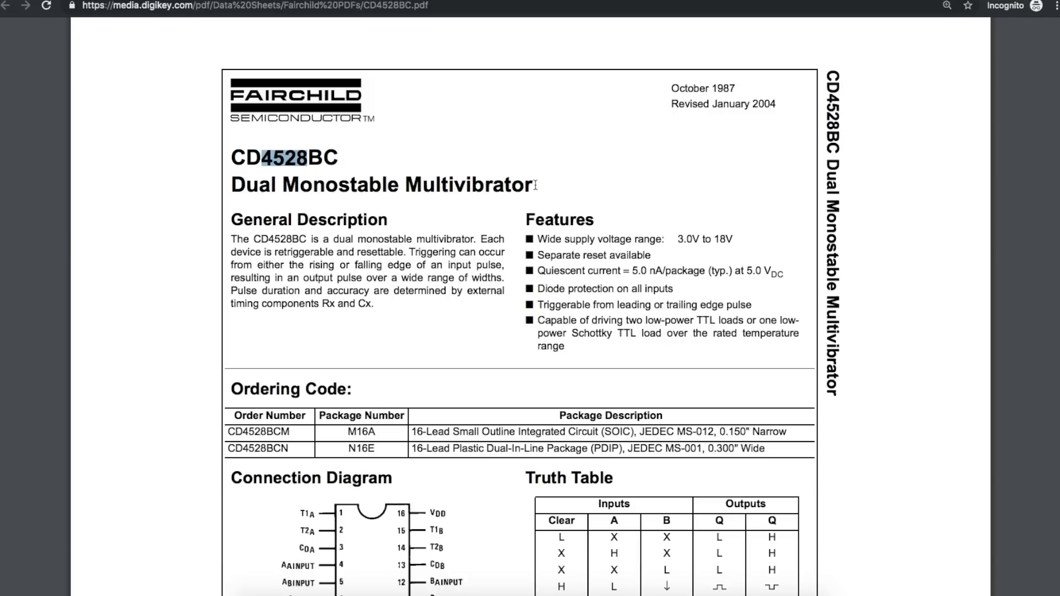
scroll(down, 3)
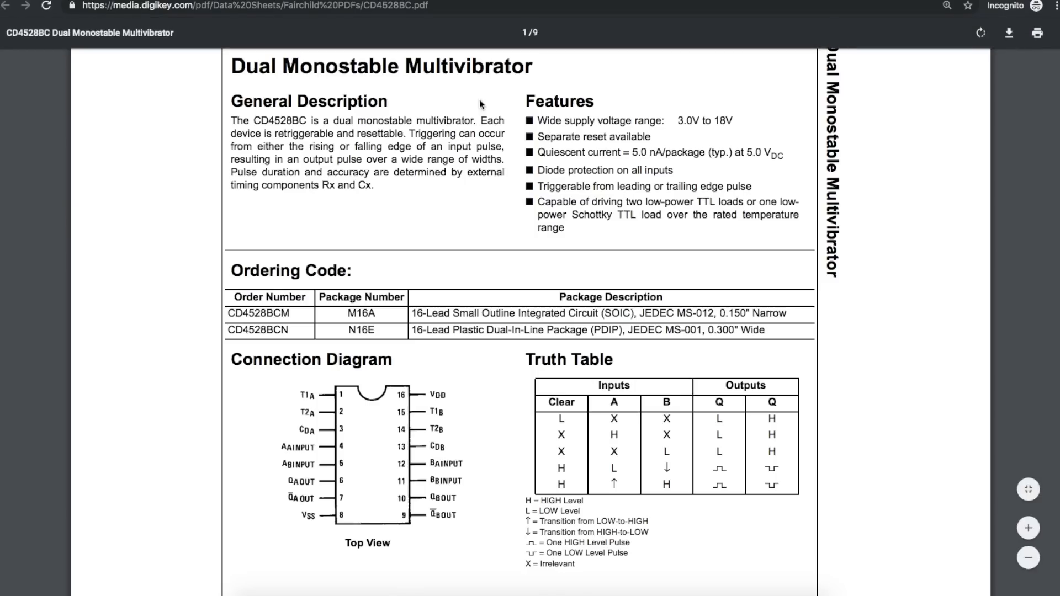
mouse_move(595, 86)
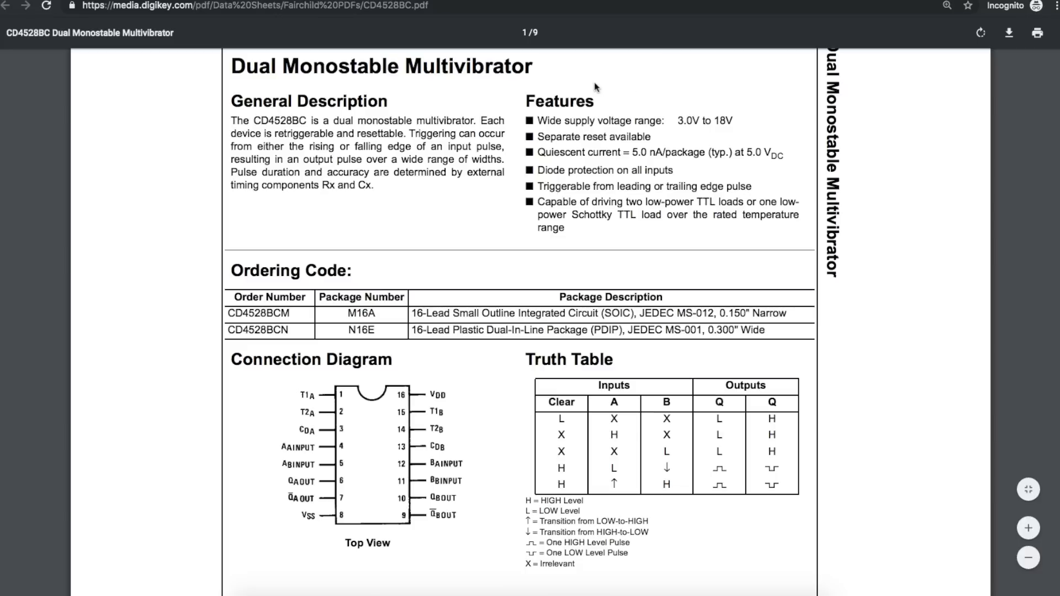
mouse_move(614, 62)
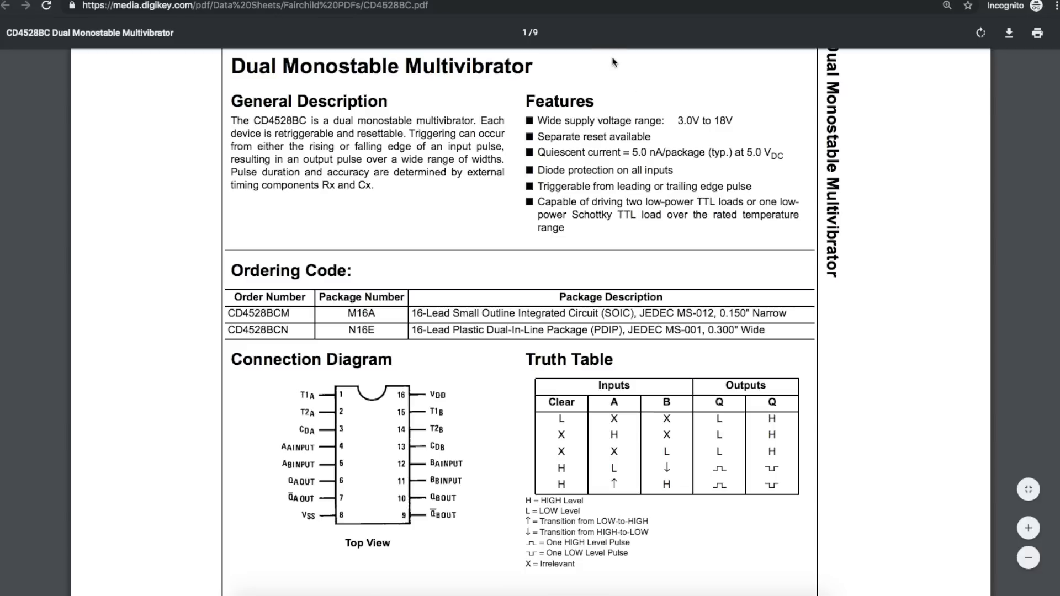
mouse_move(420, 207)
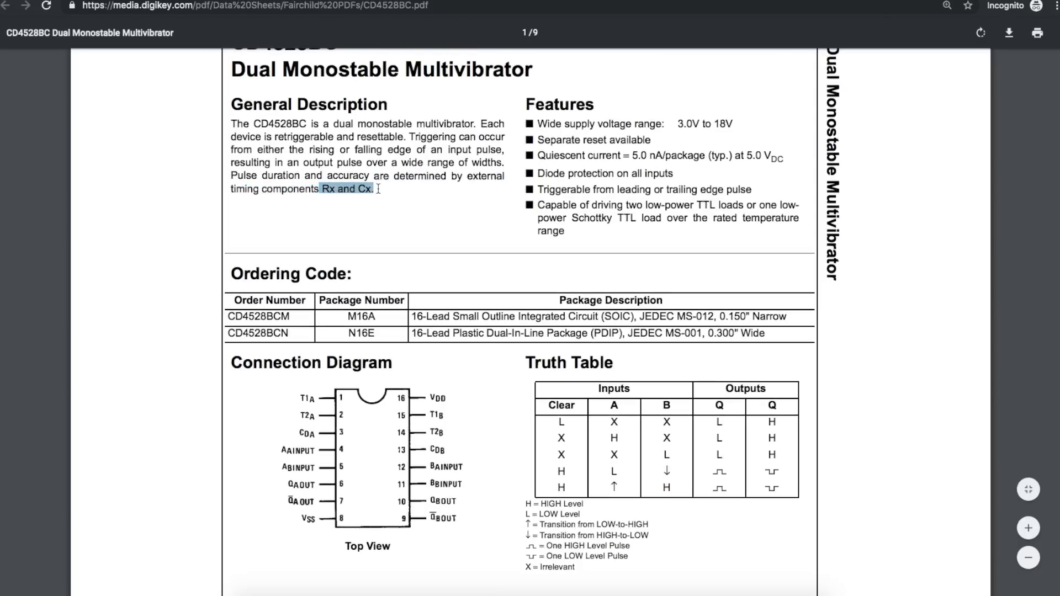
scroll(up, 3)
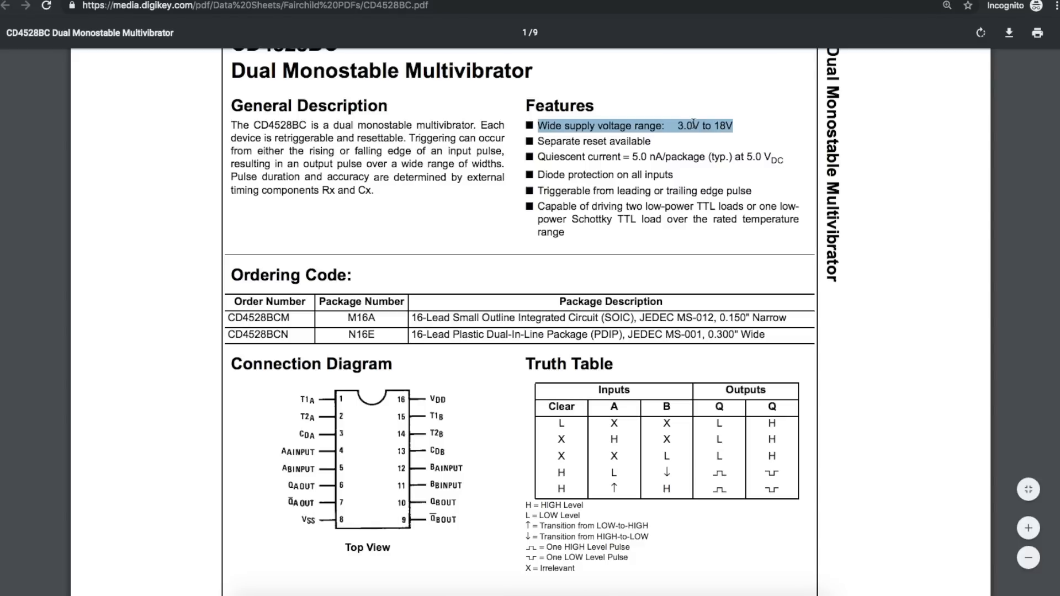
scroll(down, 3)
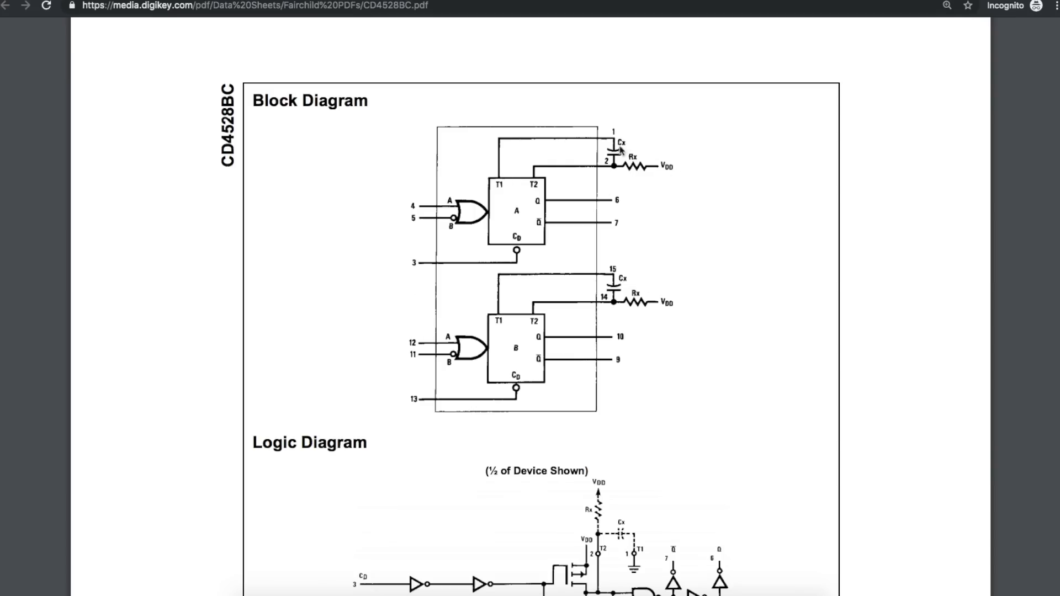
mouse_move(631, 168)
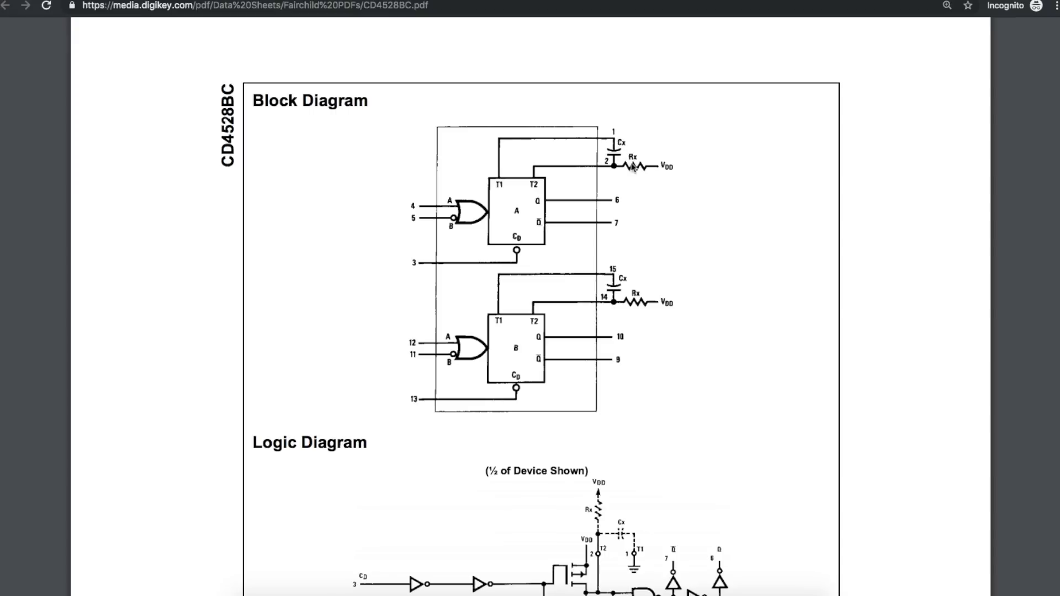
mouse_move(458, 206)
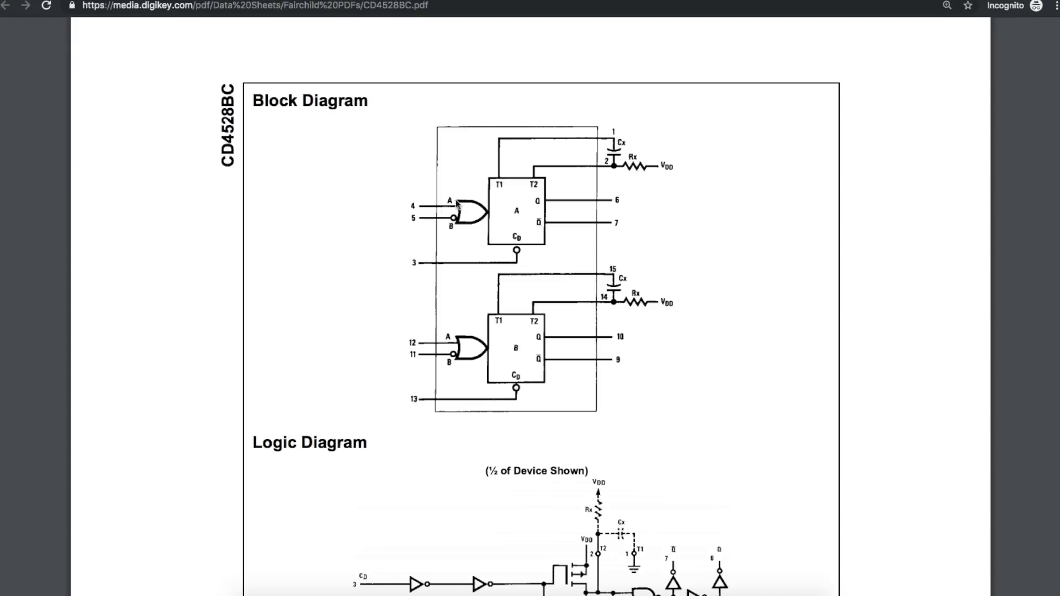
mouse_move(471, 210)
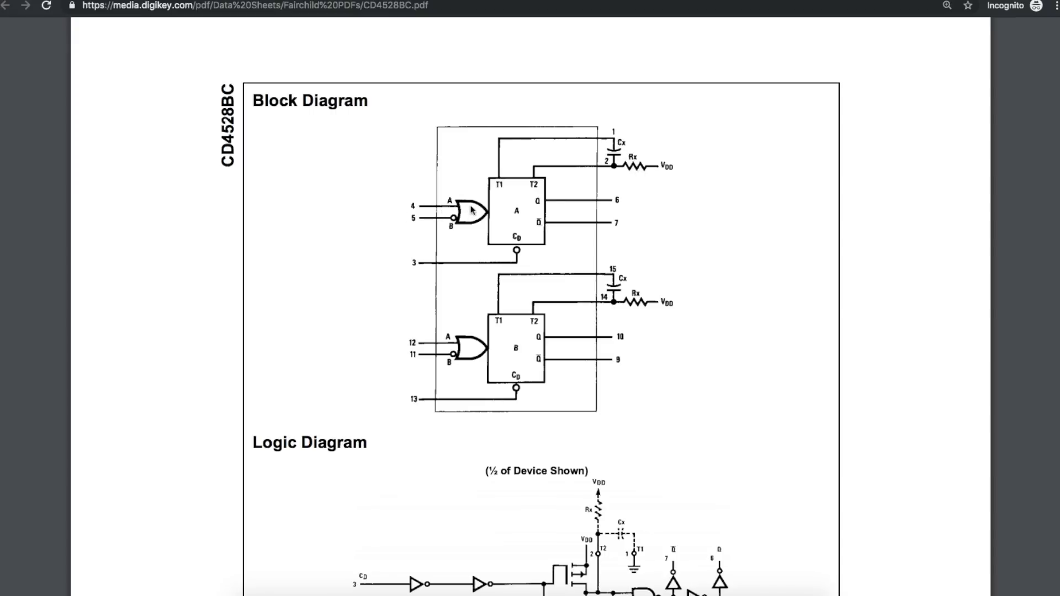
mouse_move(537, 208)
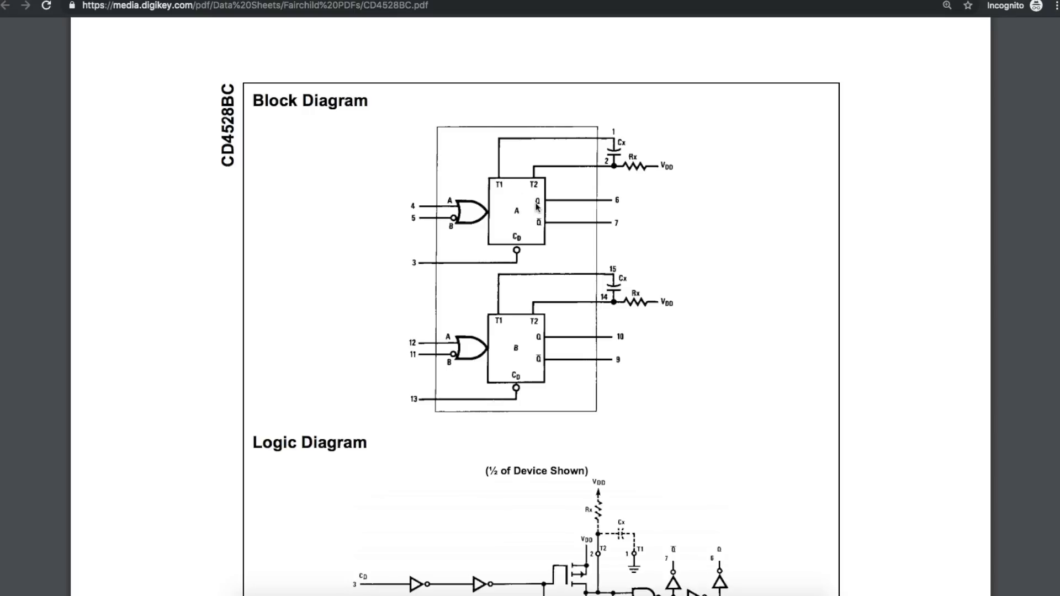
mouse_move(445, 214)
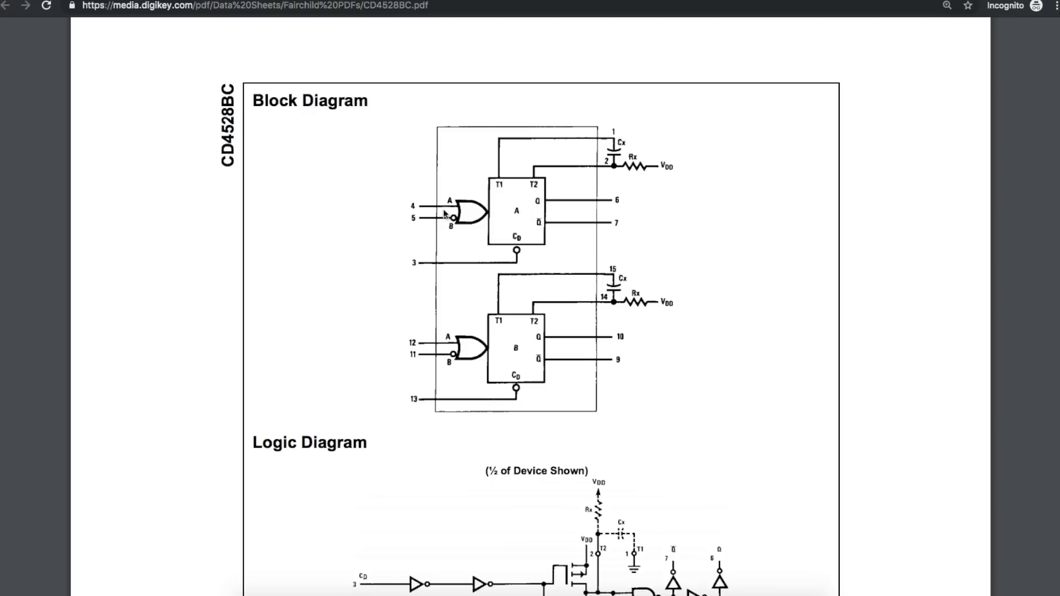
mouse_move(688, 173)
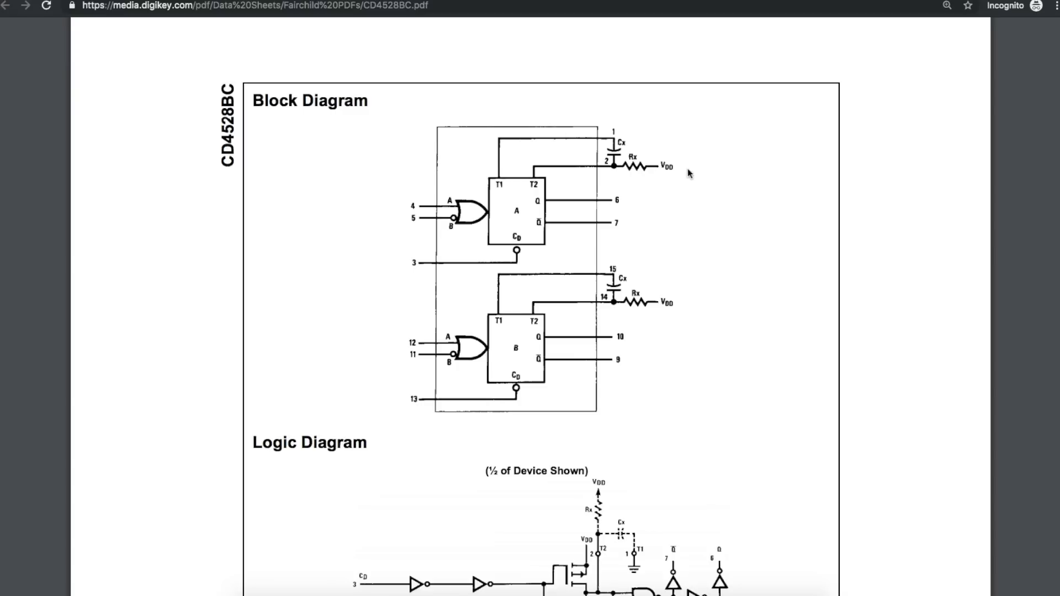
mouse_move(652, 147)
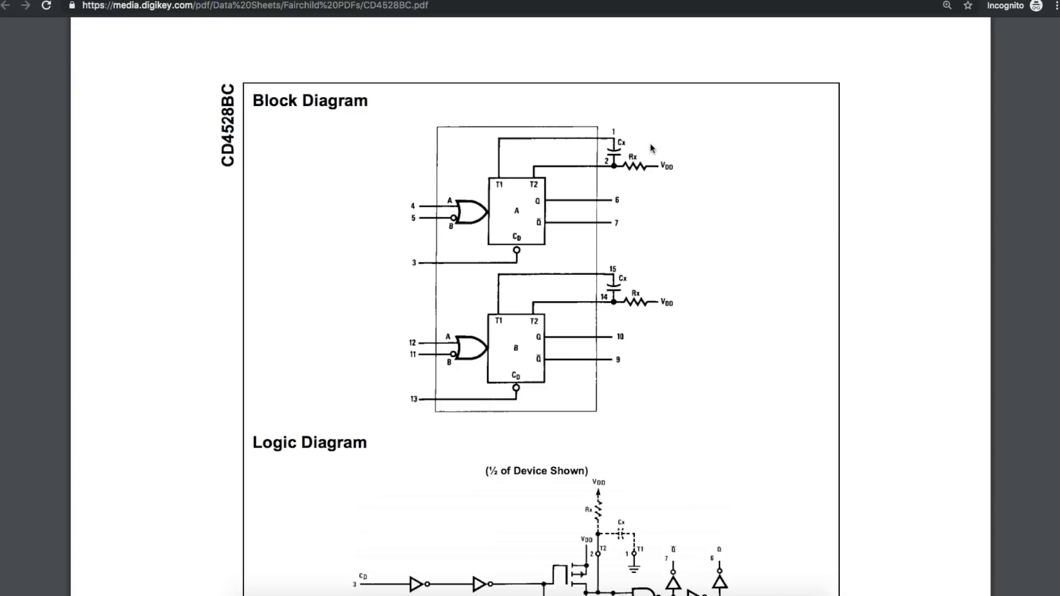
mouse_move(641, 160)
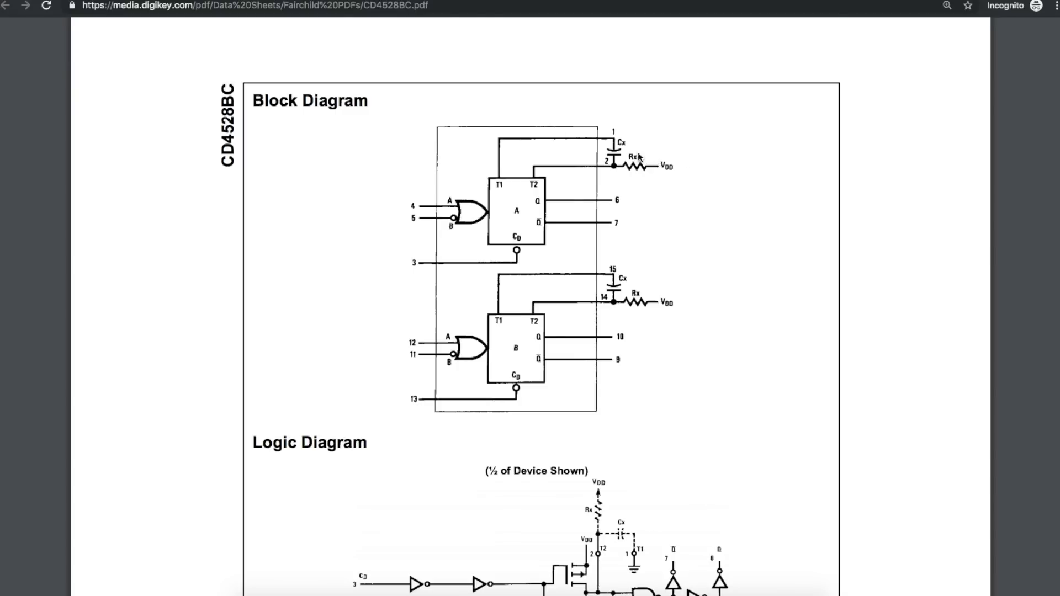
scroll(up, 3)
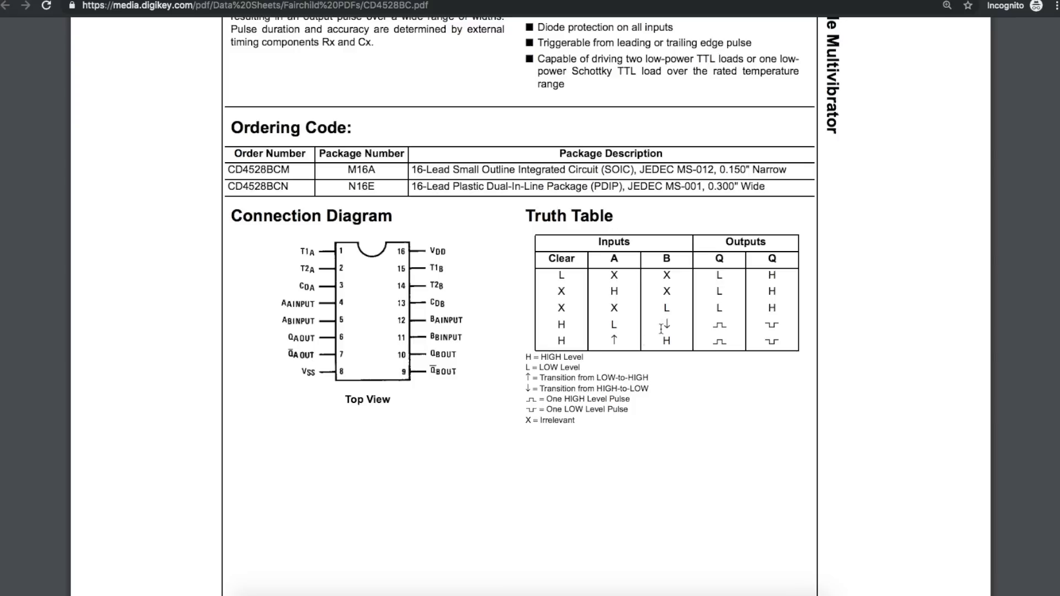
mouse_move(715, 328)
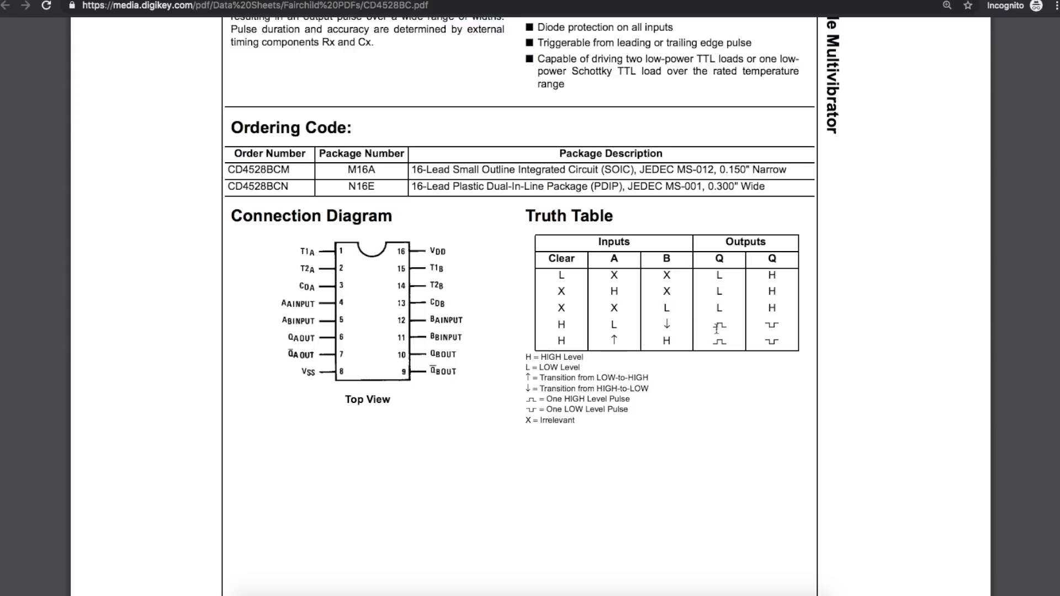
mouse_move(709, 330)
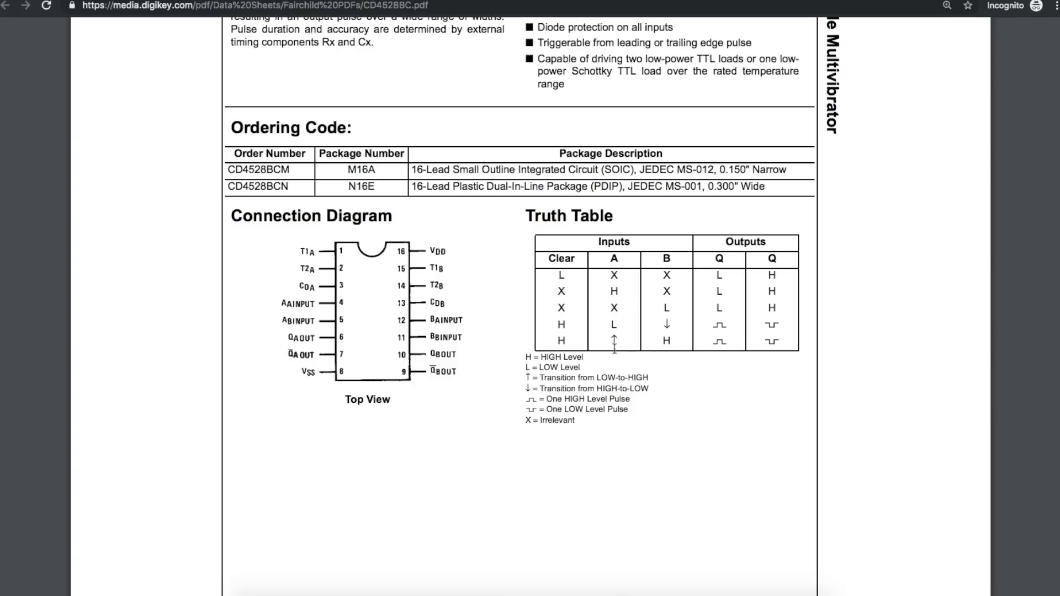
scroll(down, 3)
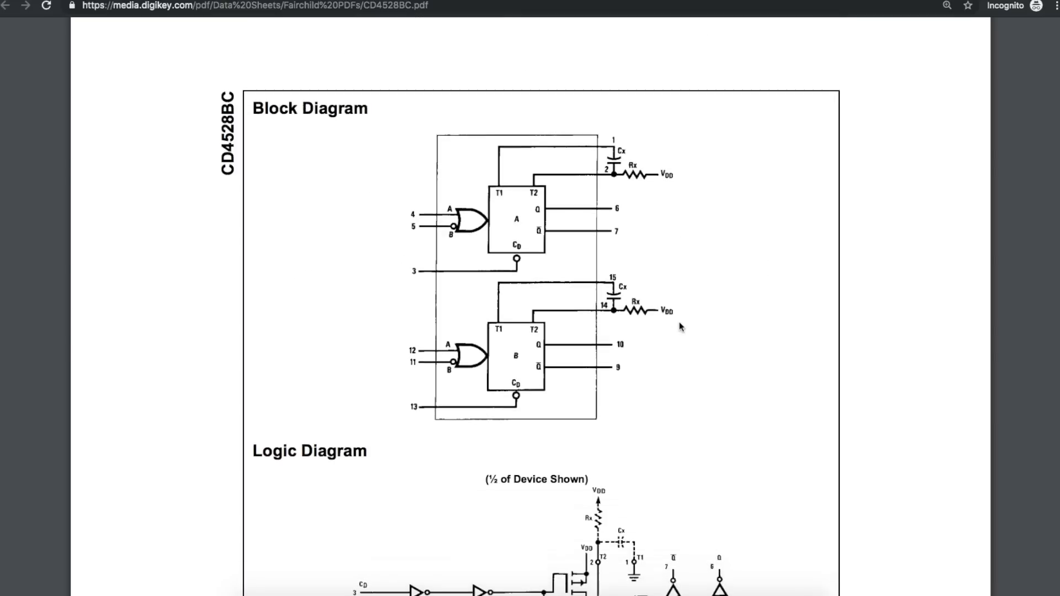
mouse_move(282, 267)
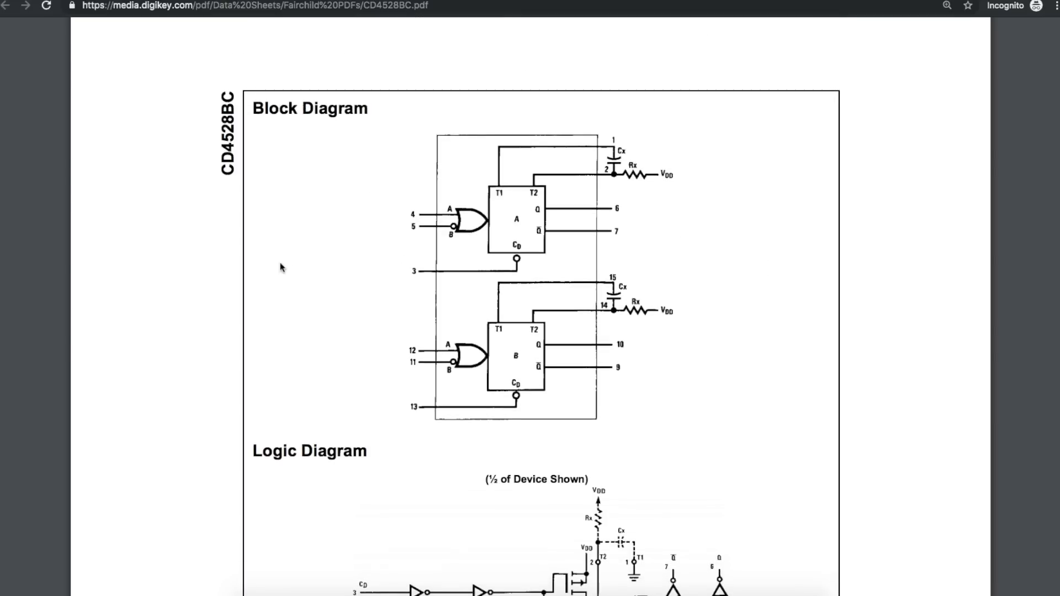
mouse_move(358, 309)
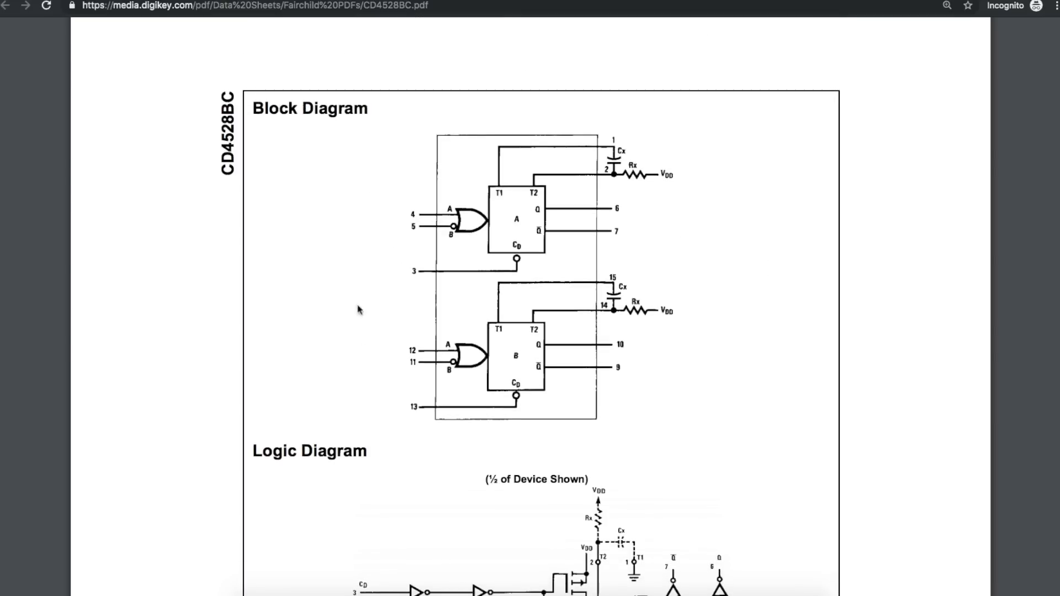
mouse_move(345, 225)
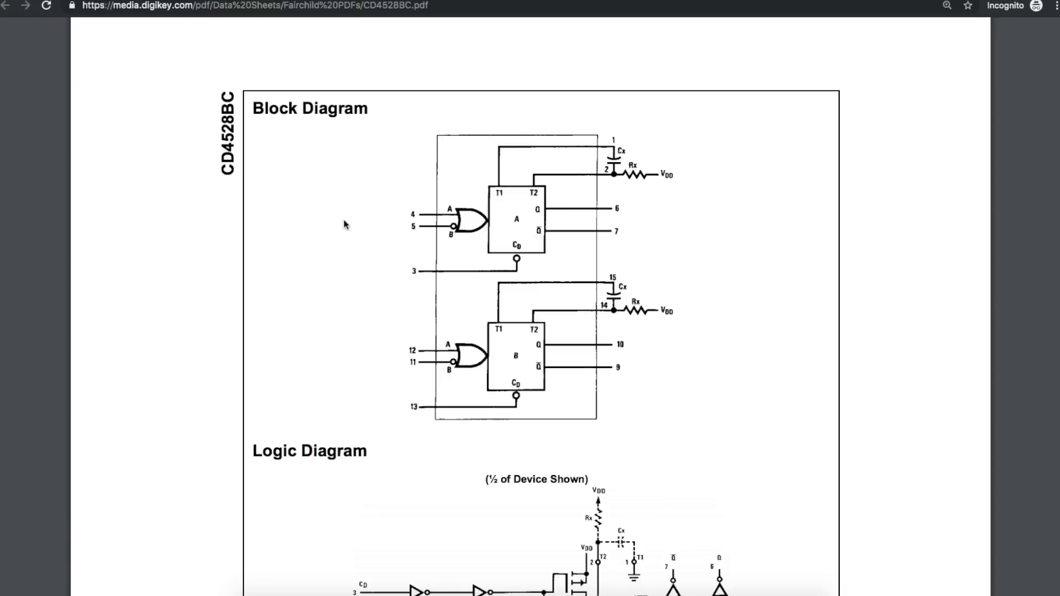
mouse_move(389, 352)
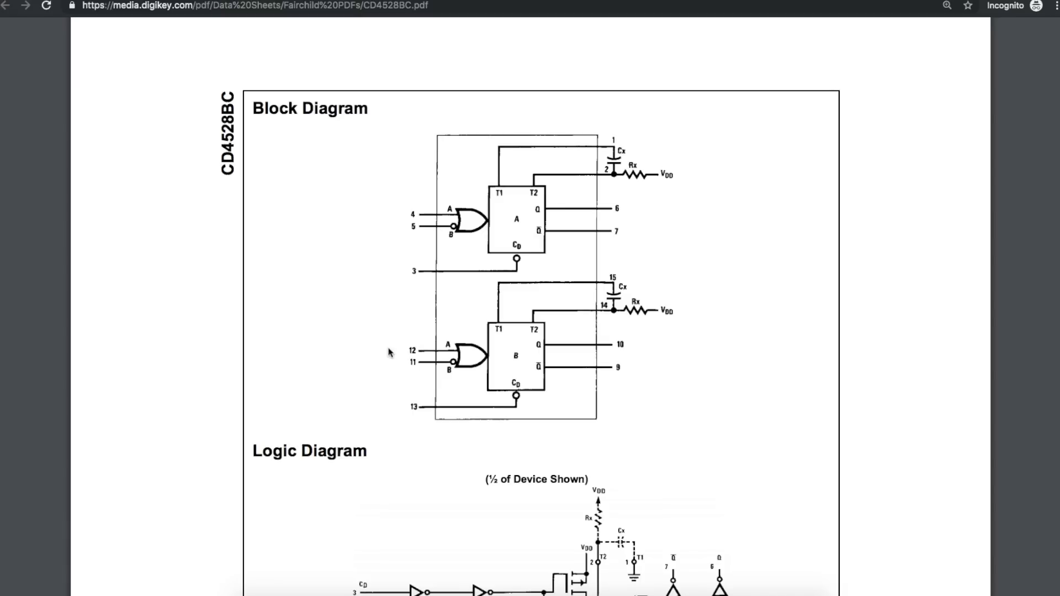
mouse_move(479, 170)
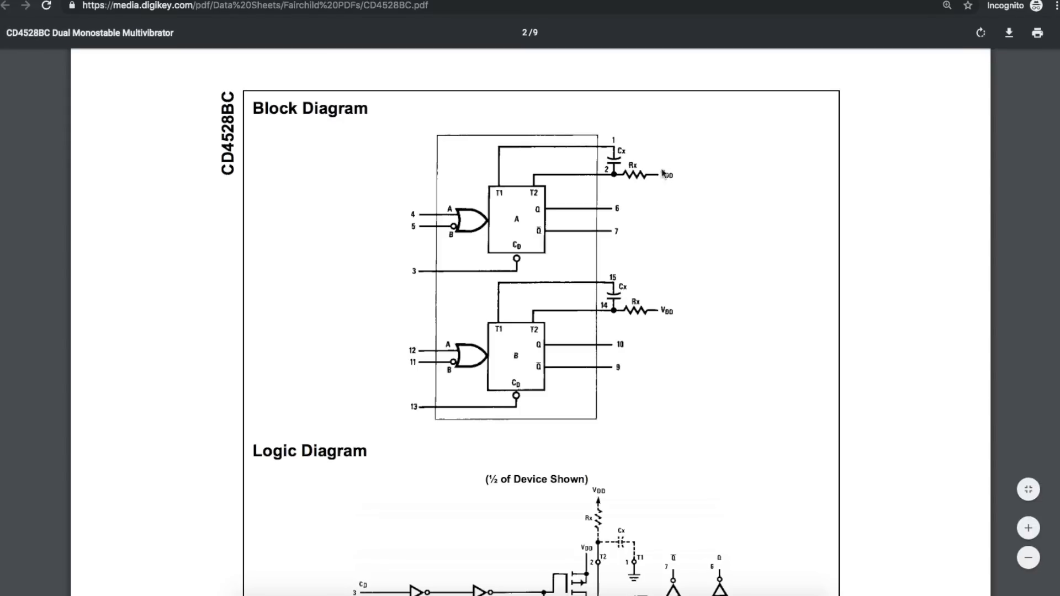
mouse_move(296, 265)
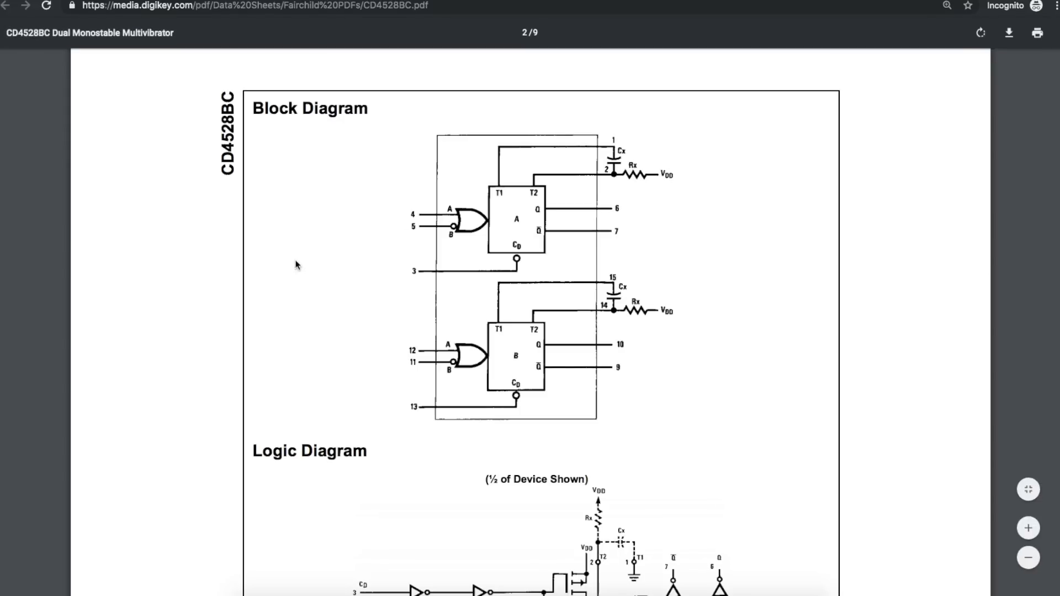
mouse_move(668, 321)
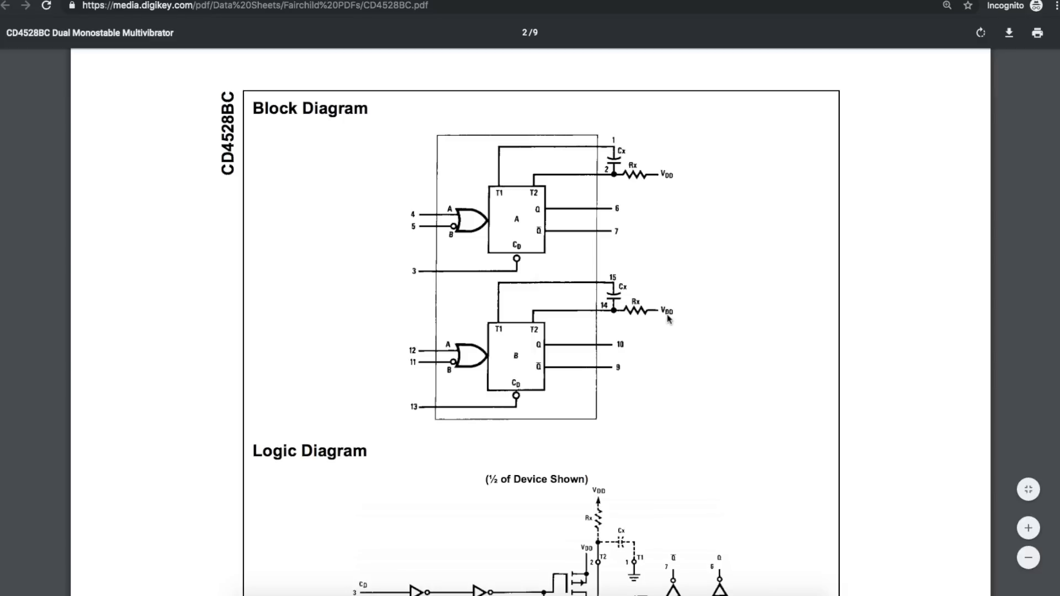
mouse_move(727, 322)
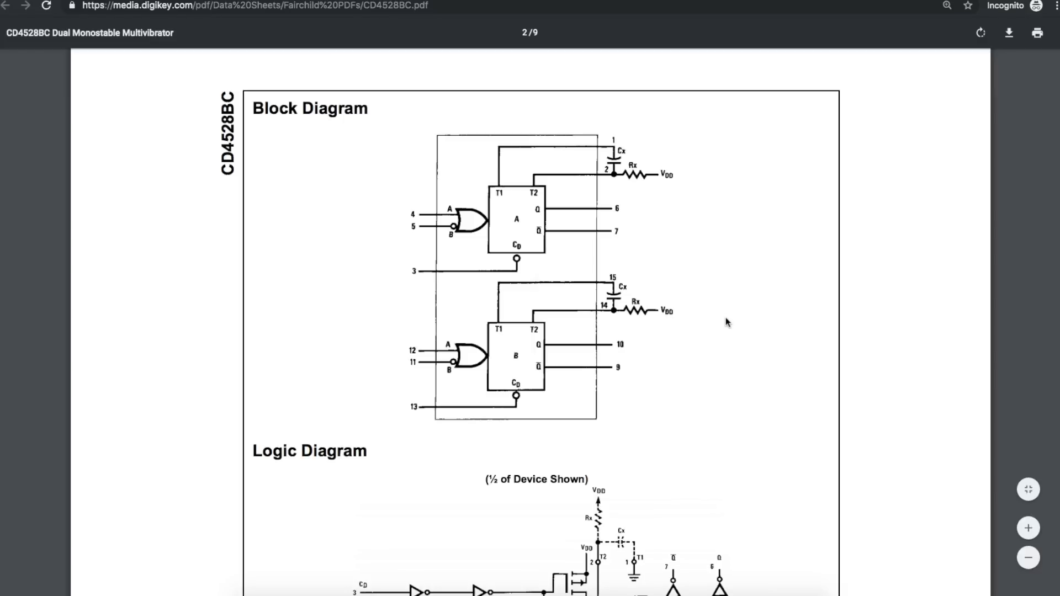
mouse_move(366, 263)
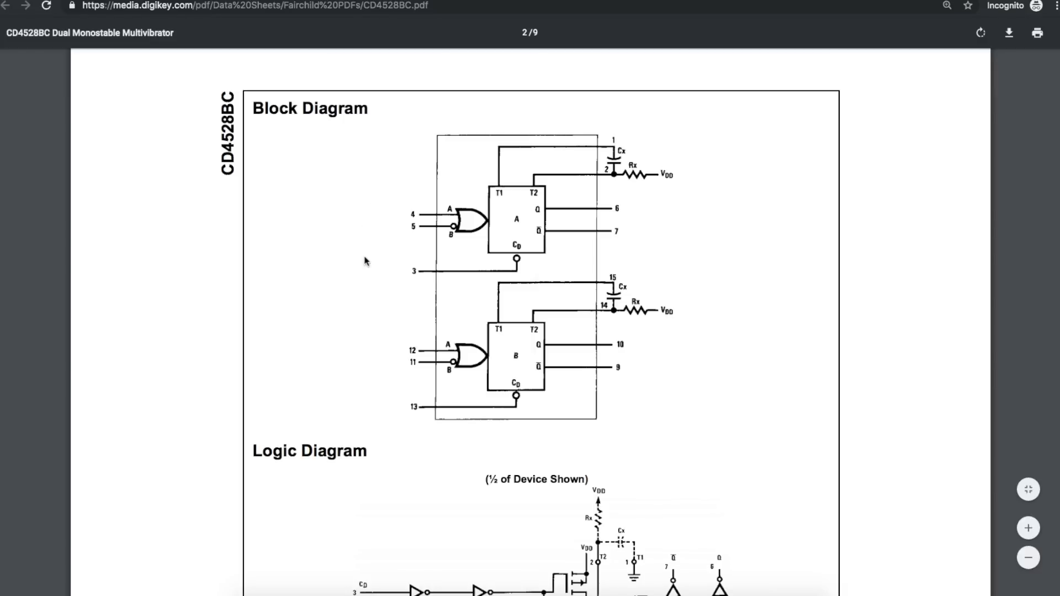
scroll(down, 3)
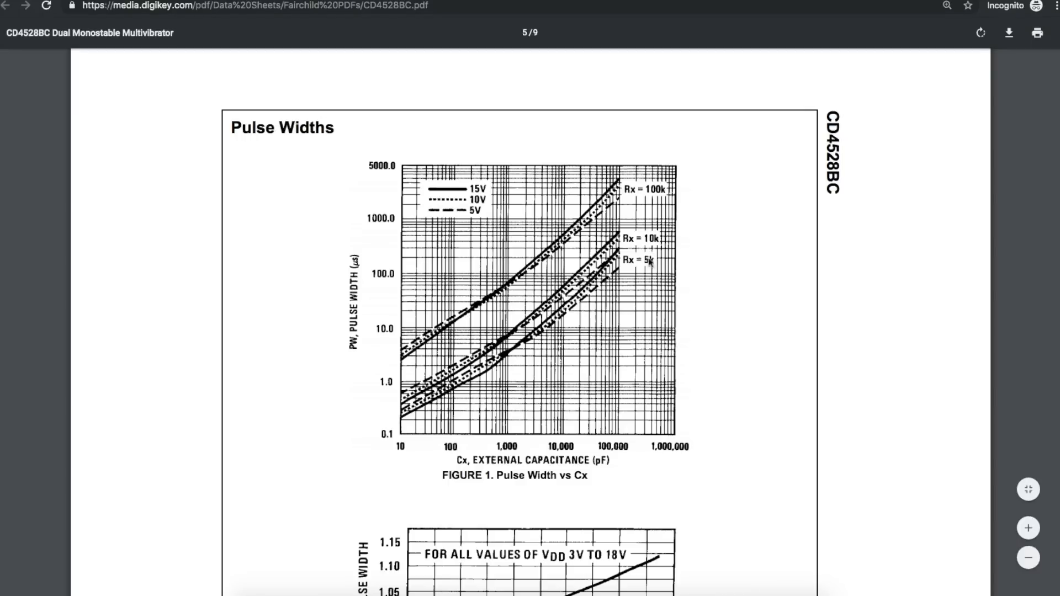
mouse_move(652, 239)
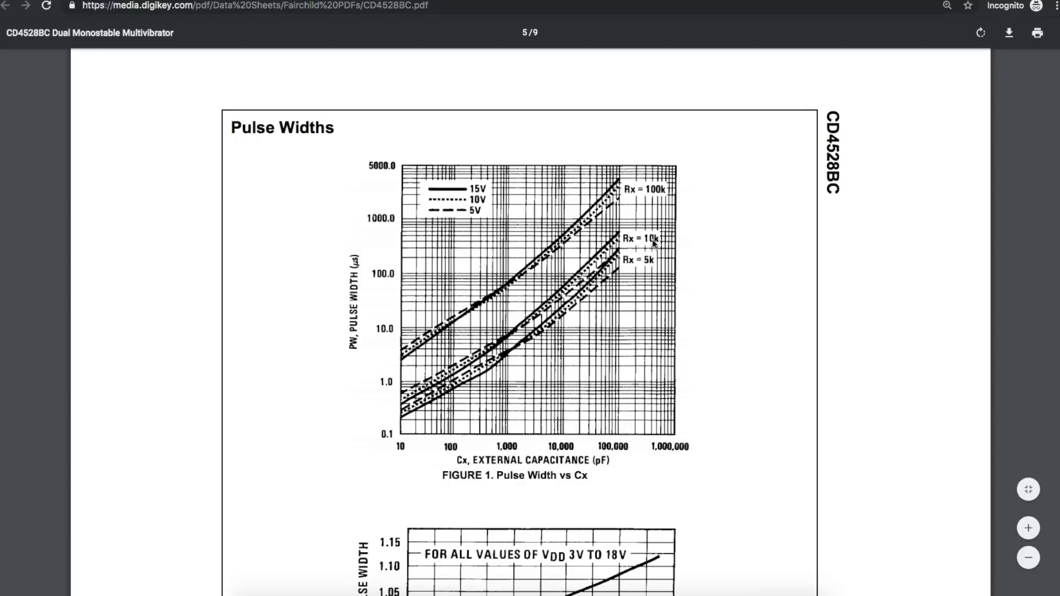
mouse_move(474, 452)
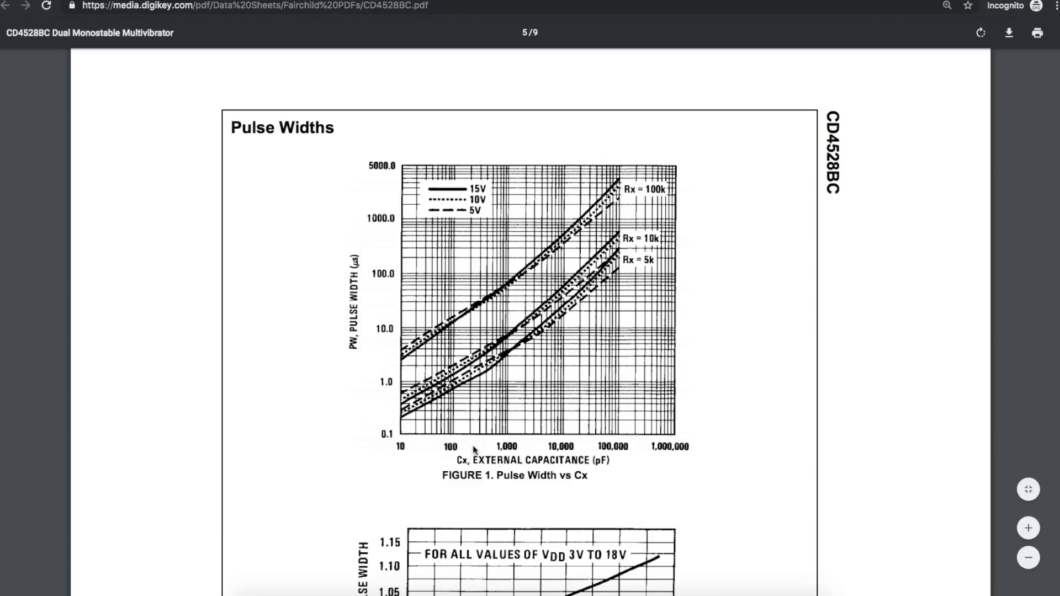
mouse_move(398, 445)
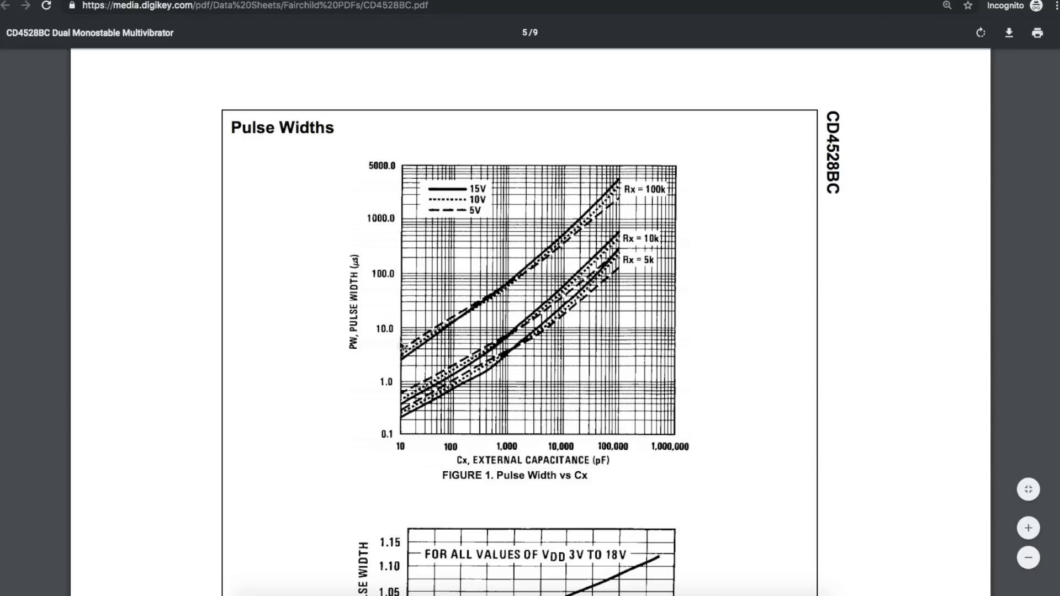
mouse_move(405, 419)
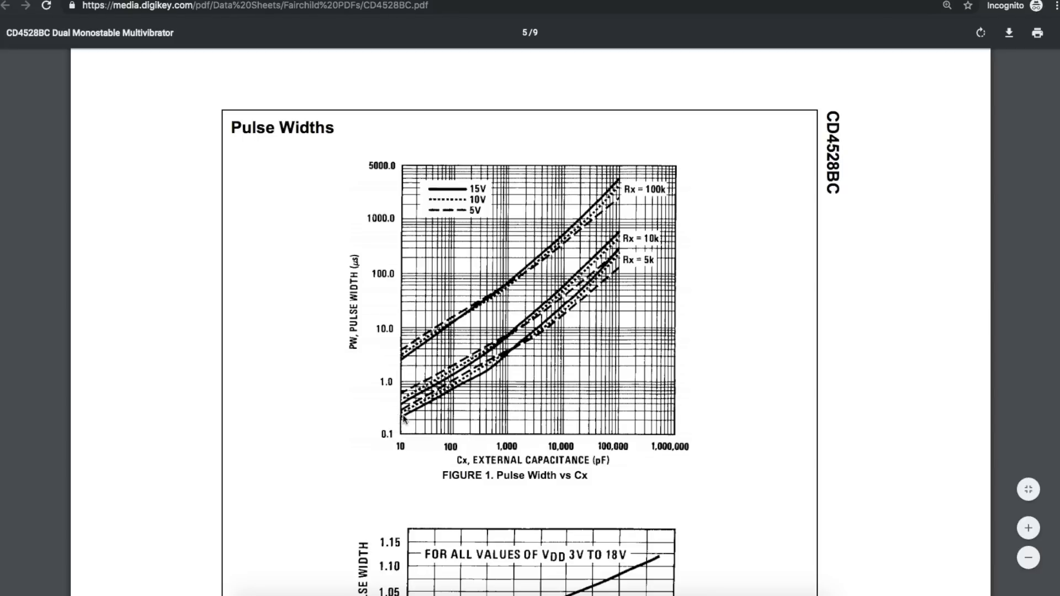
mouse_move(416, 450)
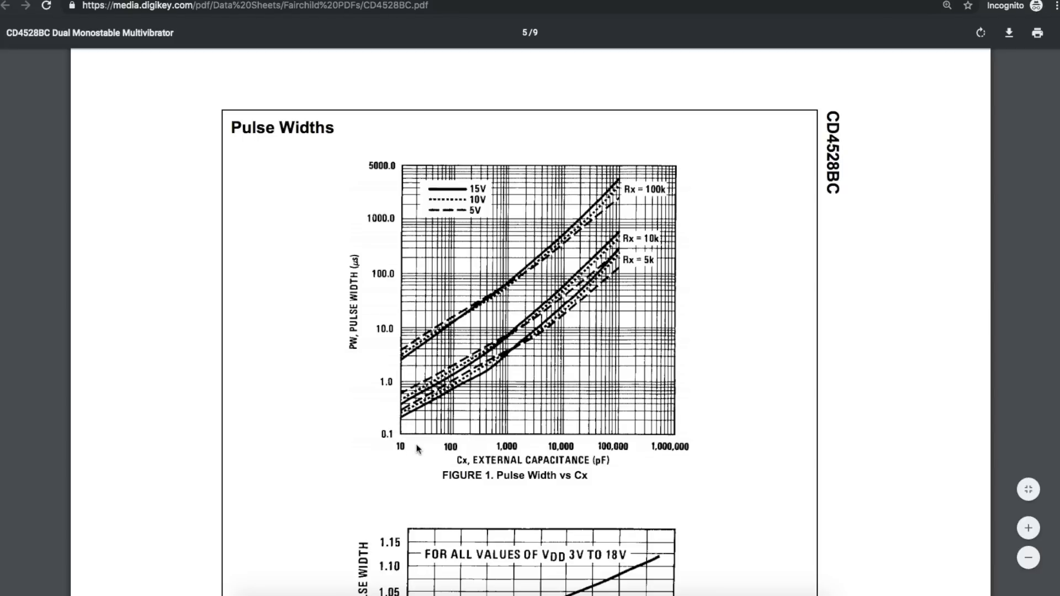
mouse_move(650, 268)
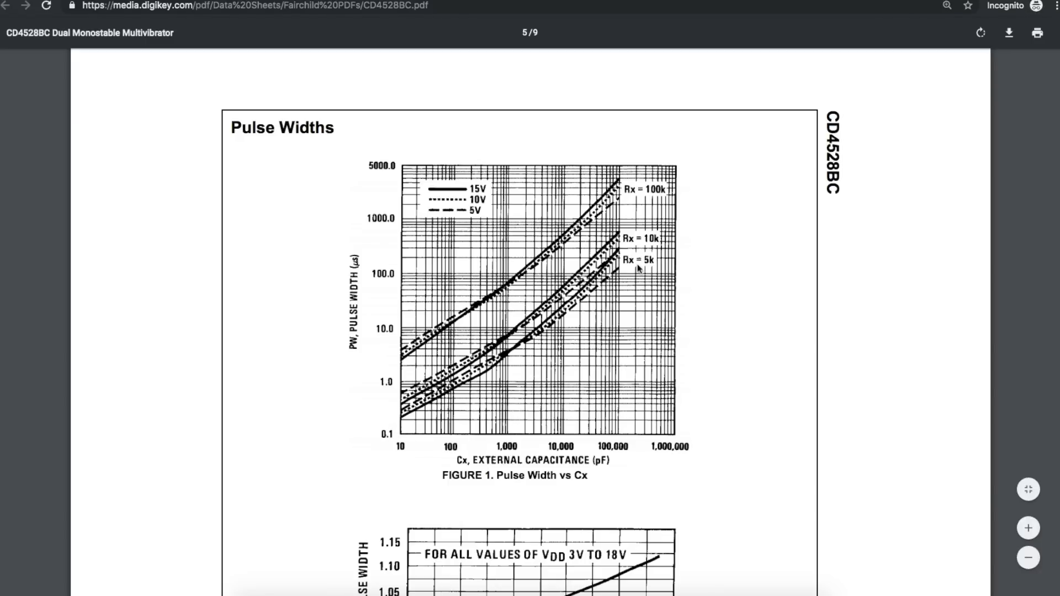
mouse_move(487, 212)
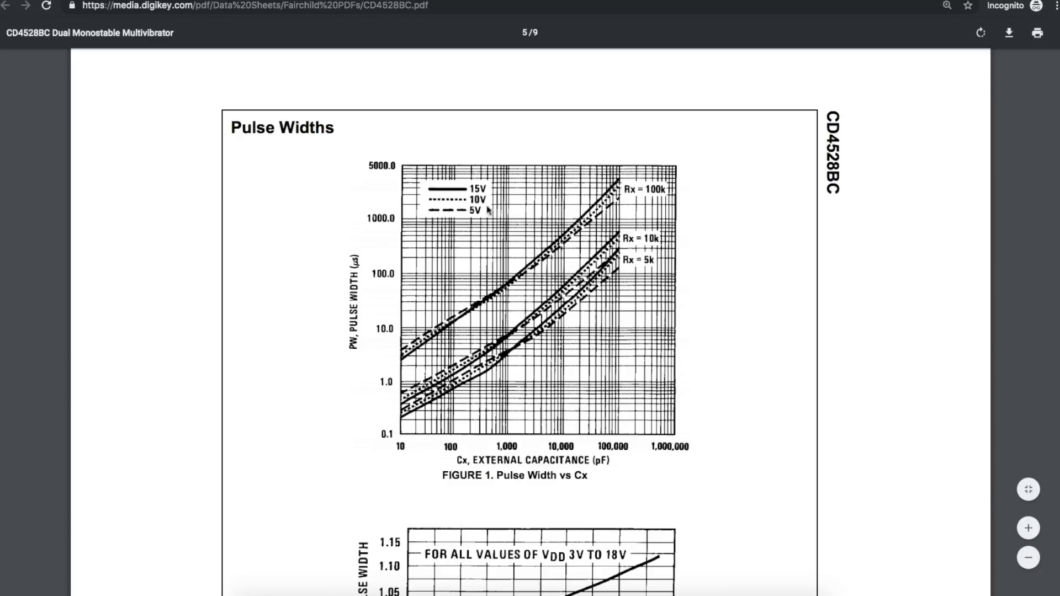
mouse_move(578, 262)
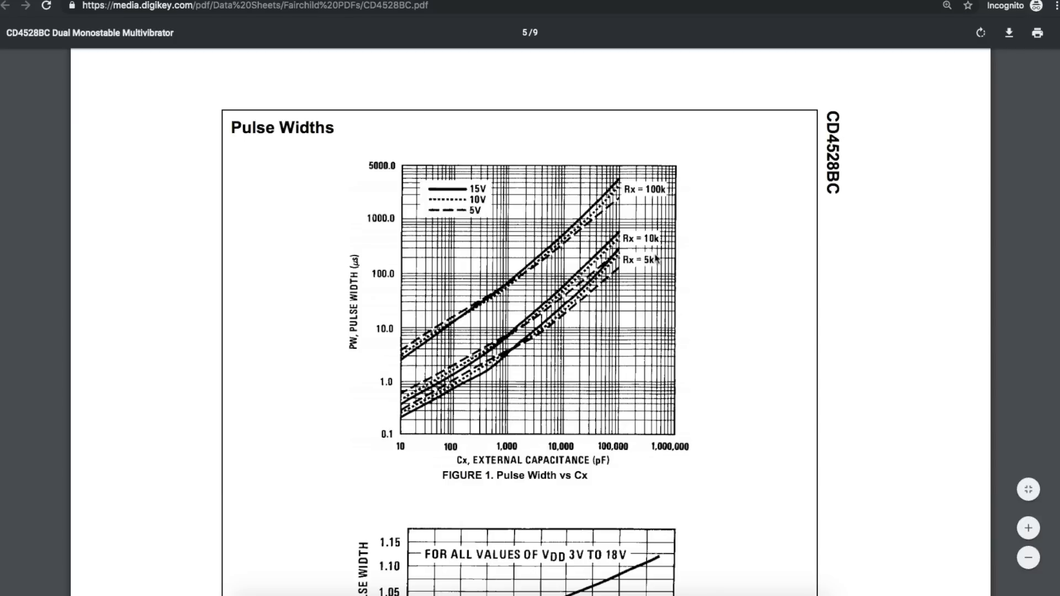
mouse_move(646, 269)
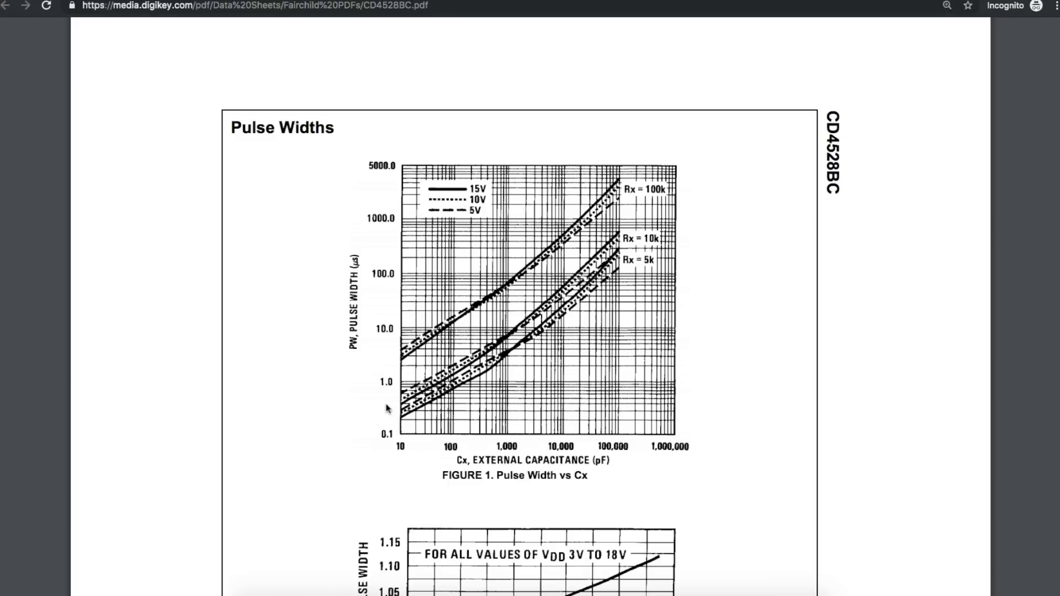
mouse_move(610, 458)
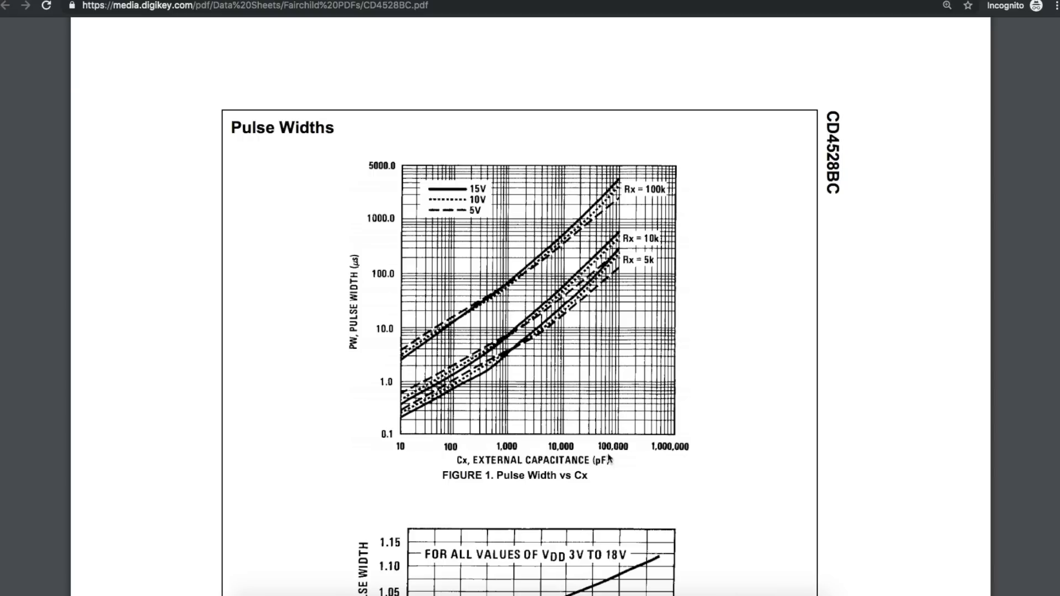
Step: Scroll back up to the CD4528BC block diagram page above the logic diagram
scroll(up, 3)
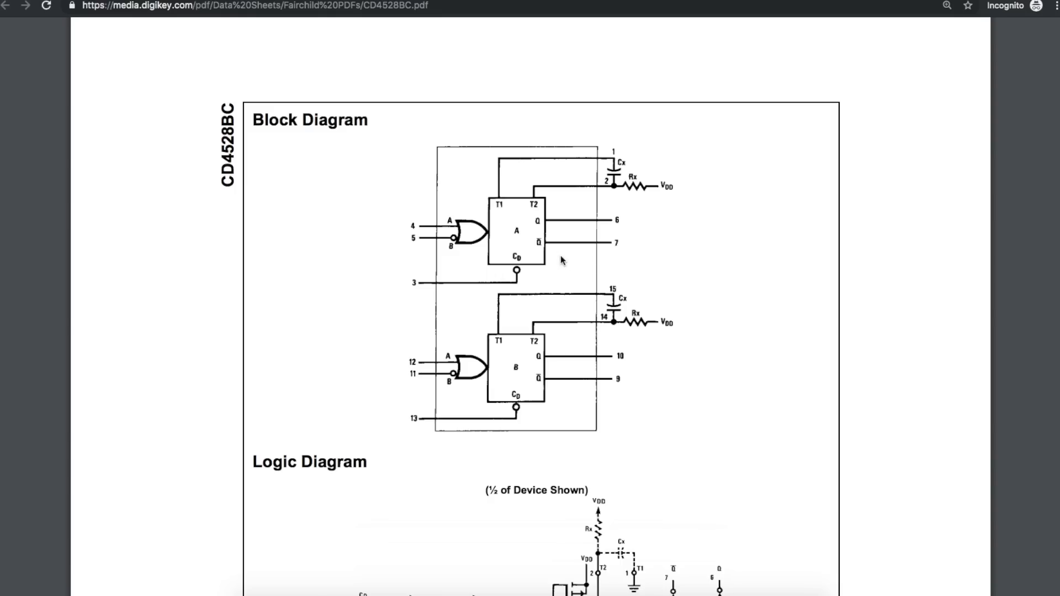
mouse_move(225, 284)
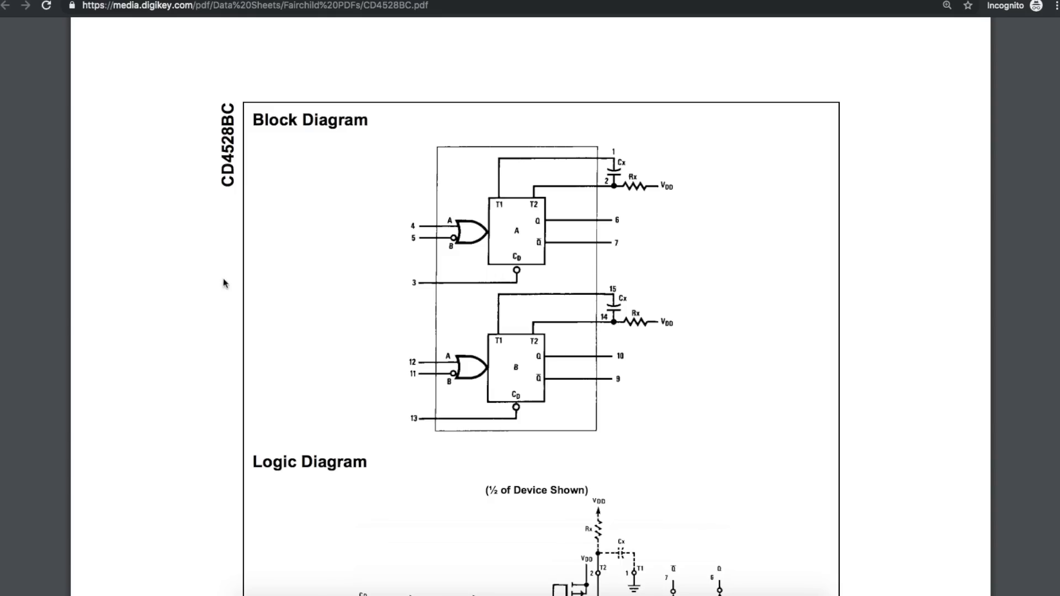
mouse_move(674, 345)
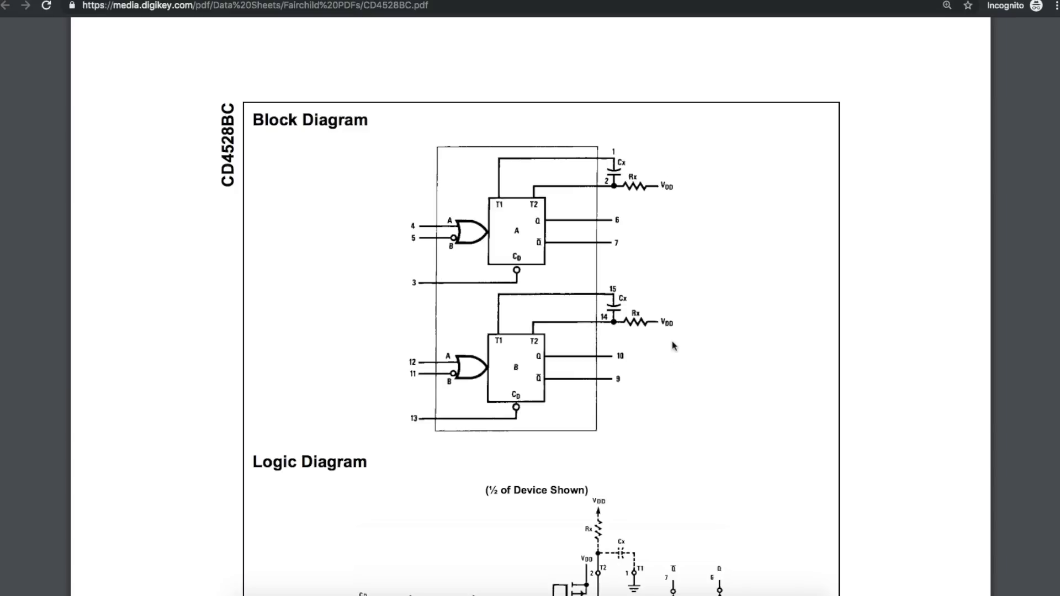
mouse_move(693, 329)
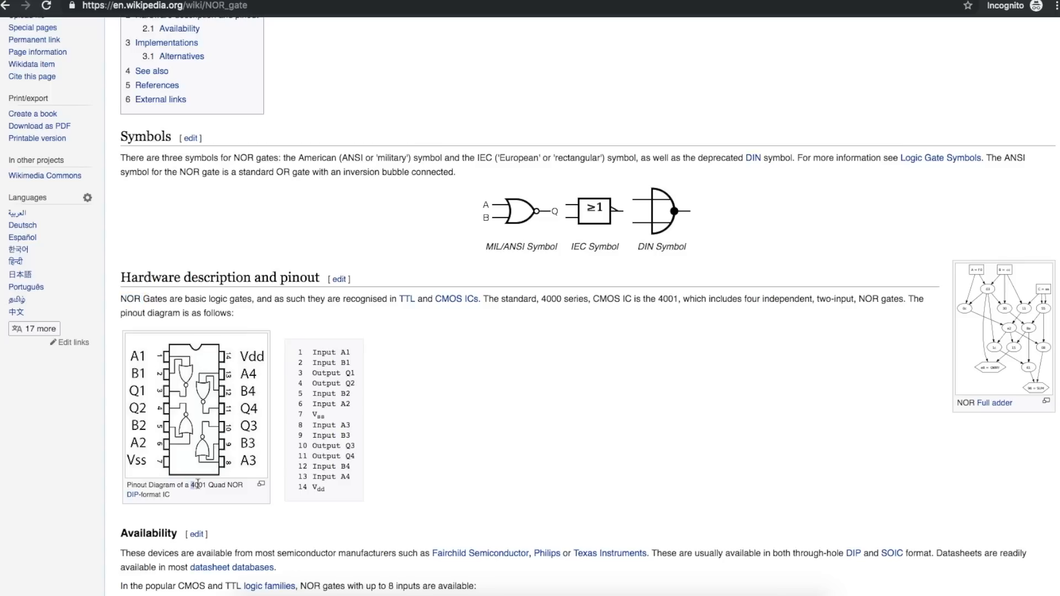
Step: Scroll to the top of the NOR gate article showing its truth table
scroll(up, 3)
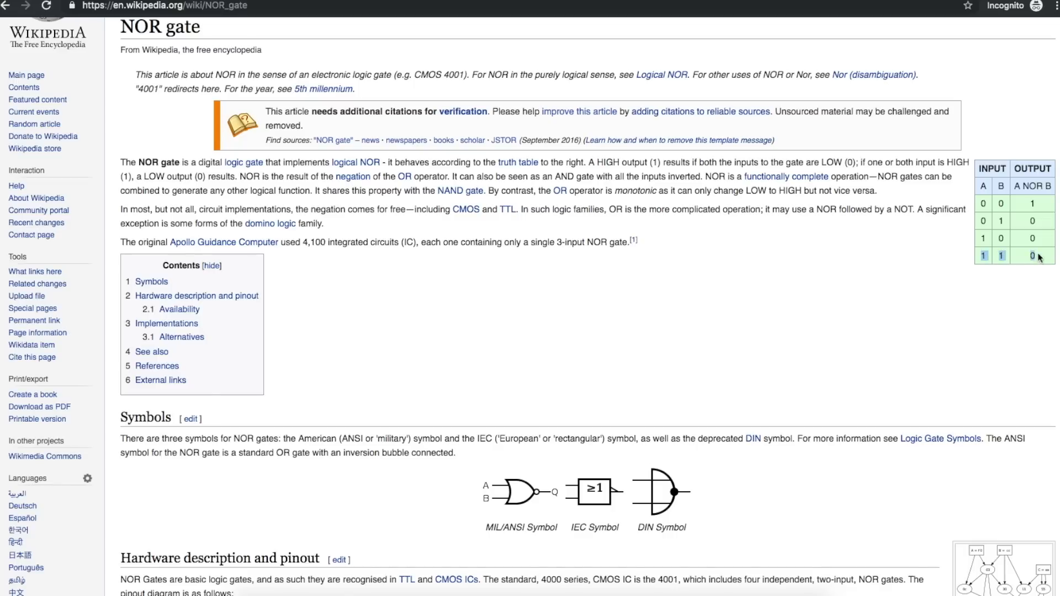
mouse_move(1011, 223)
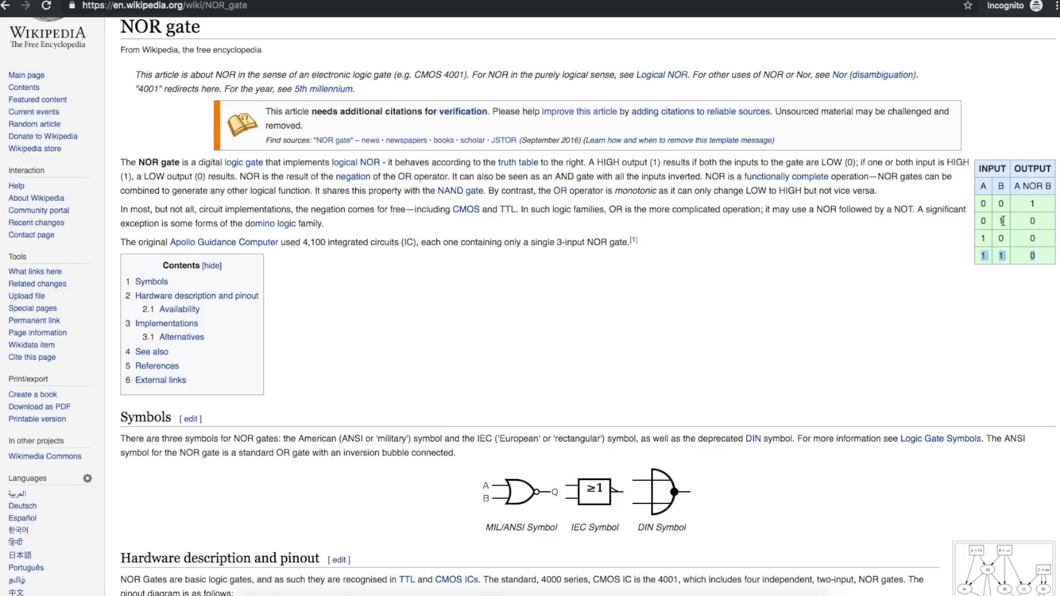
mouse_move(1037, 221)
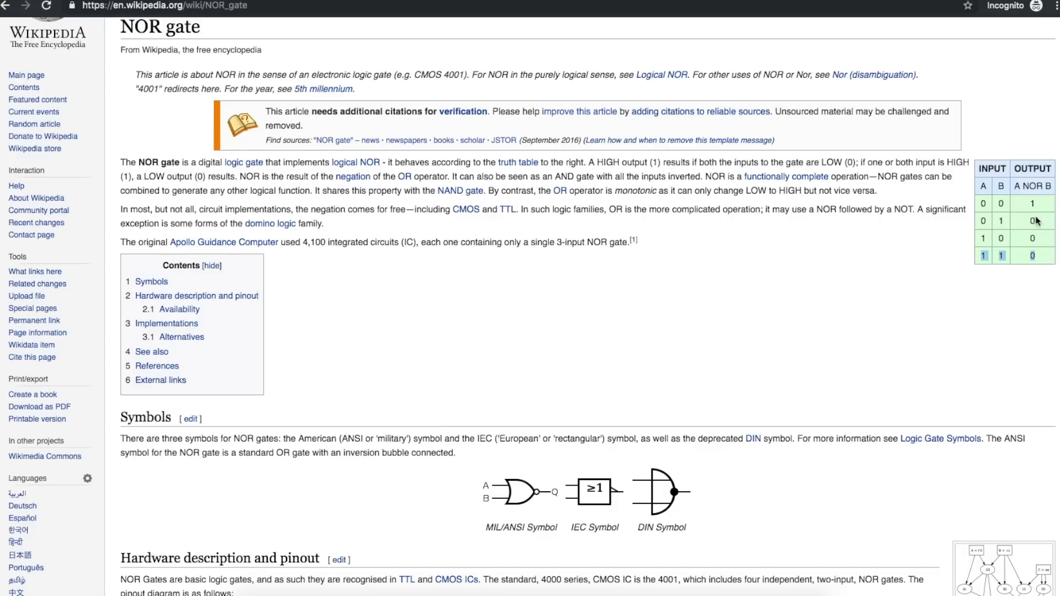
mouse_move(990, 207)
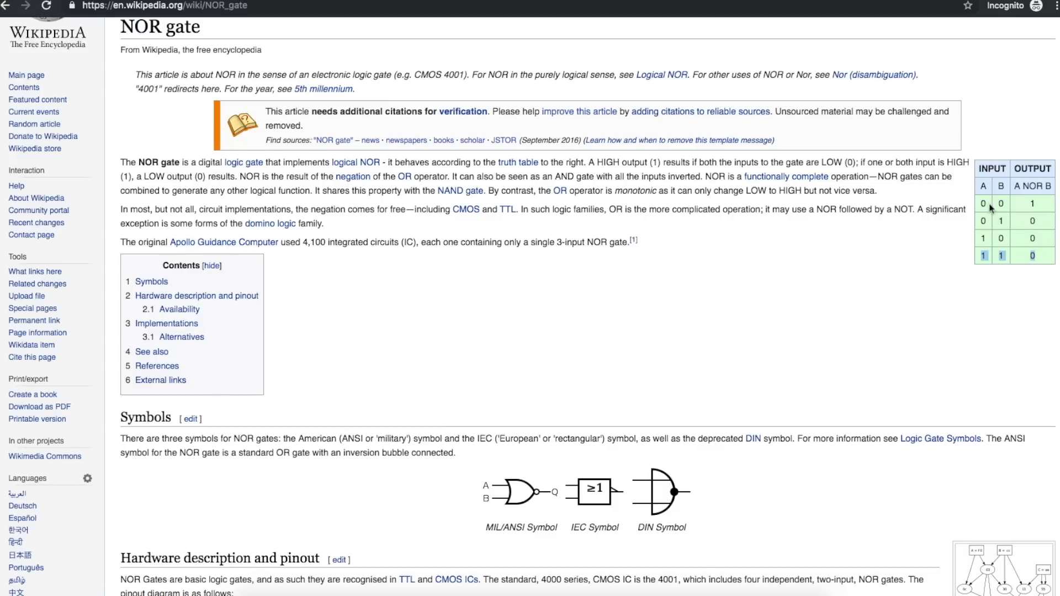
mouse_move(1032, 212)
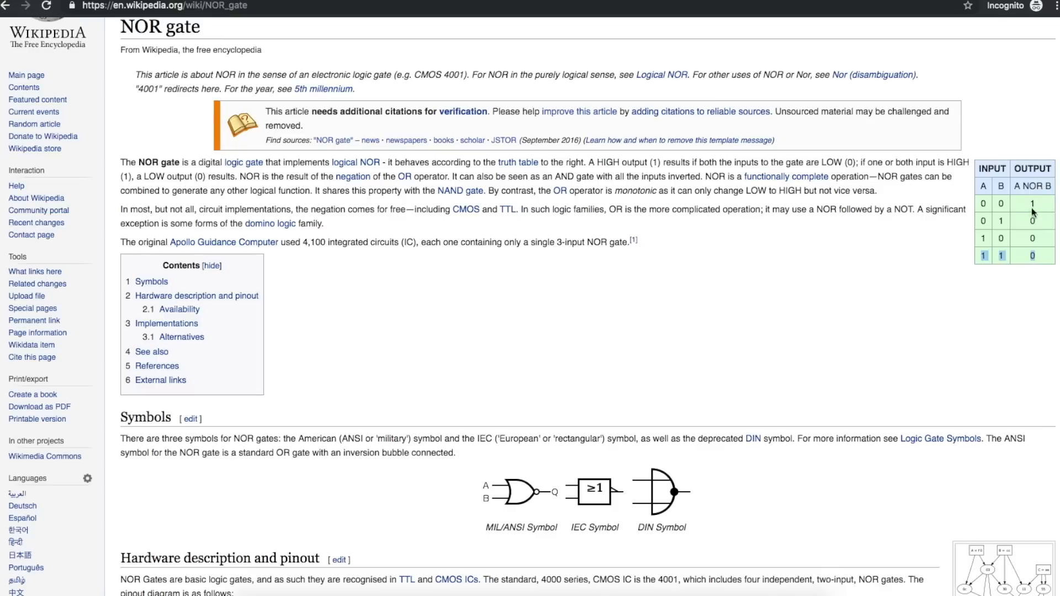
mouse_move(1040, 202)
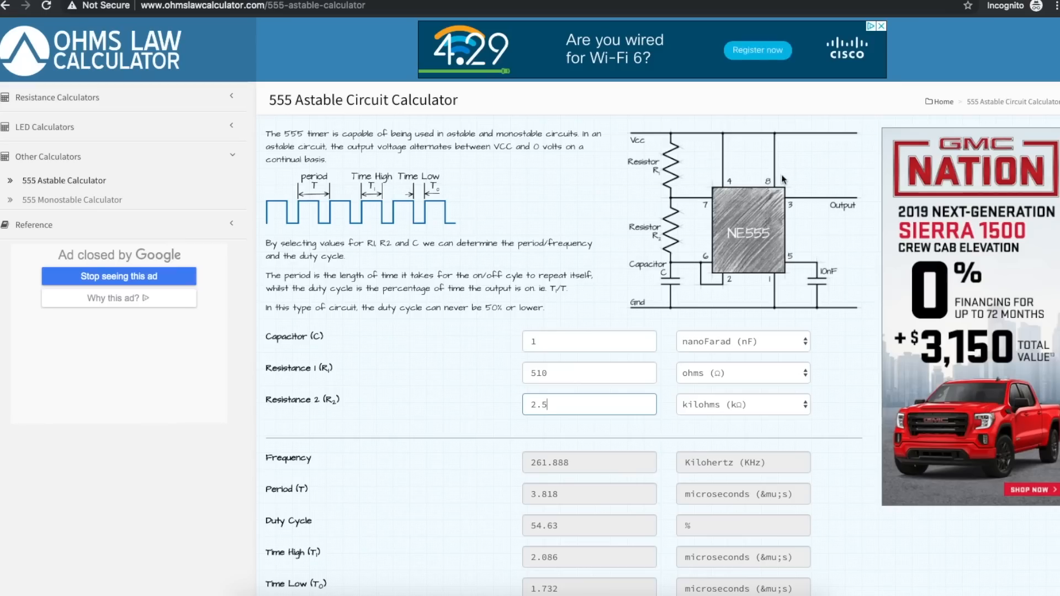
mouse_move(706, 205)
text(10)
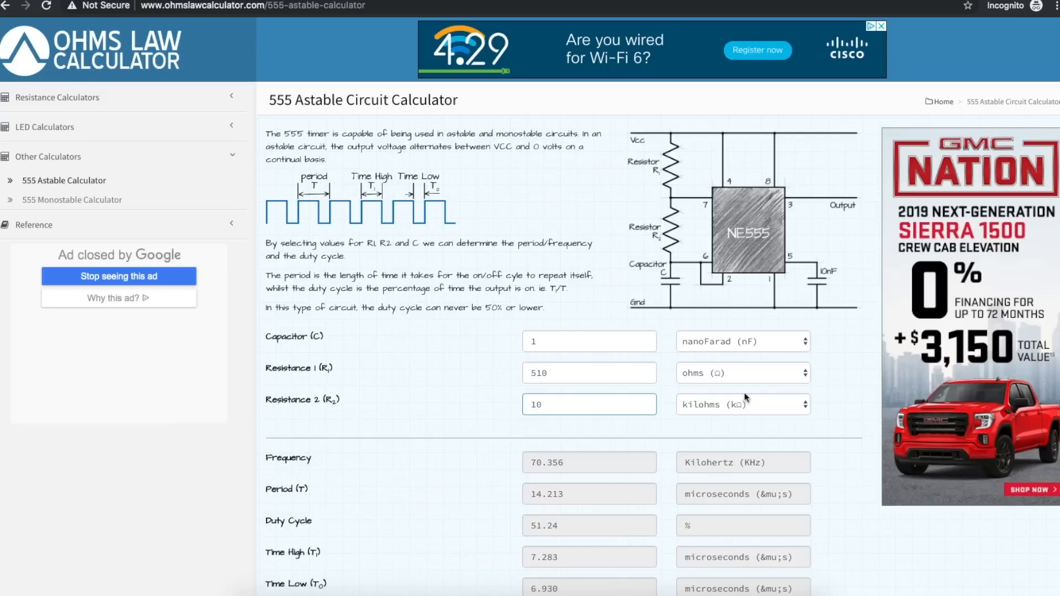
mouse_move(791, 405)
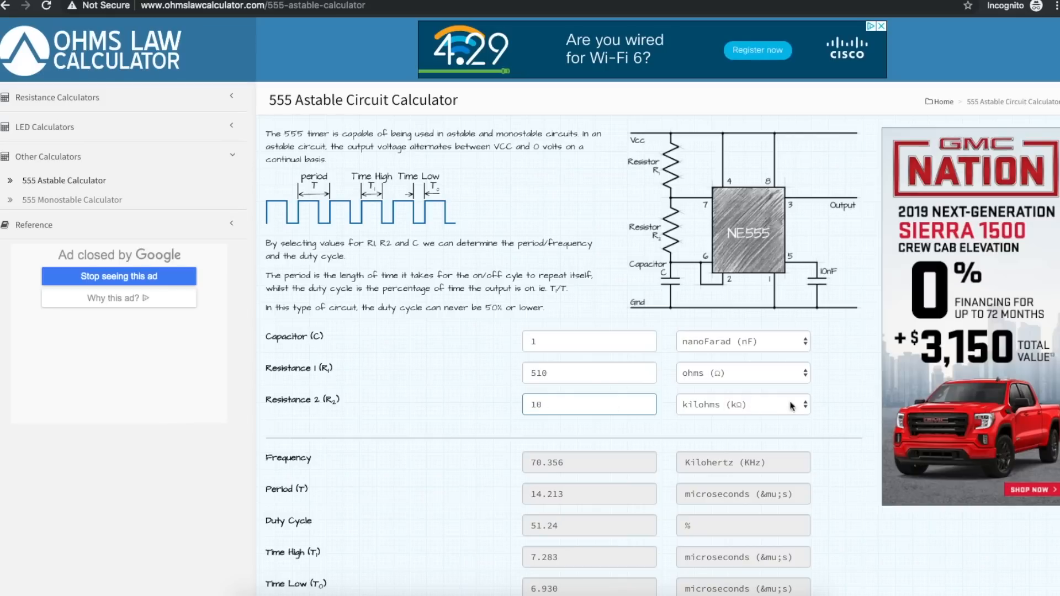
mouse_move(666, 254)
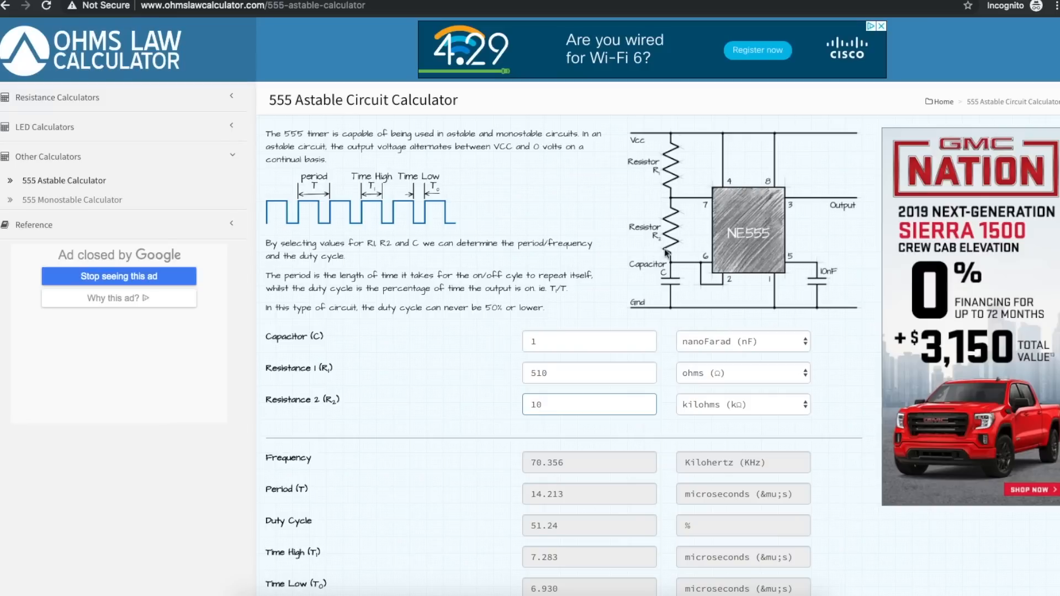
Step: Select the Resistance 2 field to change it to 10 kΩ for 70.356 kHz
click(589, 404)
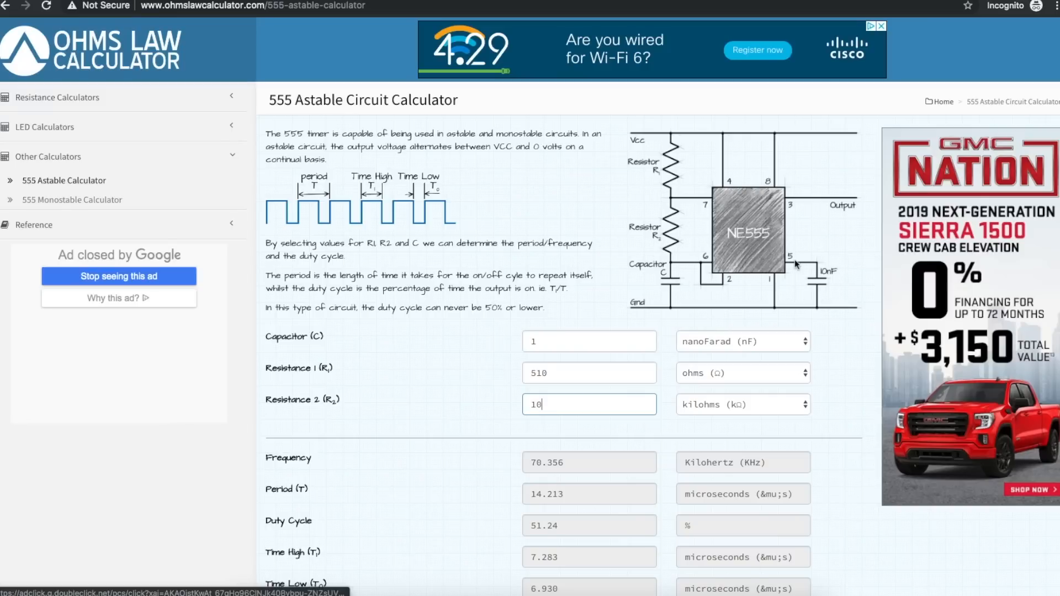
mouse_move(777, 215)
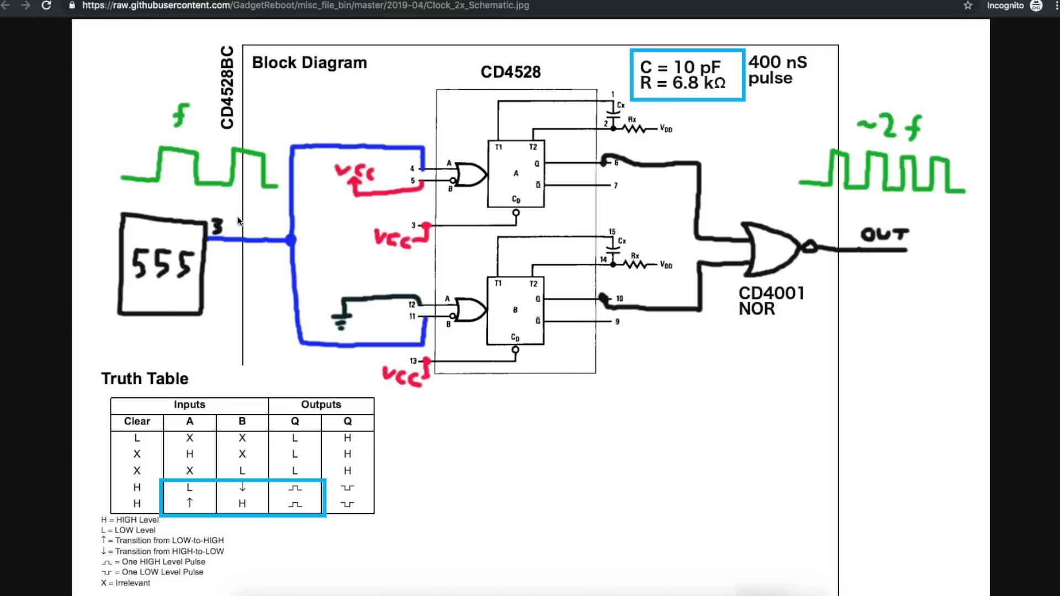
mouse_move(200, 109)
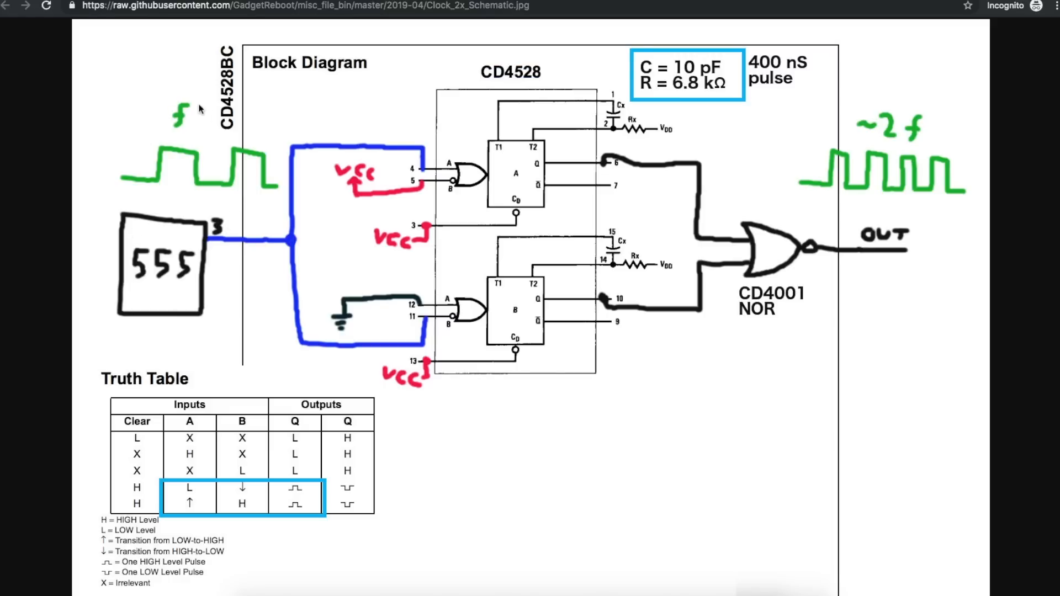
mouse_move(205, 190)
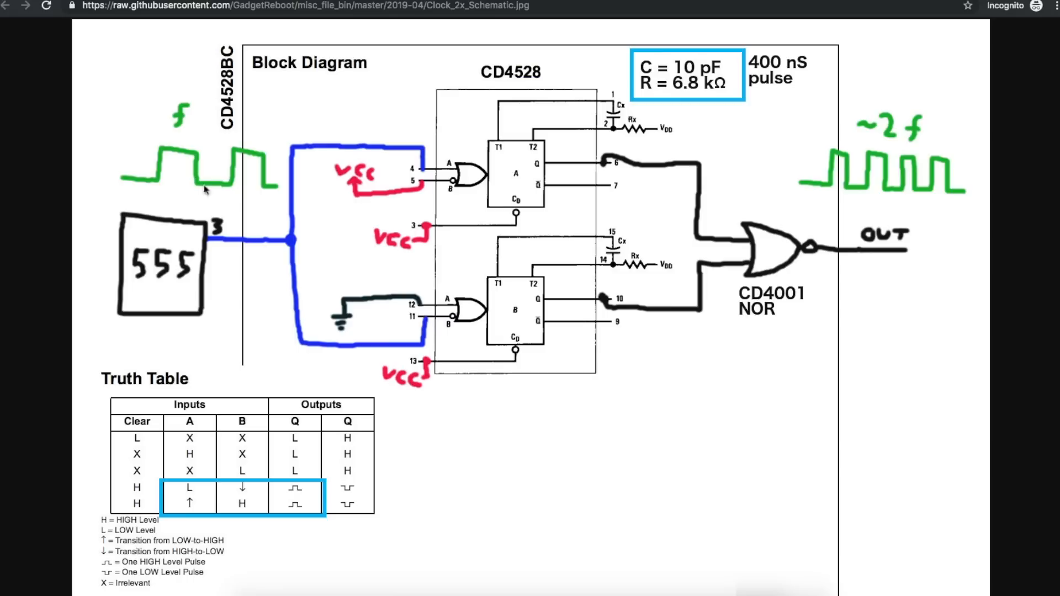
mouse_move(284, 482)
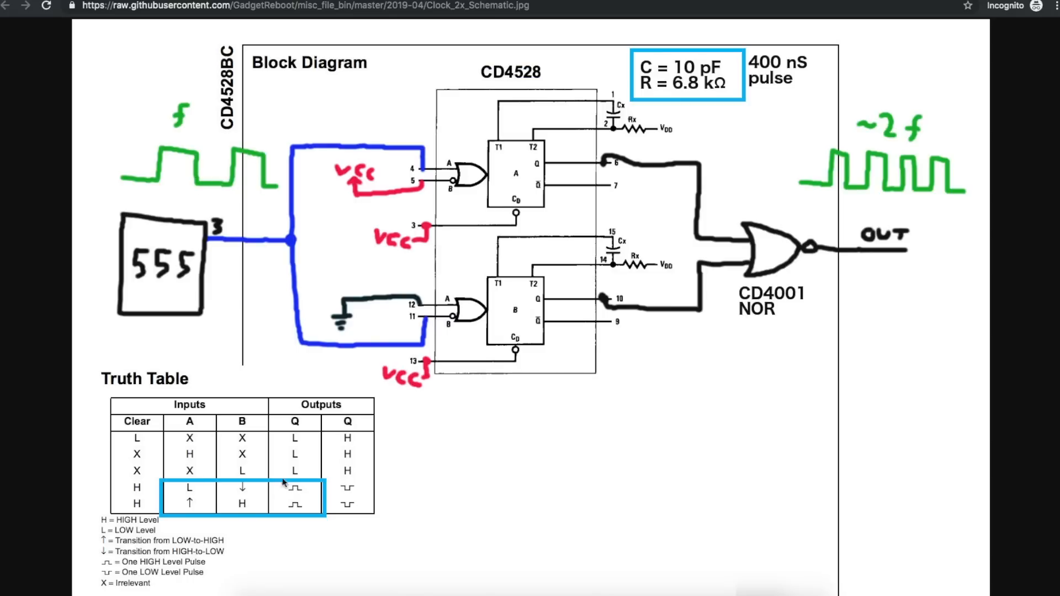
mouse_move(243, 497)
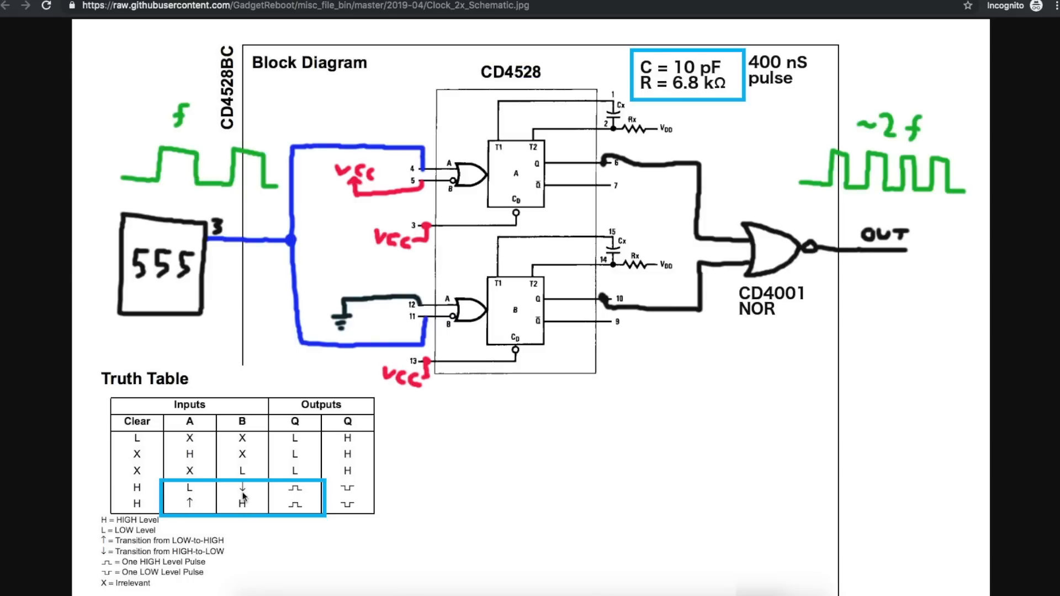
mouse_move(203, 500)
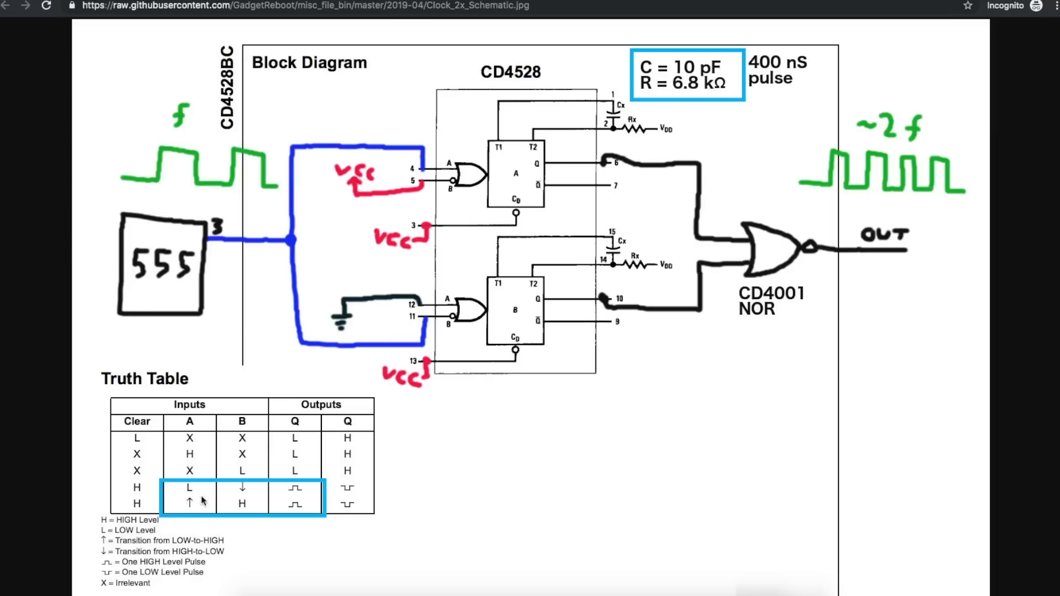
mouse_move(142, 420)
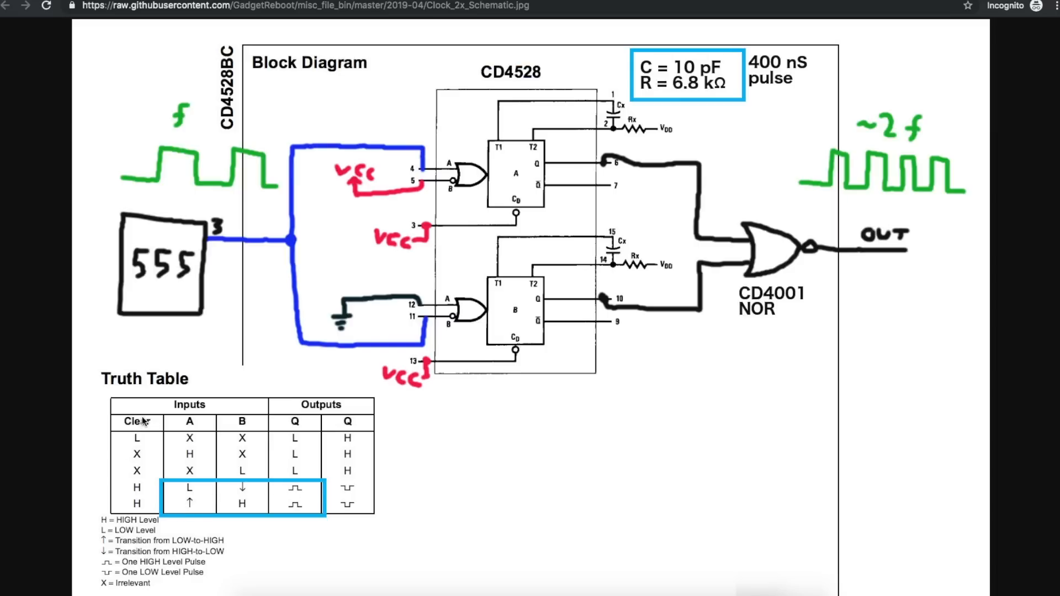
mouse_move(141, 490)
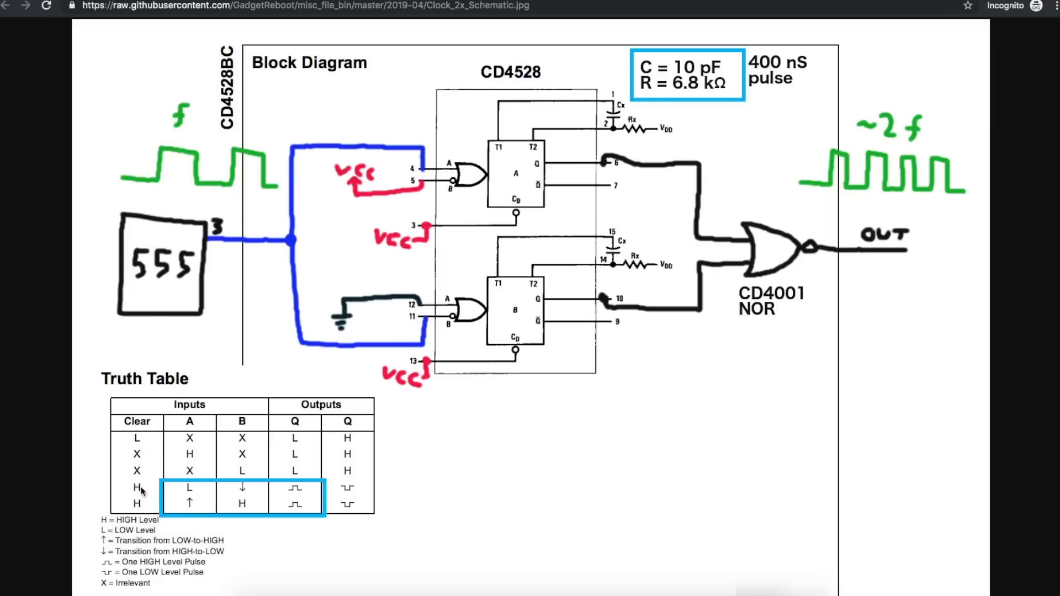
mouse_move(447, 227)
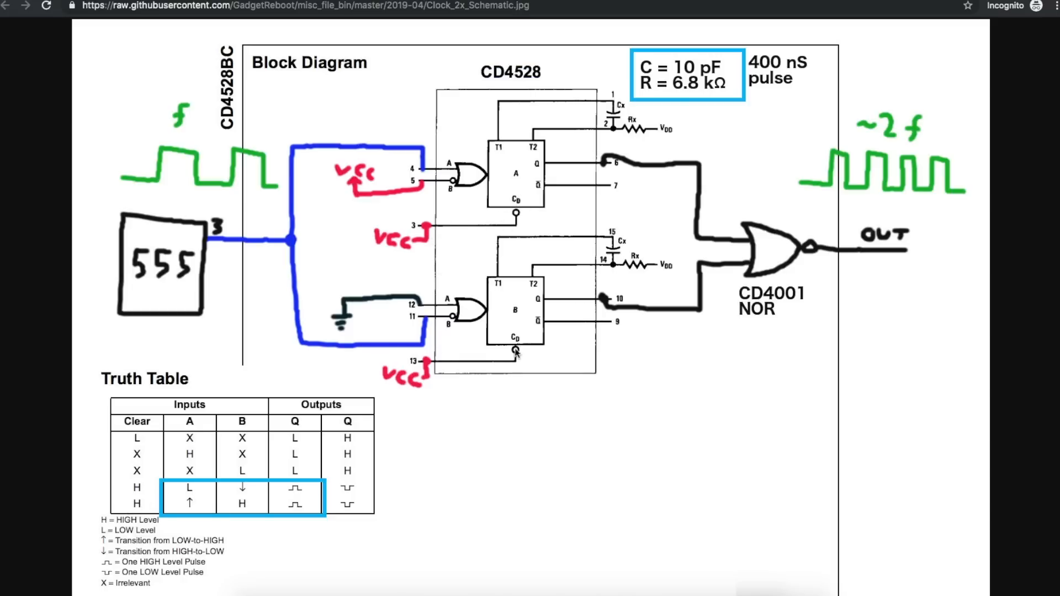
mouse_move(206, 496)
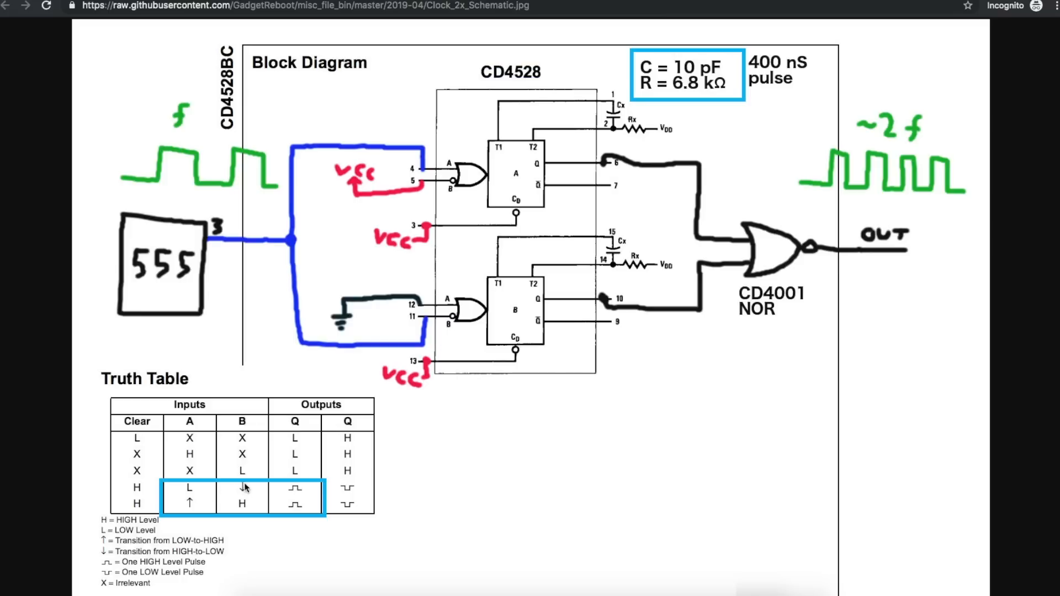
mouse_move(198, 419)
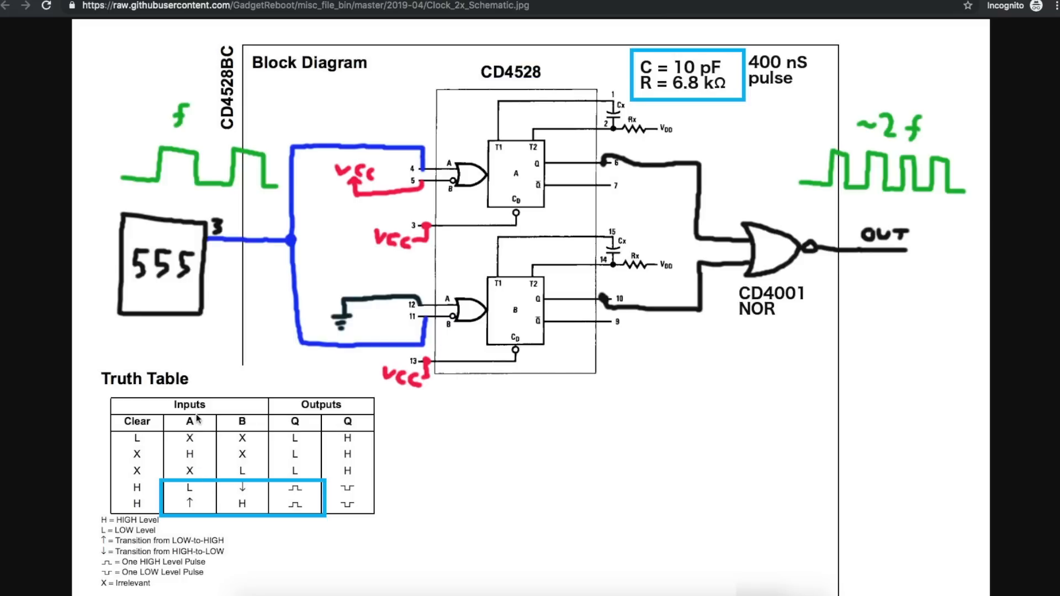
mouse_move(250, 490)
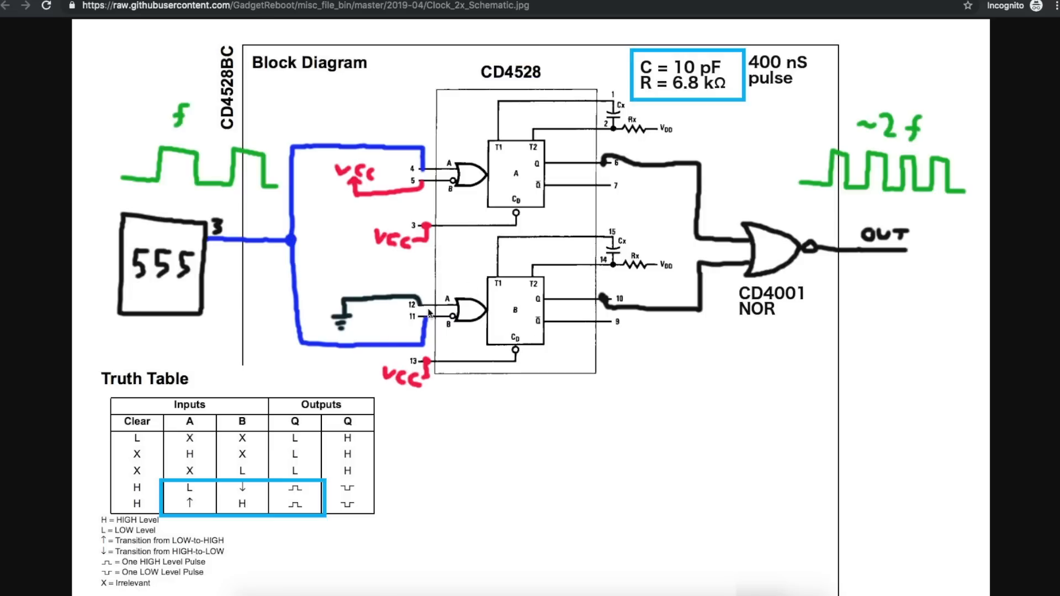
mouse_move(449, 299)
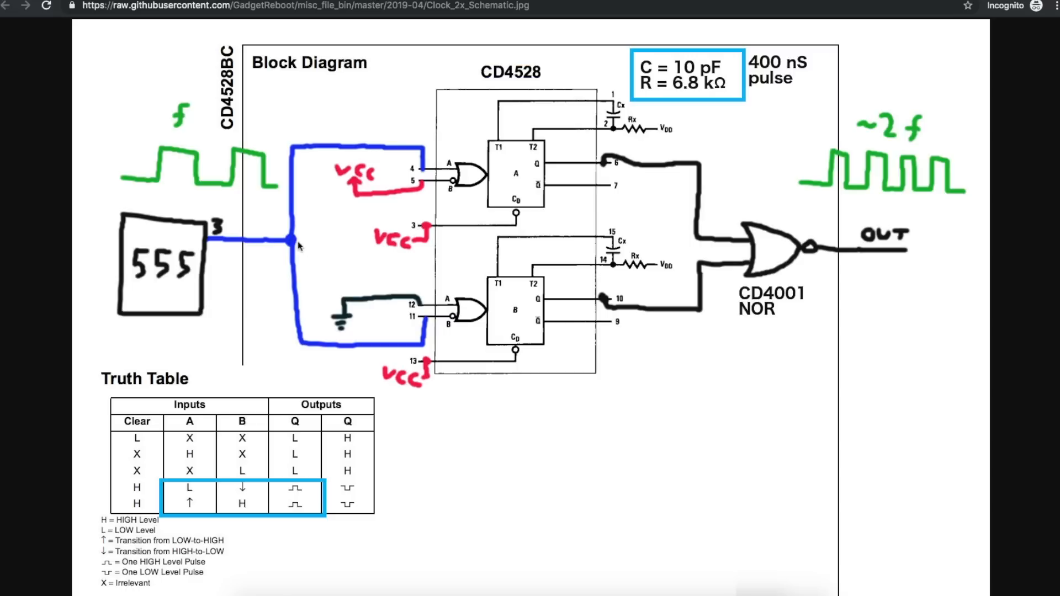
mouse_move(204, 167)
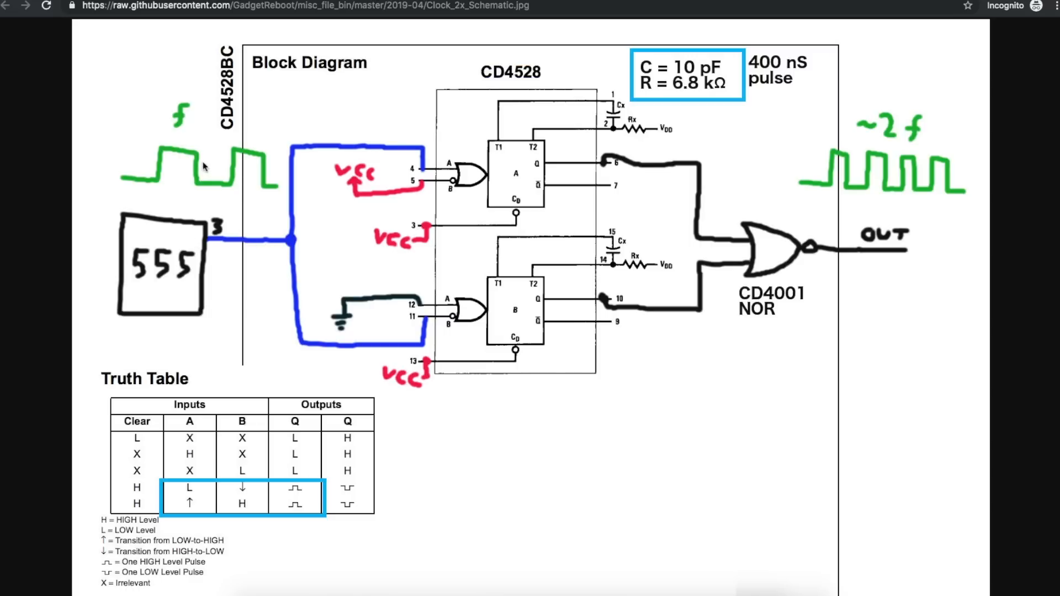
mouse_move(267, 178)
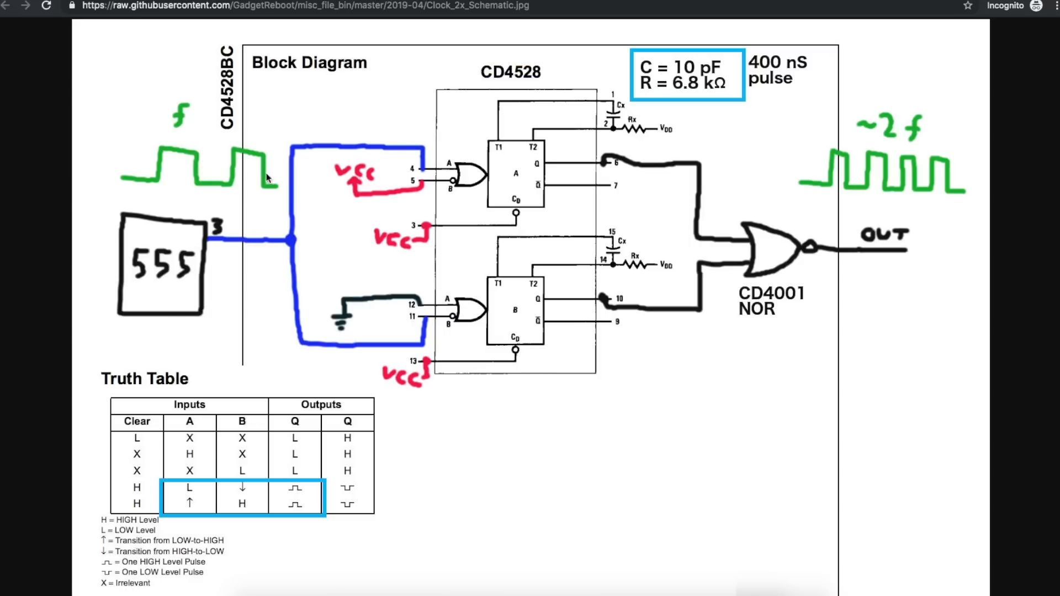
mouse_move(631, 311)
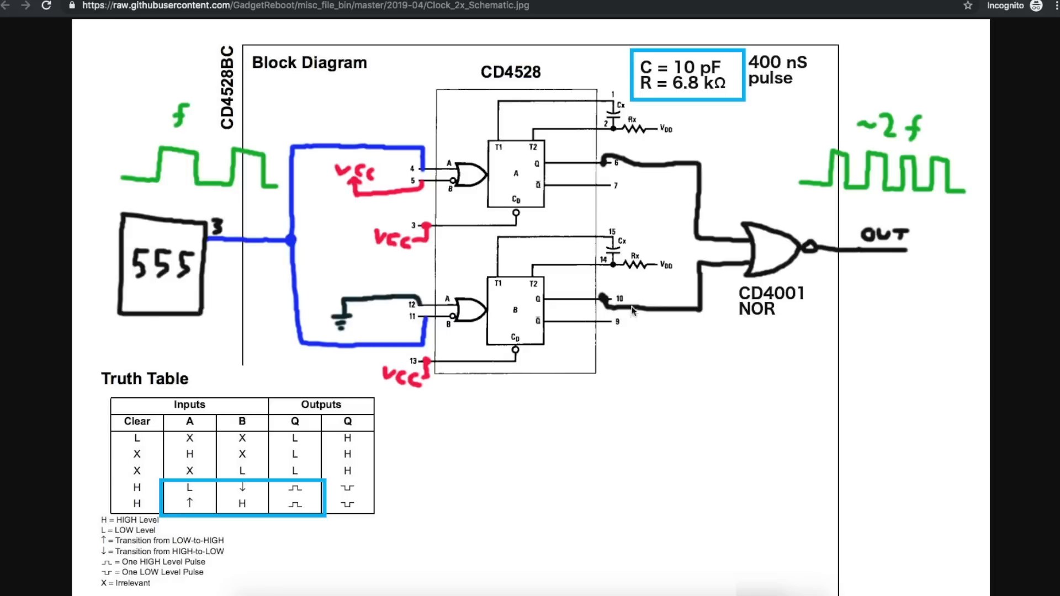
mouse_move(786, 46)
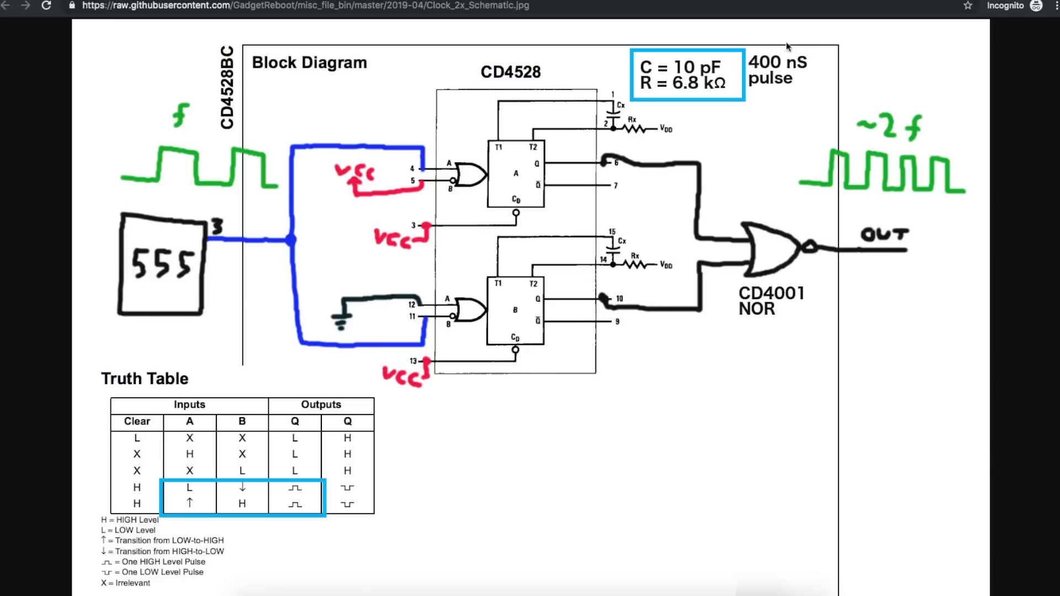
mouse_move(625, 246)
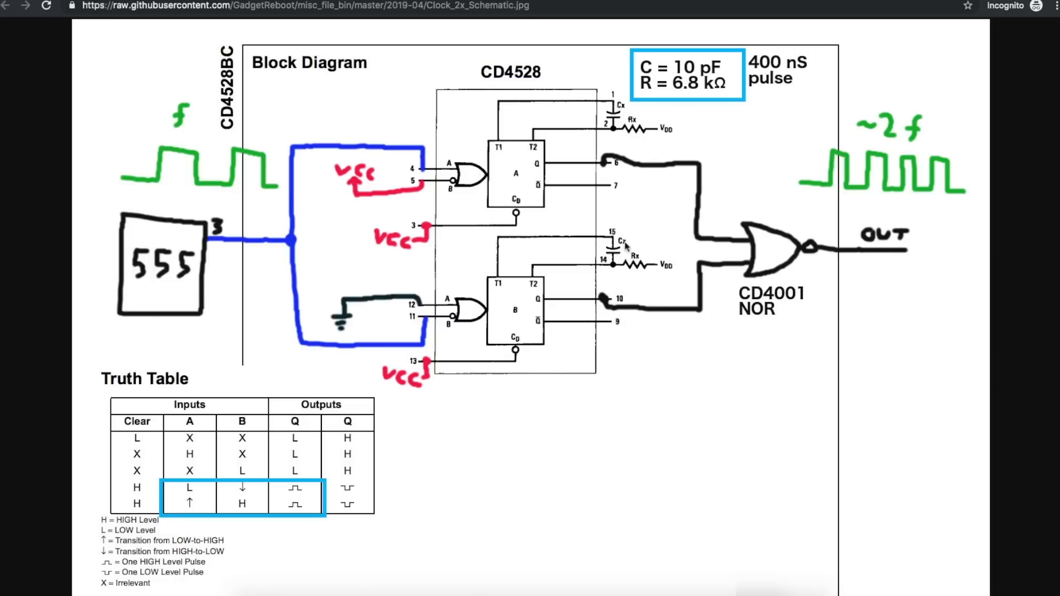
mouse_move(663, 80)
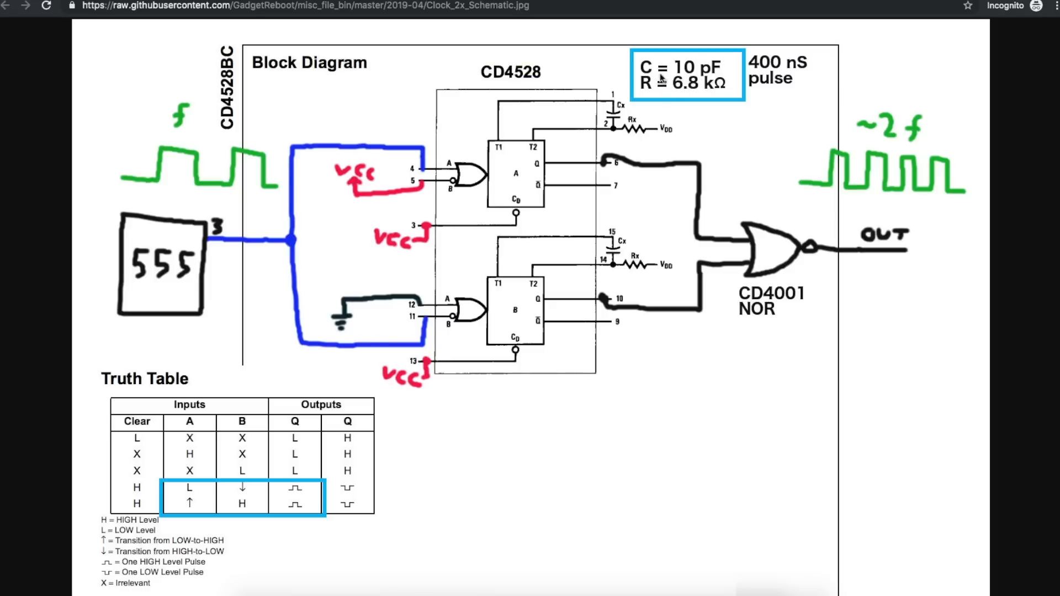
mouse_move(636, 101)
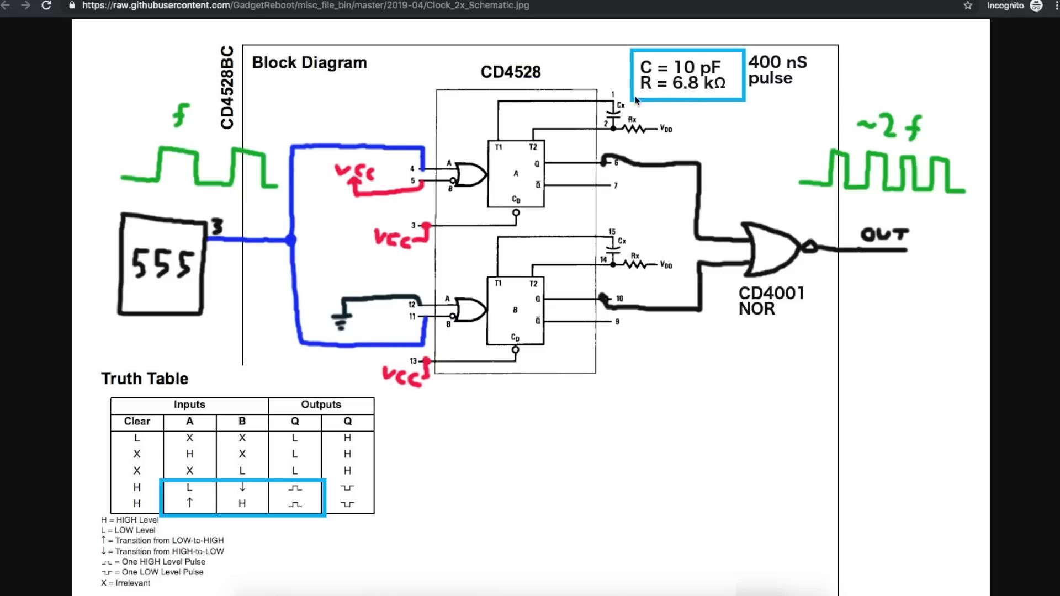
mouse_move(537, 184)
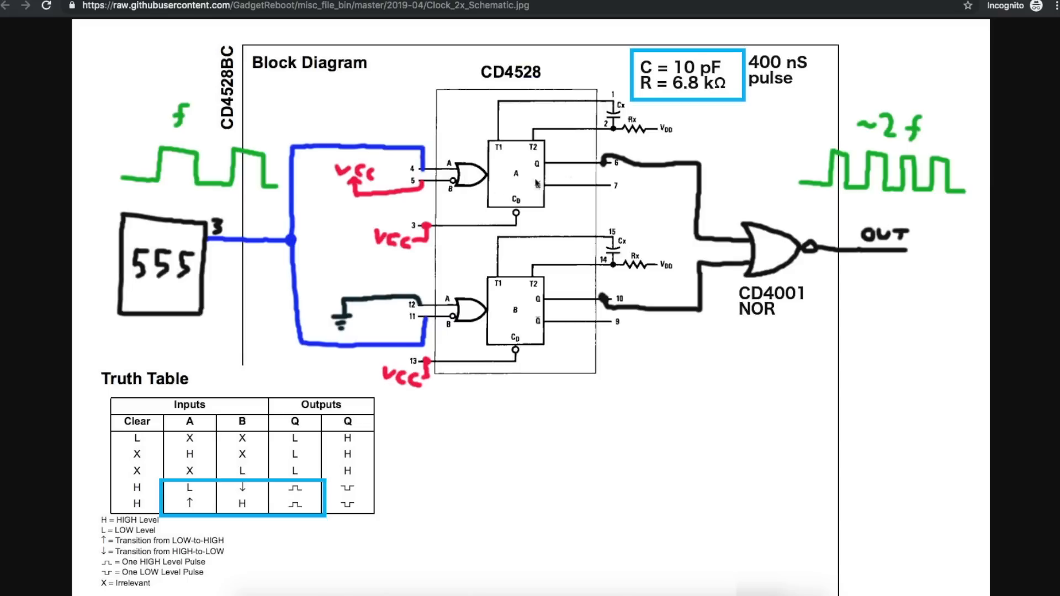
mouse_move(189, 499)
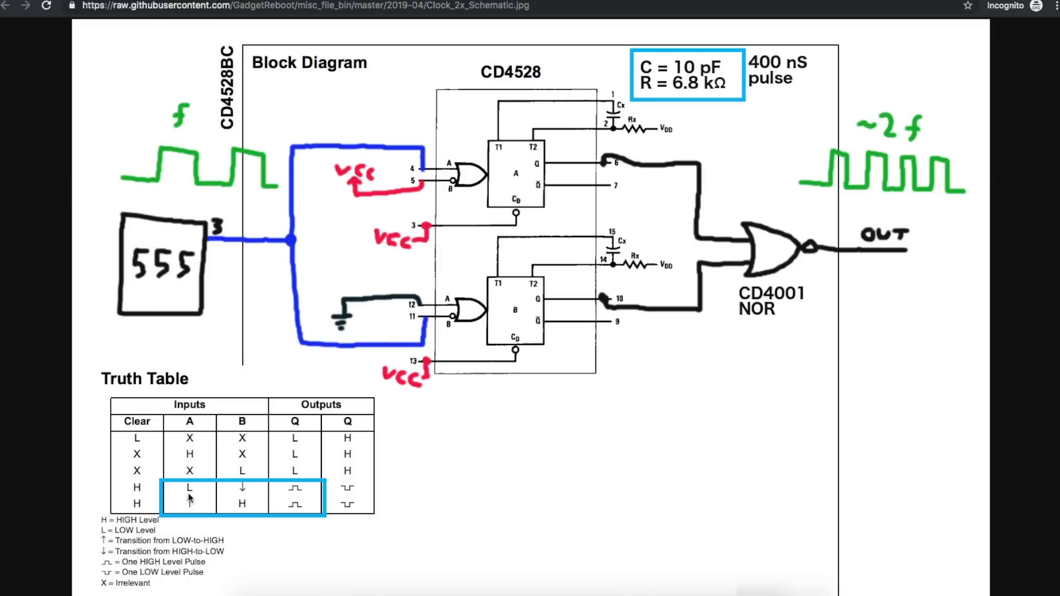
mouse_move(258, 486)
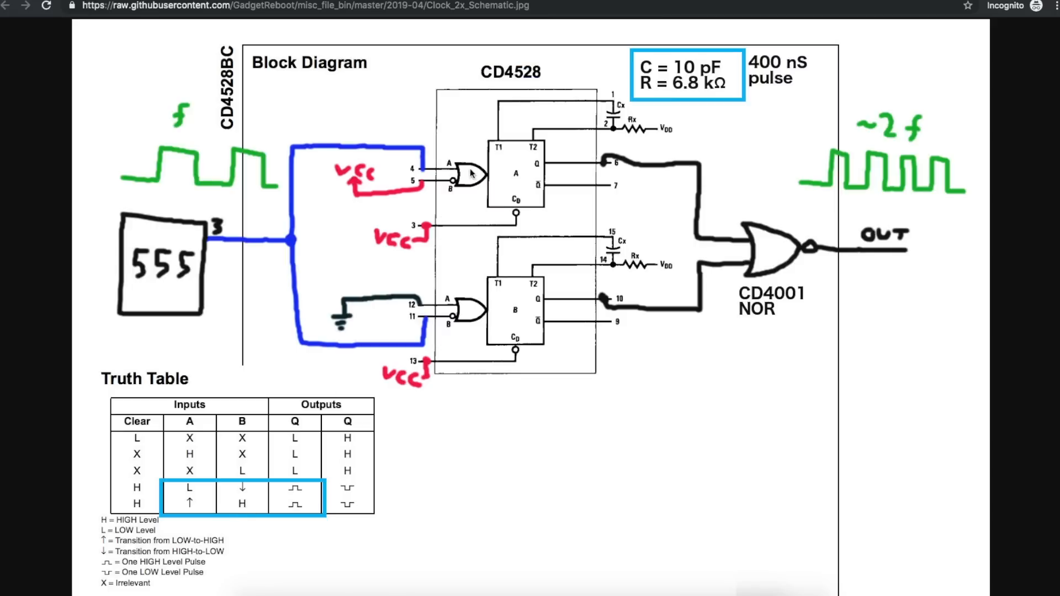
mouse_move(189, 499)
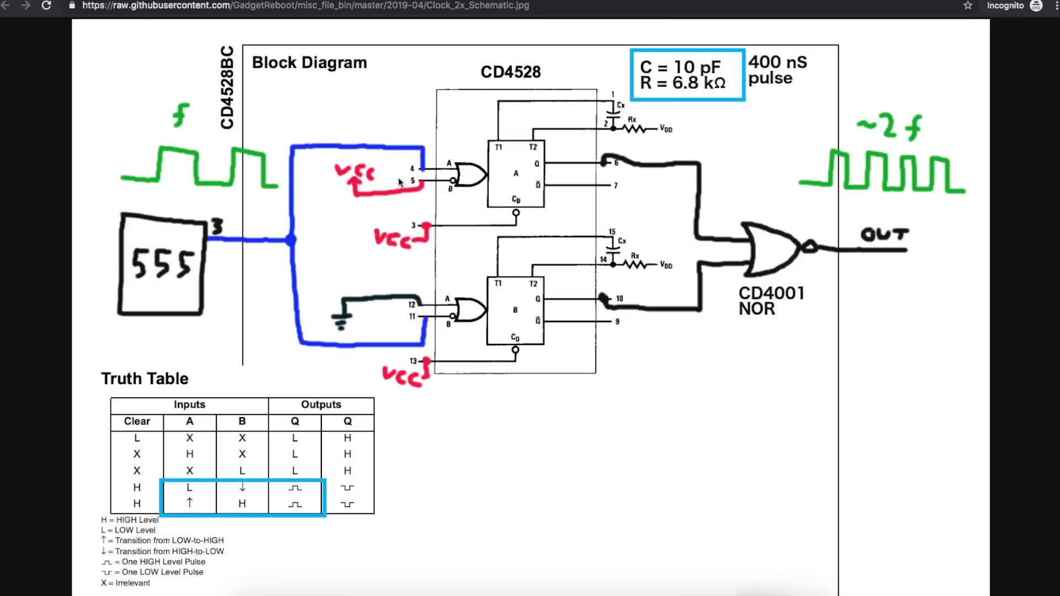
mouse_move(278, 235)
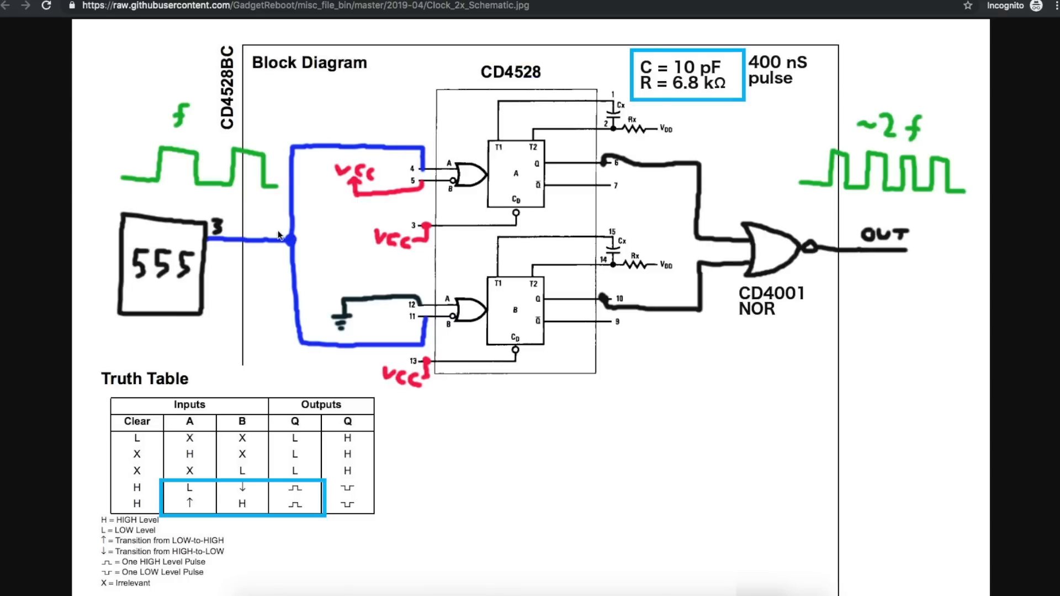
mouse_move(155, 187)
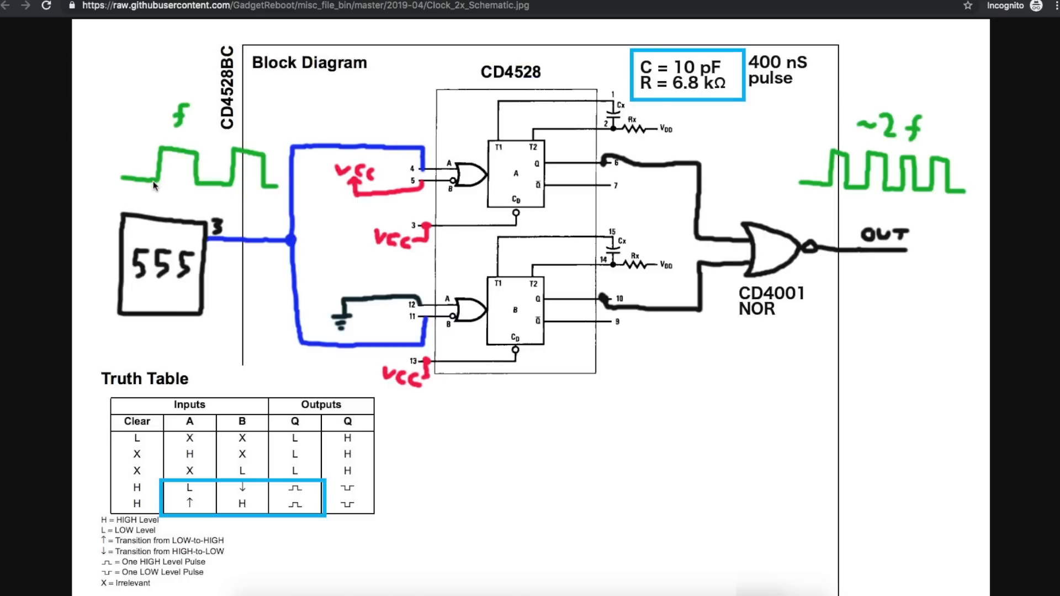
mouse_move(362, 188)
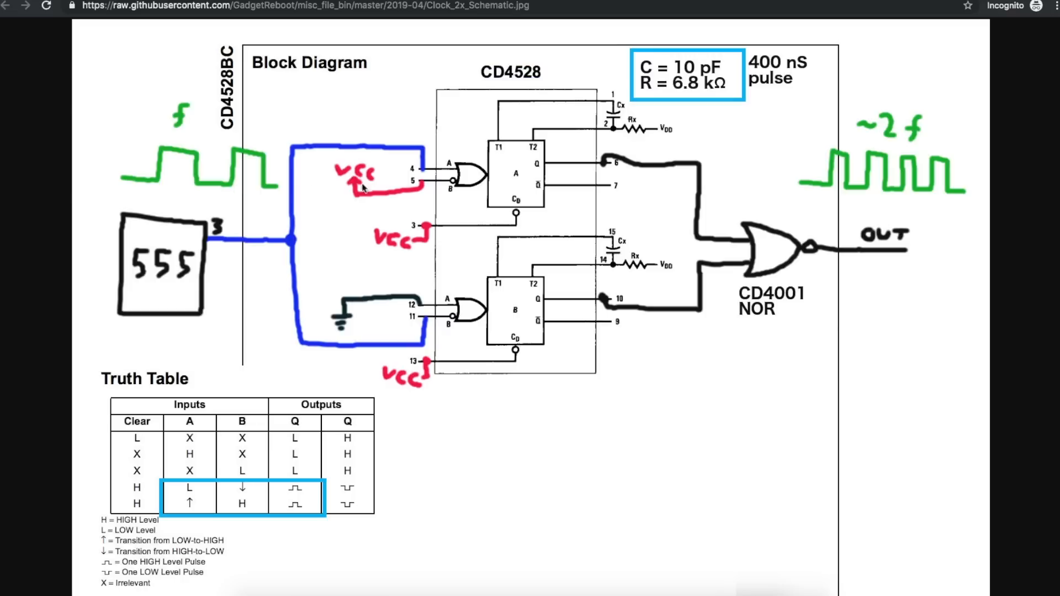
mouse_move(636, 187)
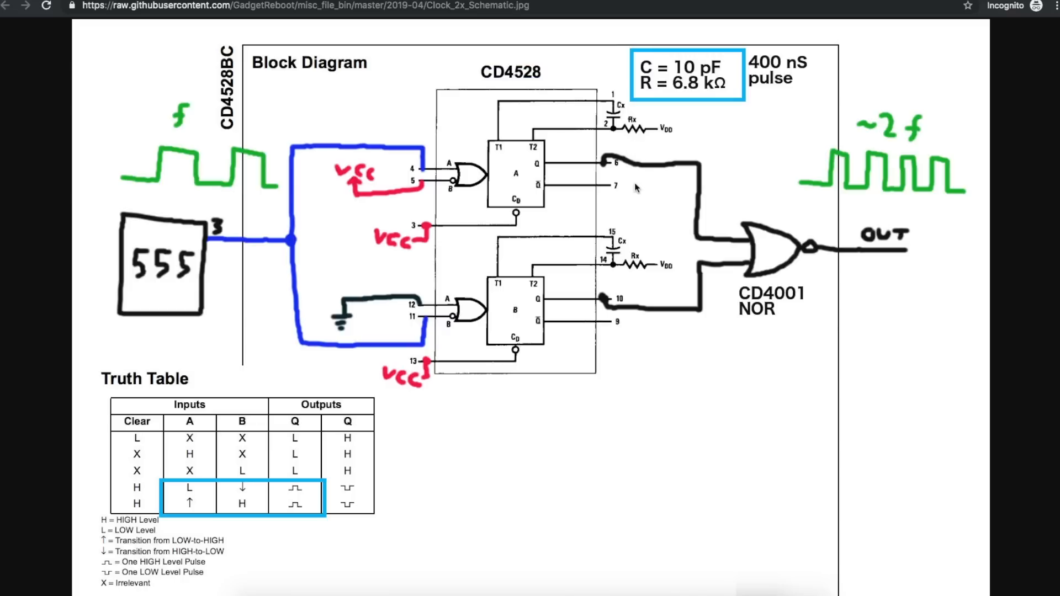
mouse_move(637, 203)
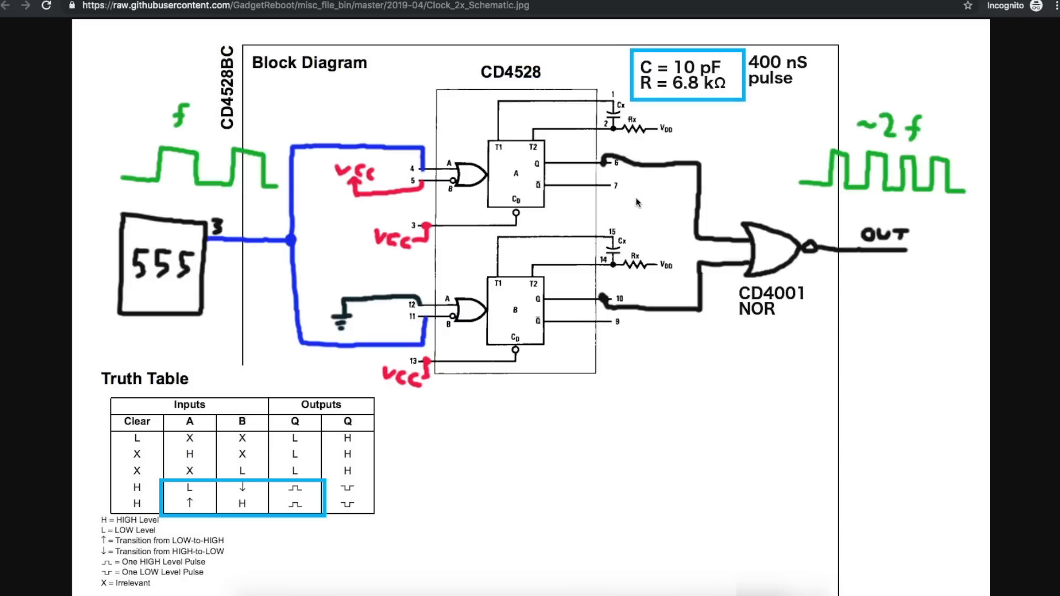
mouse_move(648, 186)
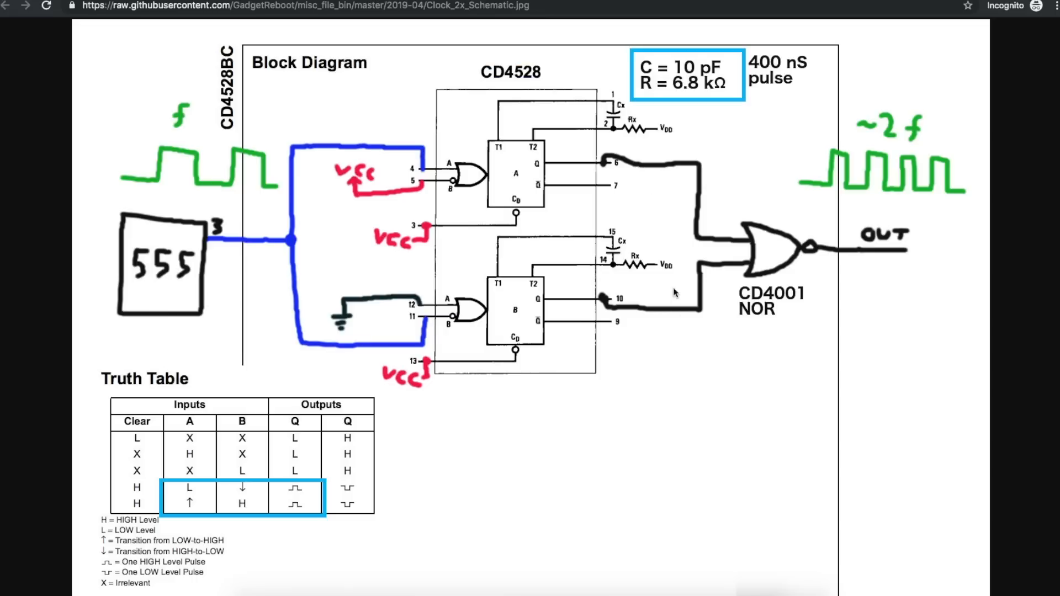
mouse_move(712, 149)
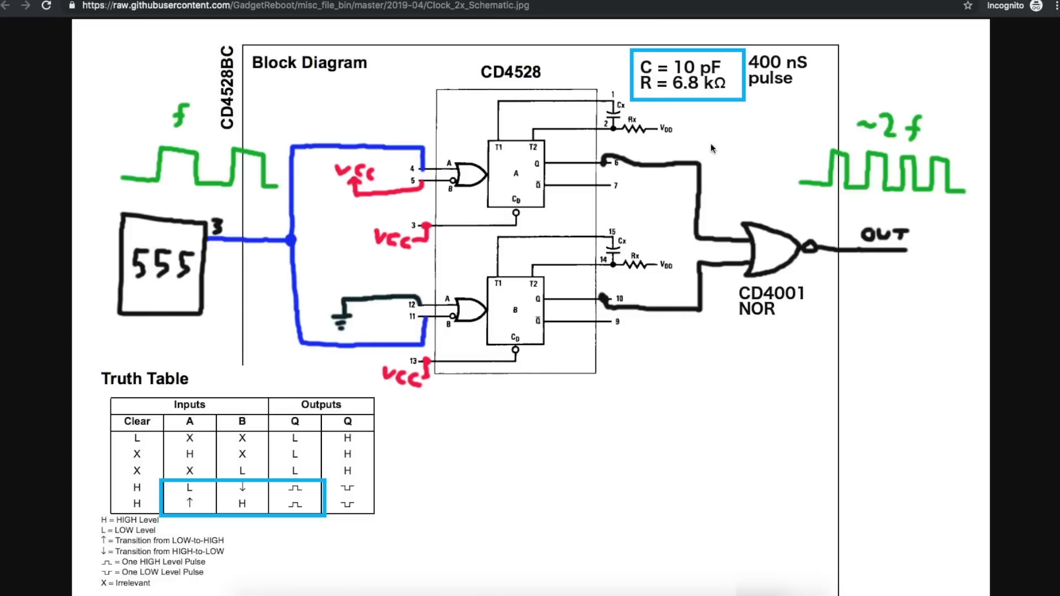
mouse_move(771, 228)
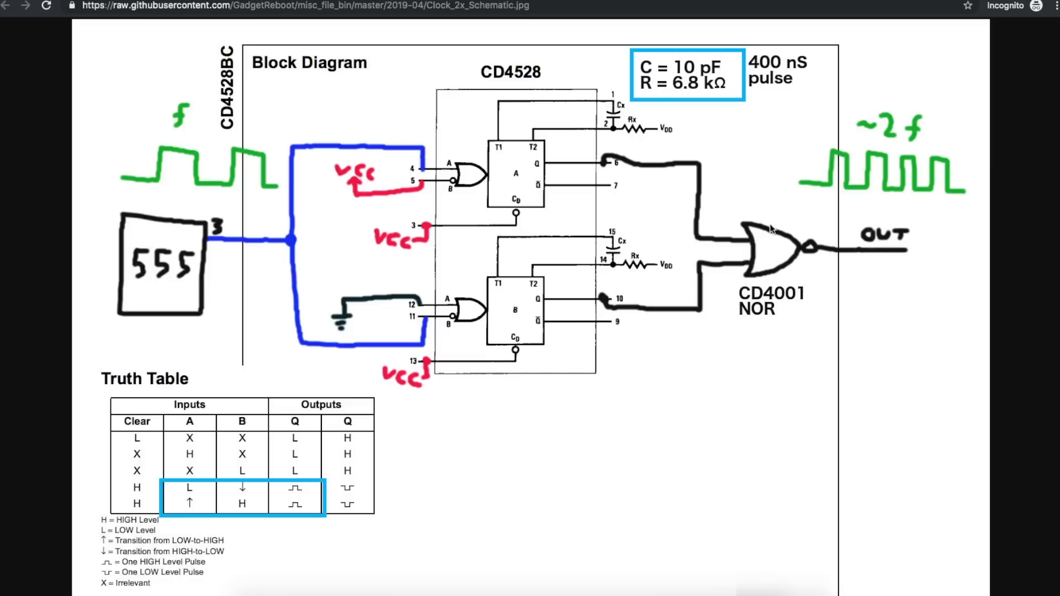
mouse_move(882, 147)
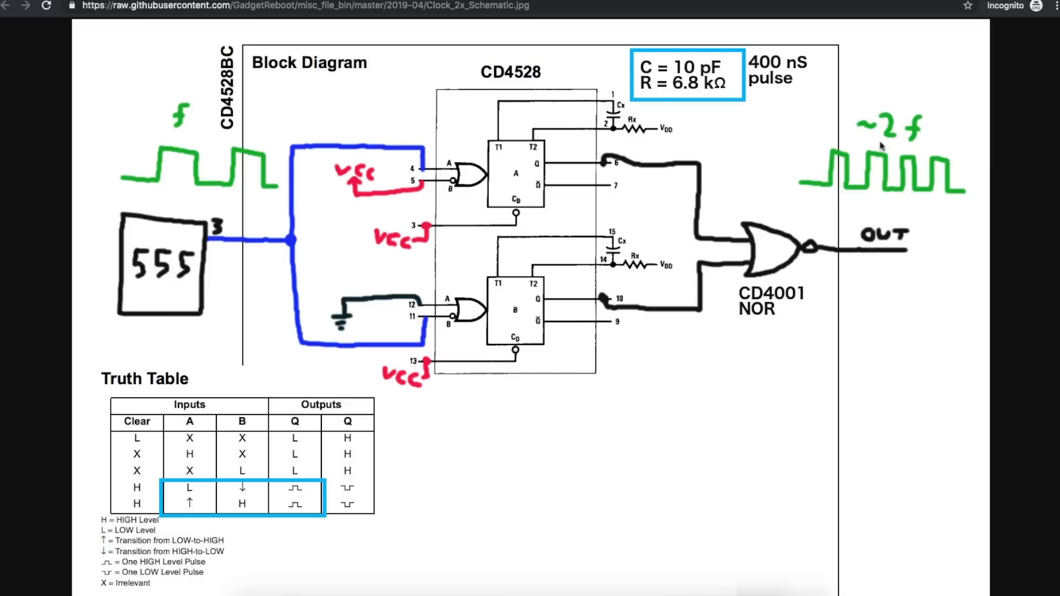
mouse_move(851, 169)
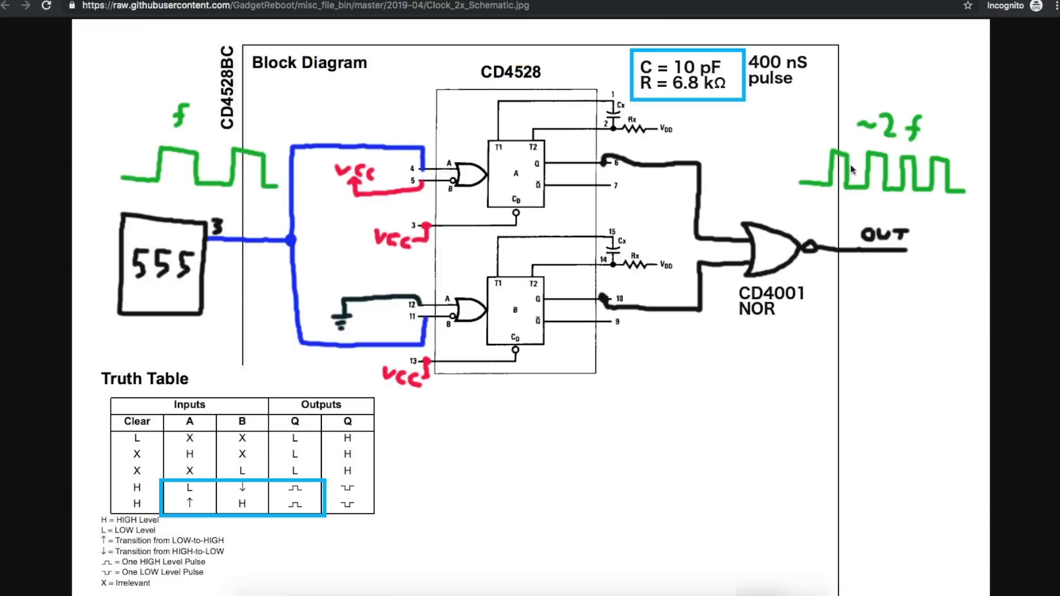
mouse_move(919, 130)
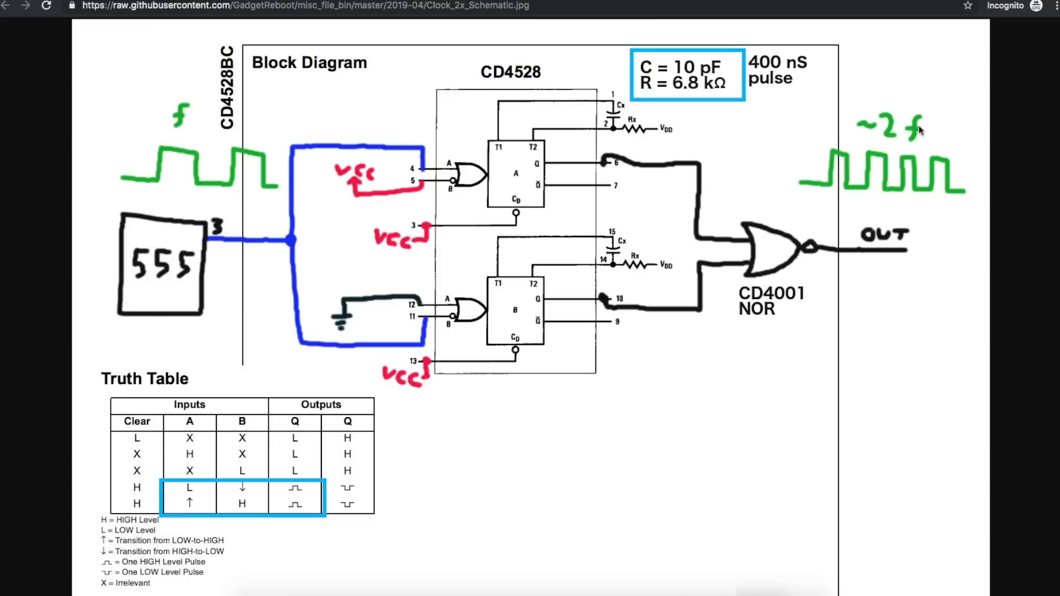
mouse_move(900, 205)
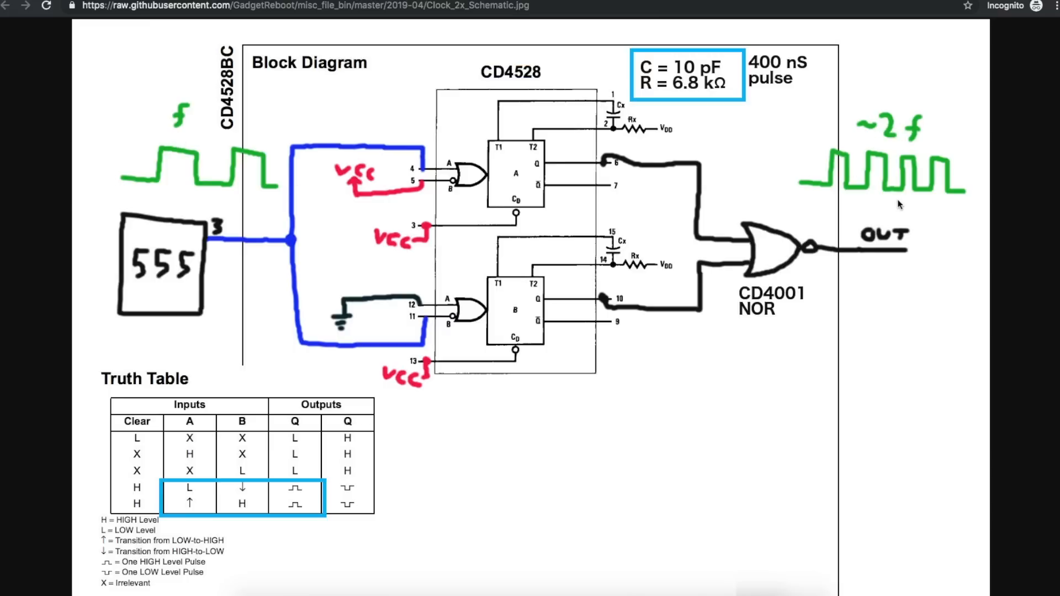
mouse_move(909, 220)
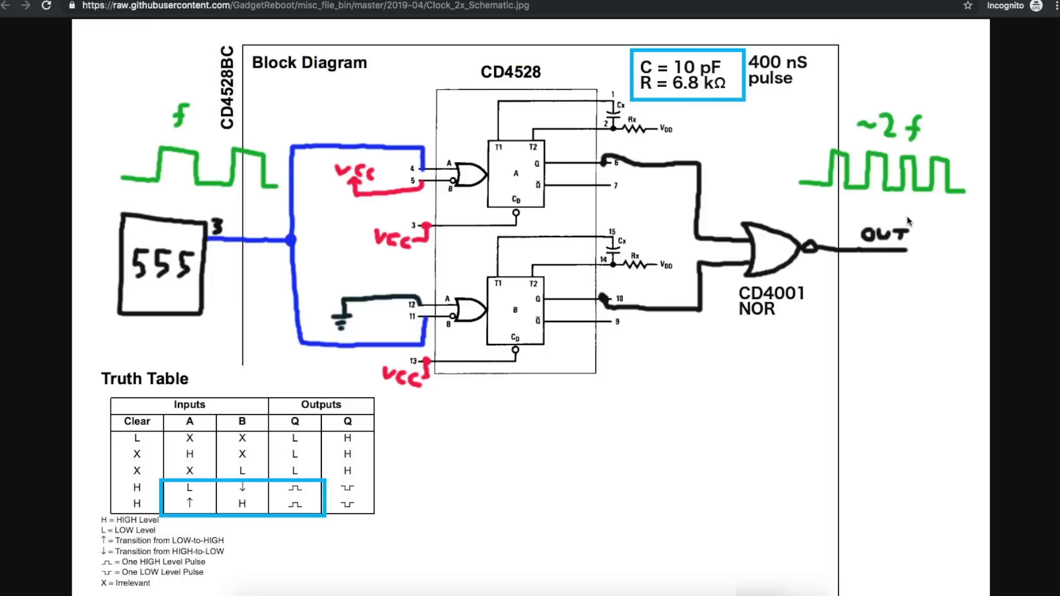
mouse_move(156, 179)
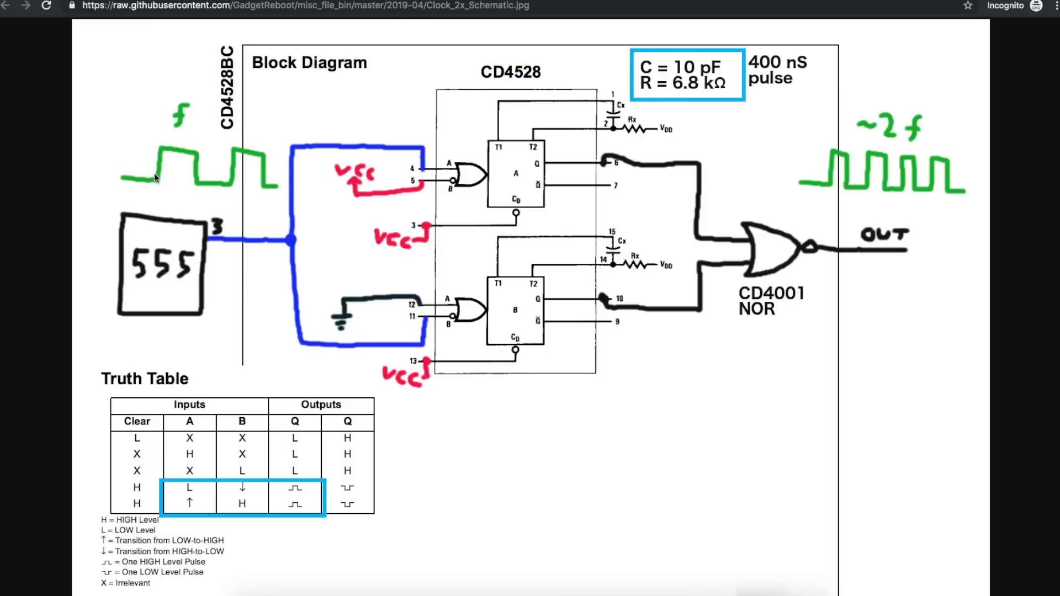
mouse_move(238, 180)
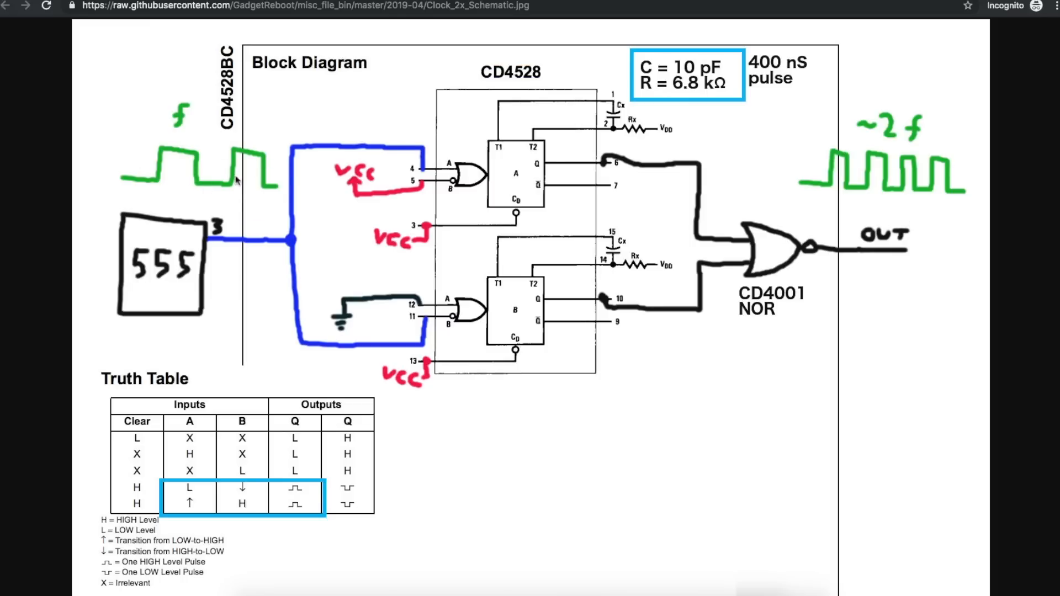
mouse_move(171, 207)
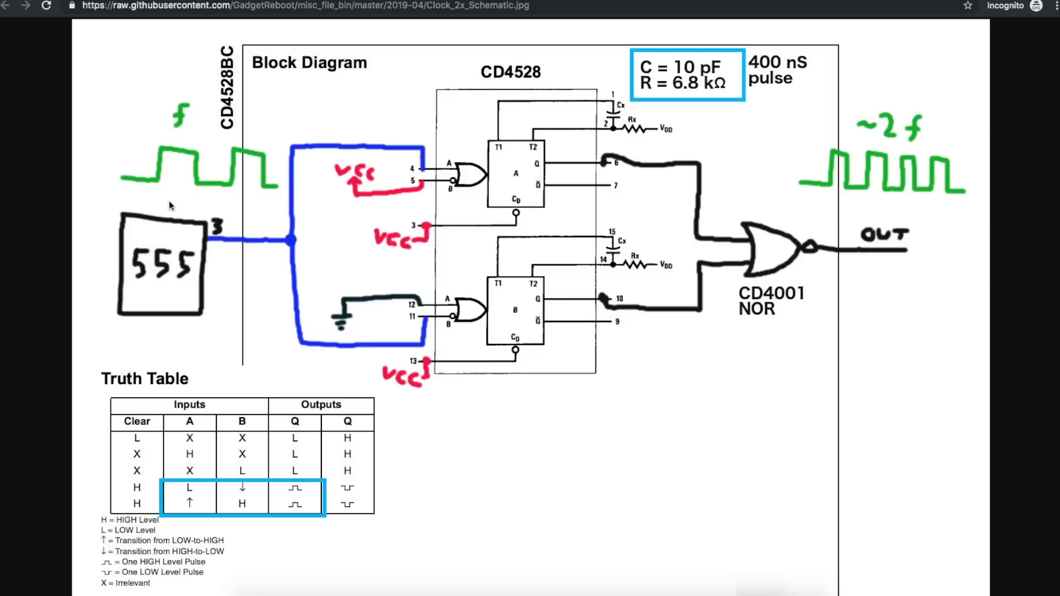
mouse_move(123, 173)
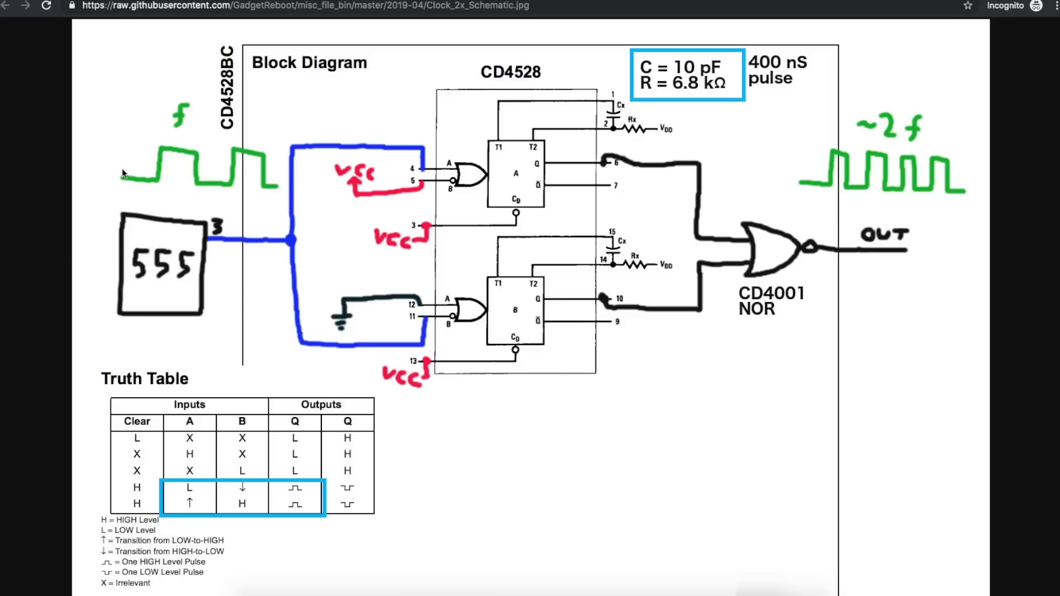
mouse_move(148, 174)
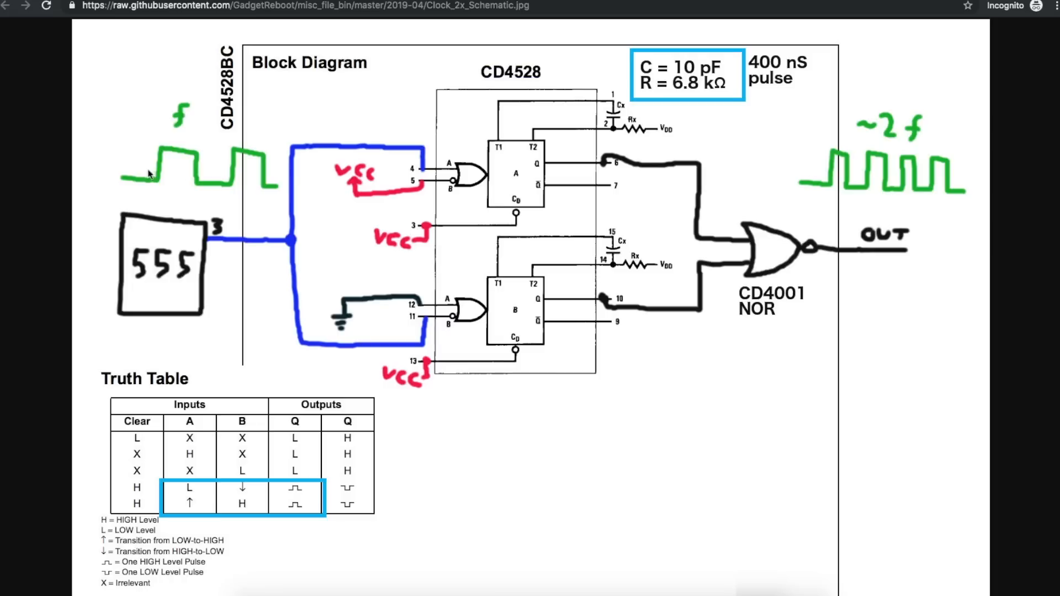
mouse_move(908, 111)
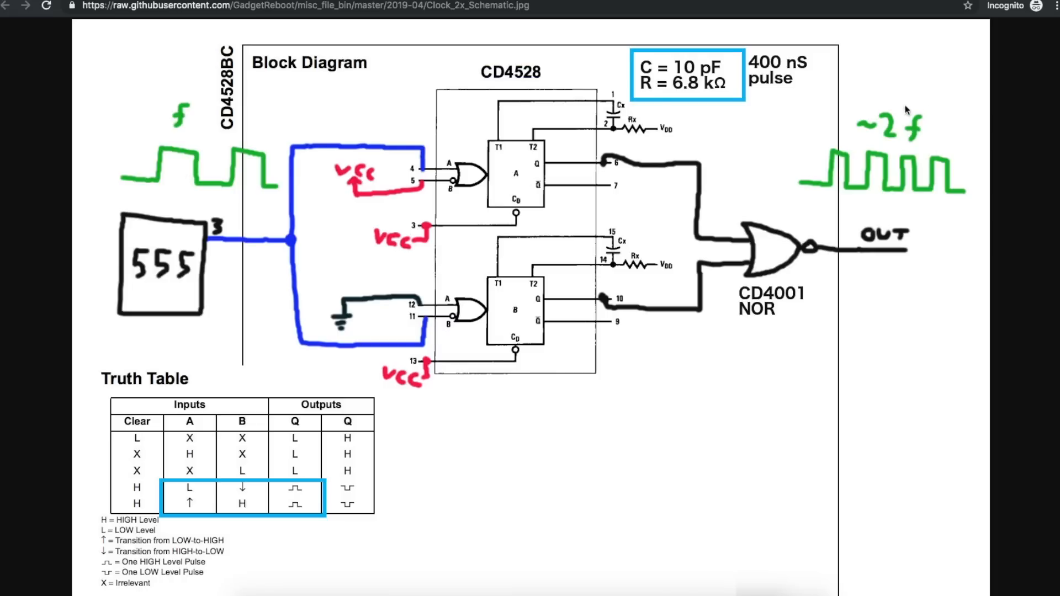
mouse_move(977, 175)
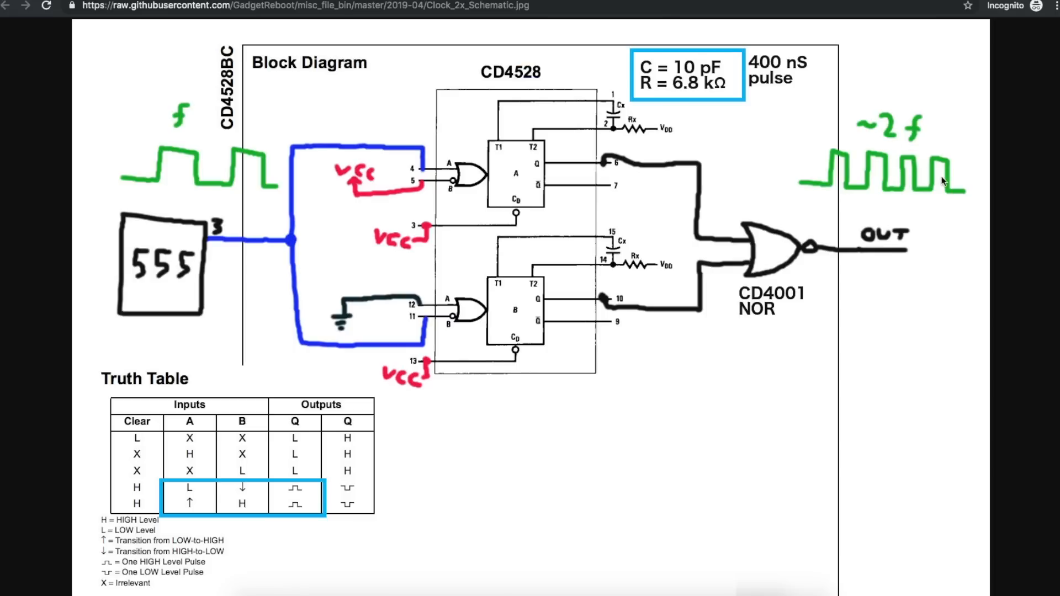
mouse_move(190, 188)
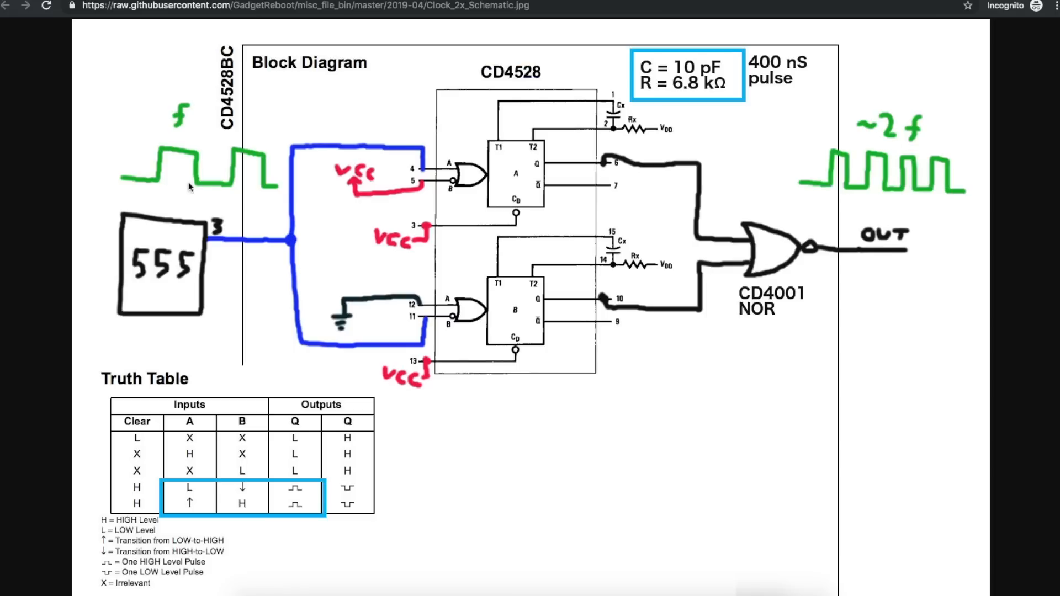
mouse_move(145, 170)
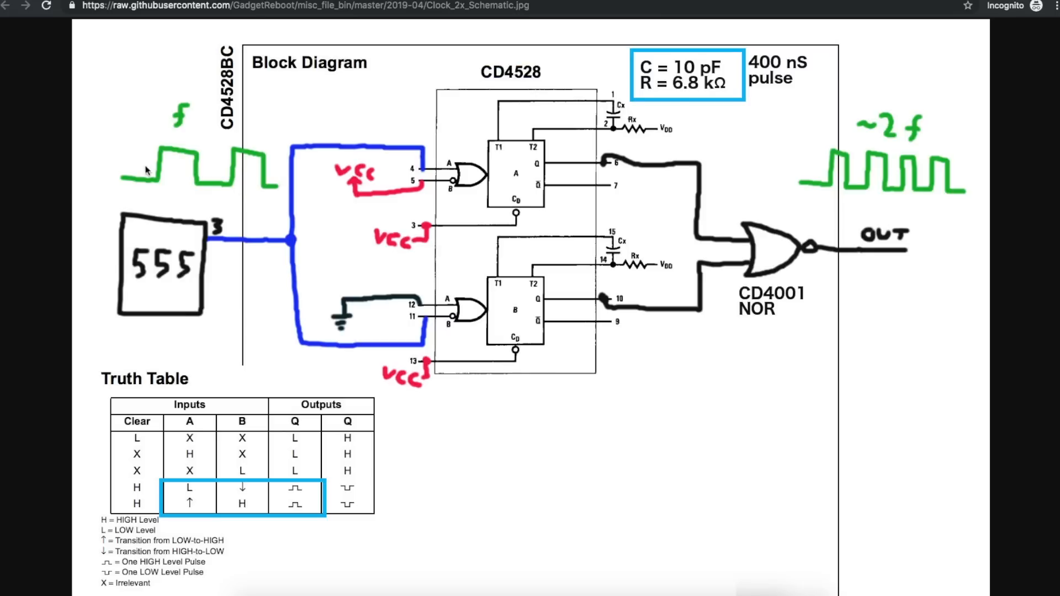
mouse_move(219, 167)
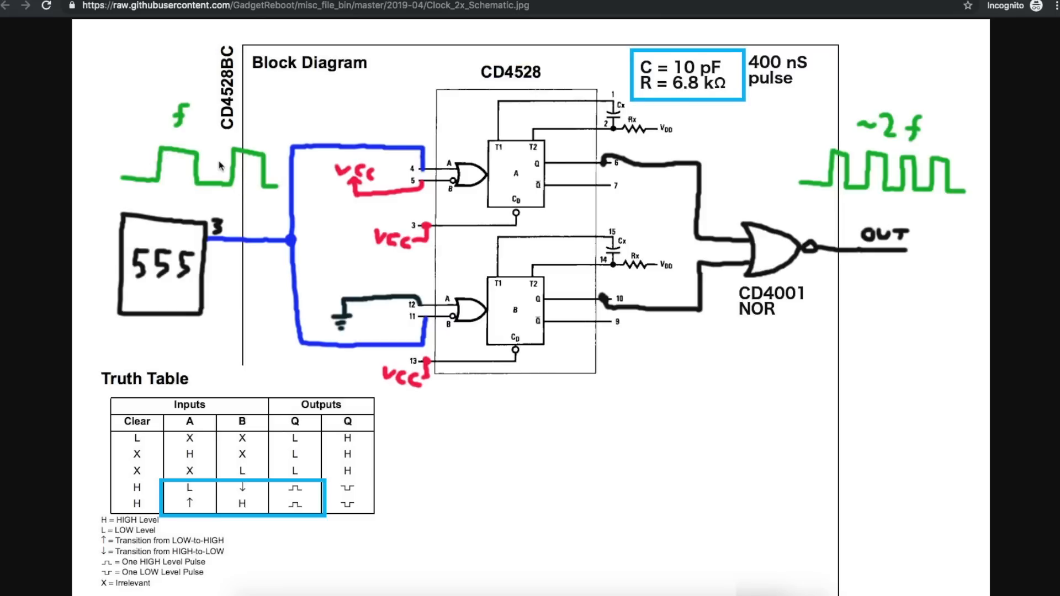
mouse_move(156, 180)
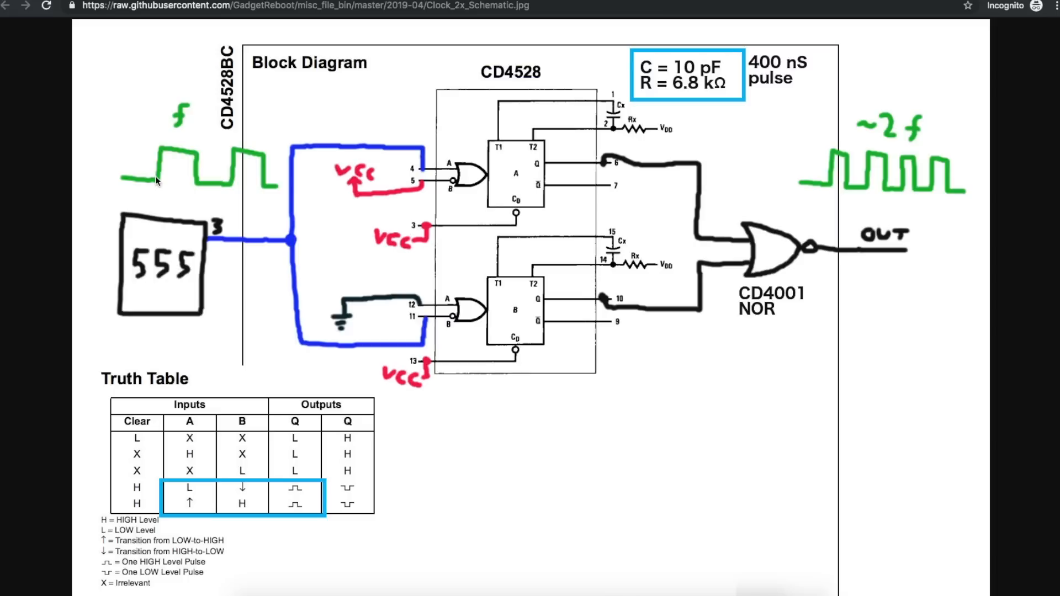
mouse_move(162, 150)
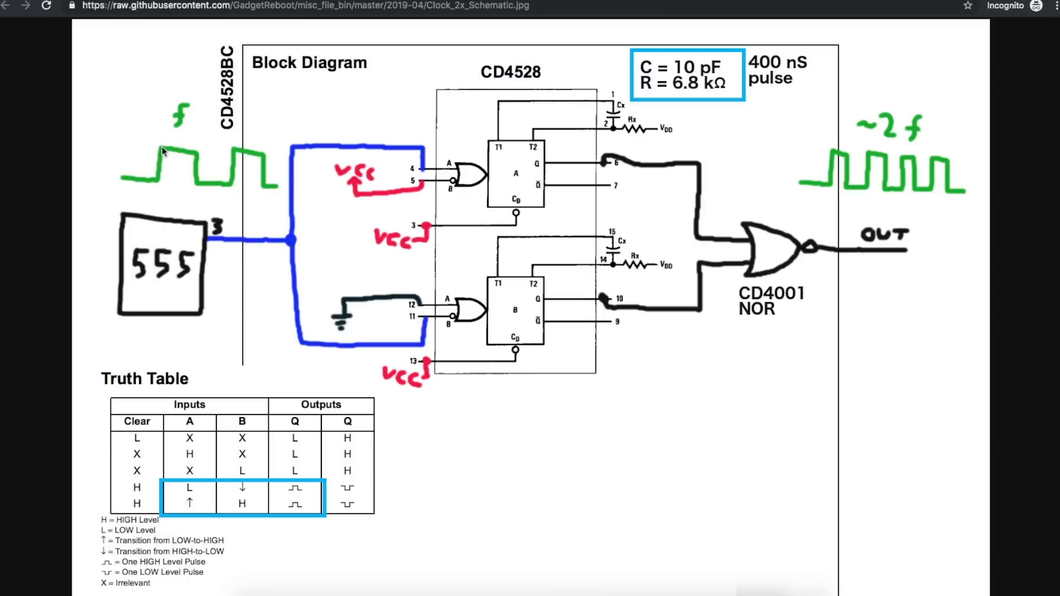
mouse_move(172, 190)
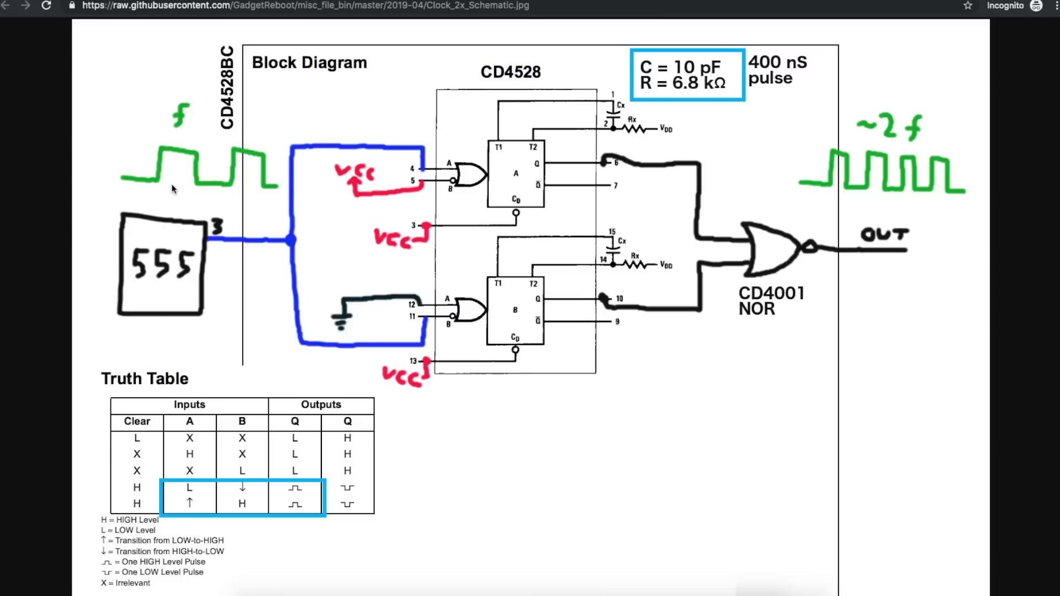
mouse_move(239, 160)
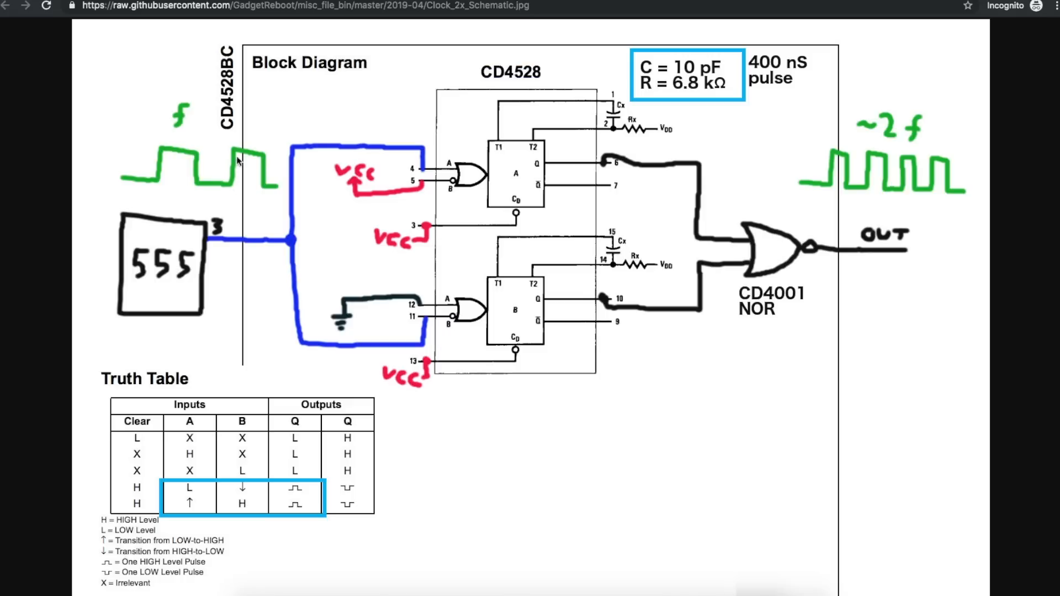
mouse_move(255, 191)
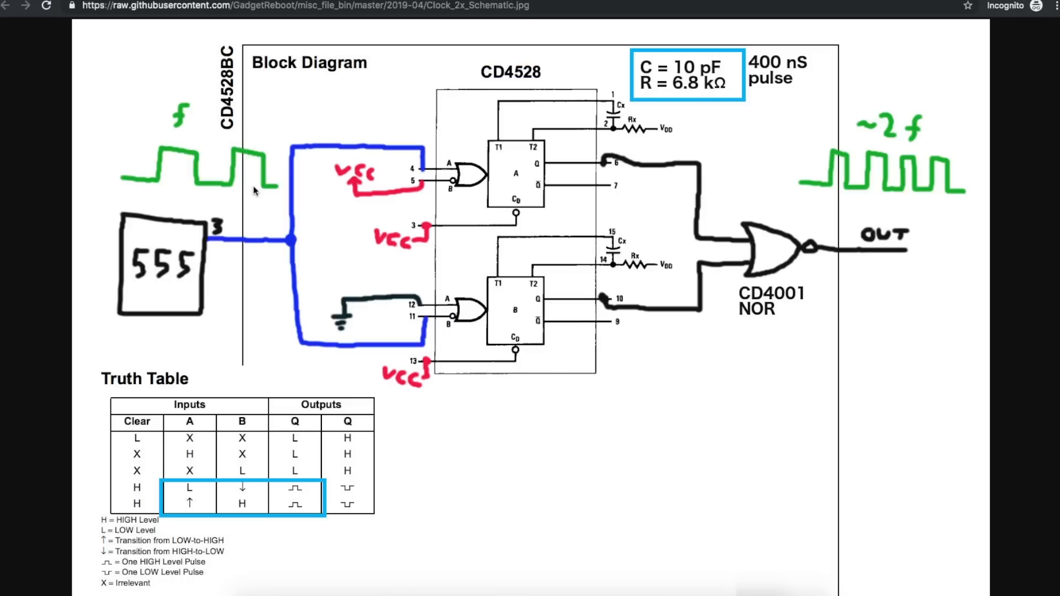
mouse_move(161, 178)
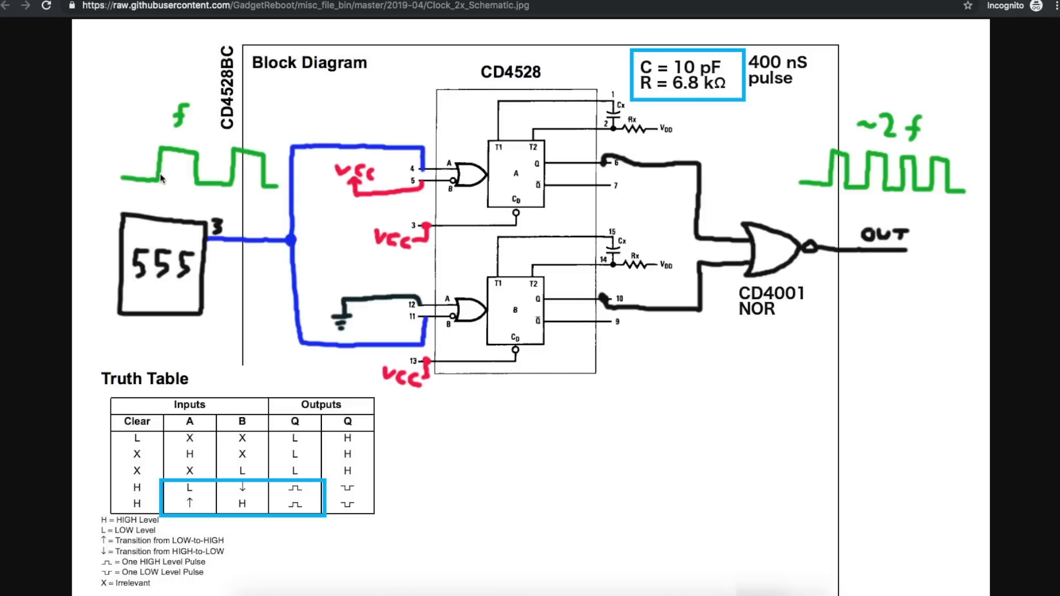
mouse_move(171, 157)
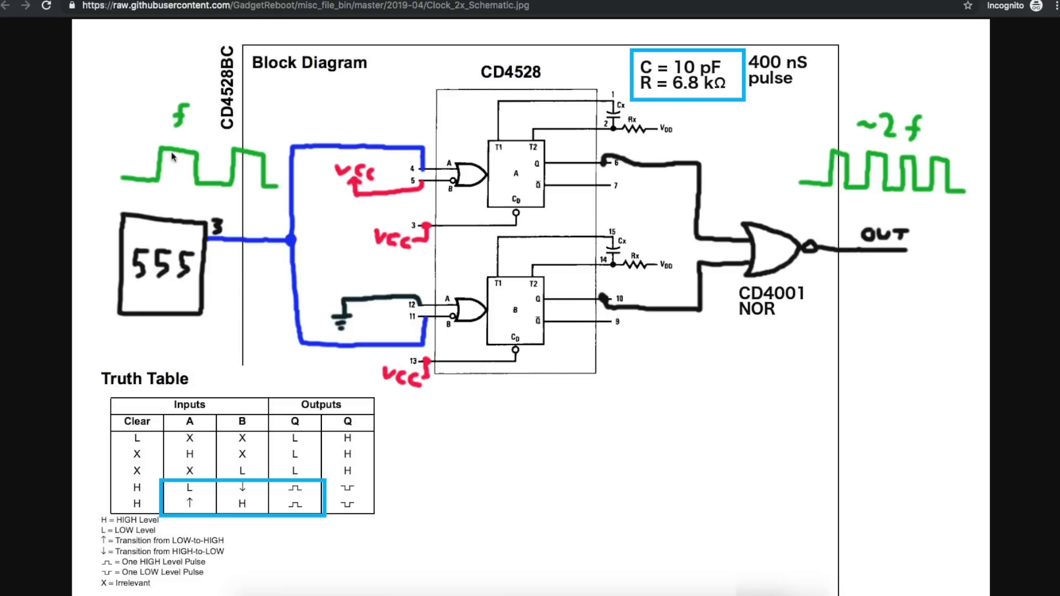
mouse_move(156, 181)
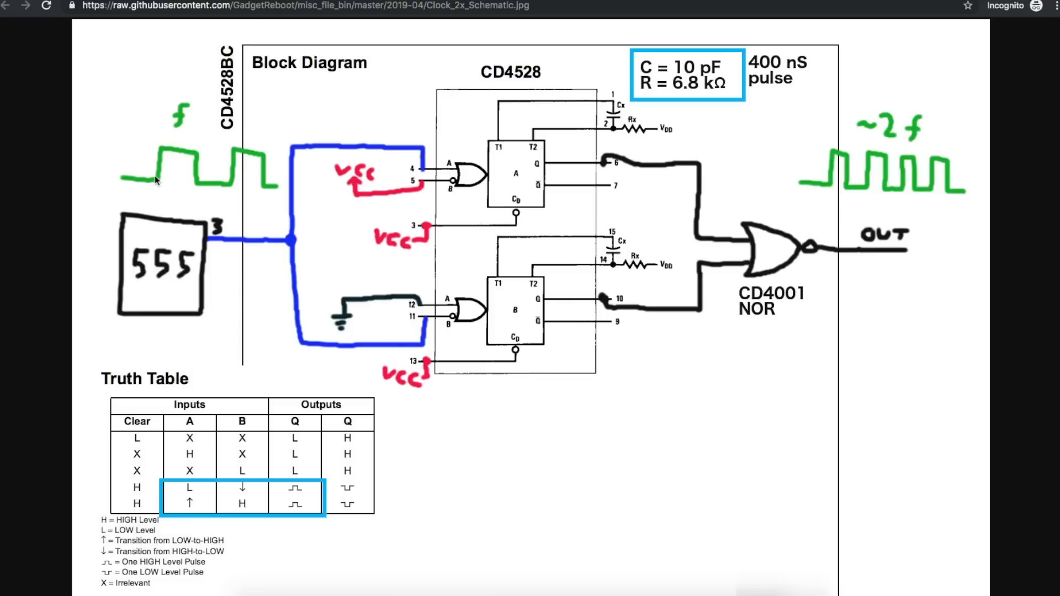
mouse_move(160, 198)
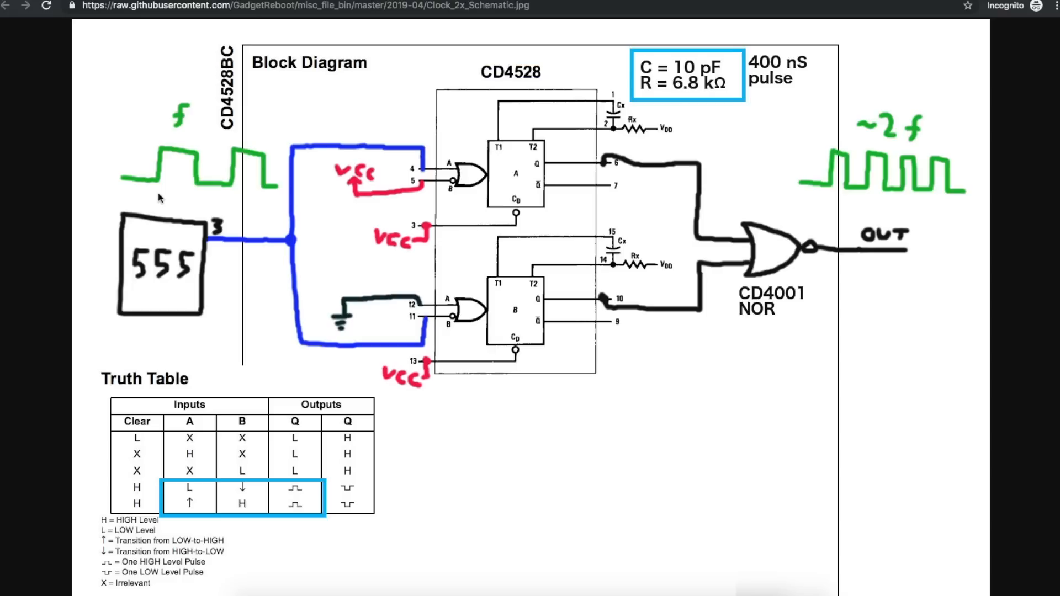
mouse_move(170, 167)
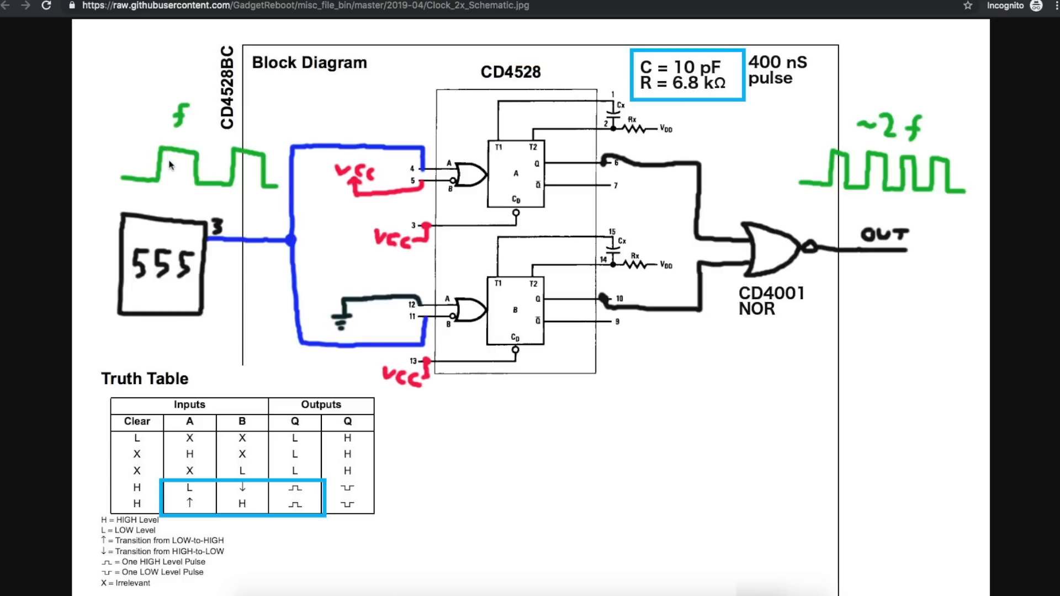
mouse_move(168, 195)
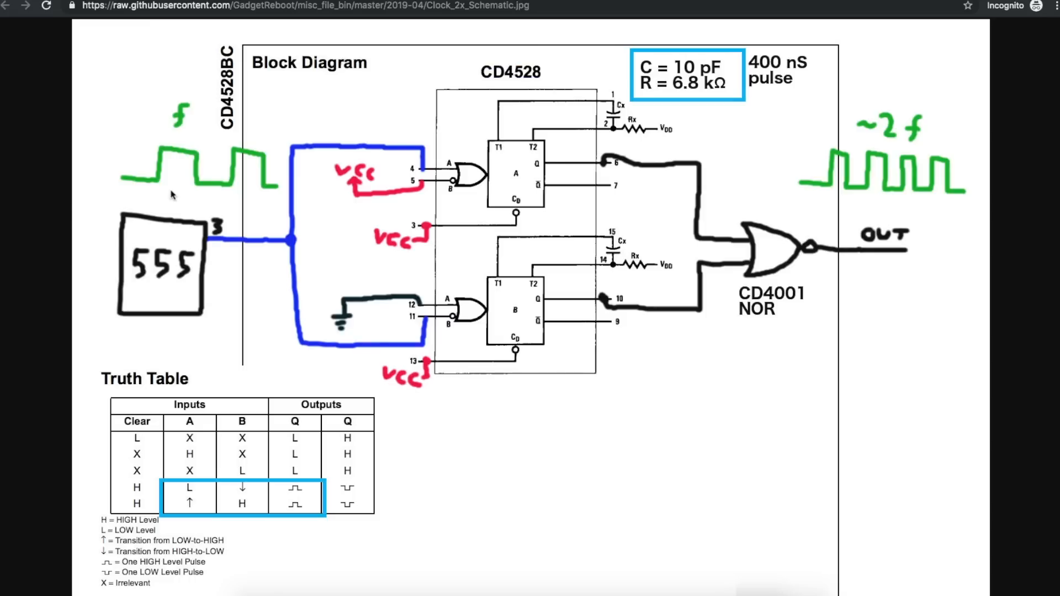
mouse_move(186, 188)
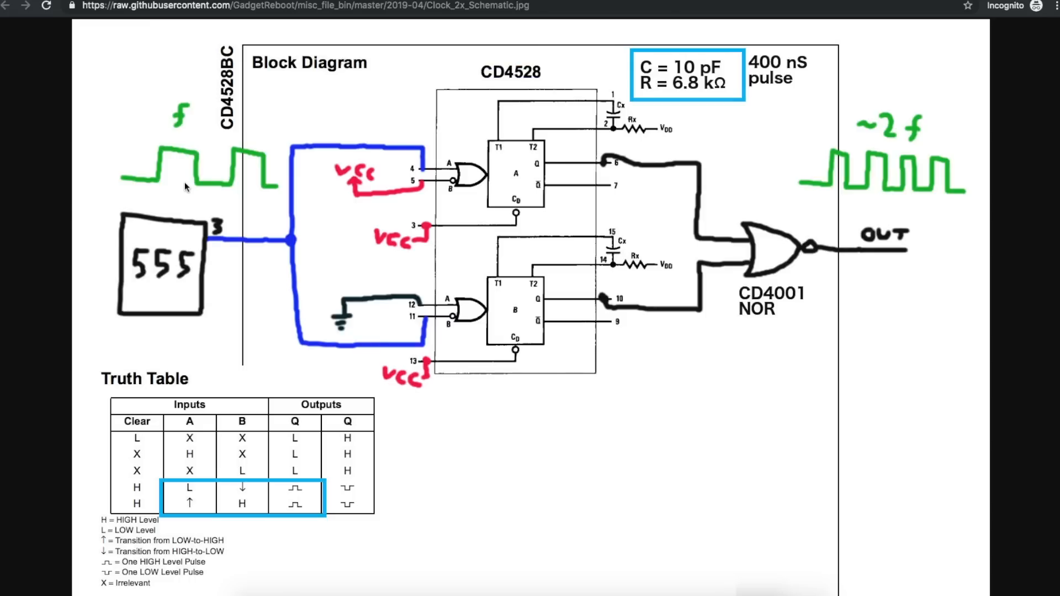
mouse_move(230, 190)
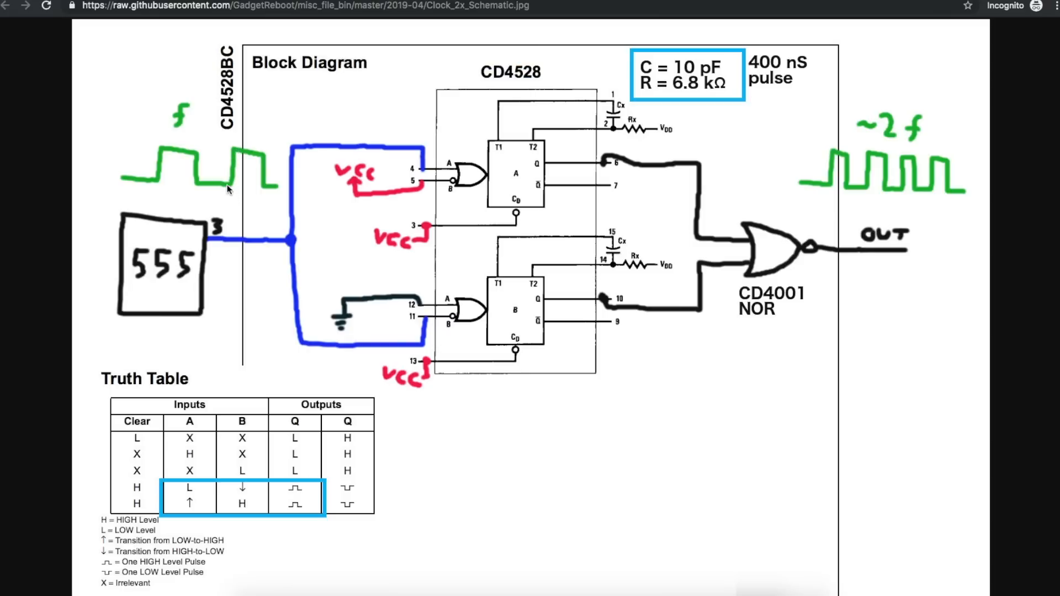
mouse_move(238, 195)
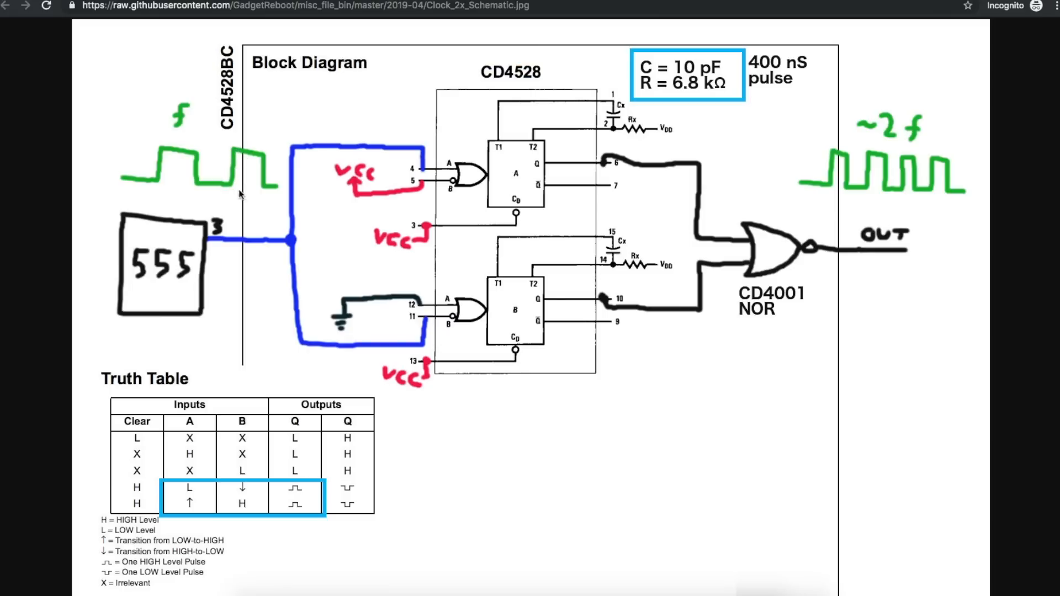
mouse_move(247, 191)
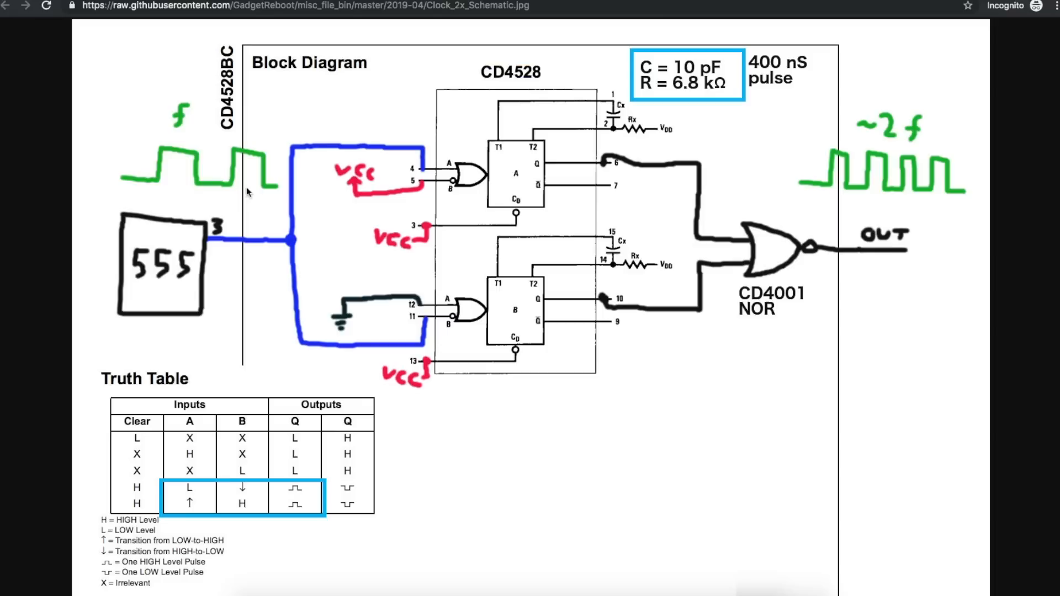
mouse_move(155, 201)
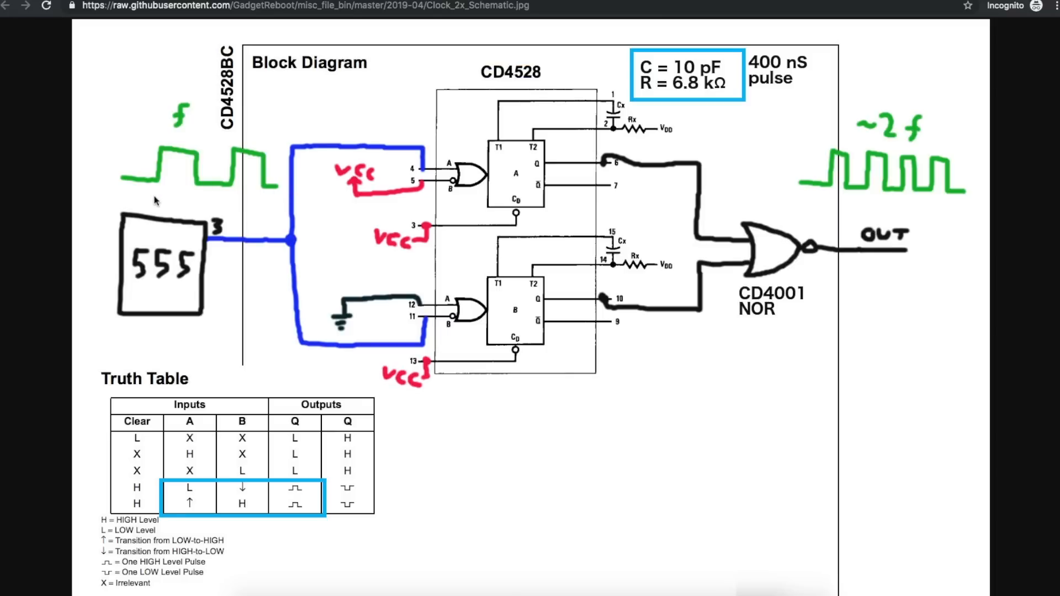
mouse_move(170, 210)
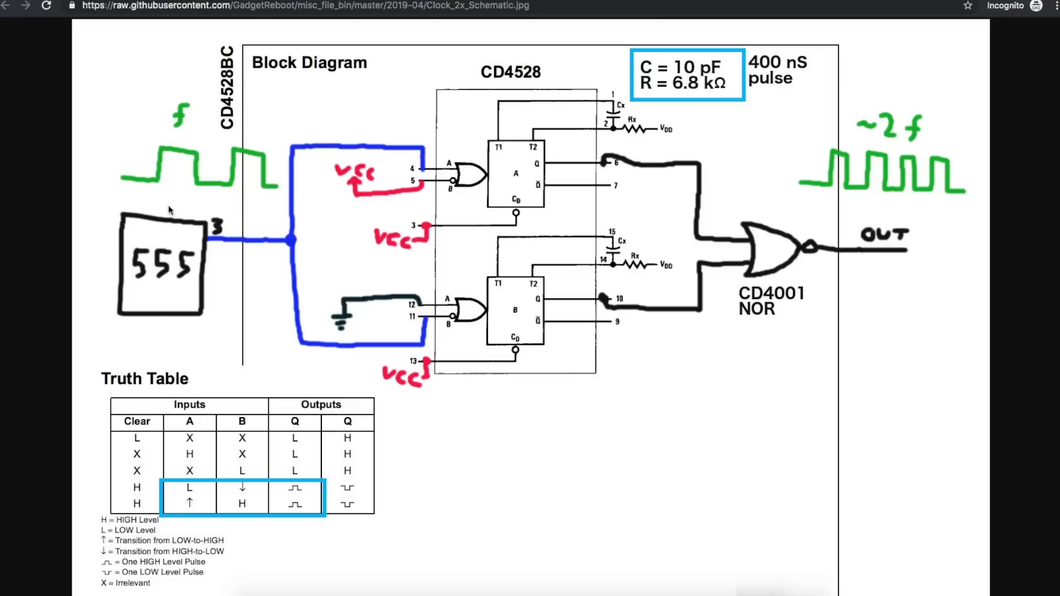
mouse_move(198, 193)
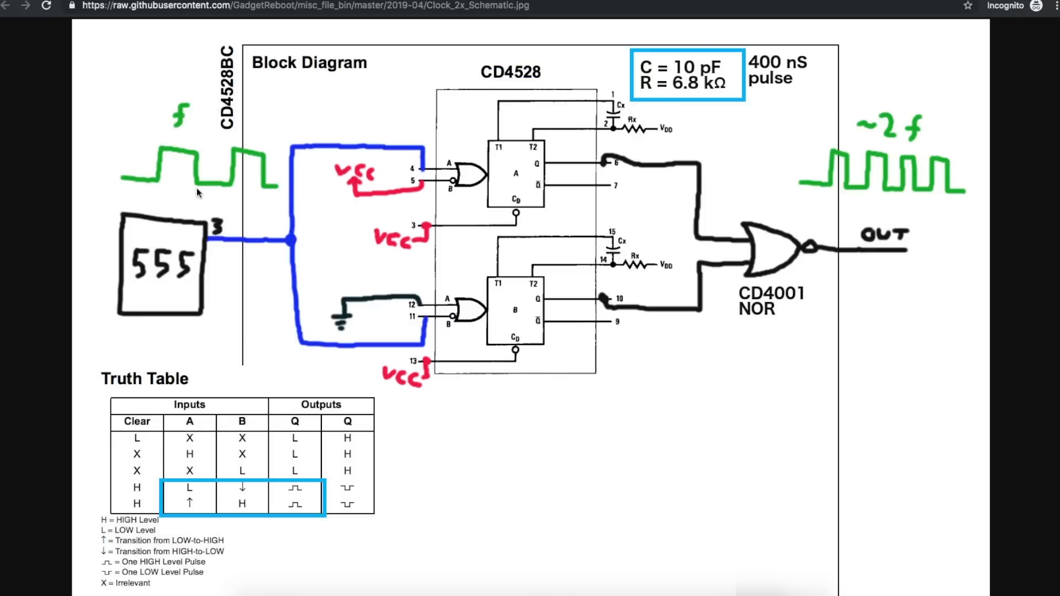
mouse_move(227, 157)
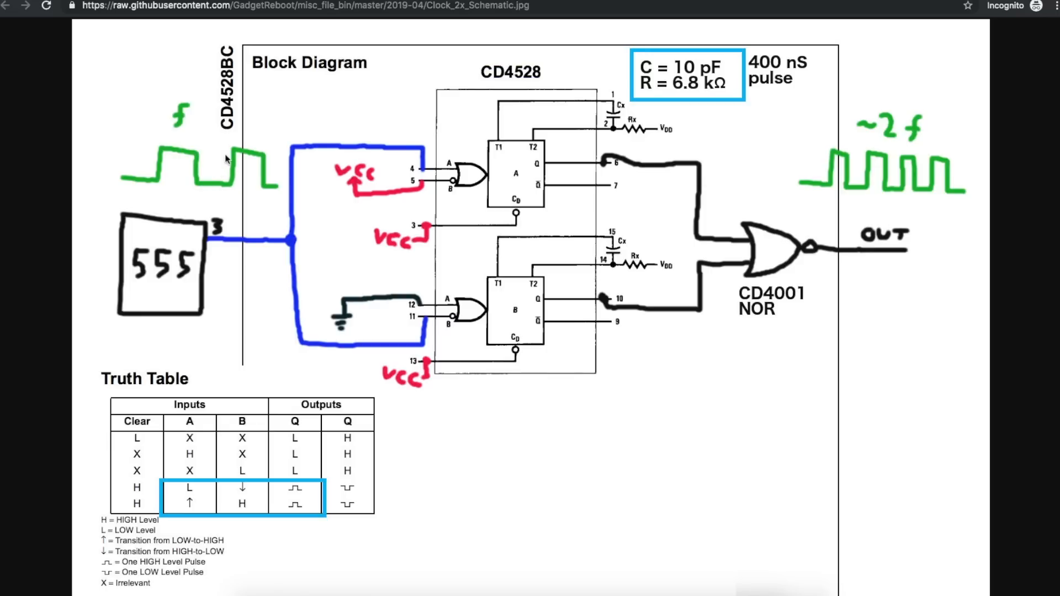
mouse_move(185, 157)
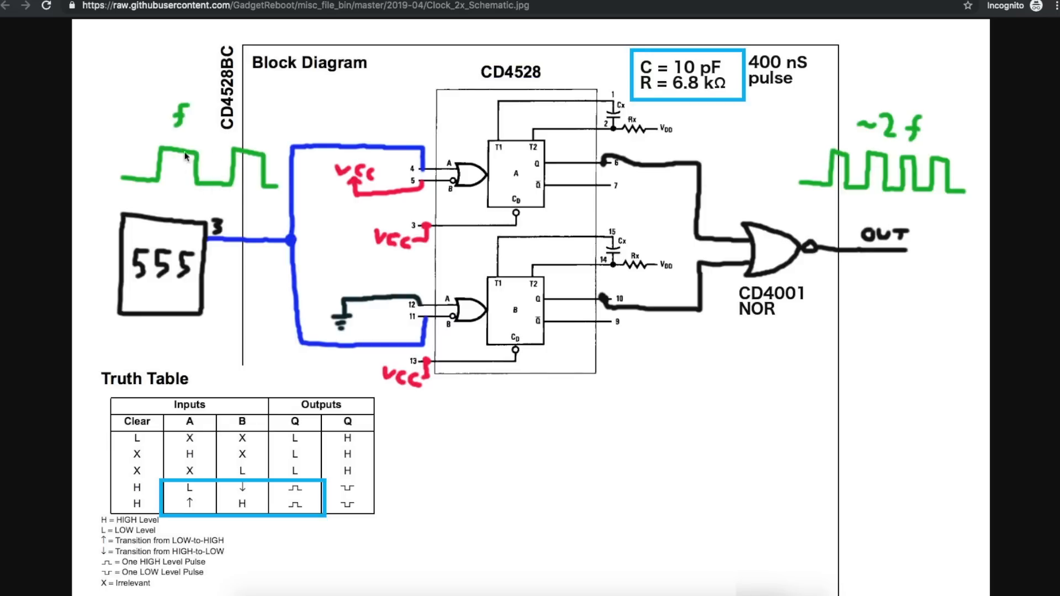
mouse_move(243, 170)
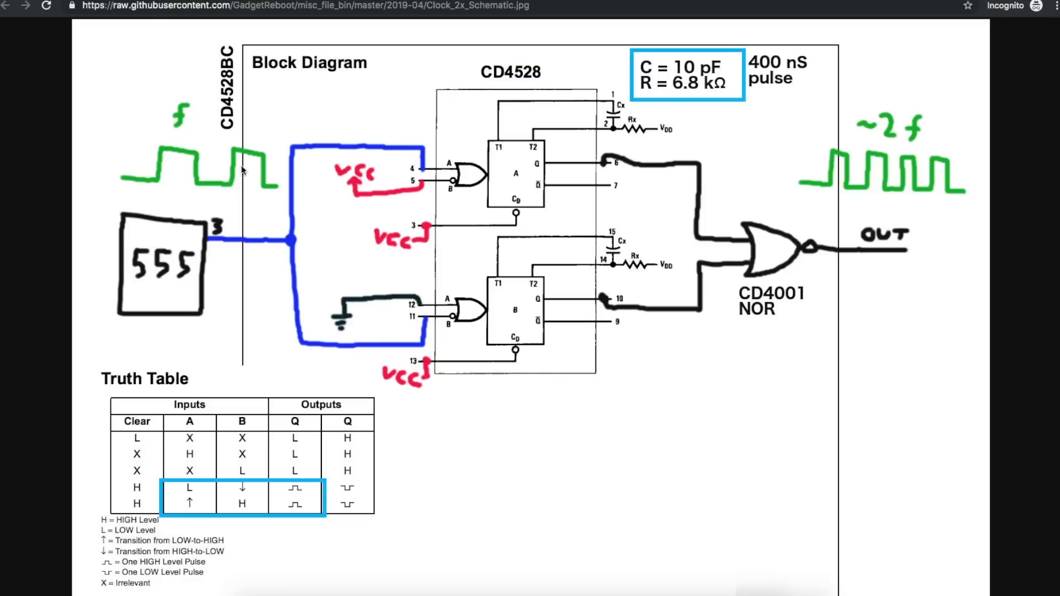
mouse_move(257, 192)
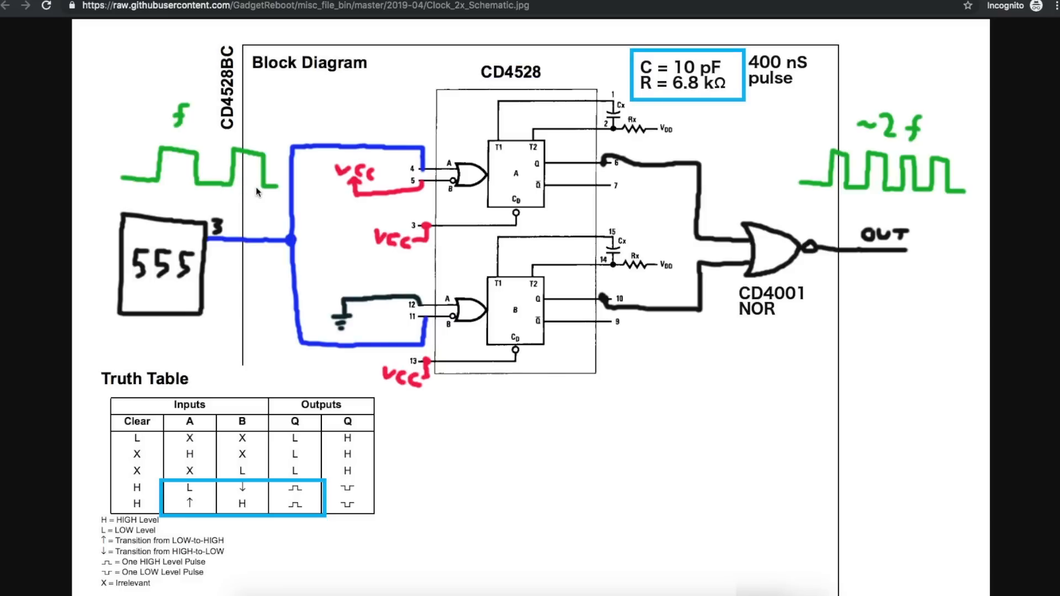
mouse_move(283, 159)
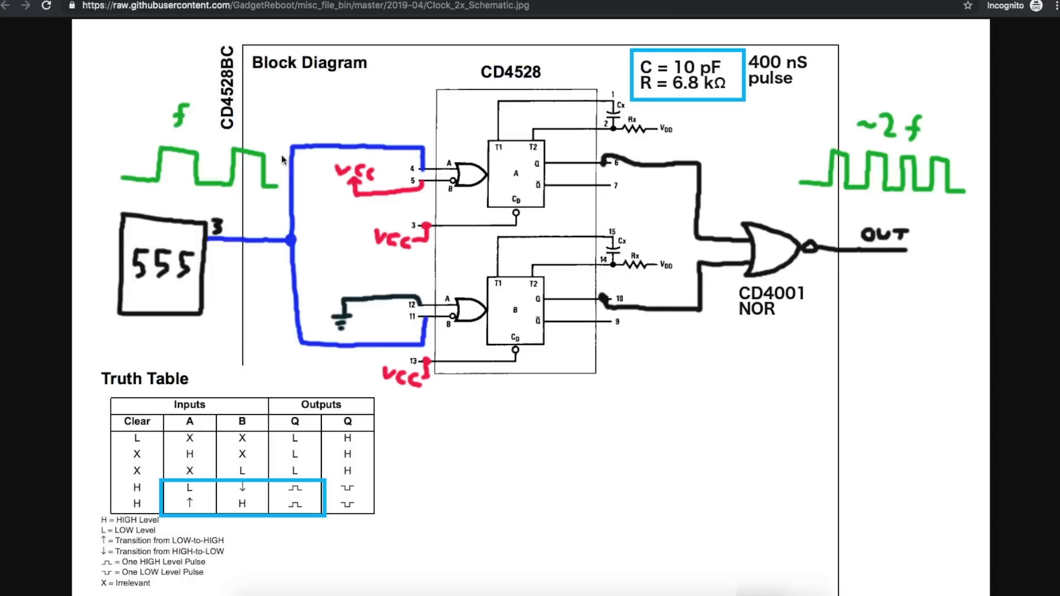
mouse_move(970, 183)
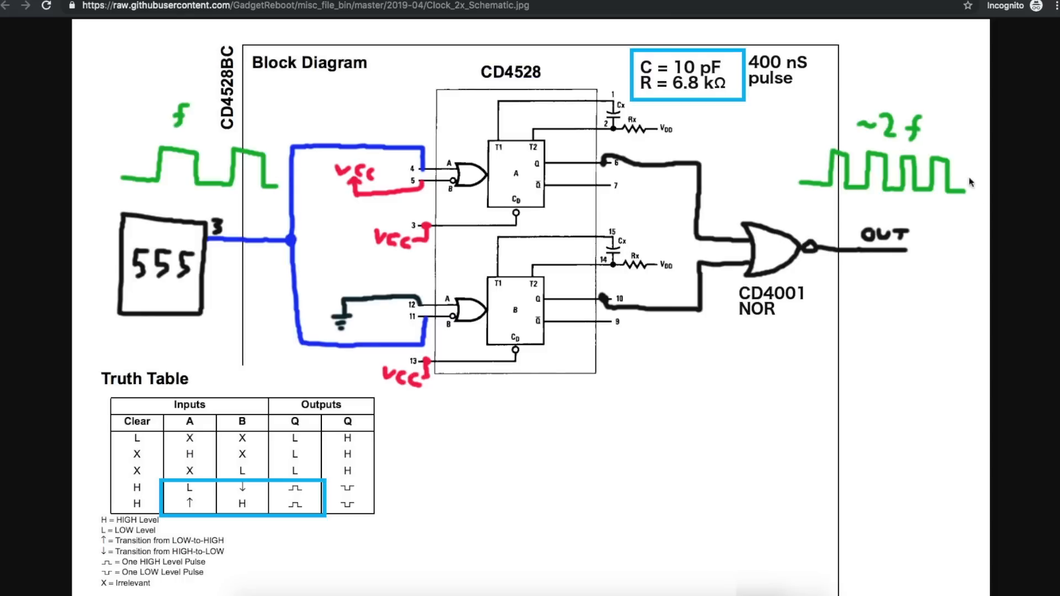
mouse_move(917, 188)
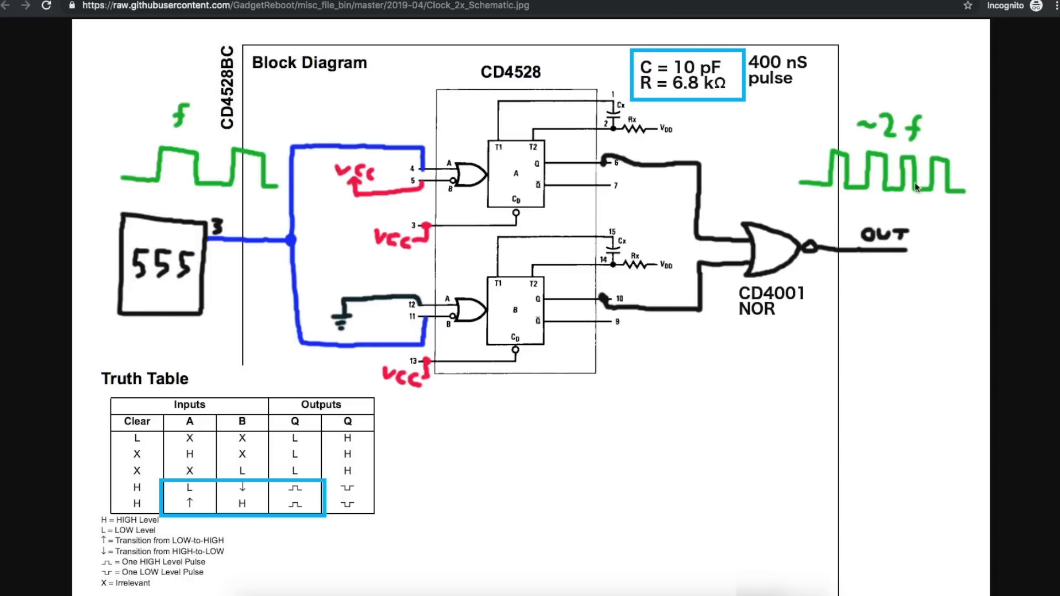
mouse_move(950, 176)
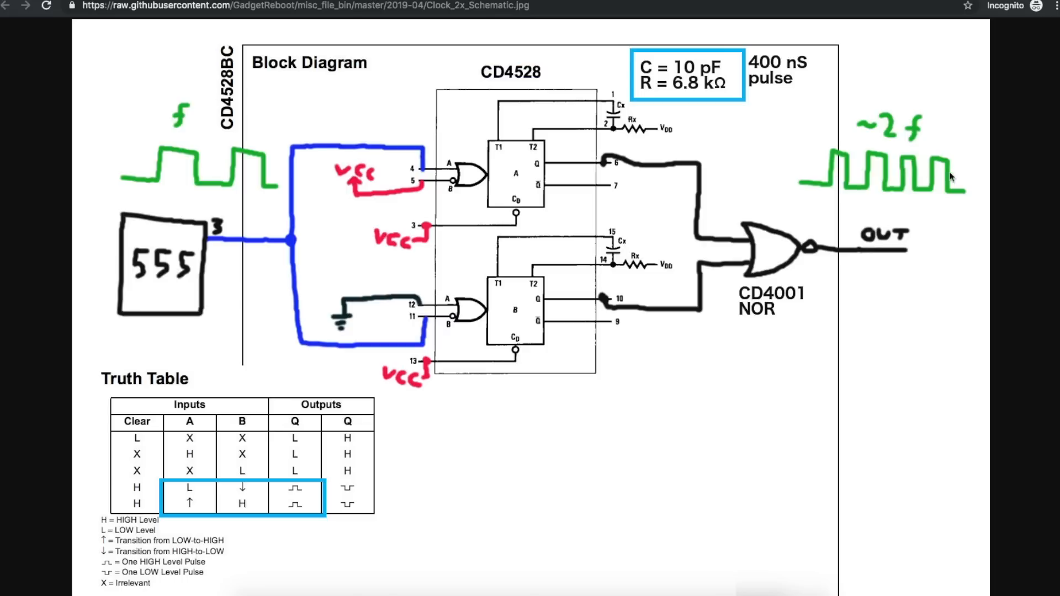
mouse_move(882, 160)
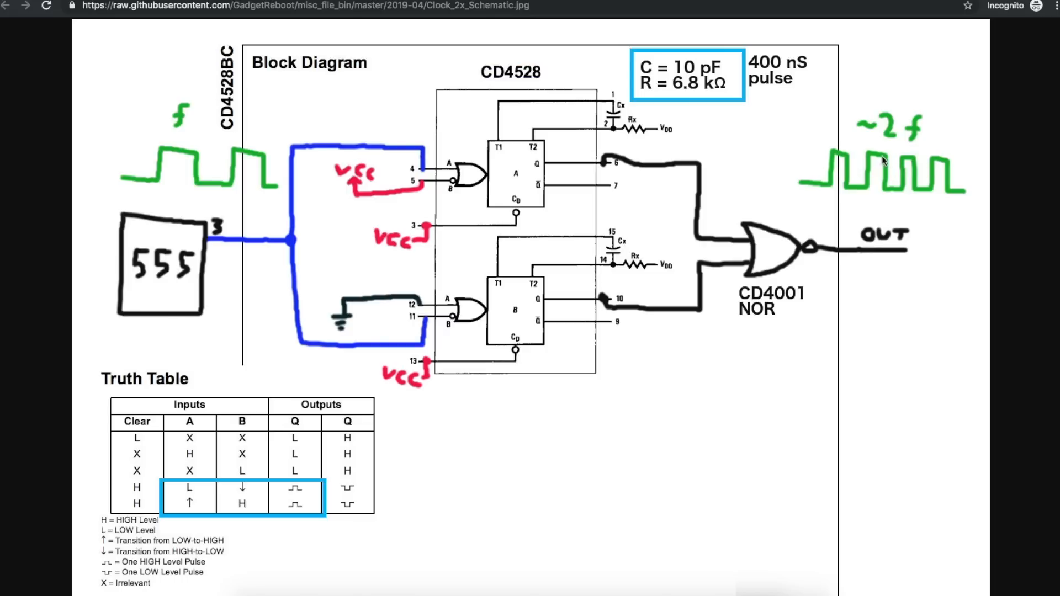
mouse_move(891, 174)
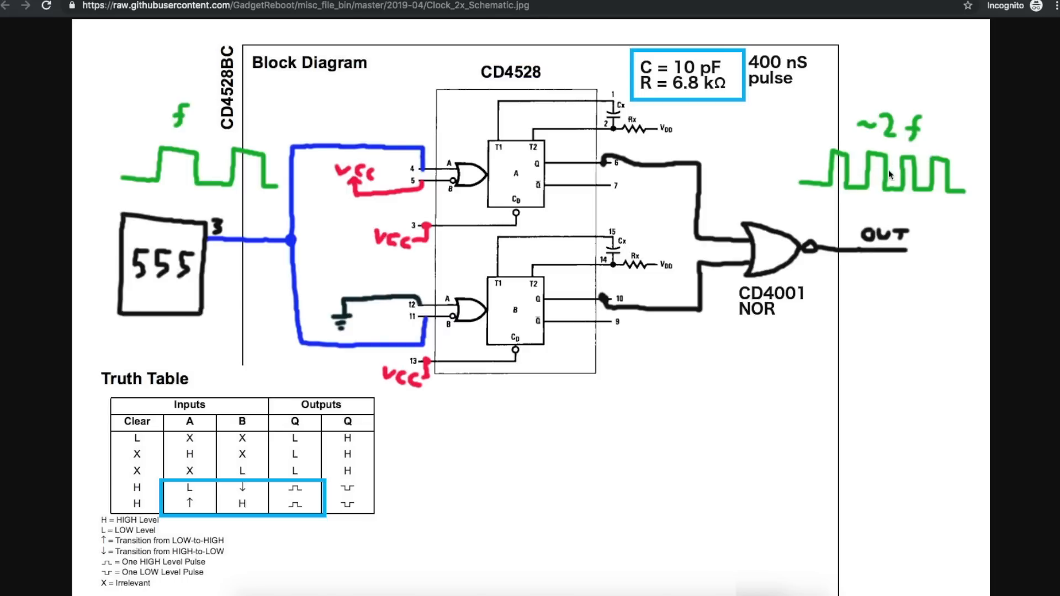
mouse_move(968, 172)
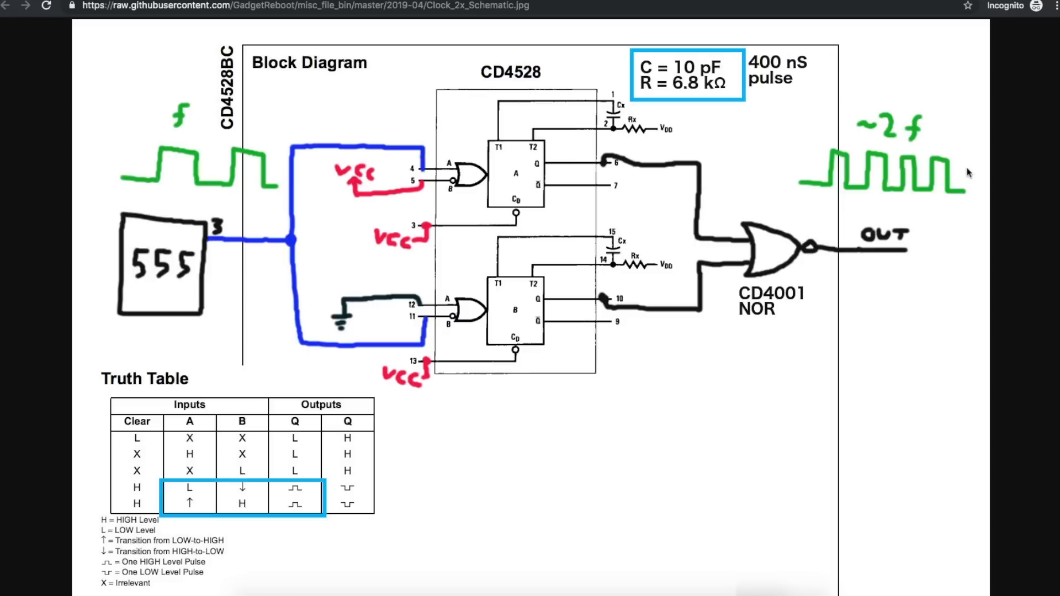
mouse_move(953, 153)
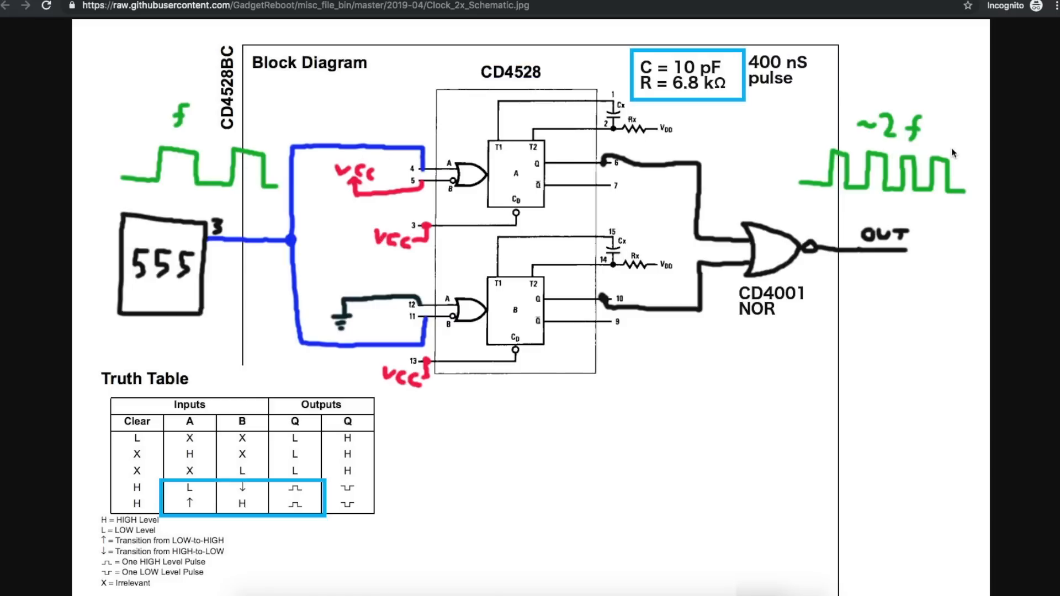
mouse_move(853, 191)
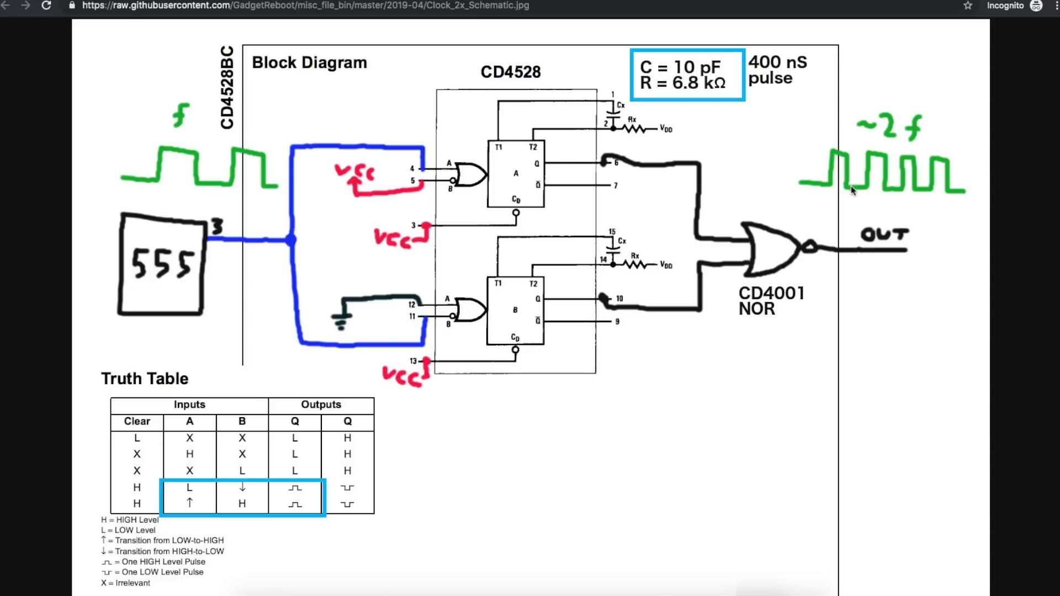
mouse_move(869, 206)
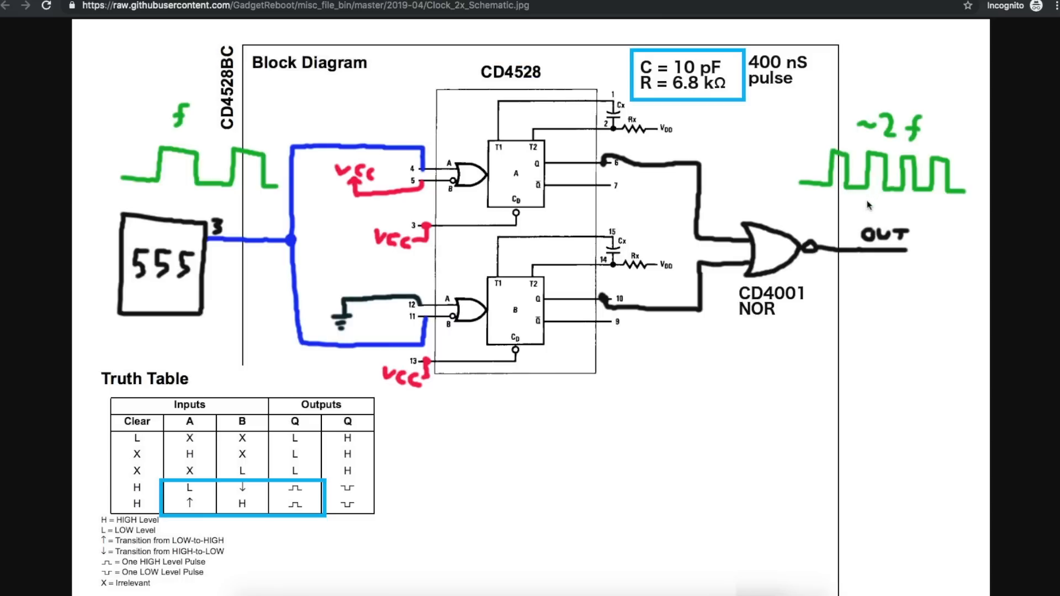
mouse_move(907, 246)
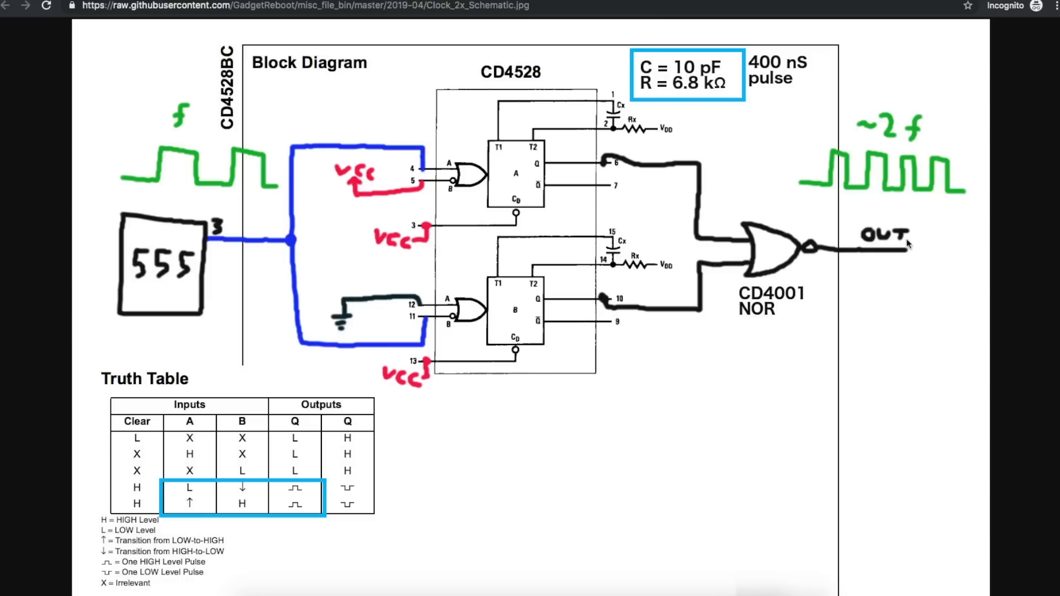
mouse_move(277, 165)
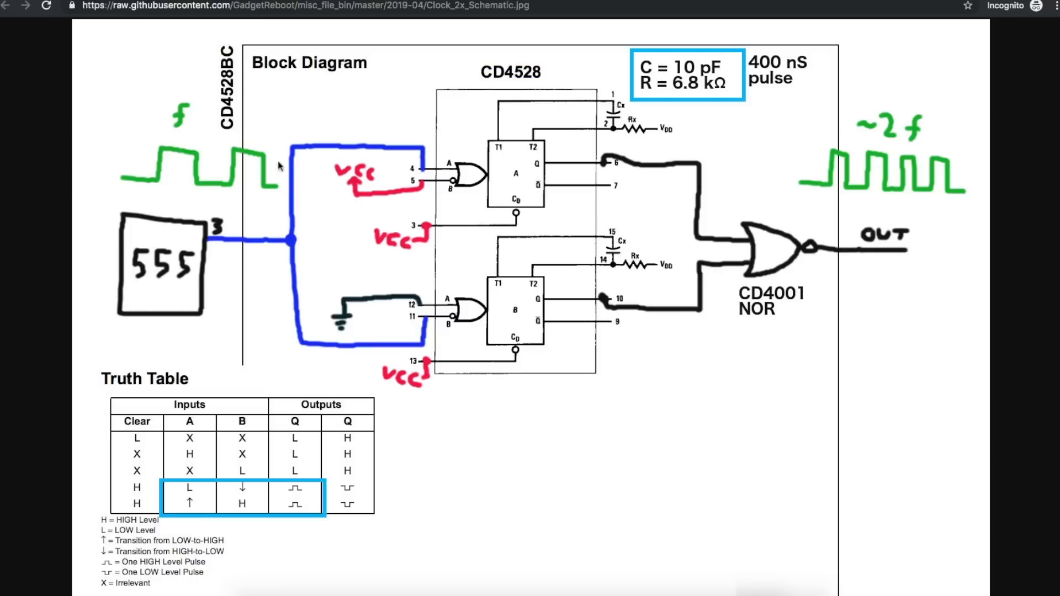
mouse_move(961, 239)
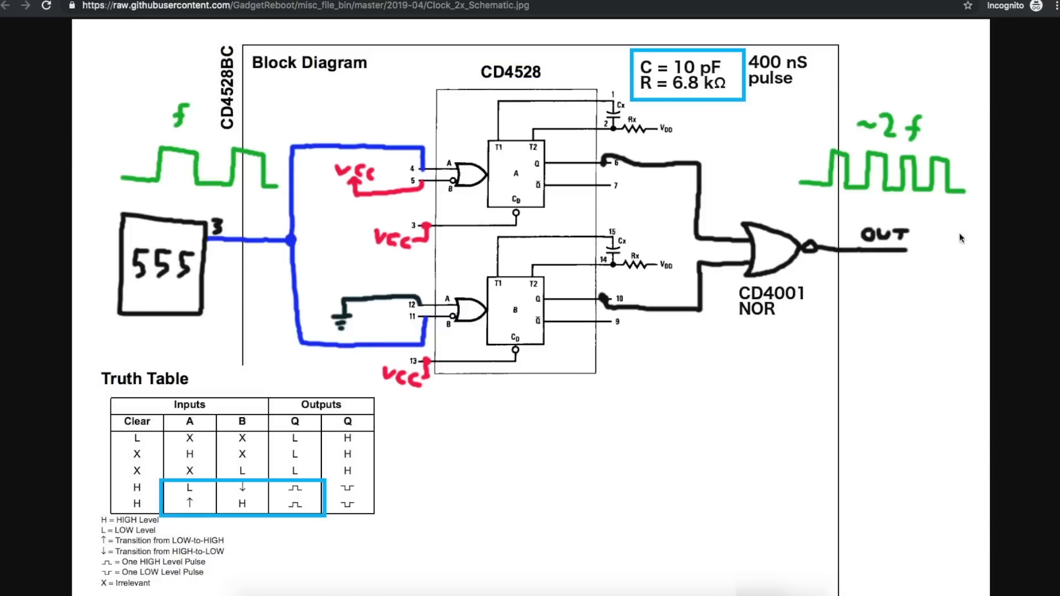
mouse_move(831, 172)
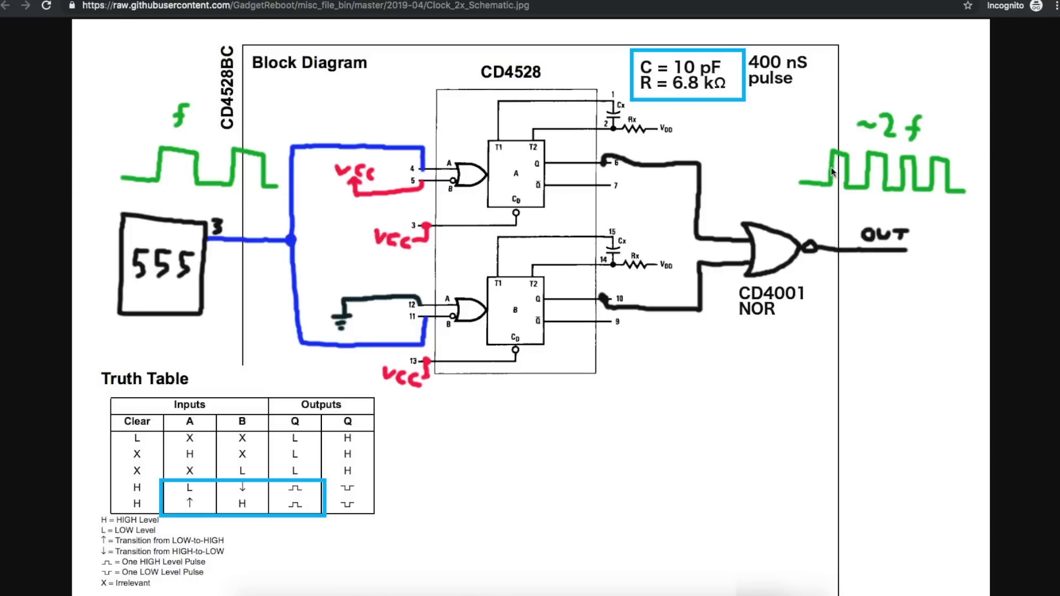
mouse_move(866, 150)
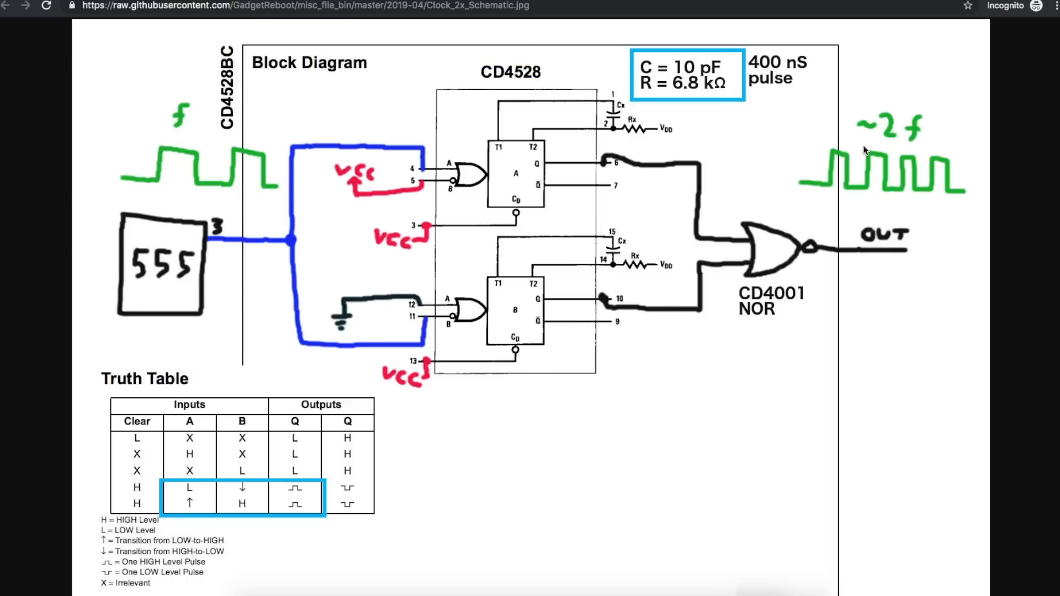
mouse_move(880, 194)
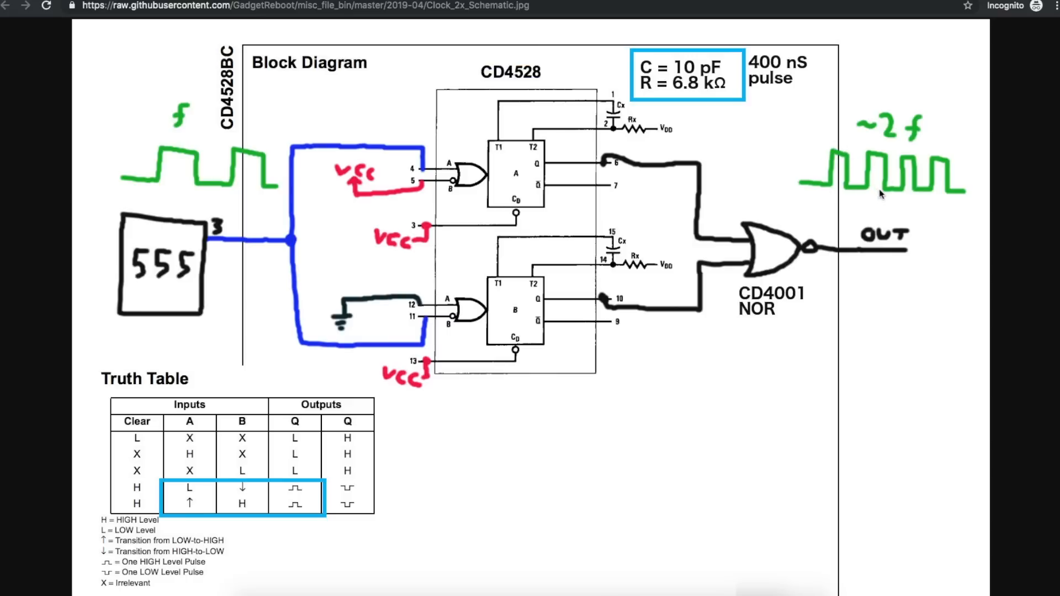
mouse_move(902, 179)
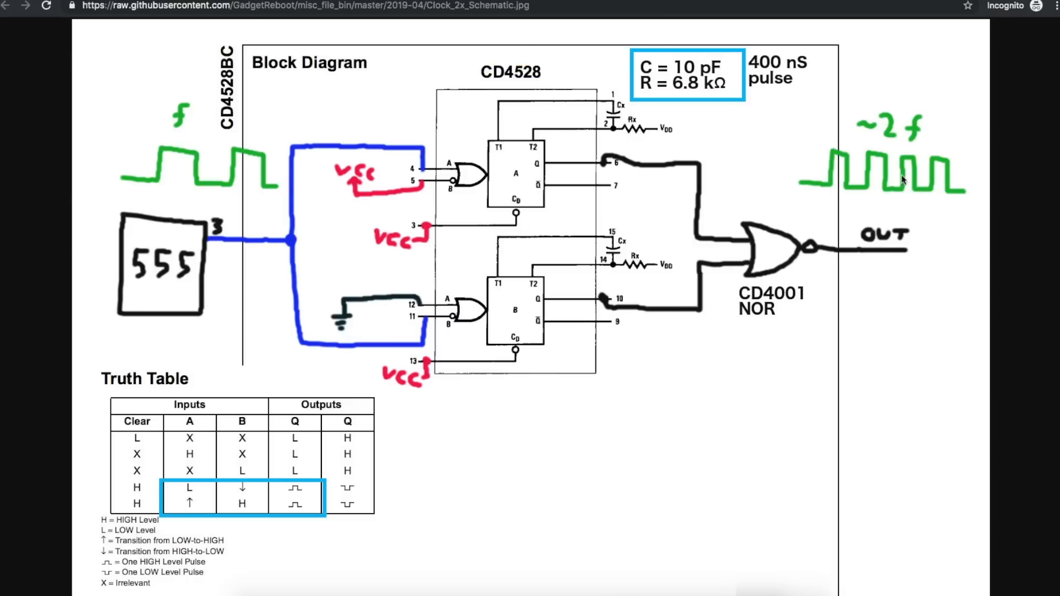
mouse_move(966, 185)
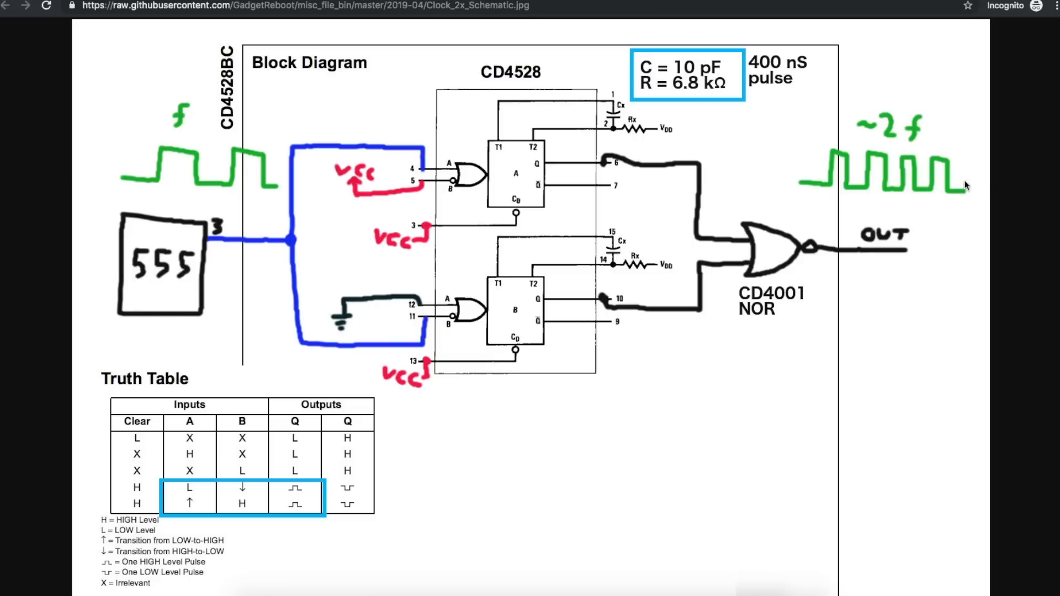
mouse_move(899, 176)
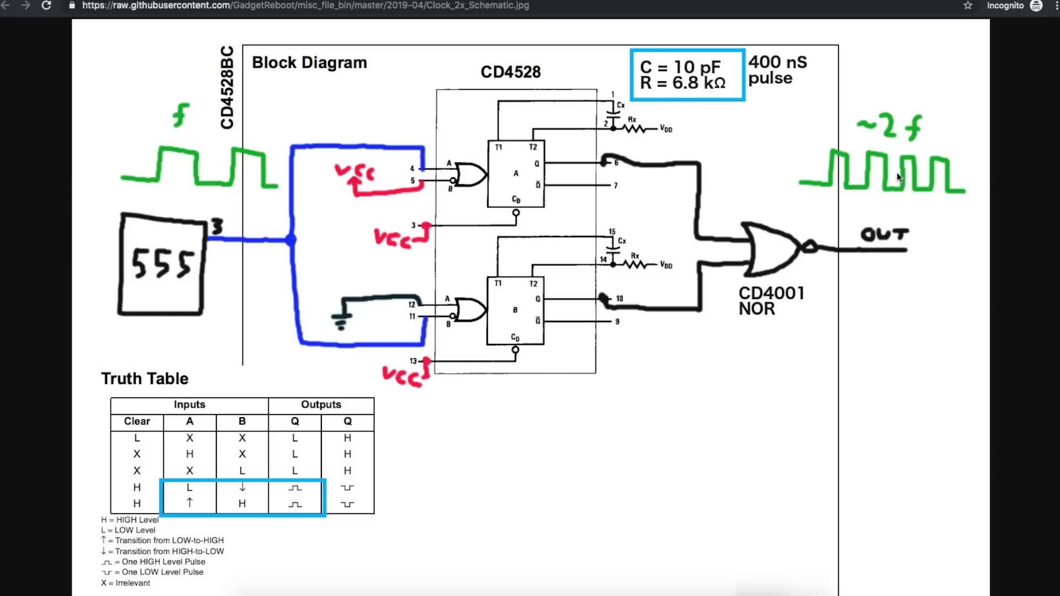
mouse_move(1028, 263)
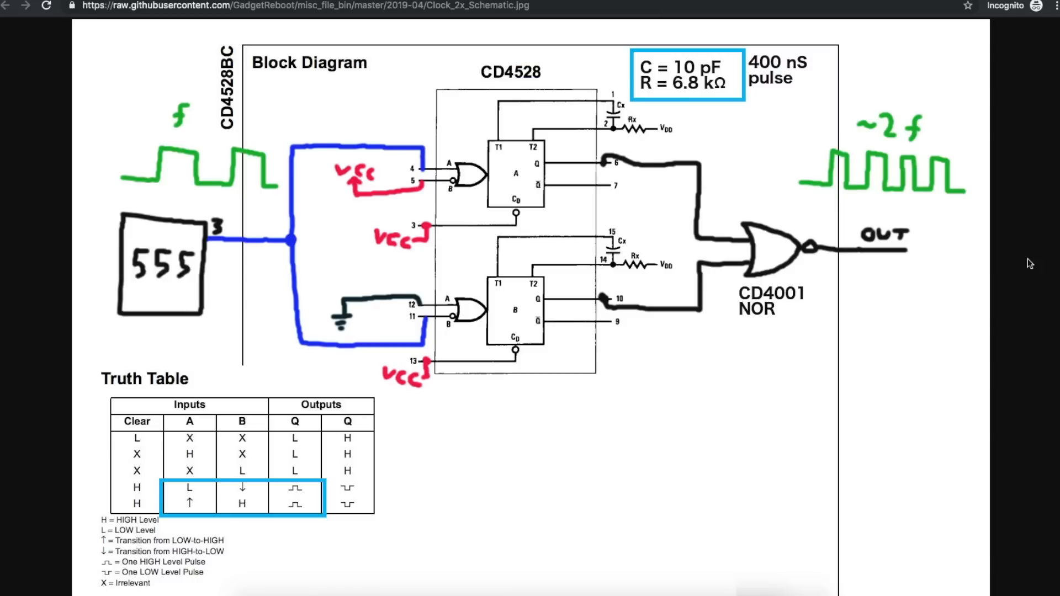